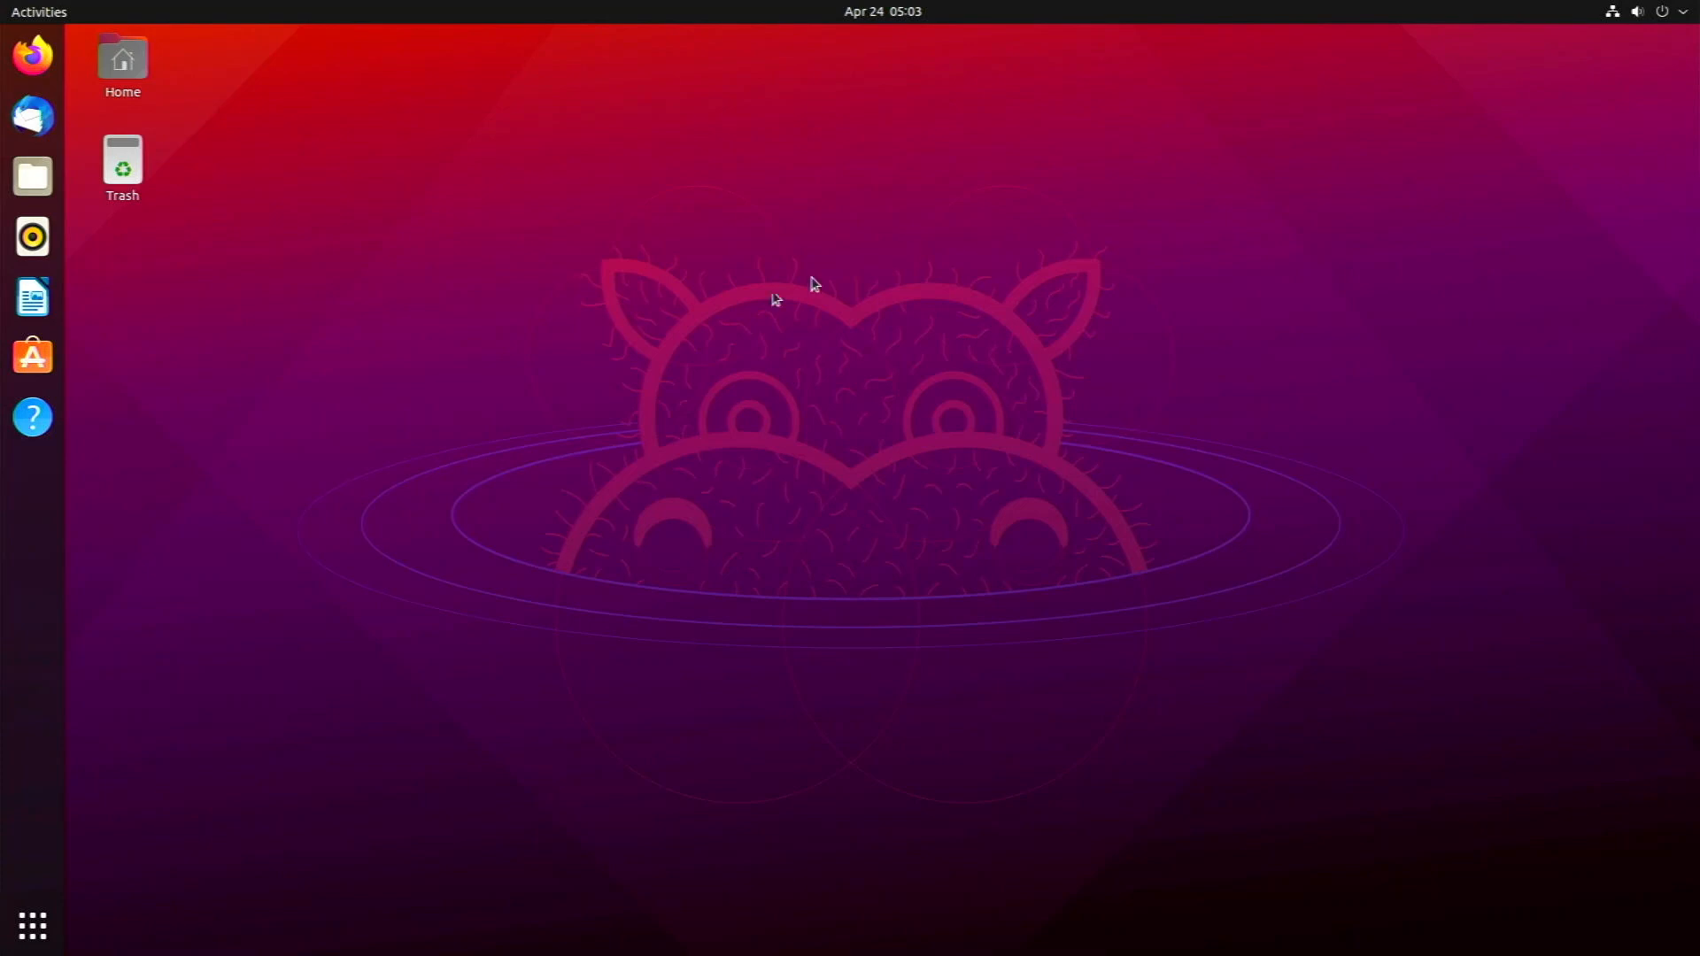
pyautogui.moveTo(617, 292)
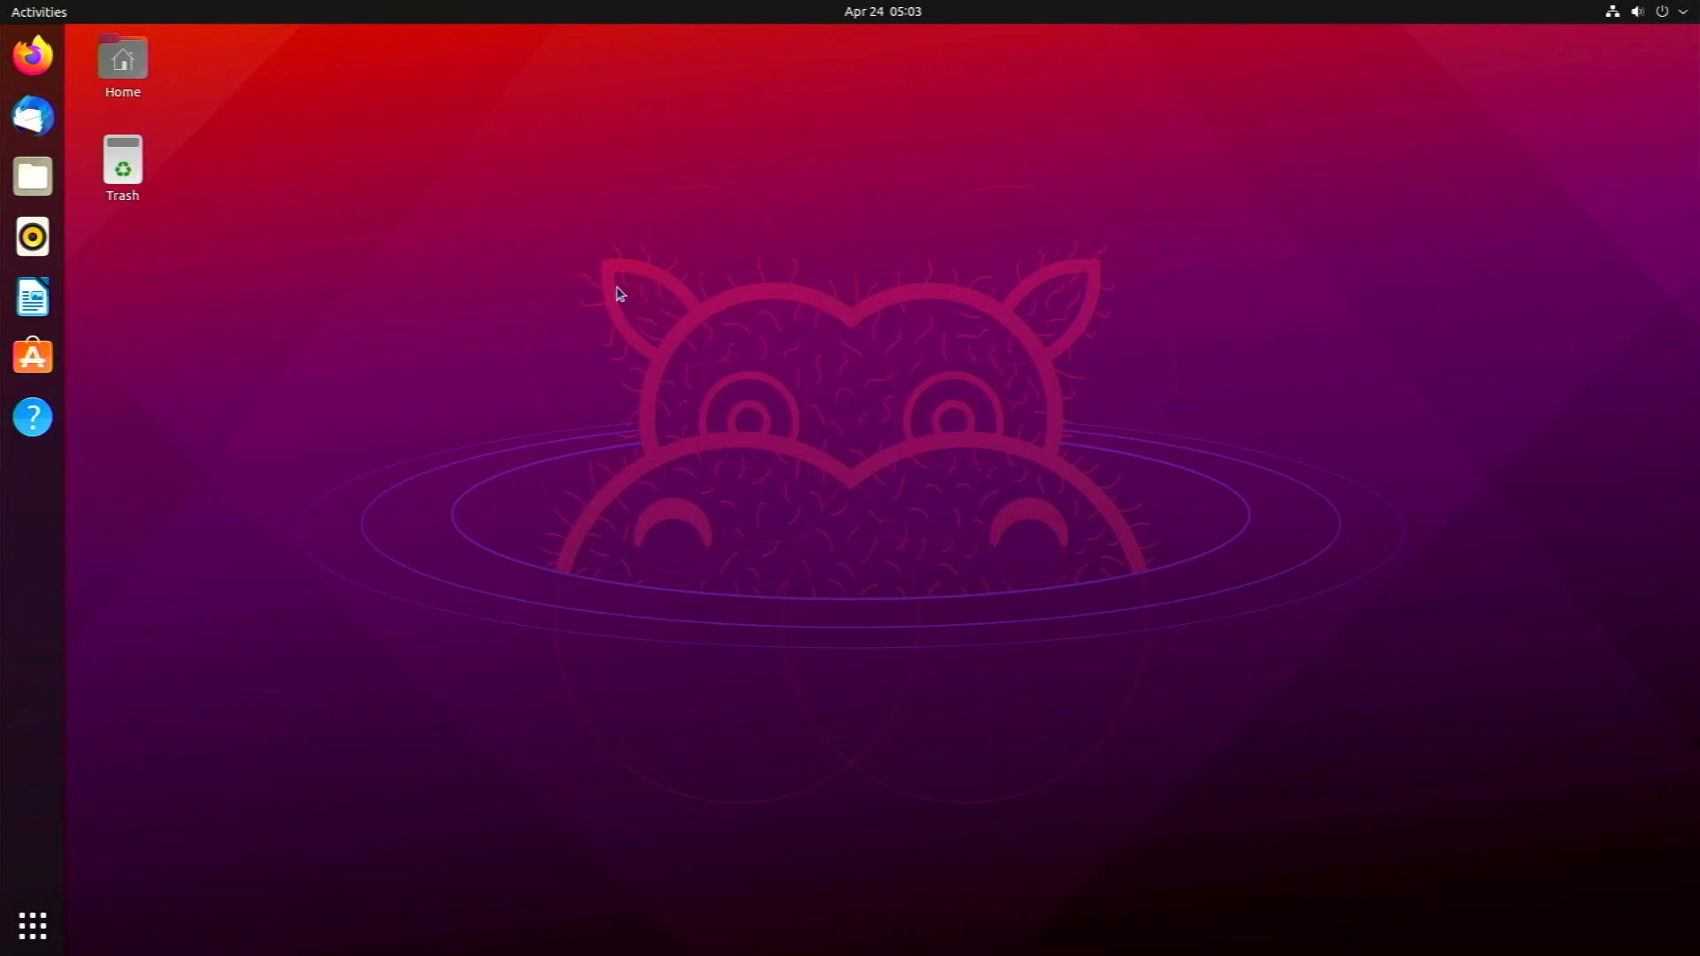
pyautogui.moveTo(501, 366)
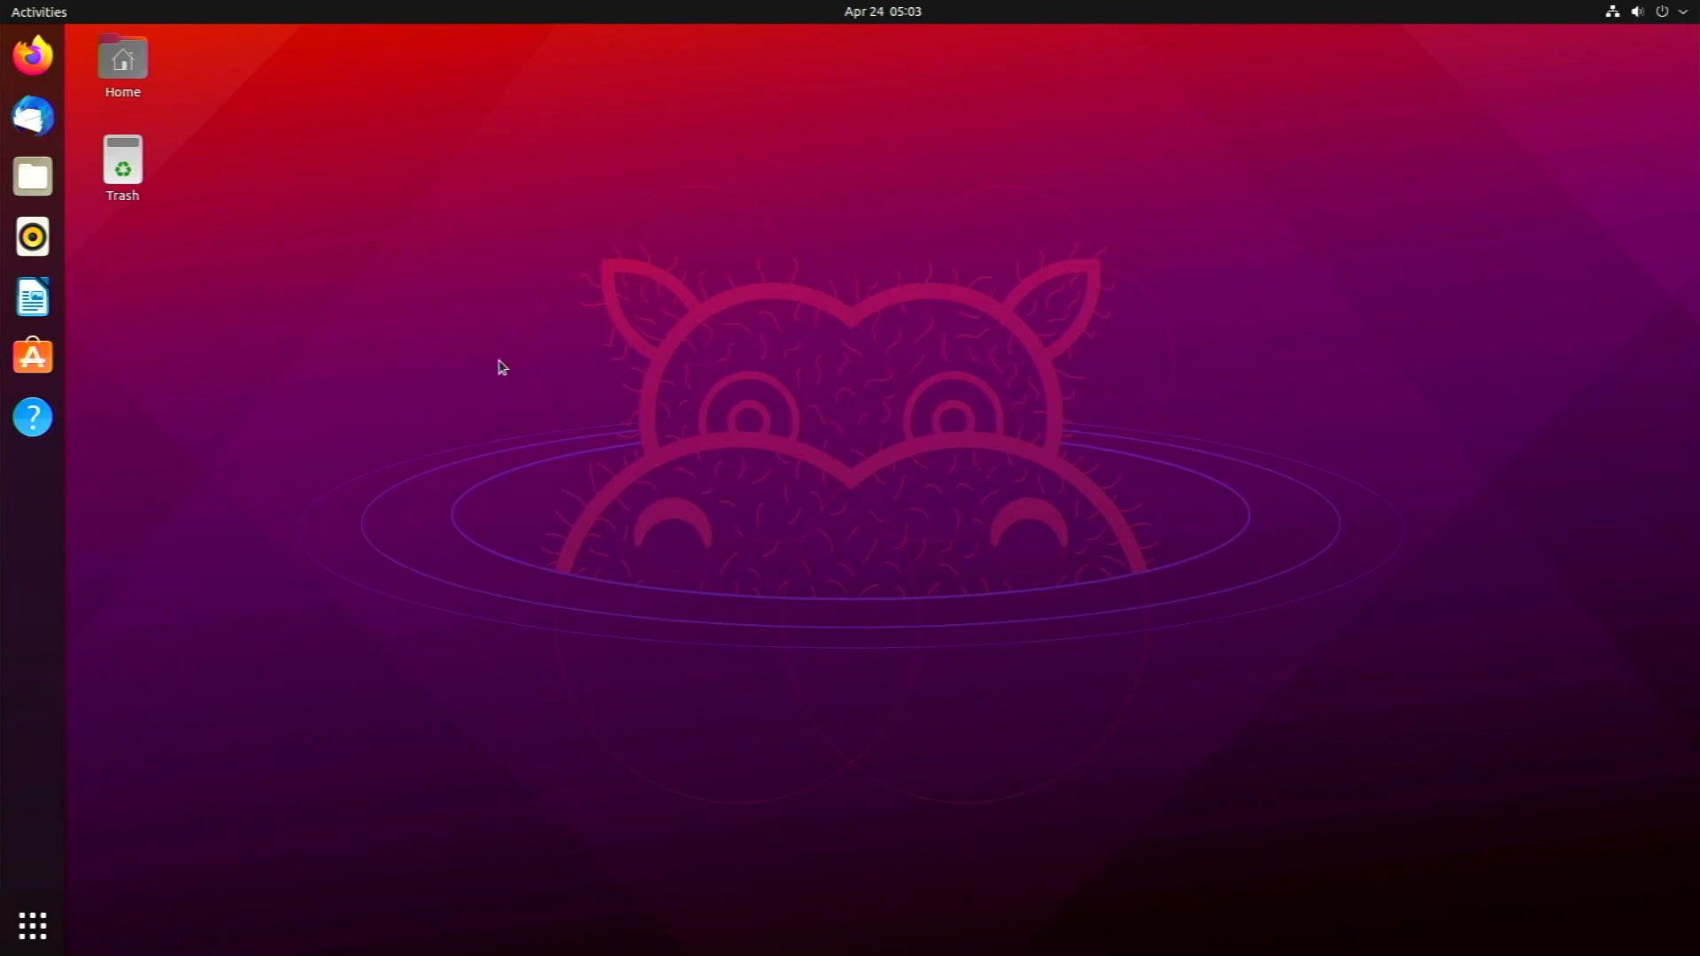
pyautogui.moveTo(501, 375)
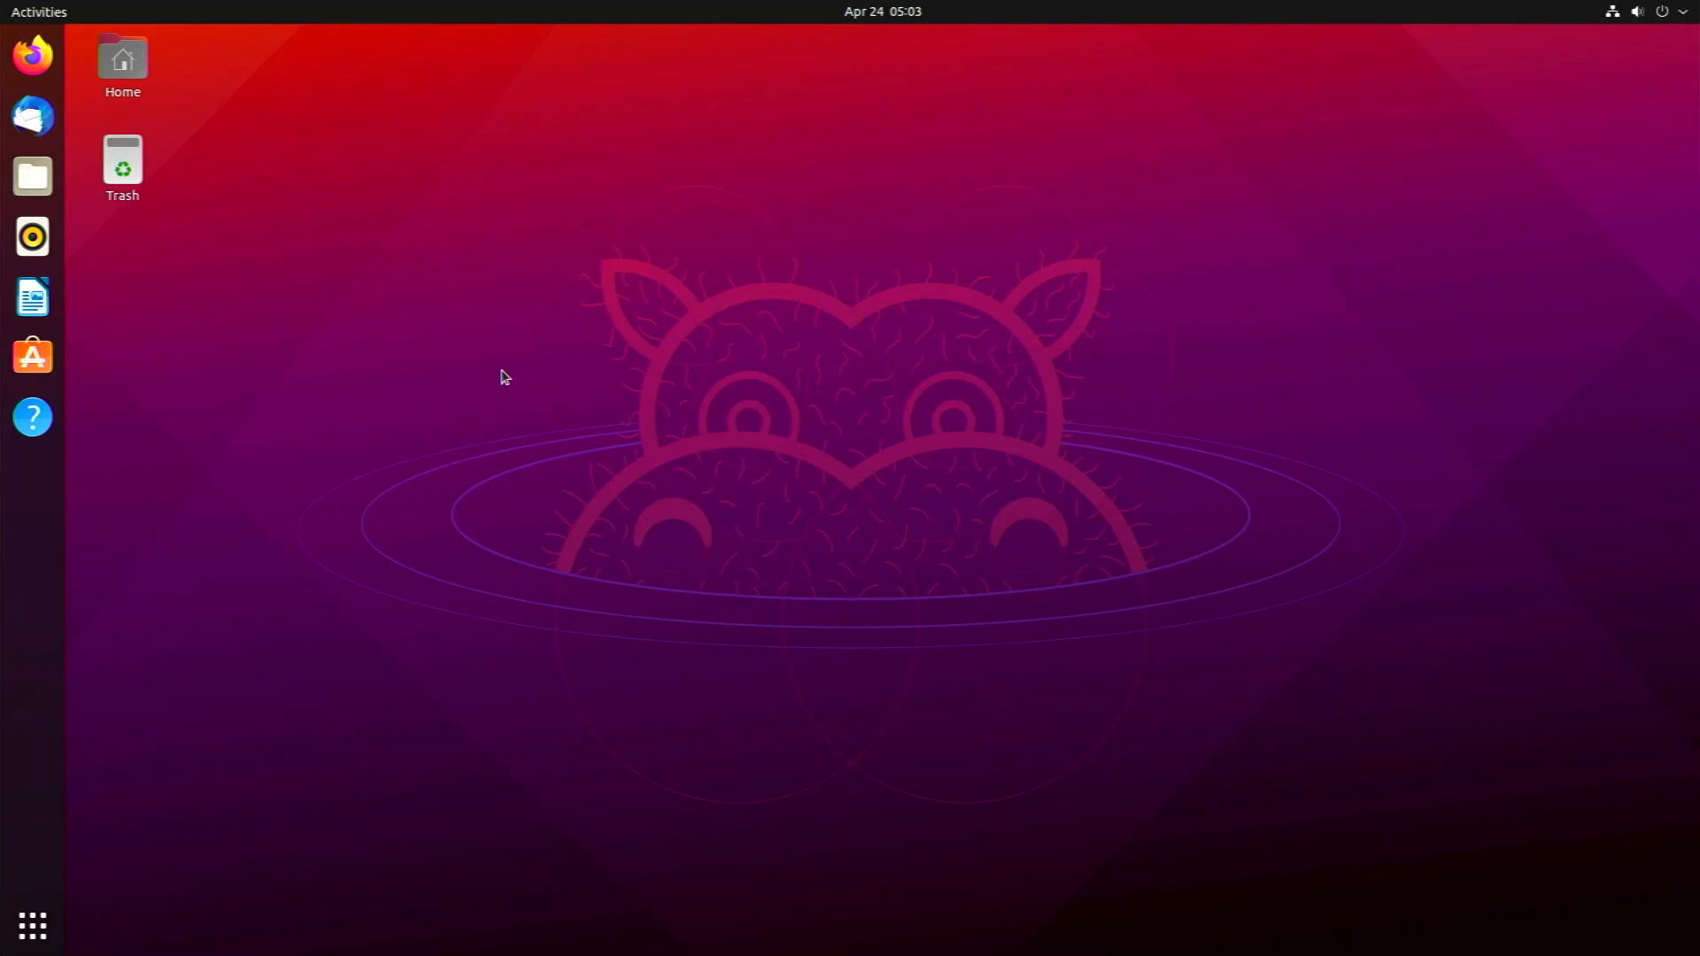
pyautogui.moveTo(434, 344)
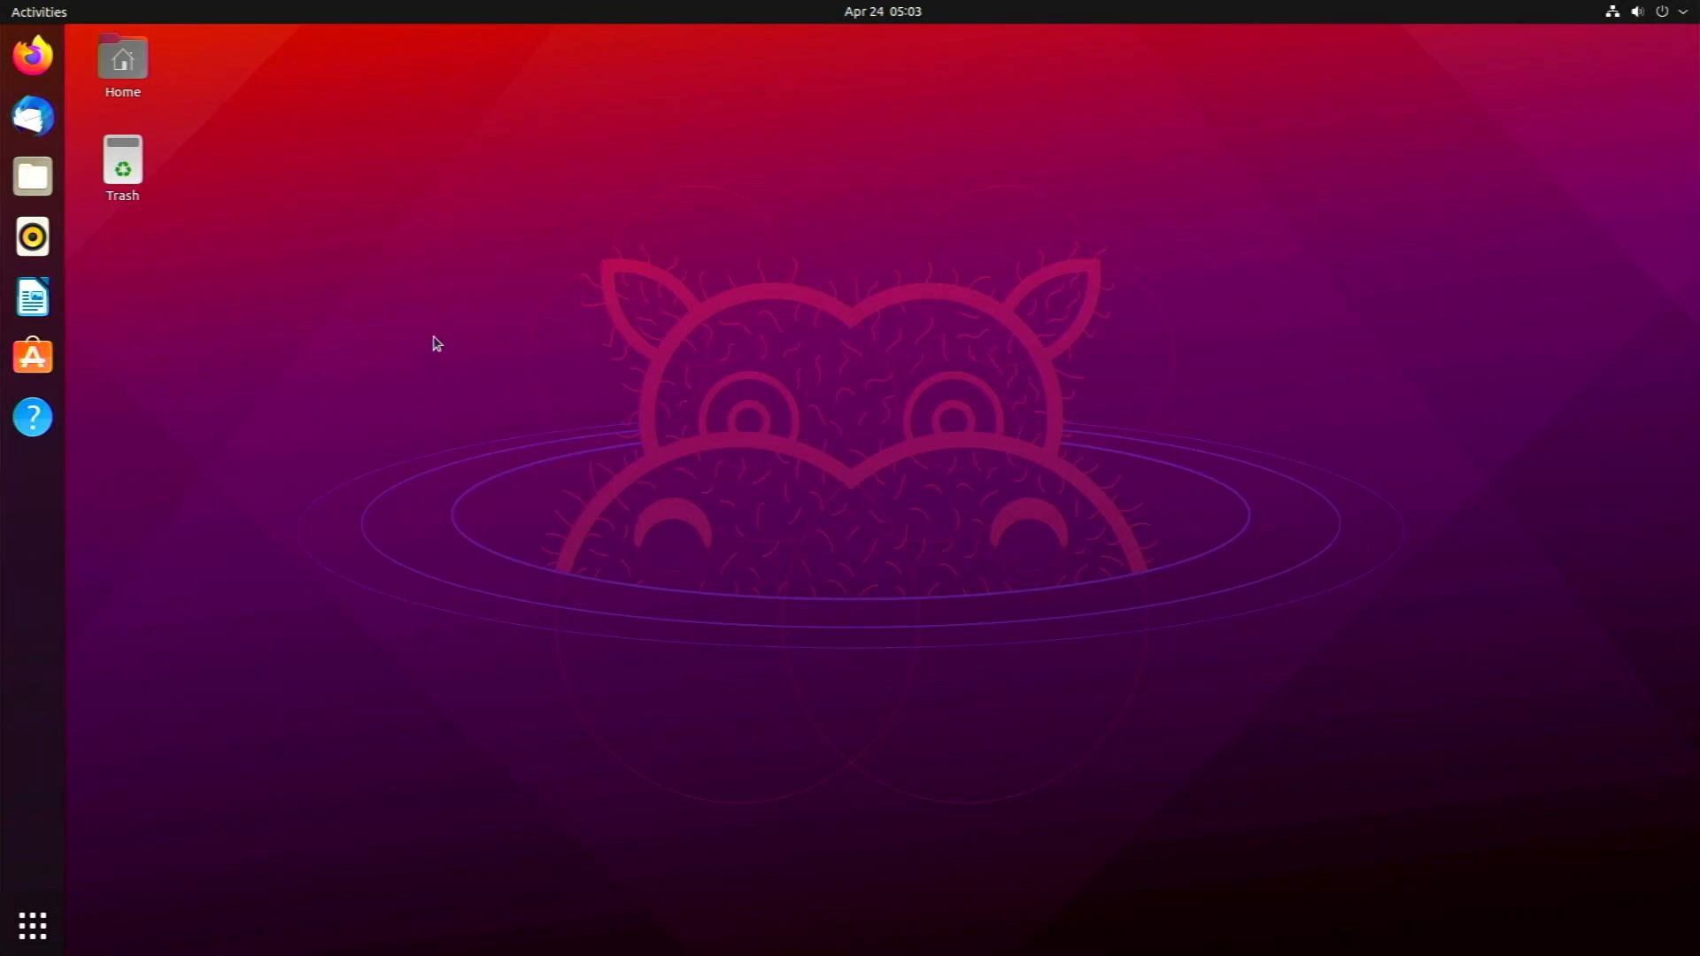
pyautogui.moveTo(581, 546)
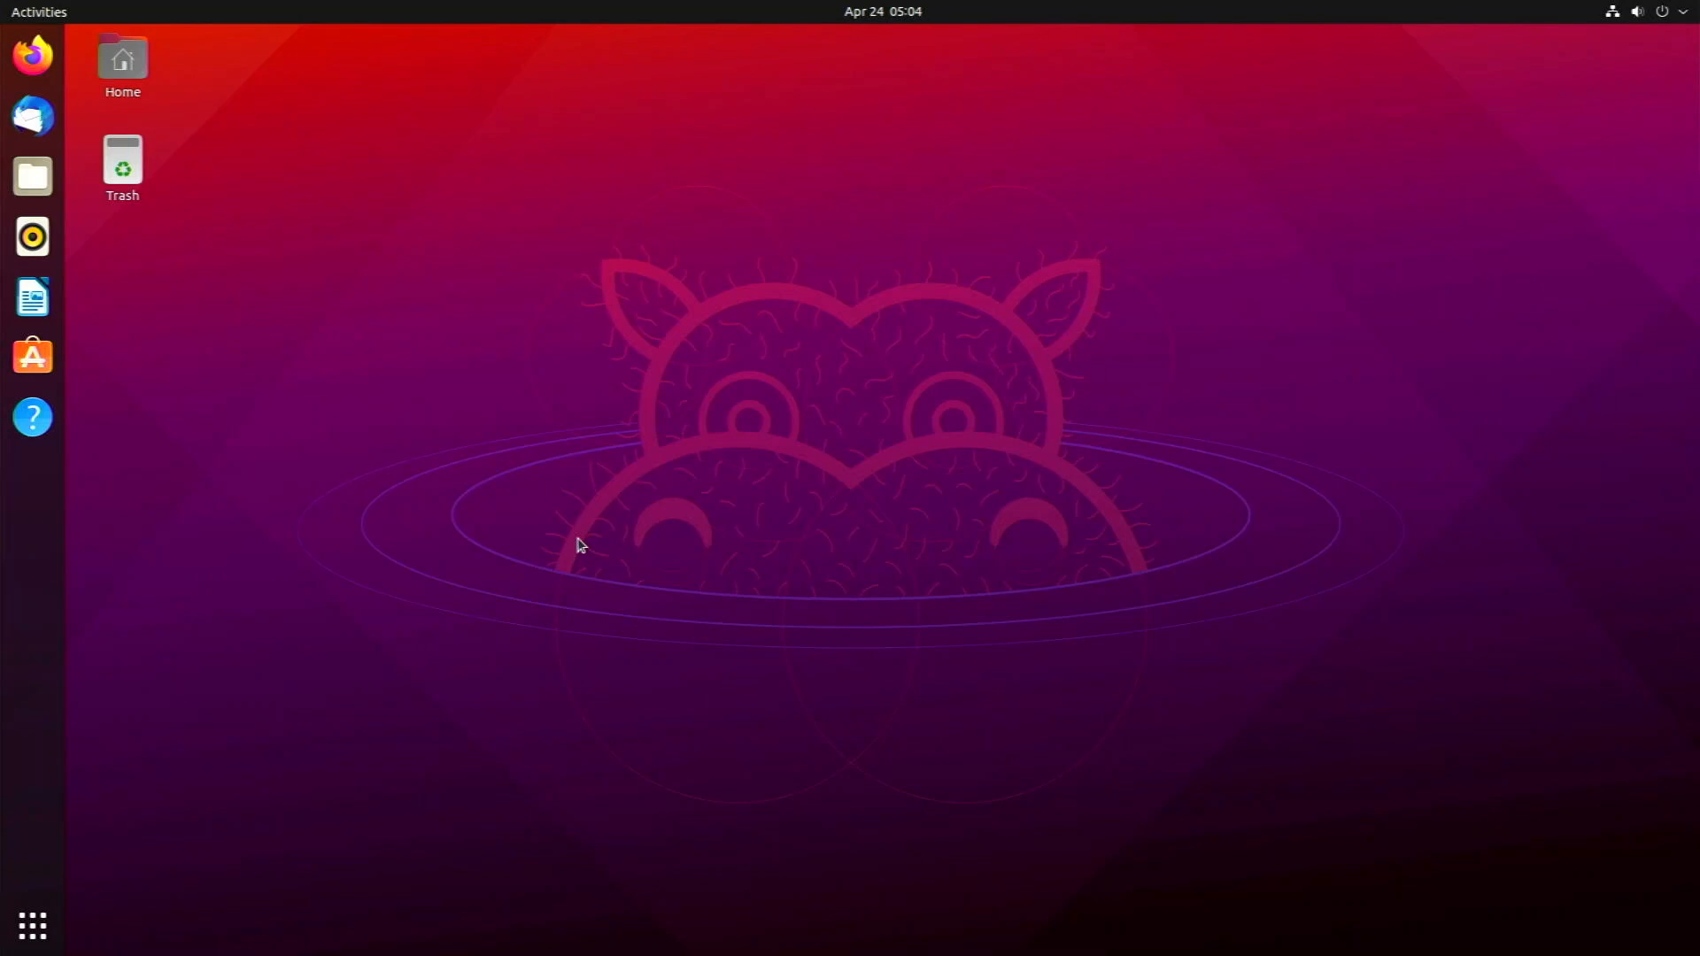
pyautogui.moveTo(848, 370)
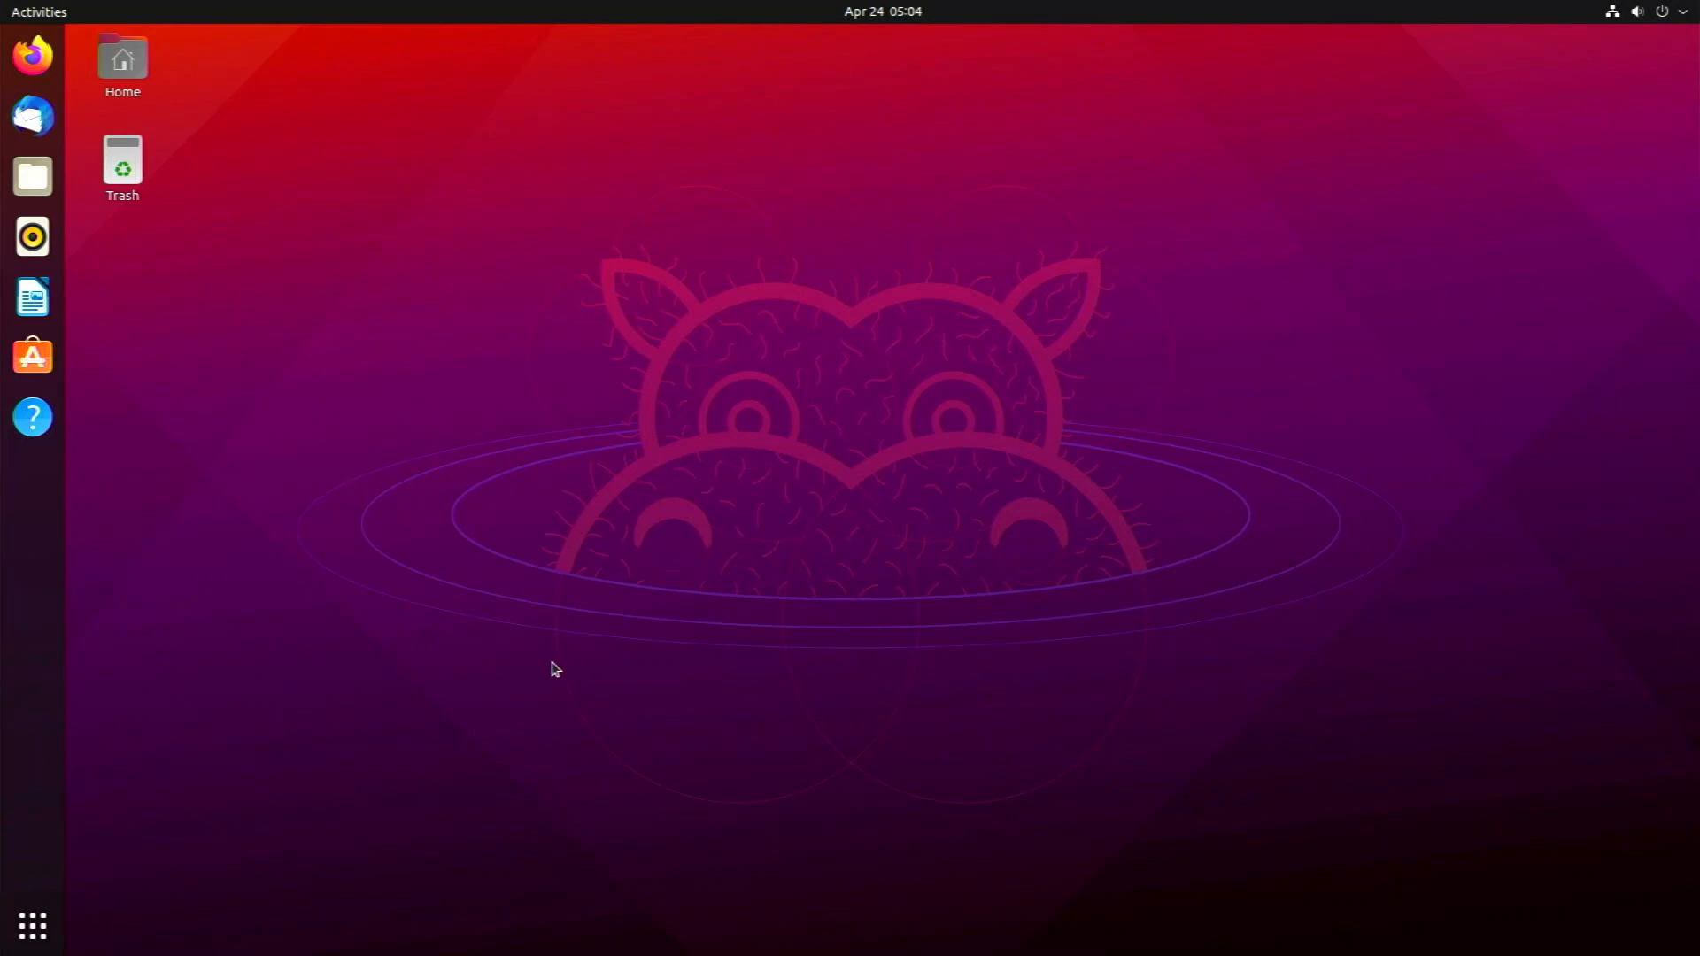
pyautogui.moveTo(462, 686)
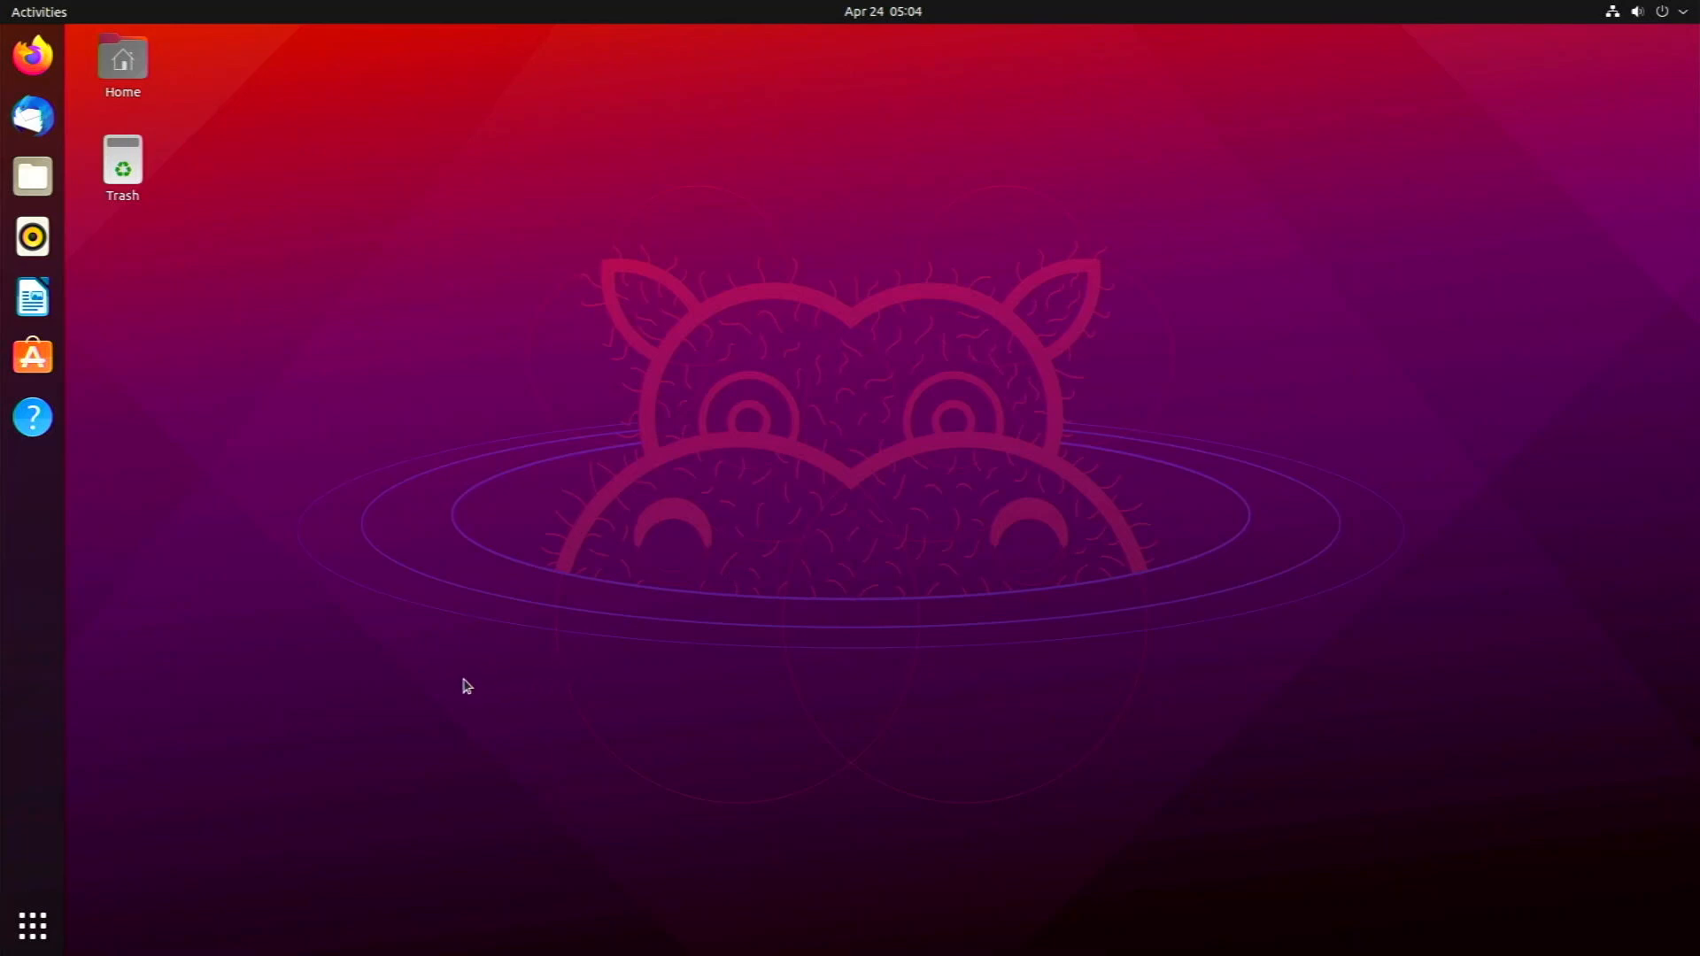
pyautogui.moveTo(993, 835)
pyautogui.write('ne')
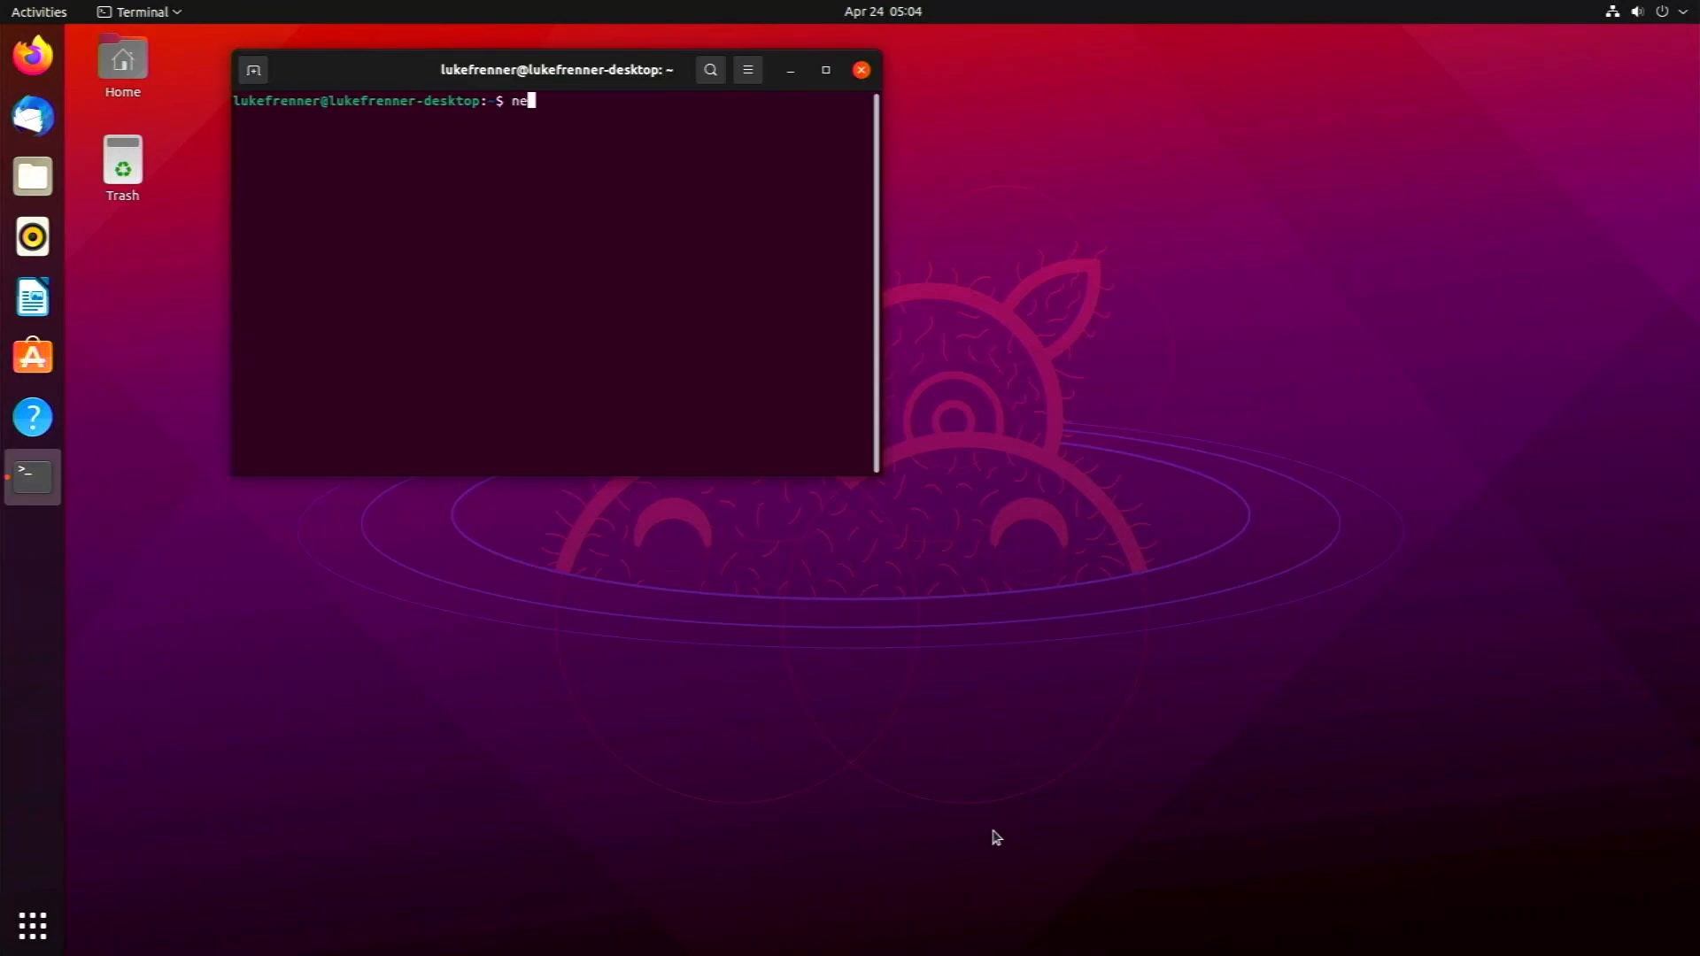
# Step: Run neofetch showing Ubuntu 21.04 aarch64 on Raspberry Pi 4, then centre the terminal window
pyautogui.write('ofetch\\')
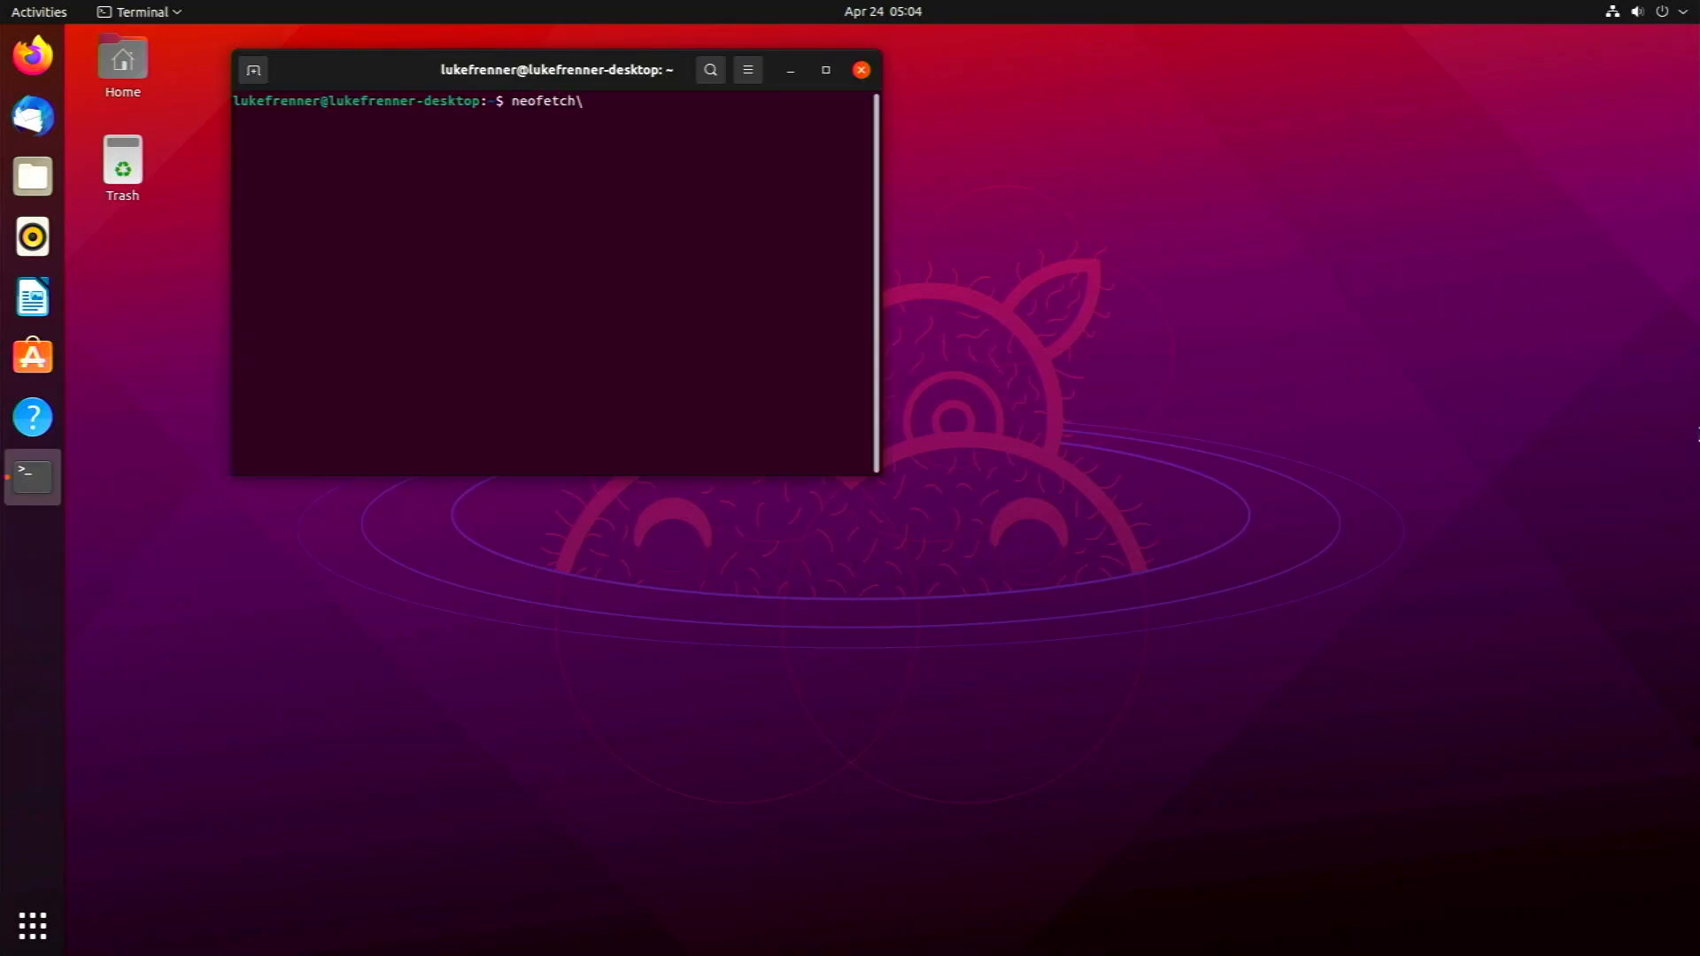
pyautogui.press('Return')
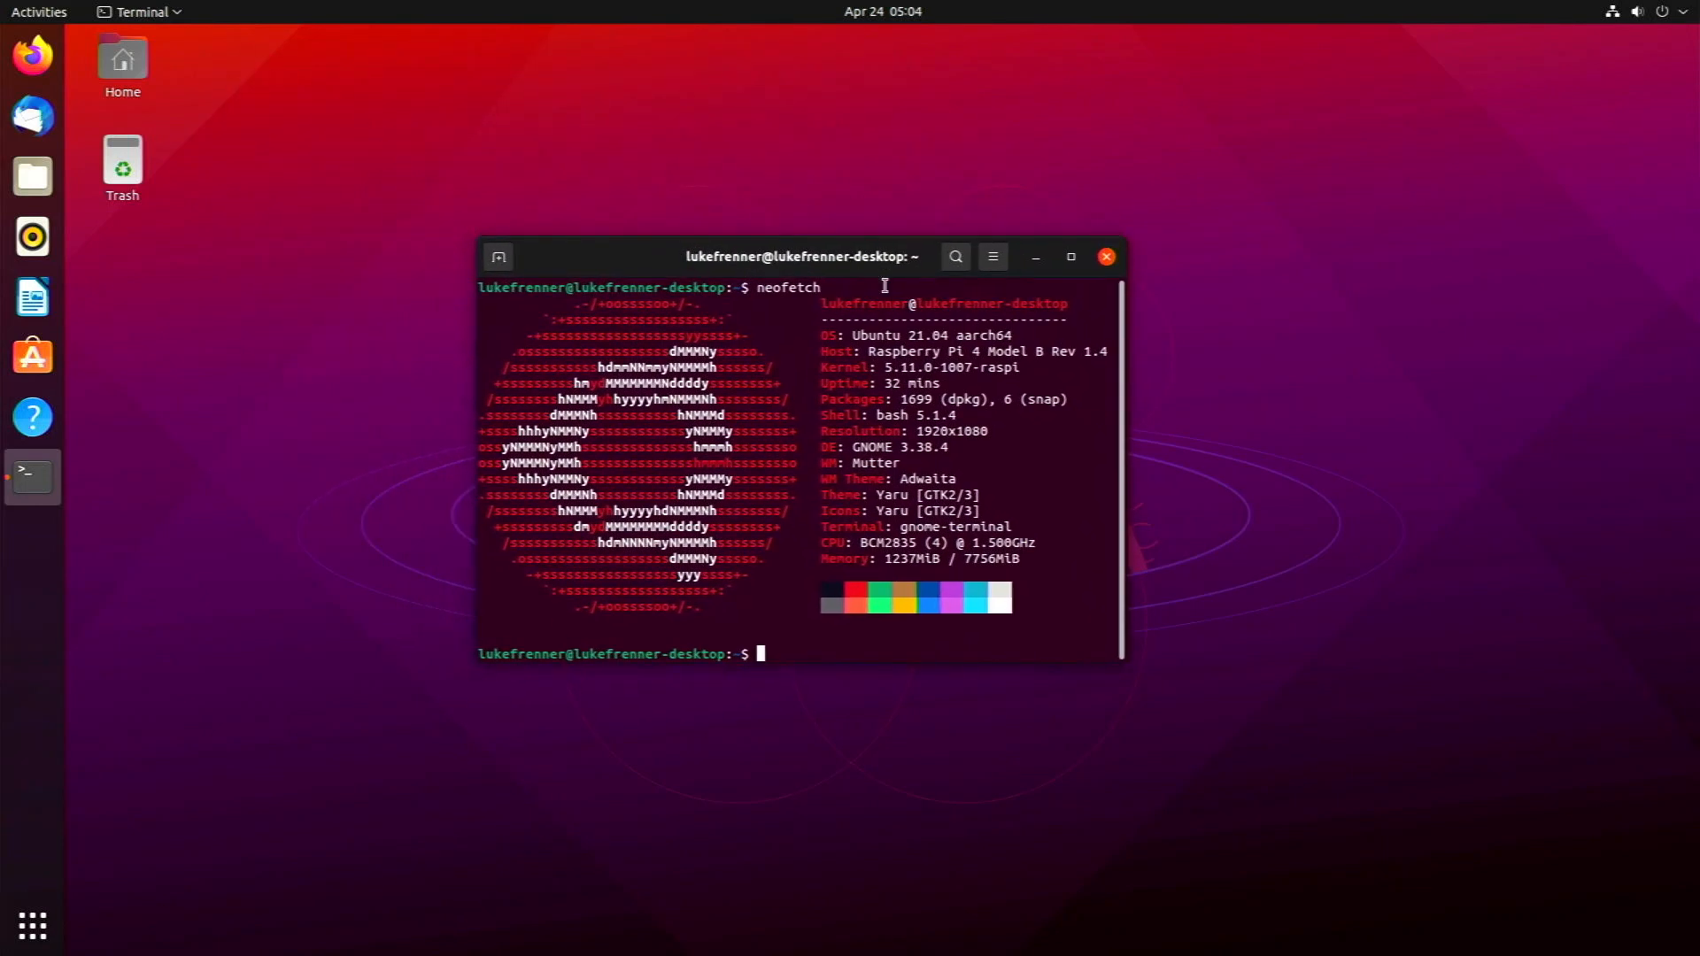
pyautogui.moveTo(974, 345)
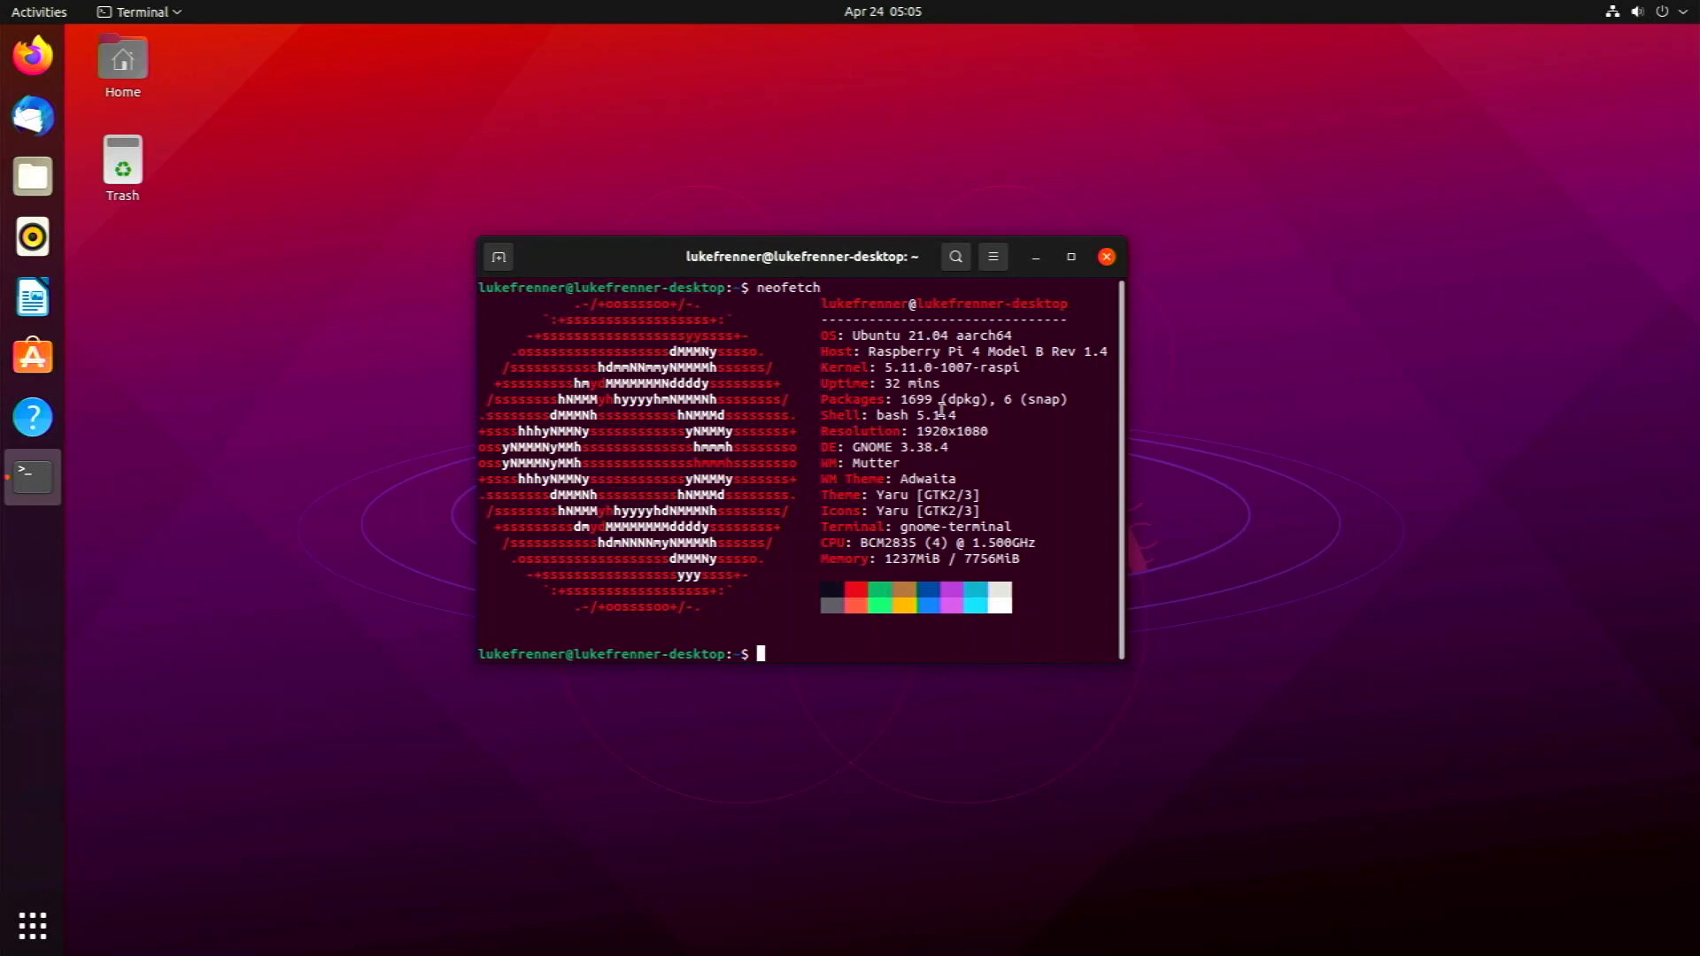
pyautogui.moveTo(846, 273)
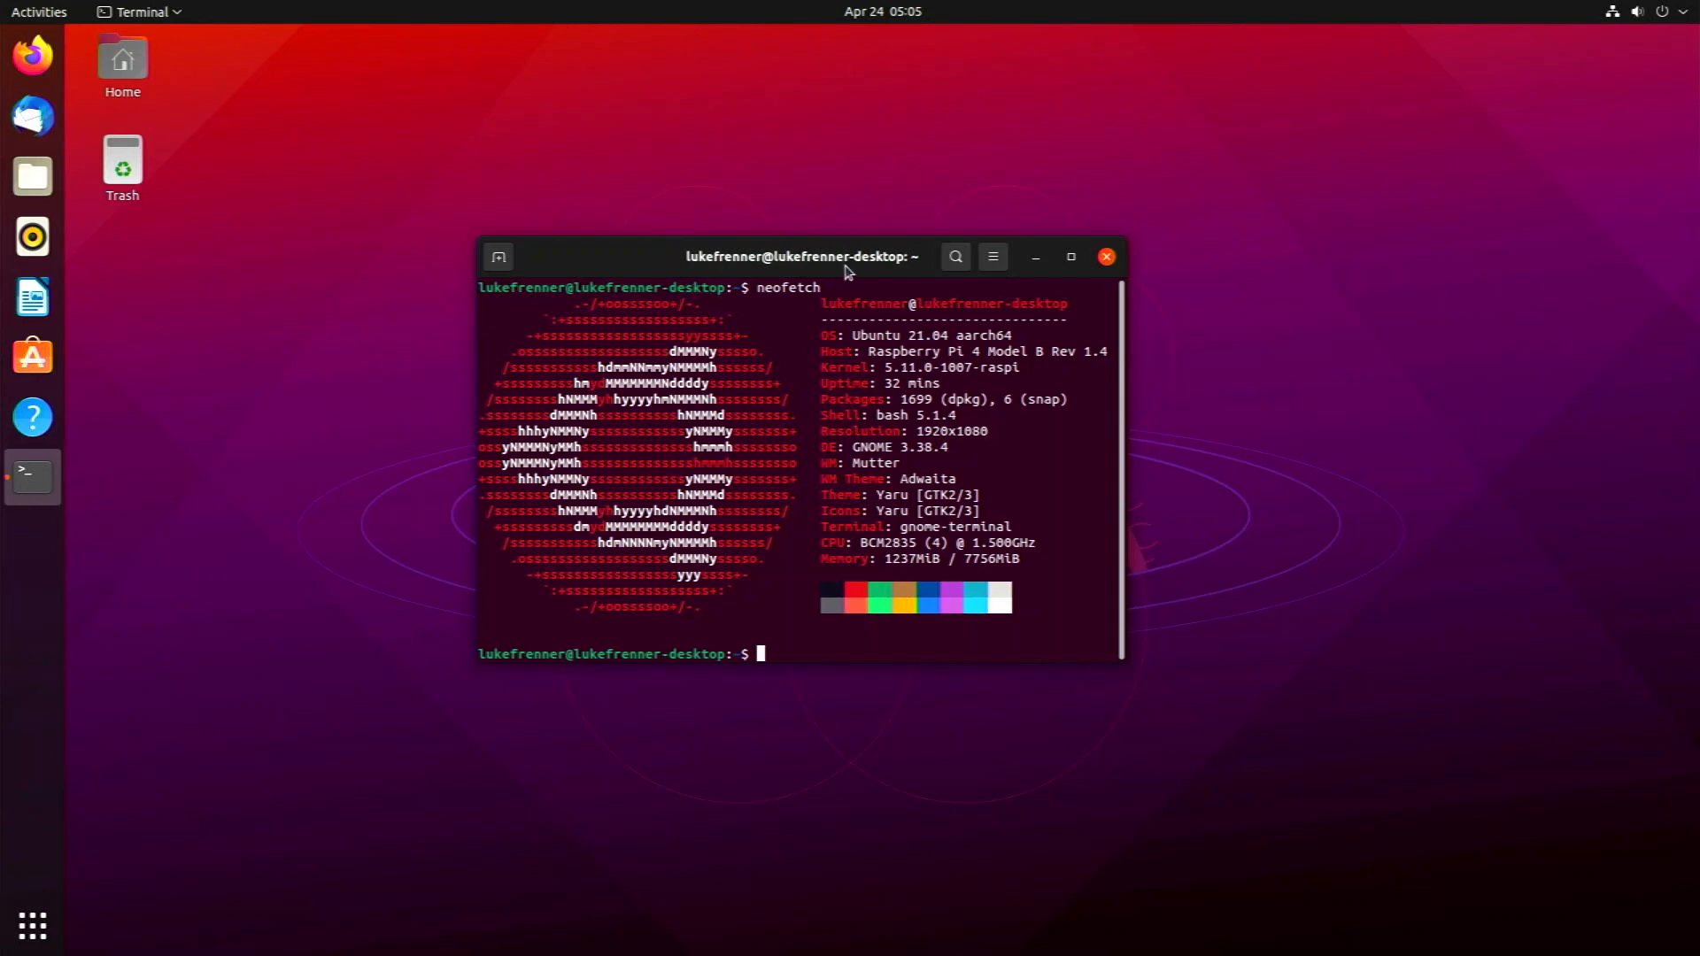
pyautogui.moveTo(846, 257); pyautogui.dragTo(848, 272)
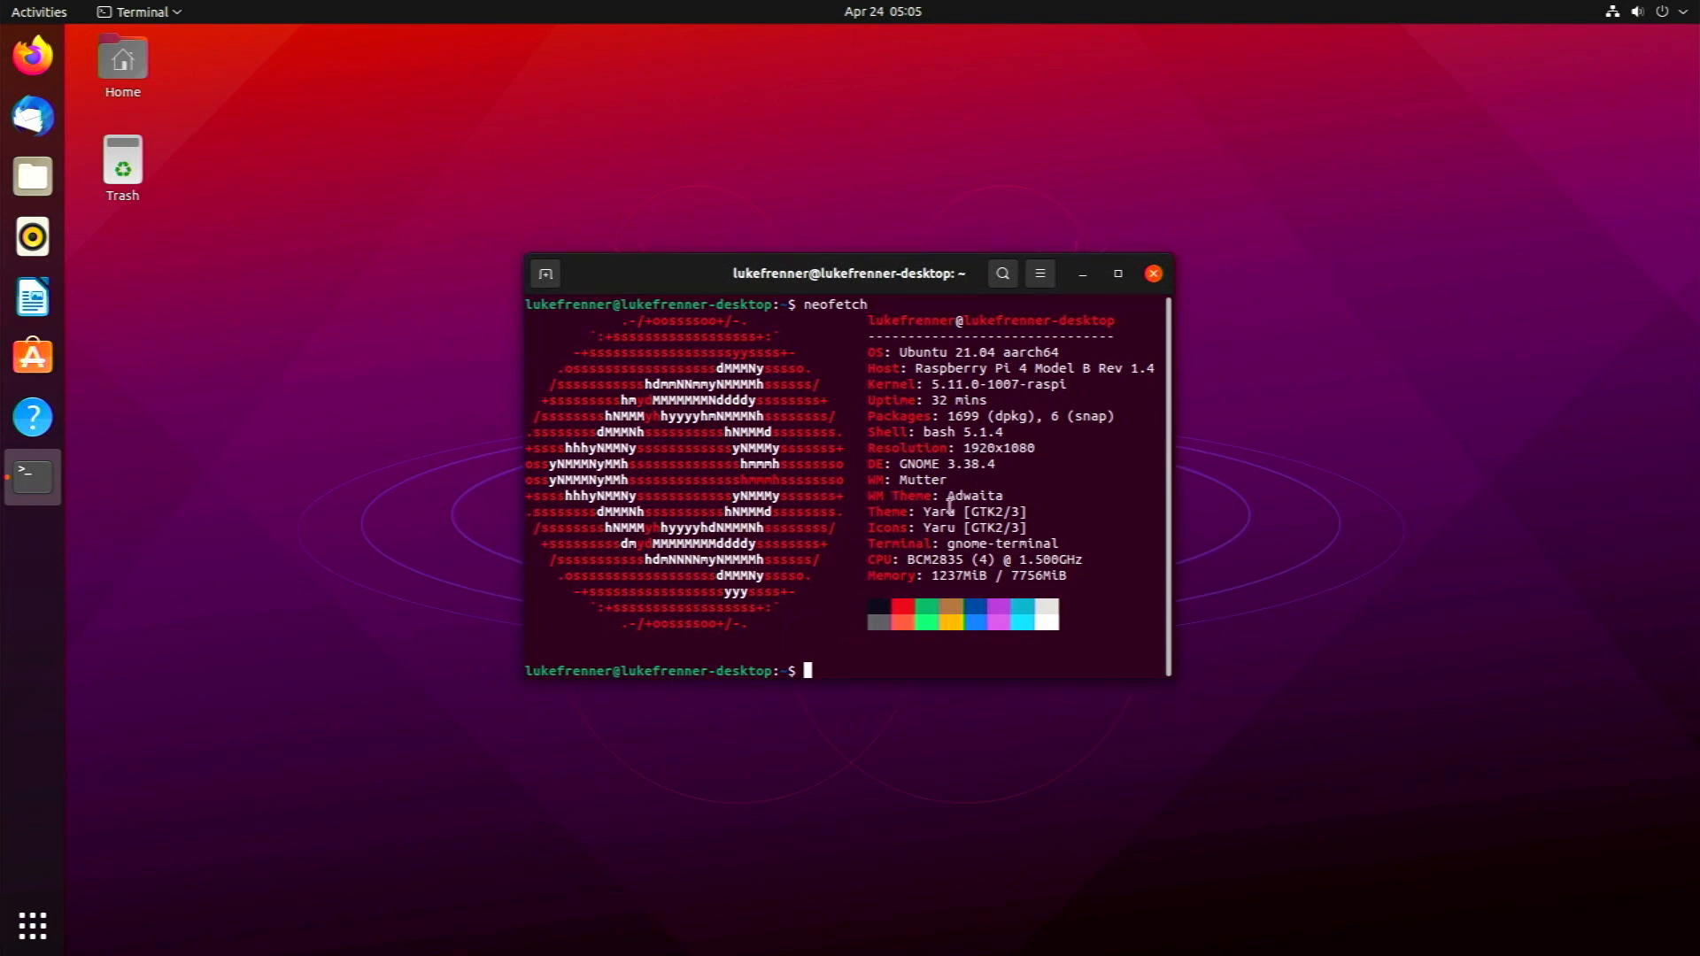
pyautogui.moveTo(942, 525)
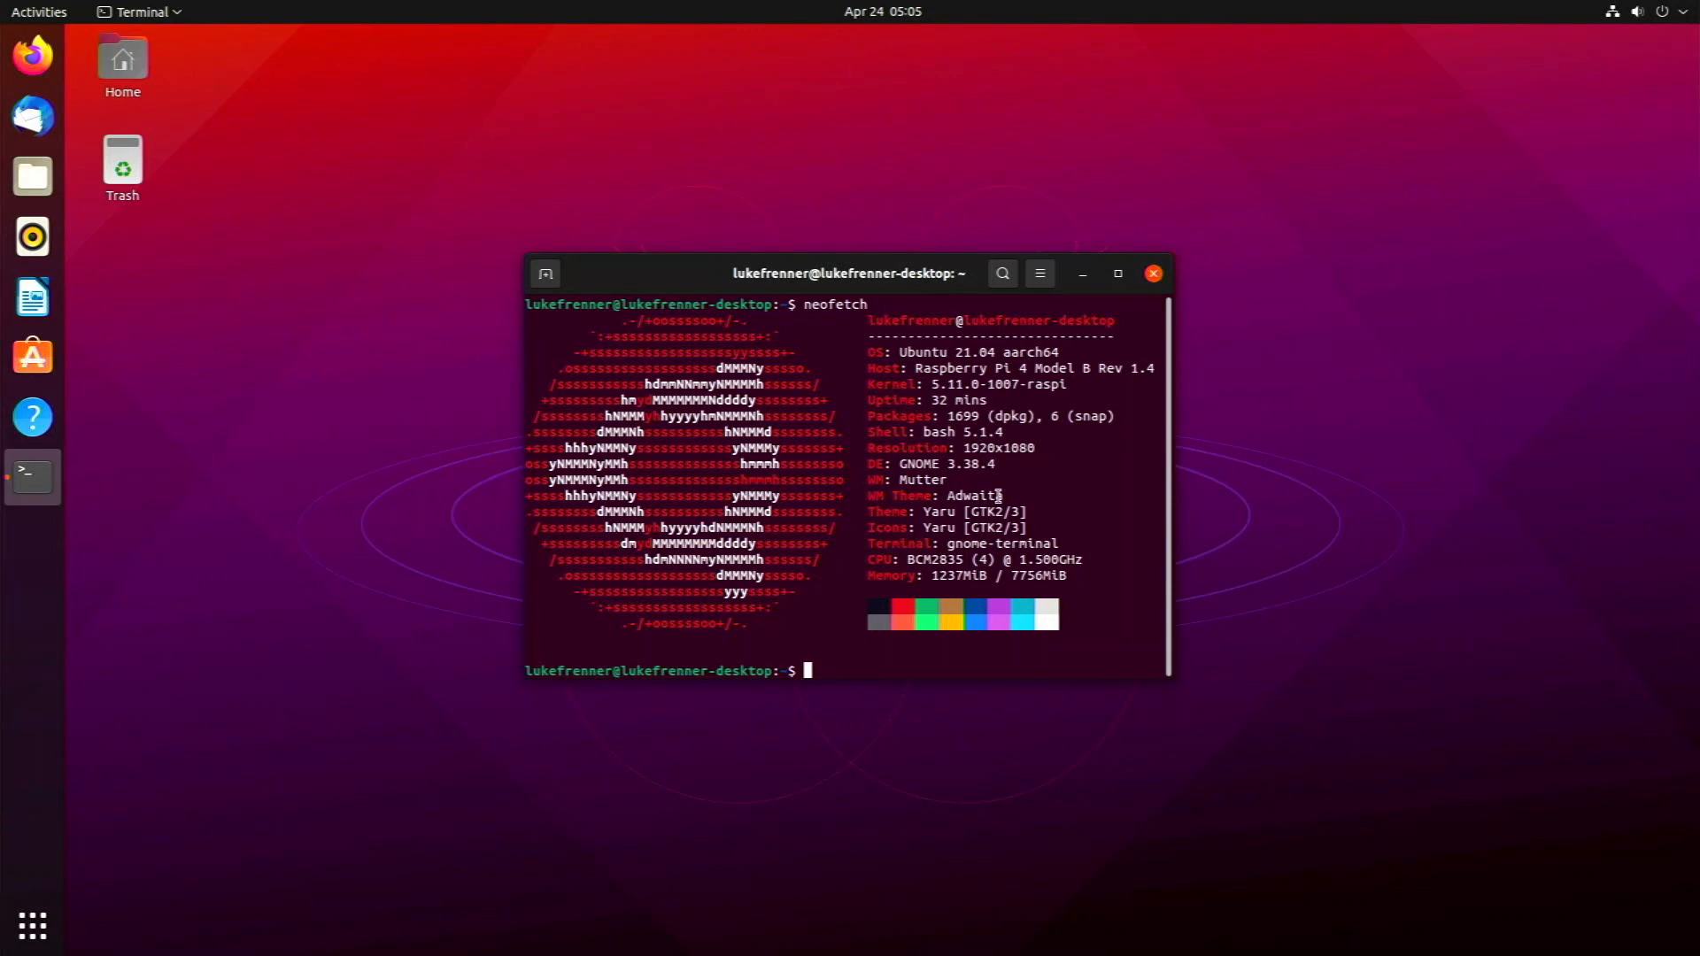
pyautogui.moveTo(848, 273); pyautogui.dragTo(901, 278)
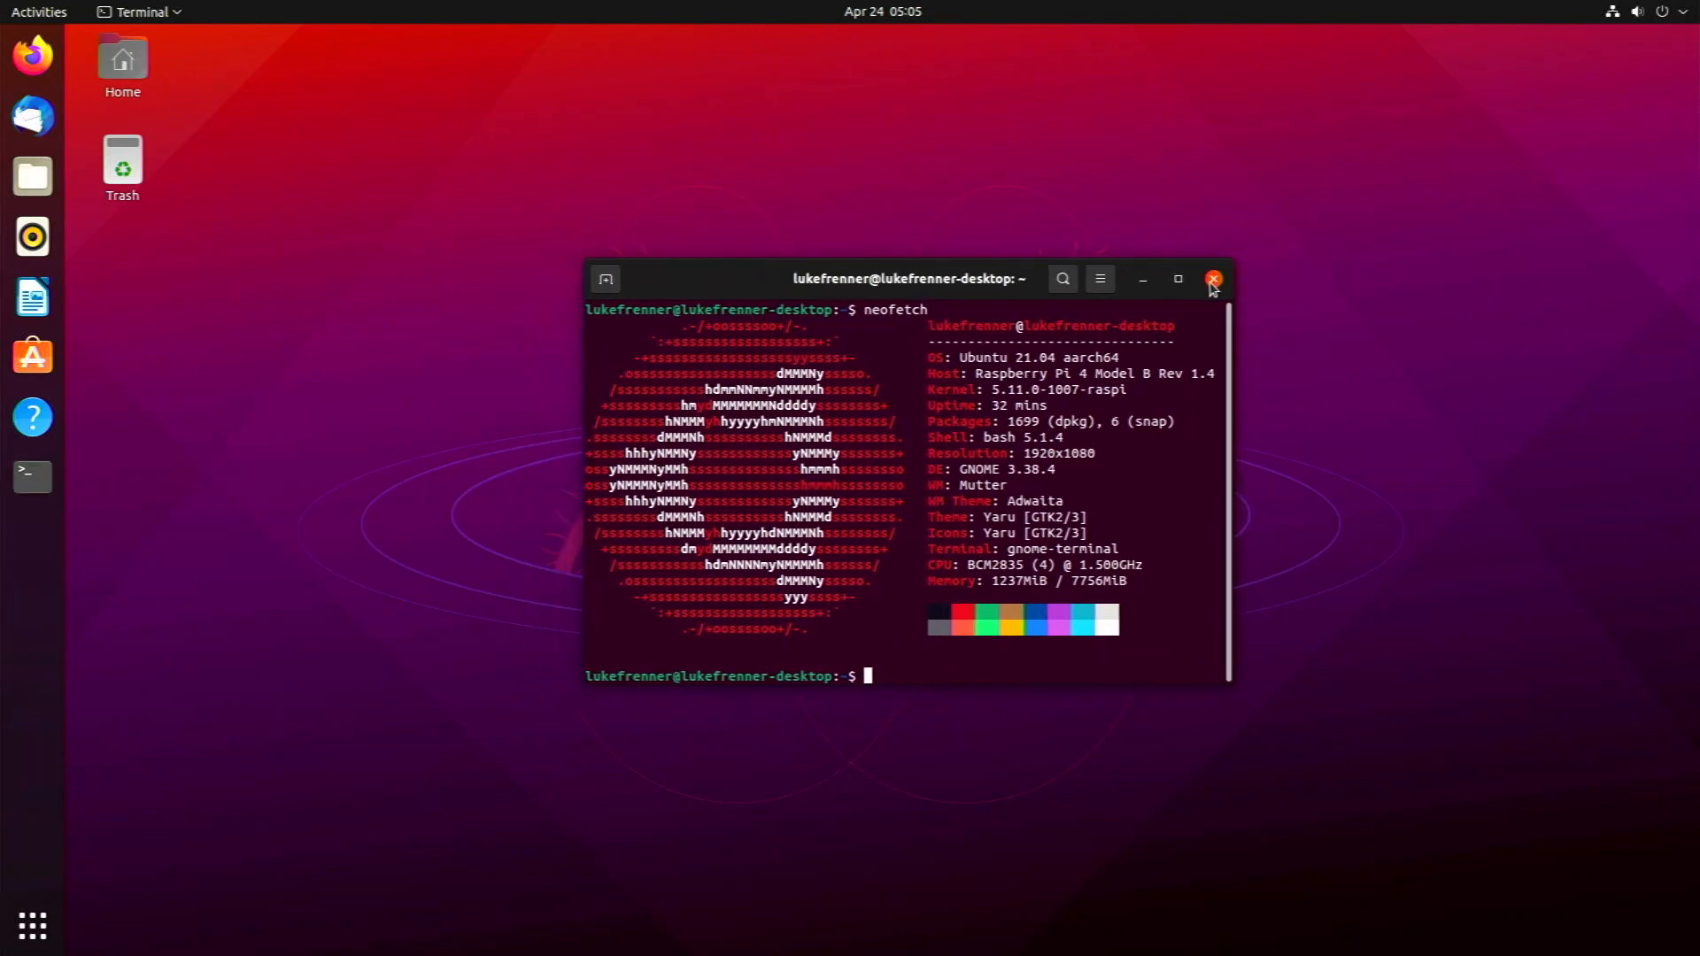
# Step: Close the terminal and raise the sound volume from the top-right system menu
pyautogui.click(1211, 278)
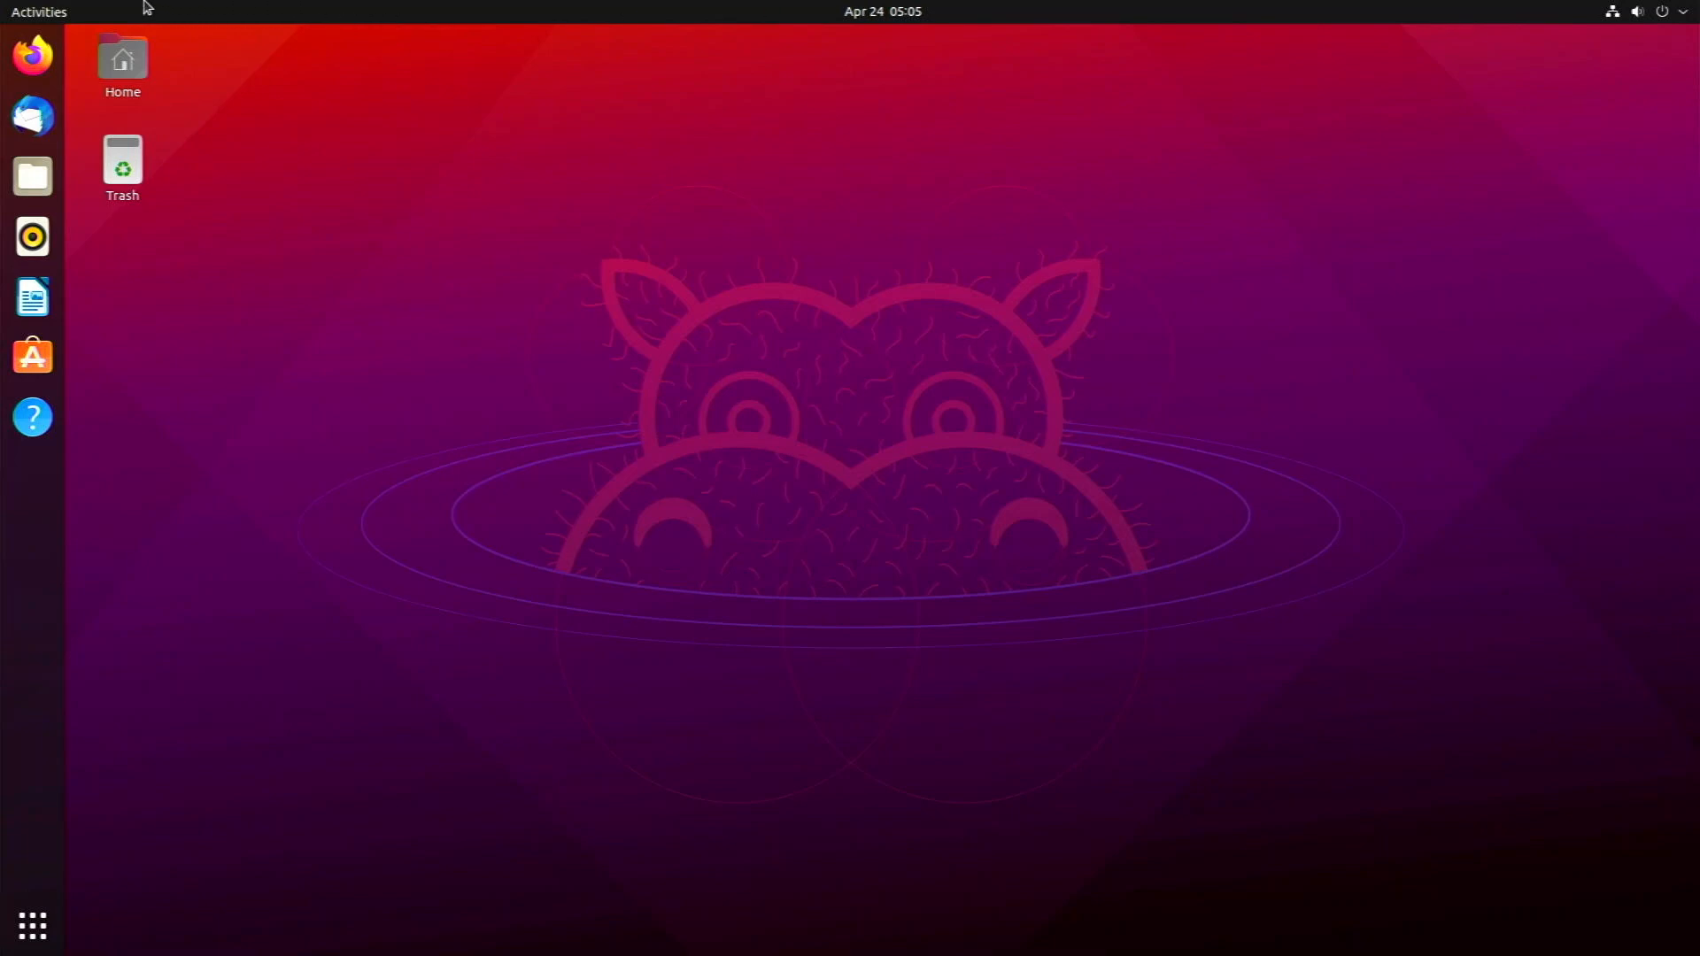
pyautogui.moveTo(673, 9)
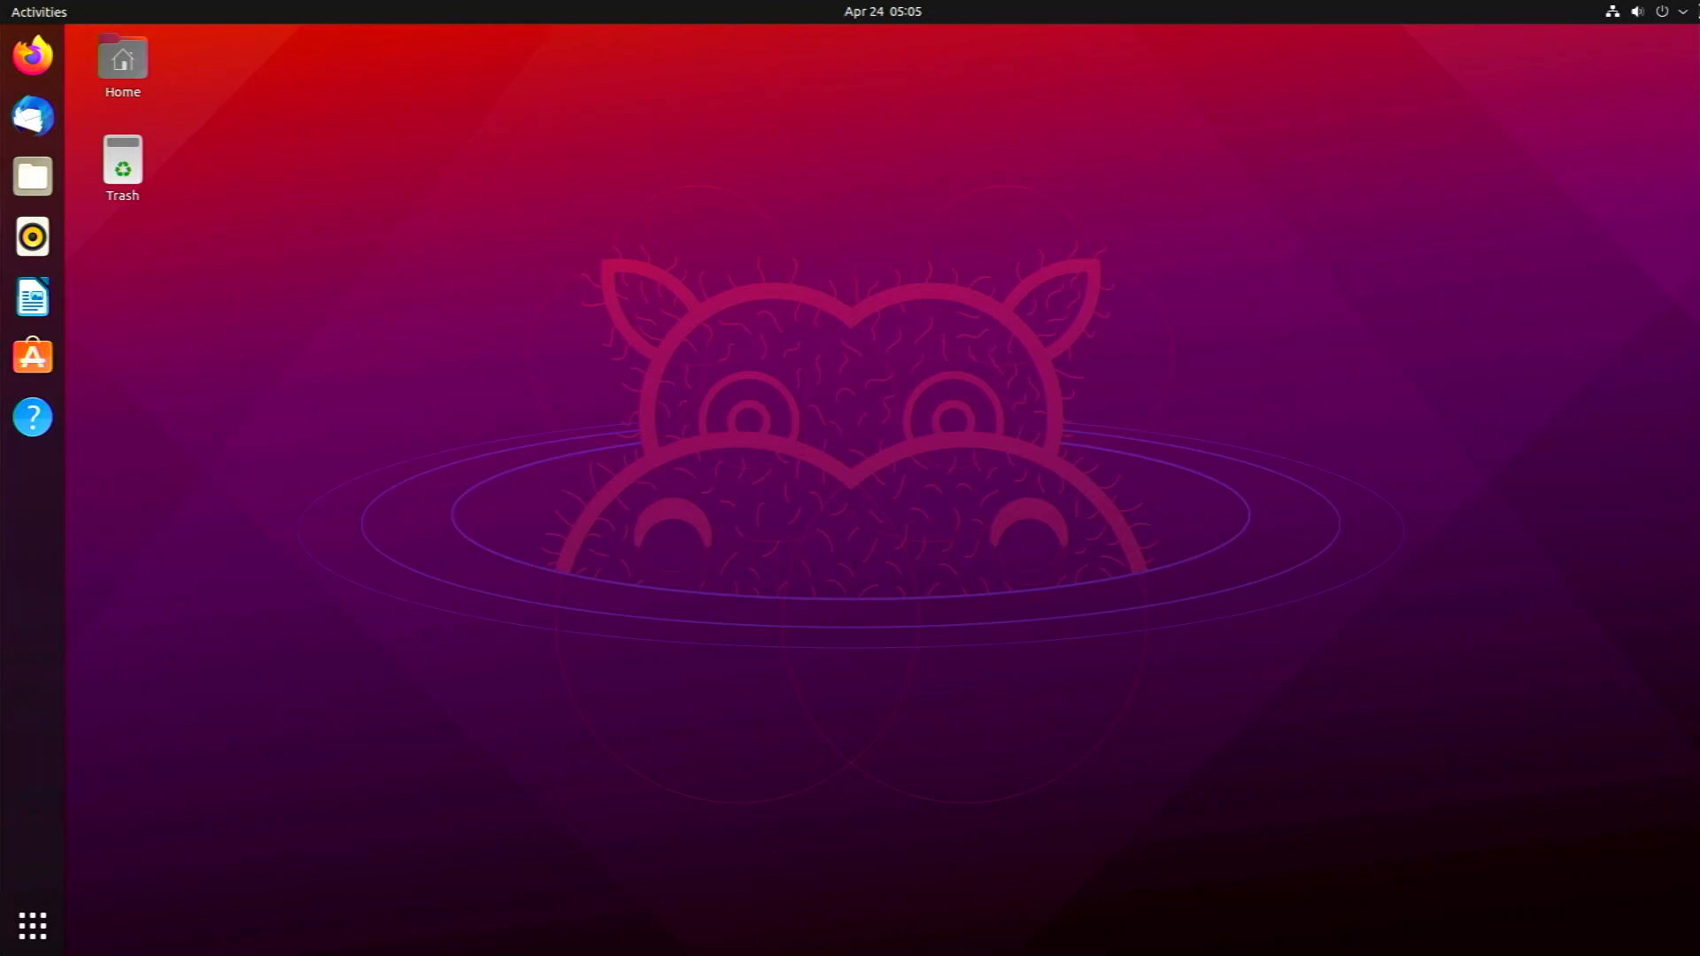
pyautogui.click(1611, 13)
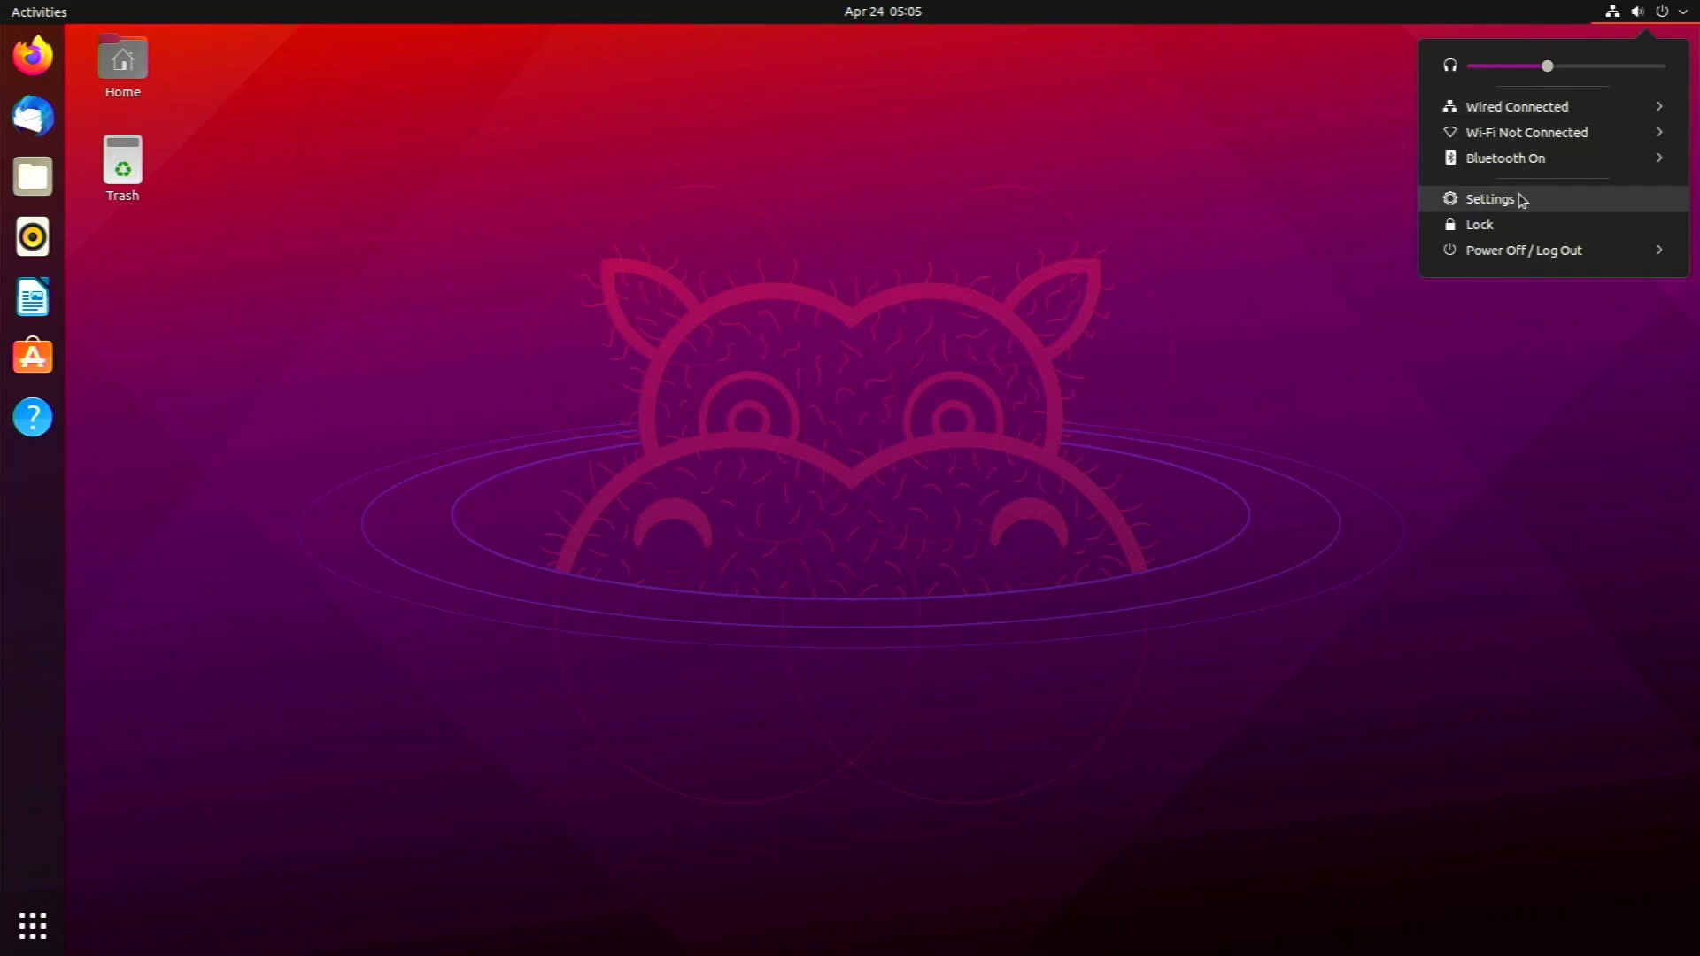
pyautogui.moveTo(1505, 83)
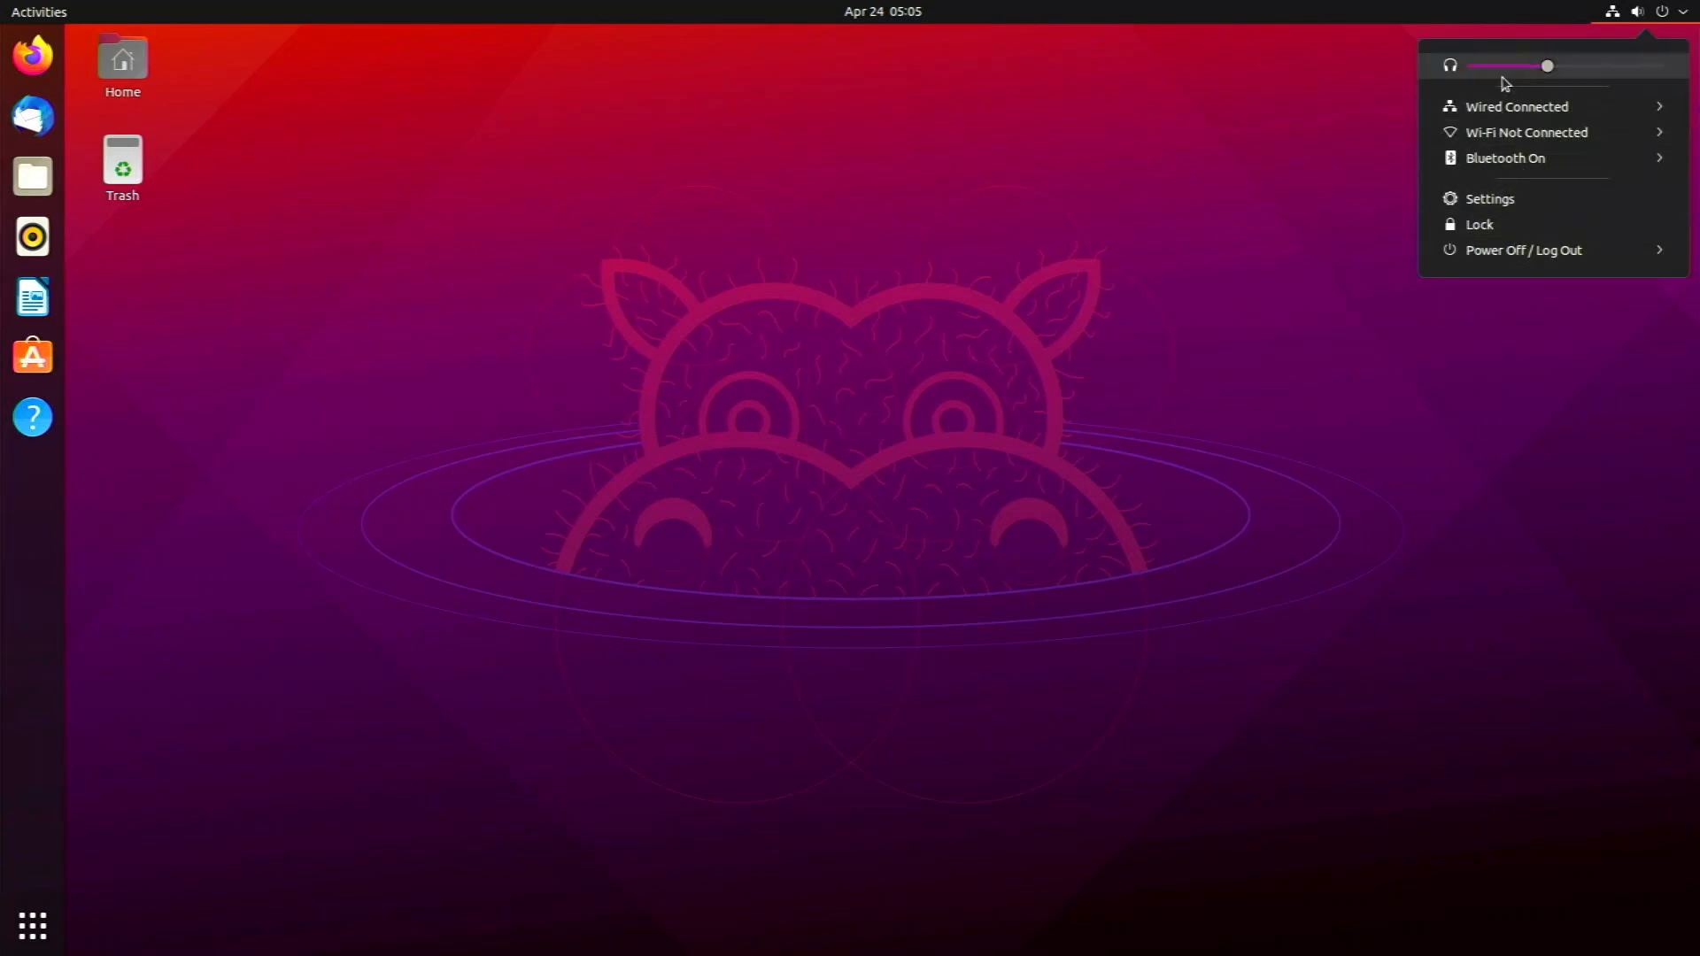
pyautogui.moveTo(1547, 66); pyautogui.dragTo(1570, 65)
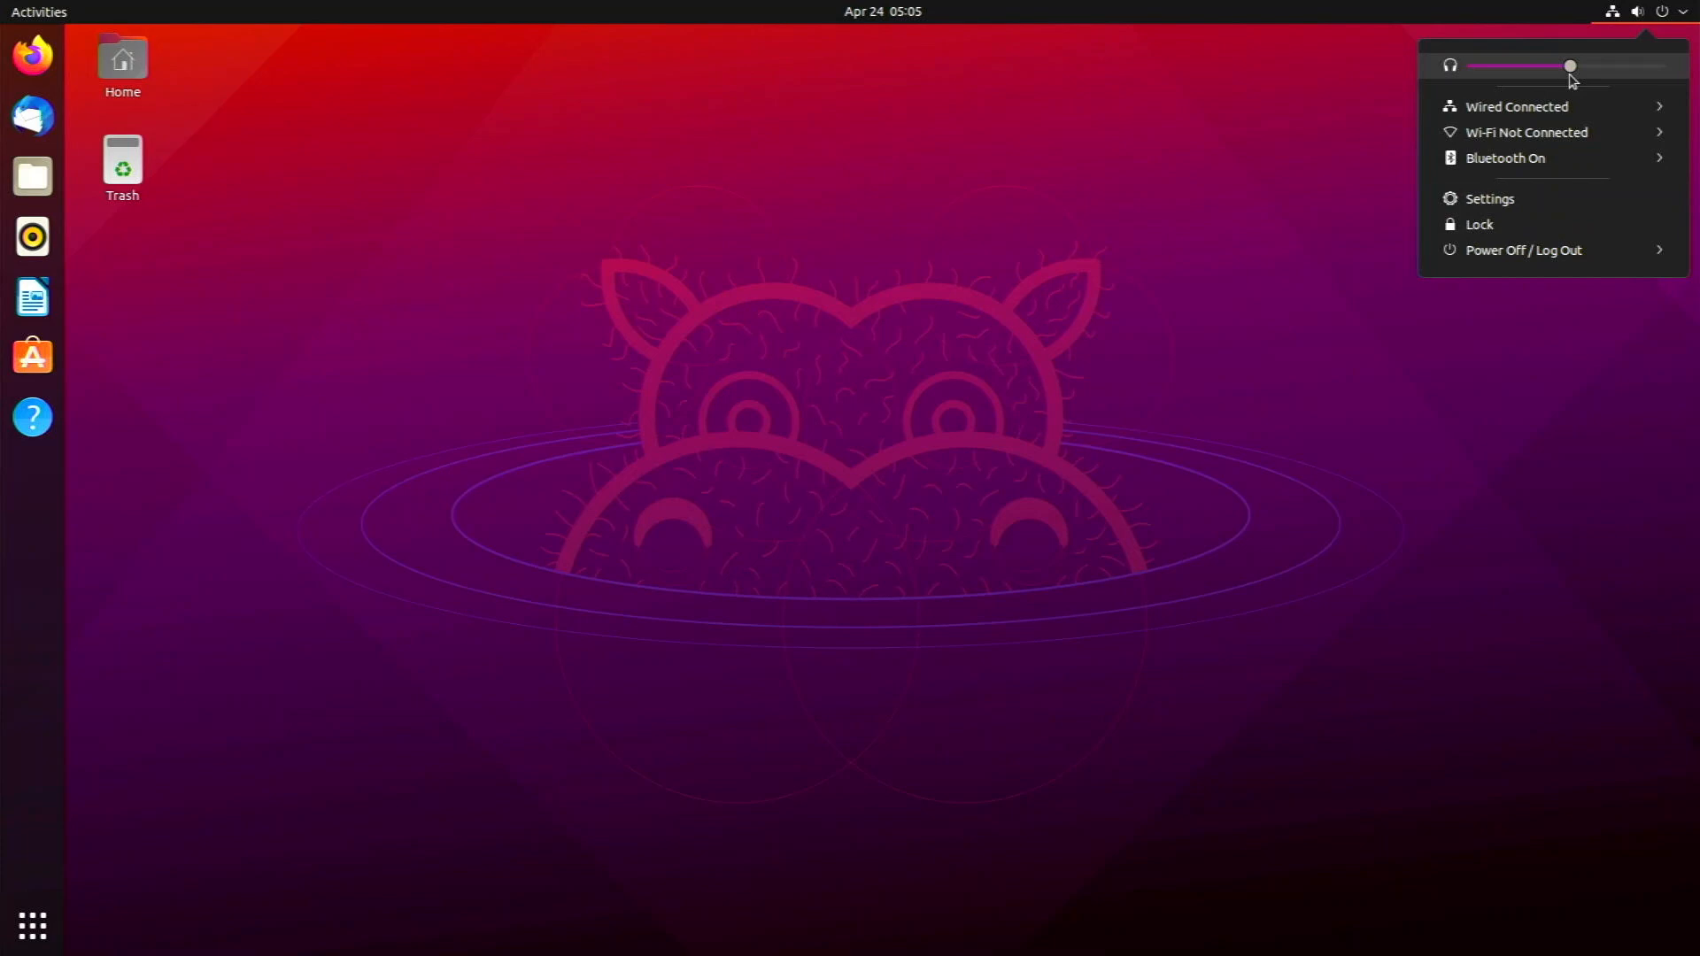
pyautogui.click(850, 469)
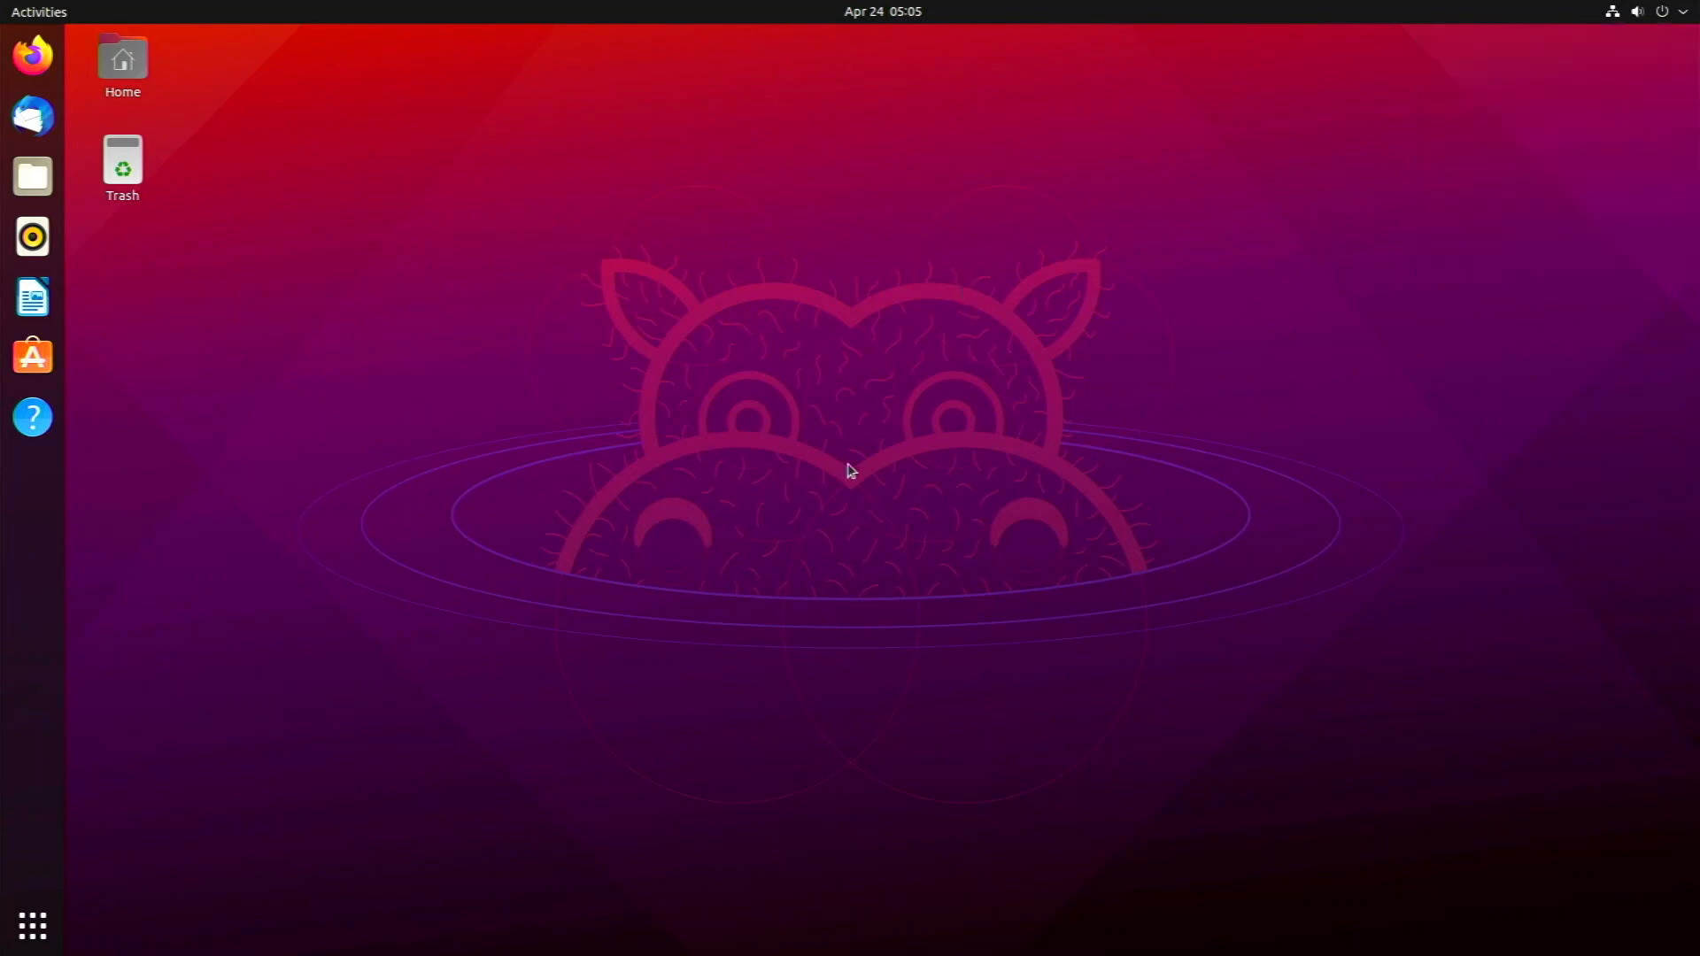
pyautogui.moveTo(726, 445)
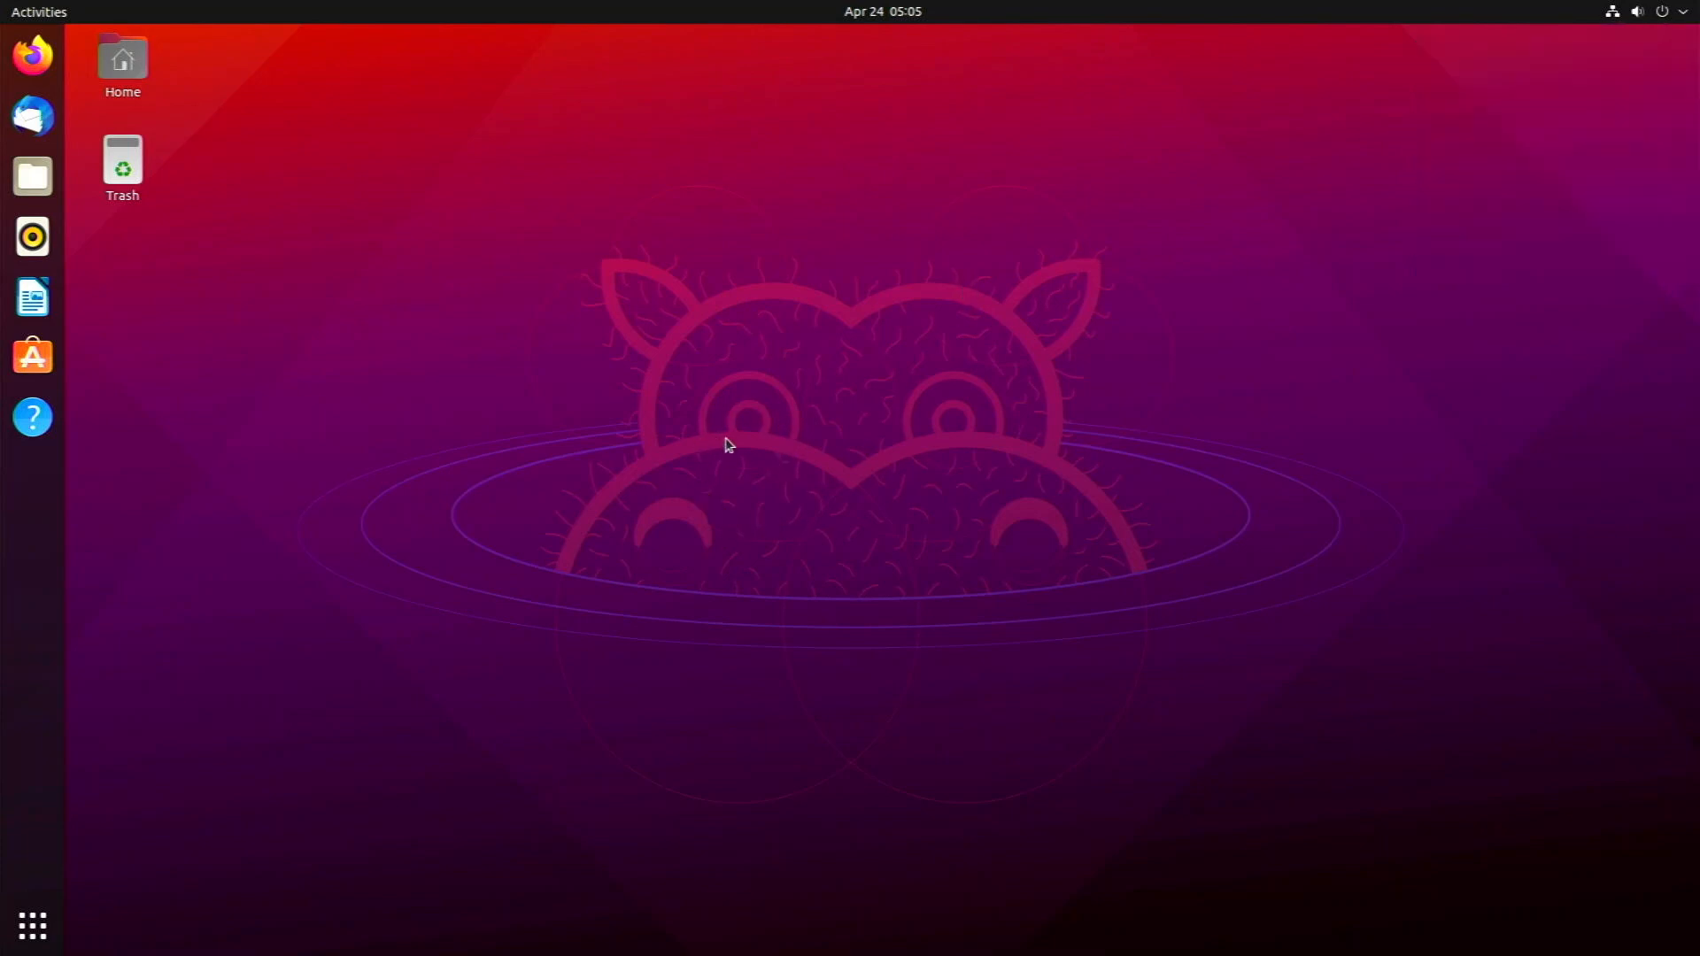
pyautogui.moveTo(751, 491)
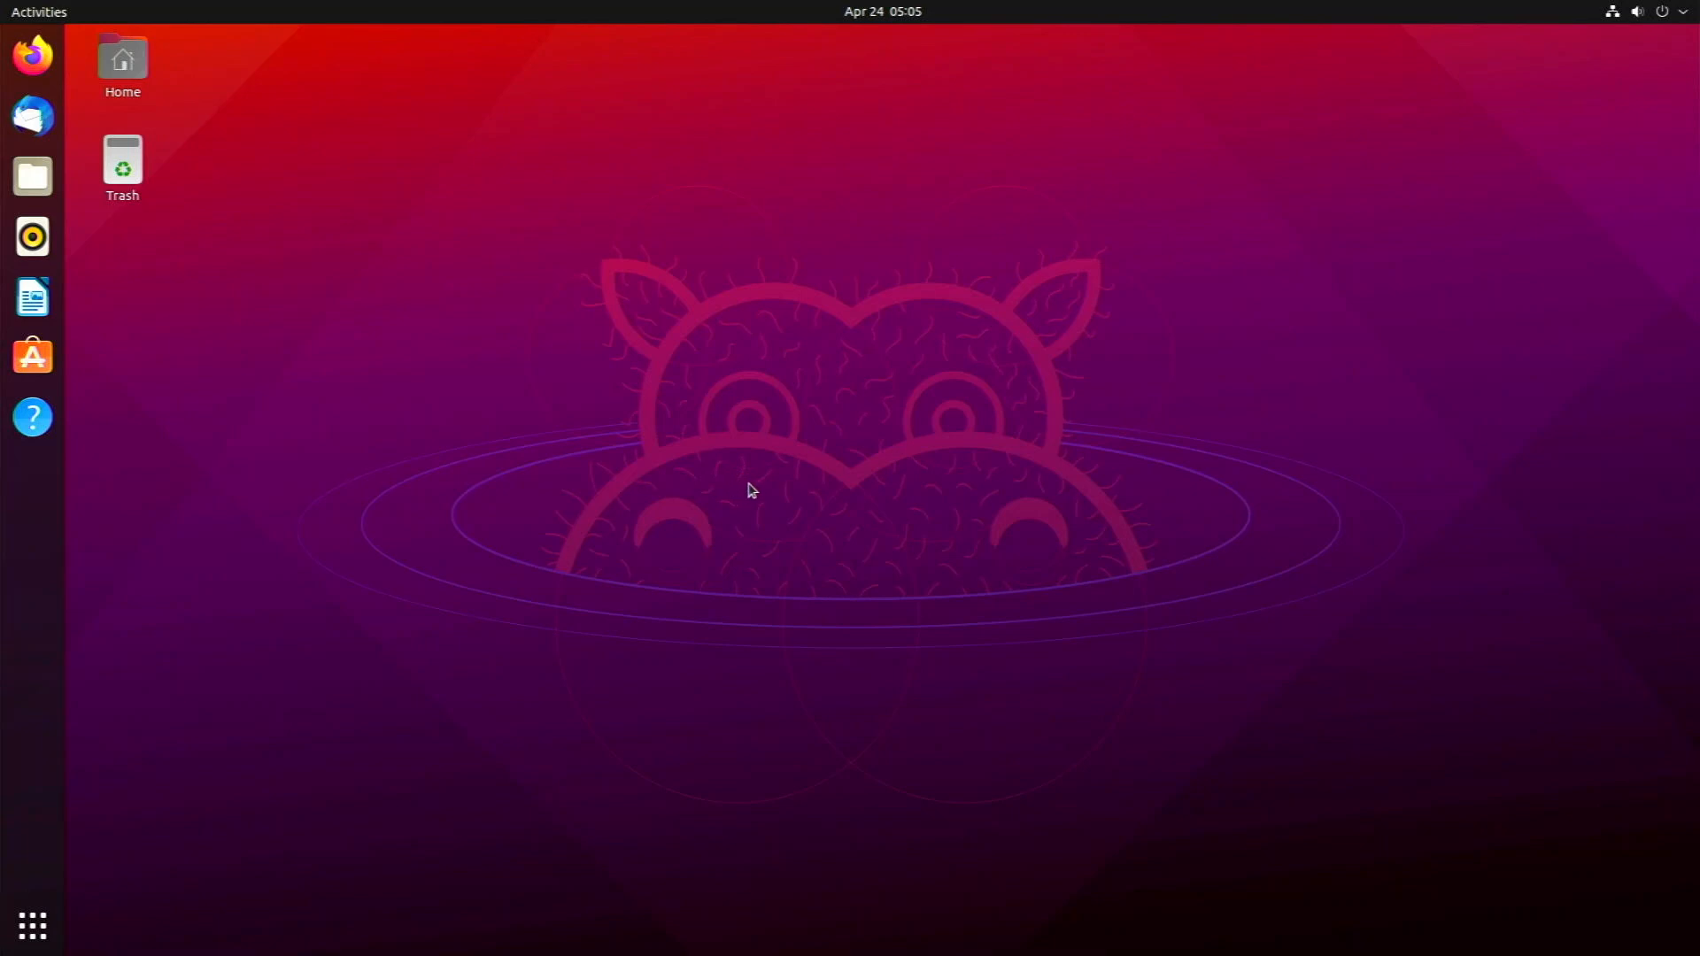
# Step: Launch Change Background… from the desktop's right-click menu
pyautogui.rightClick(750, 489)
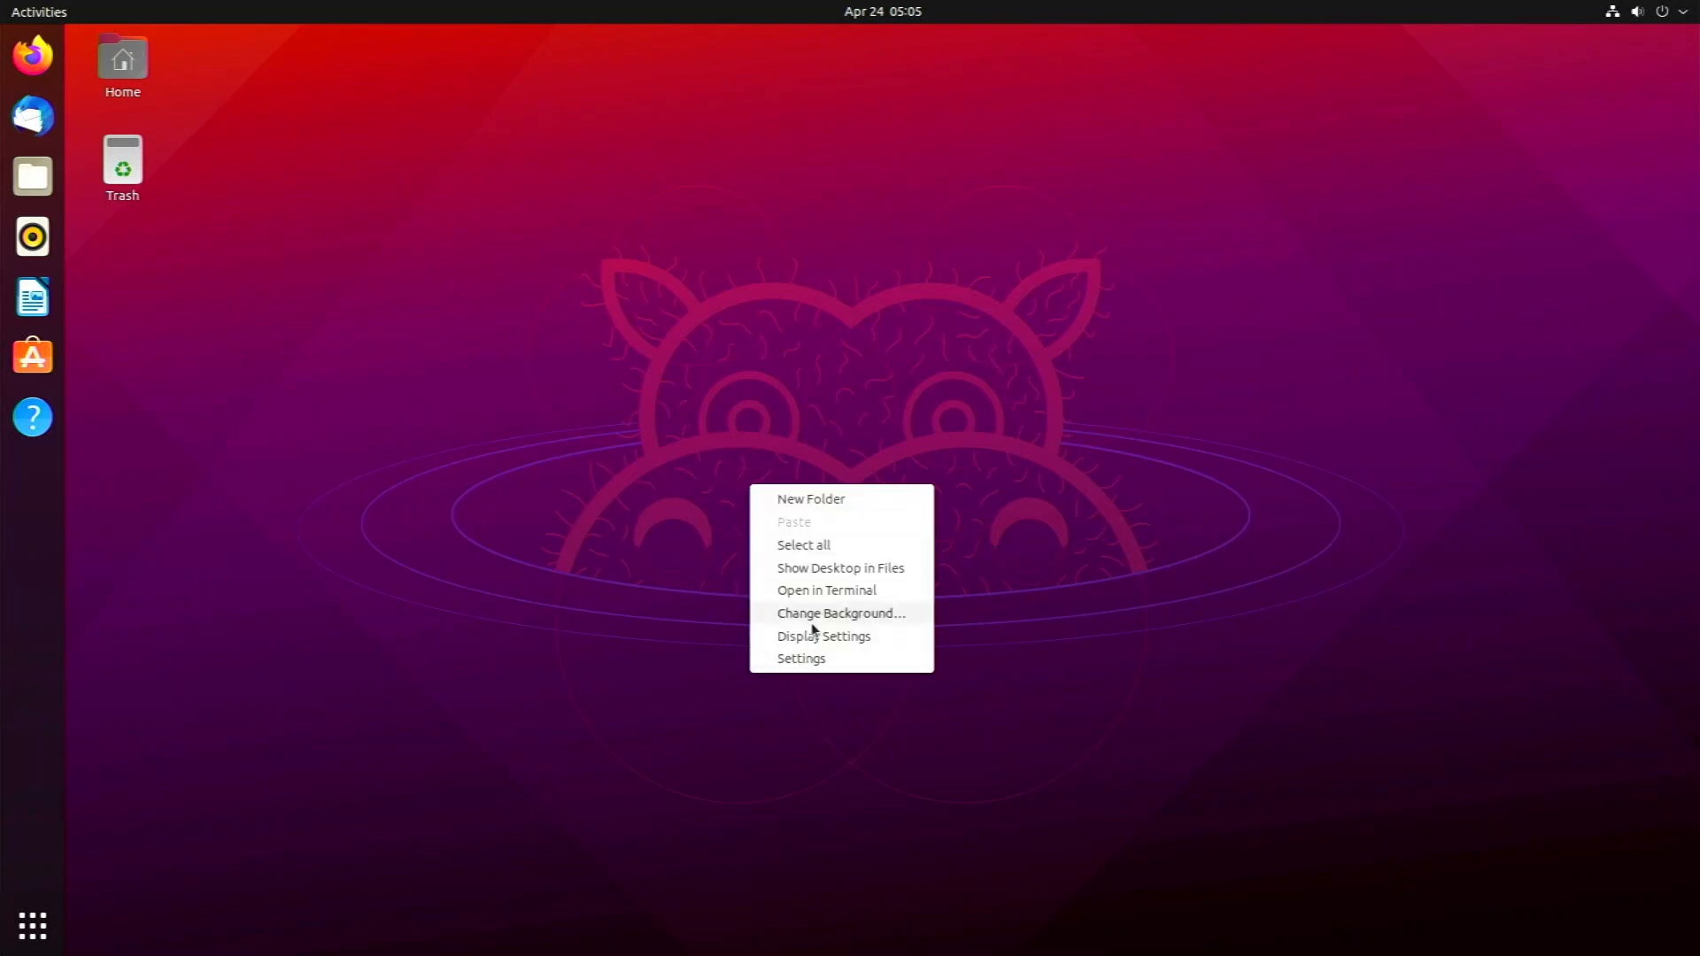
pyautogui.click(818, 653)
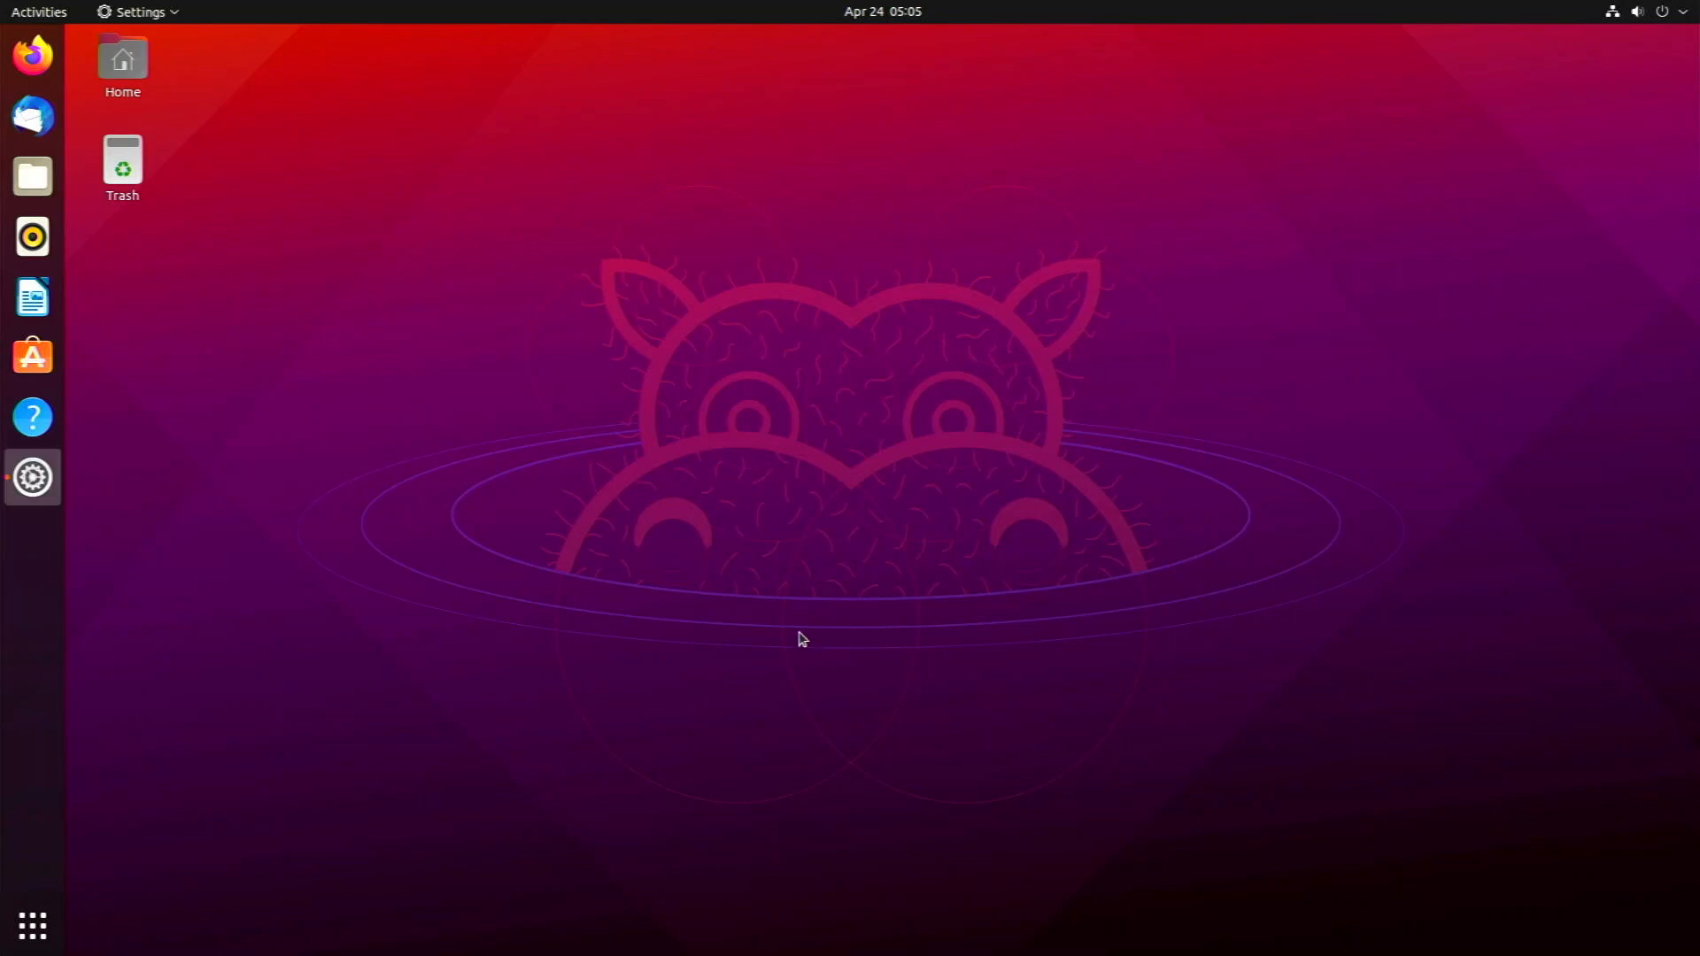
pyautogui.click(32, 476)
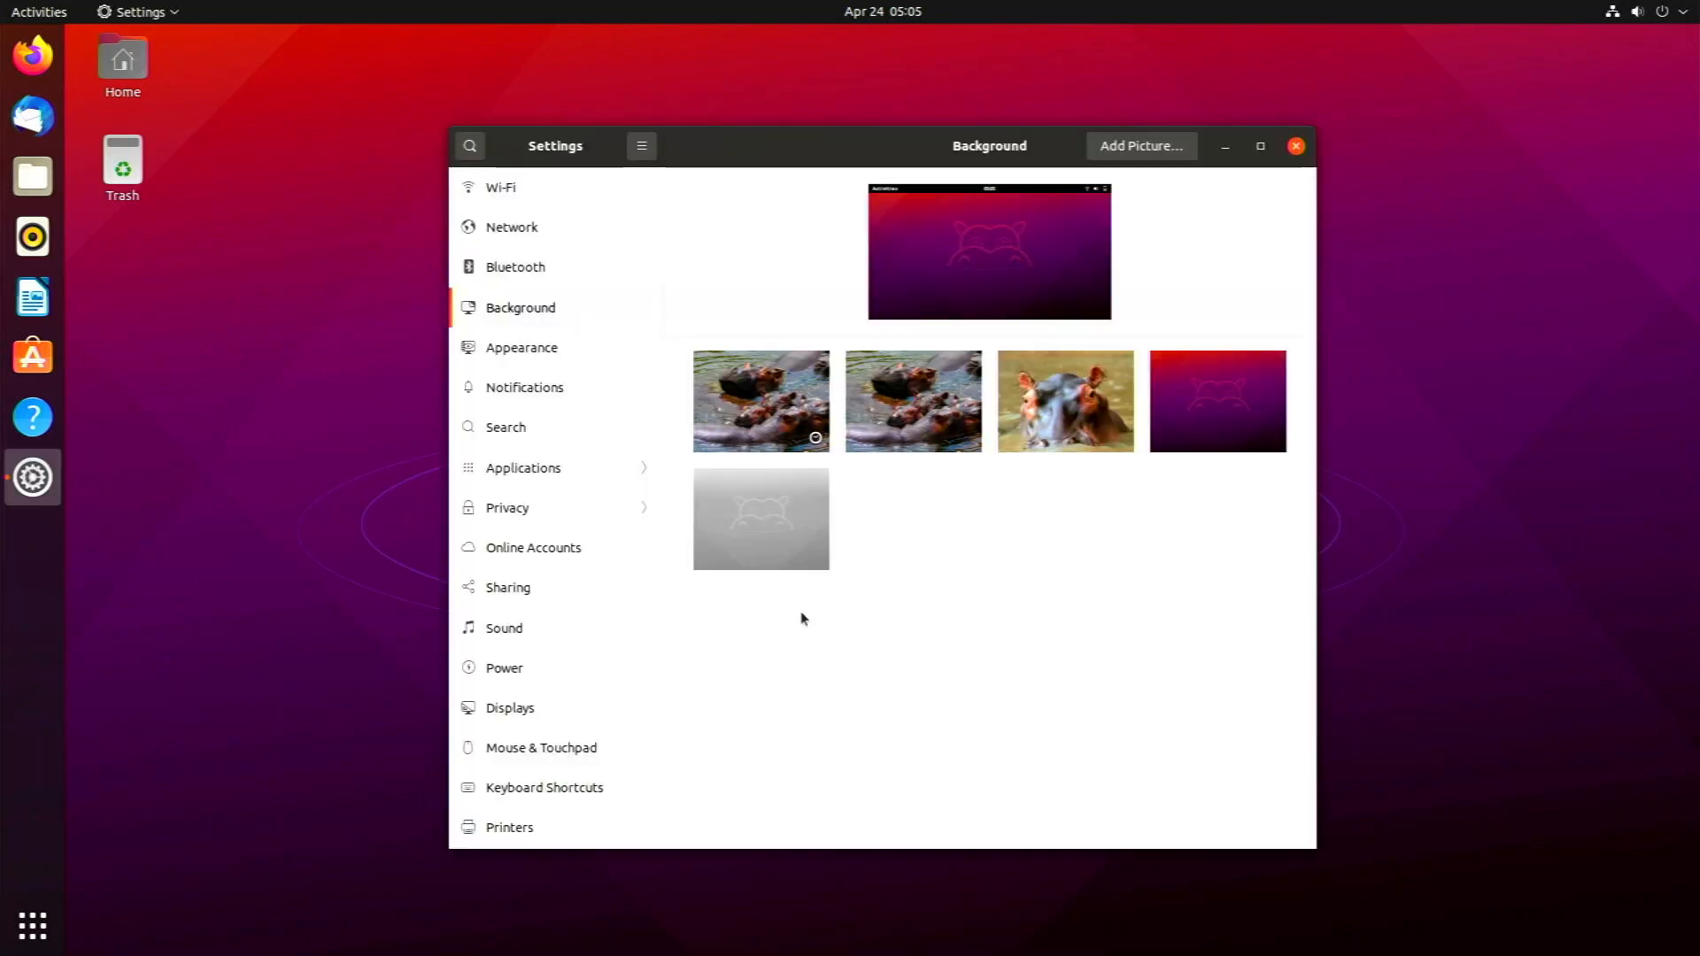
pyautogui.moveTo(1036, 407)
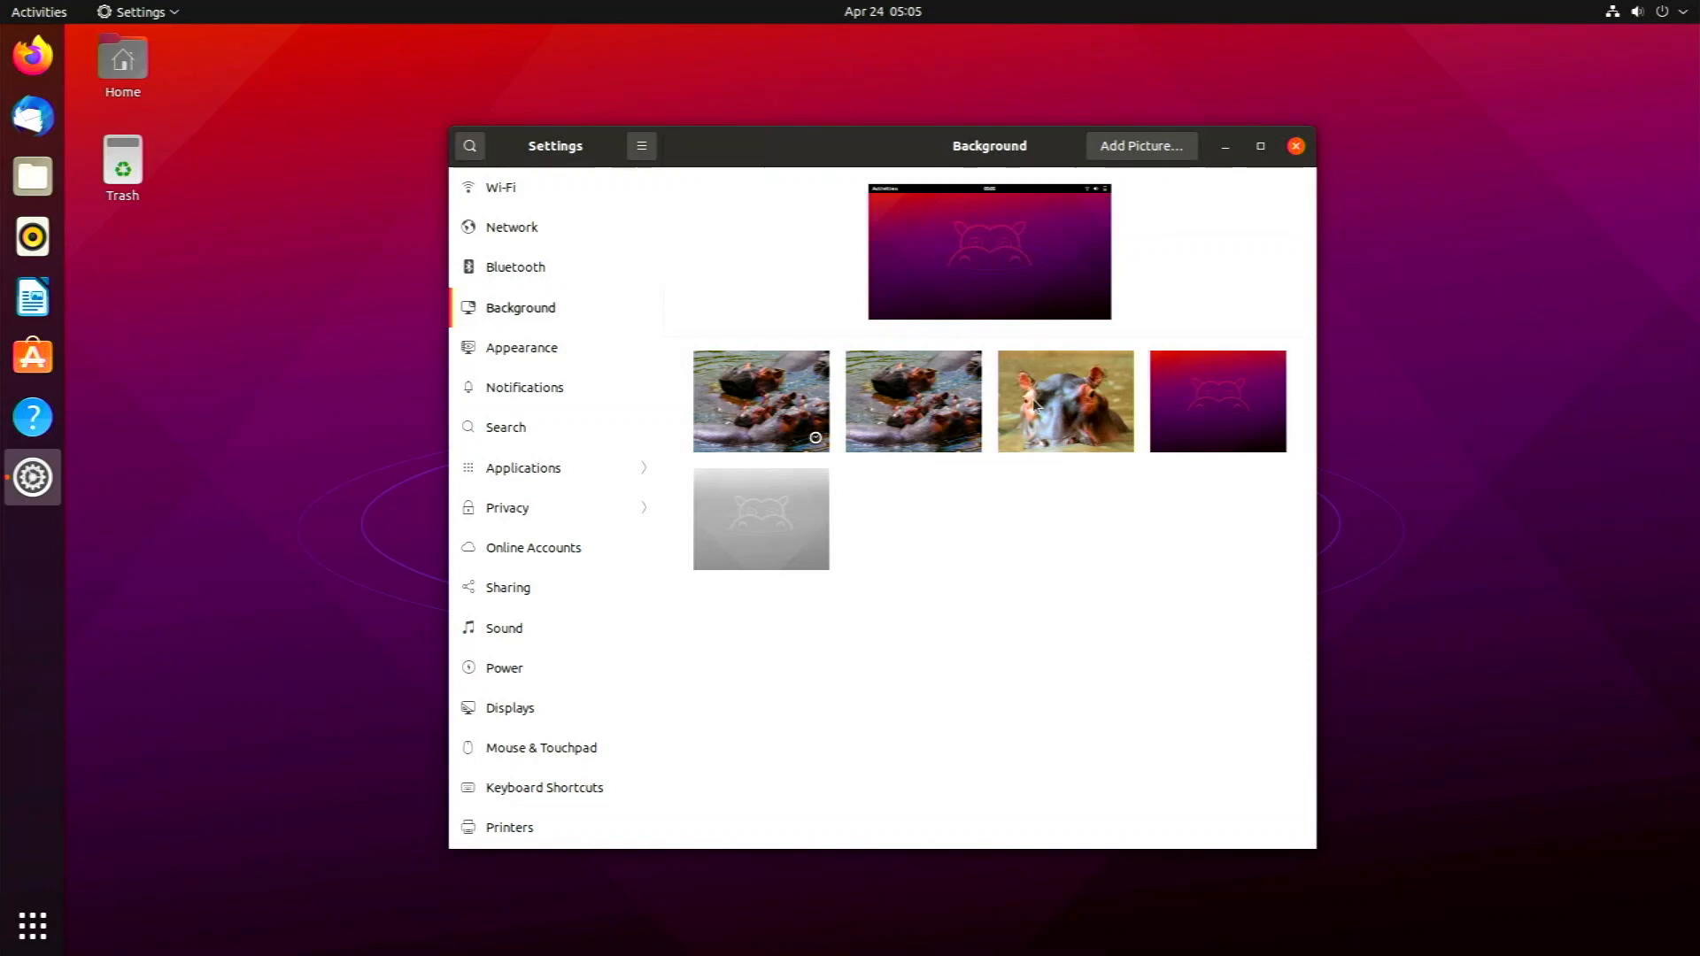
pyautogui.click(1064, 402)
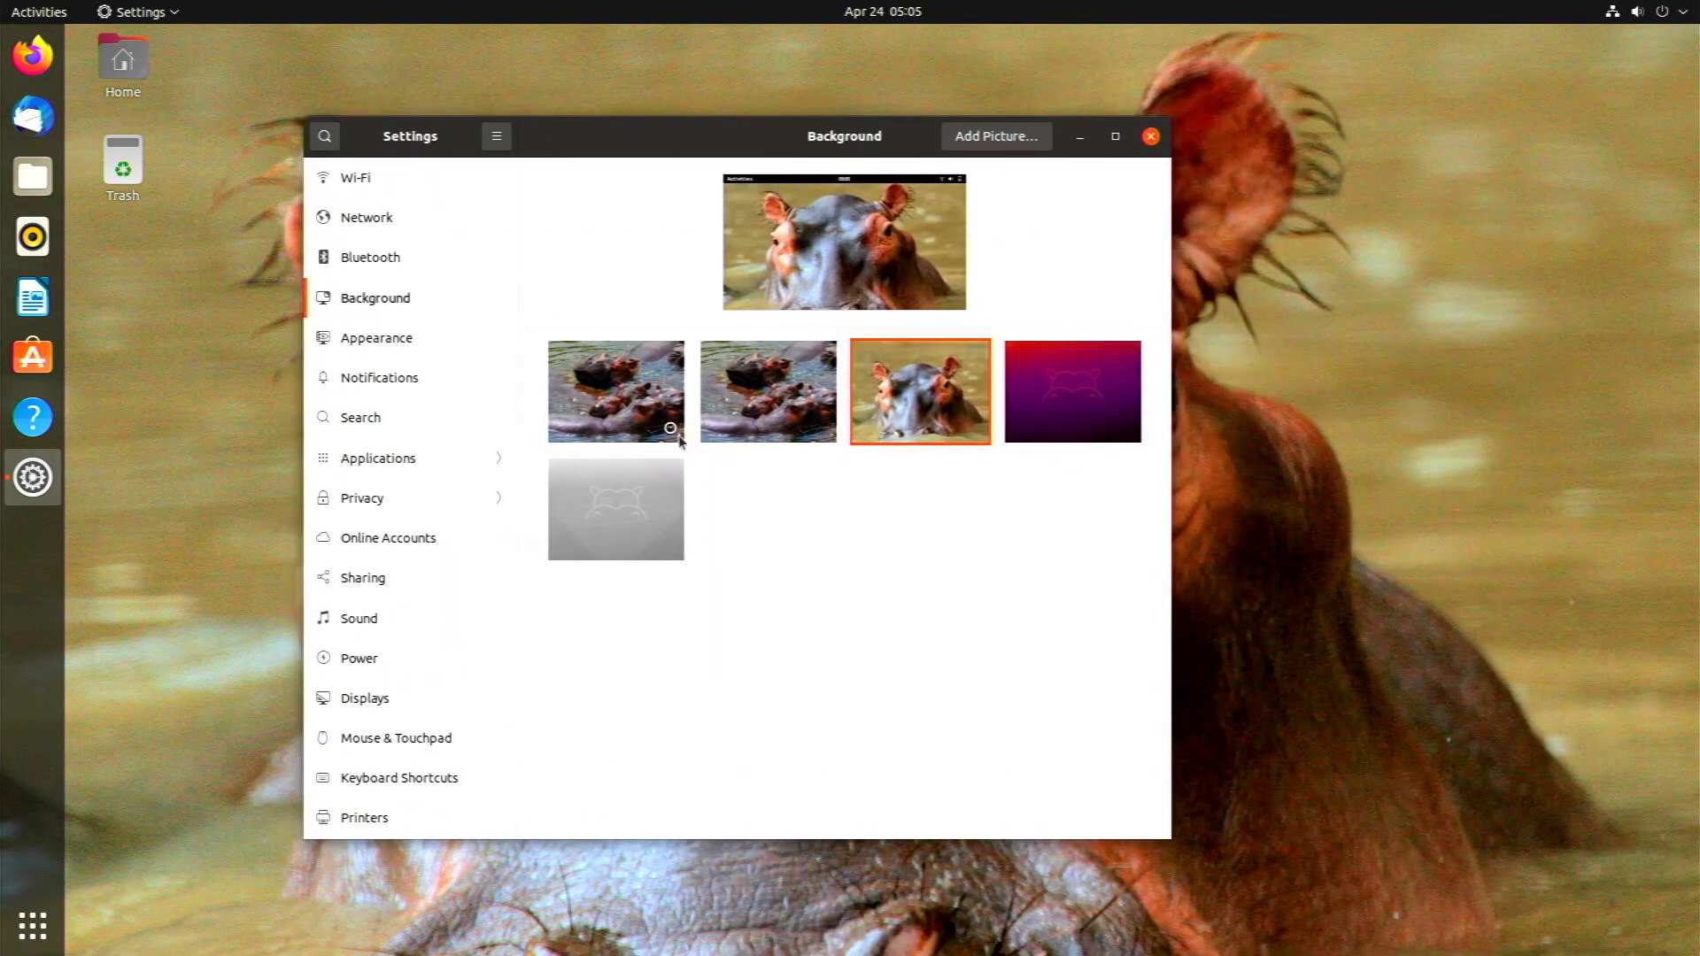
pyautogui.click(767, 392)
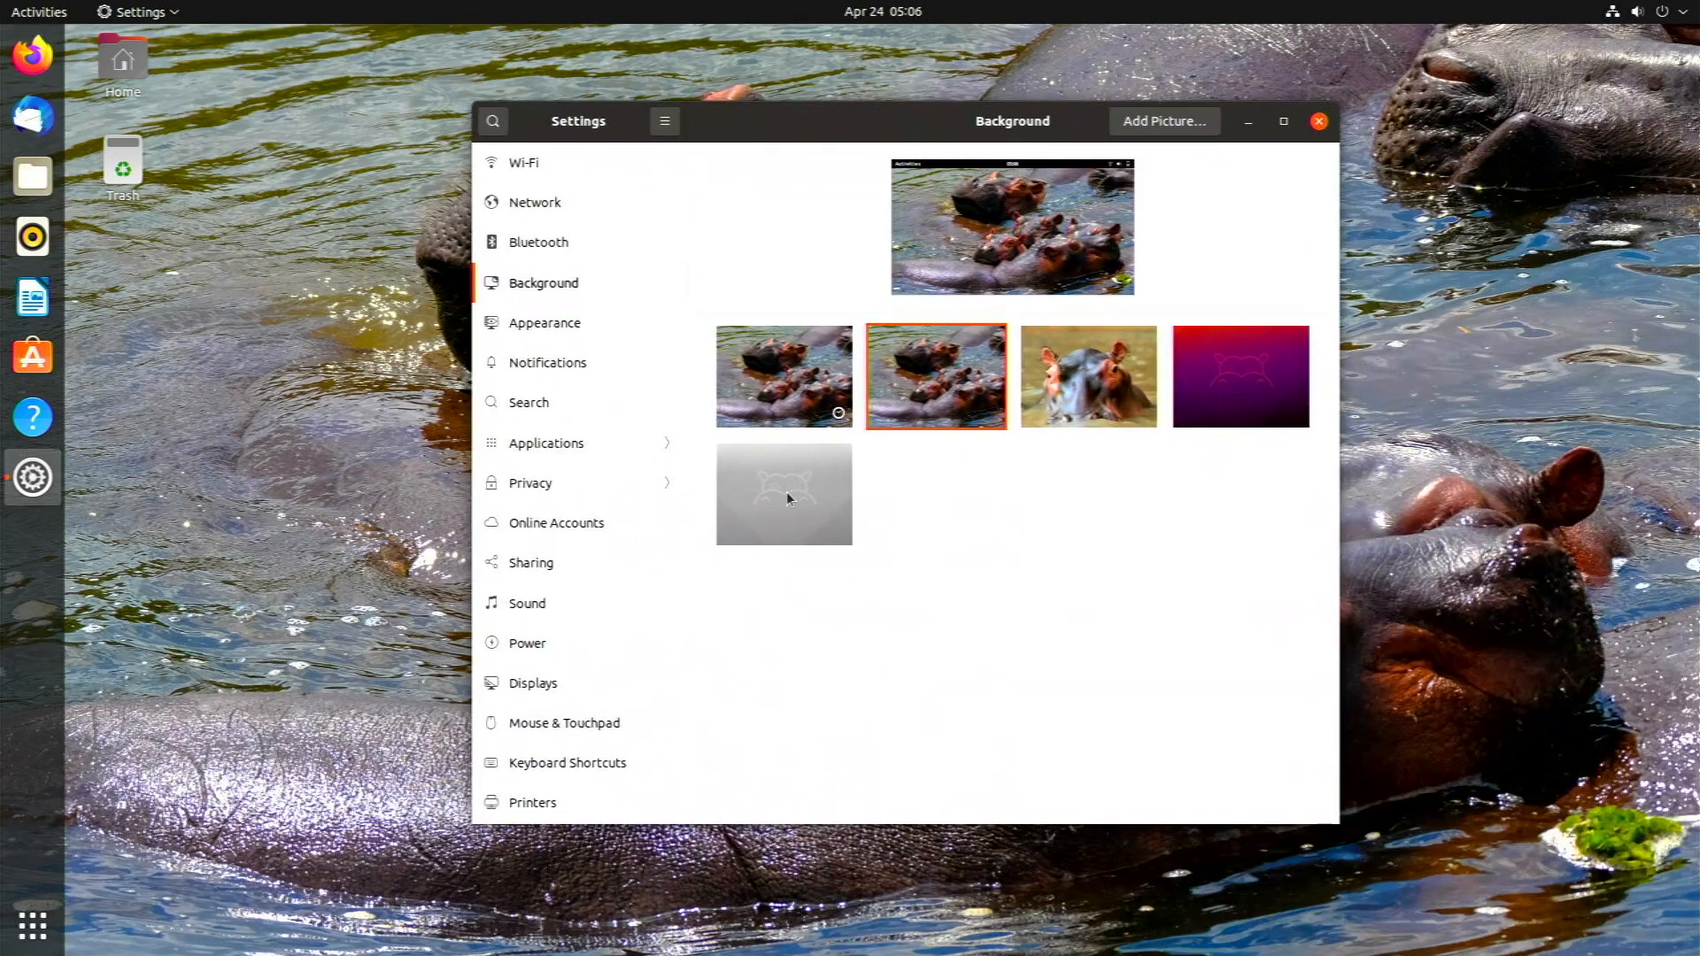
pyautogui.click(783, 494)
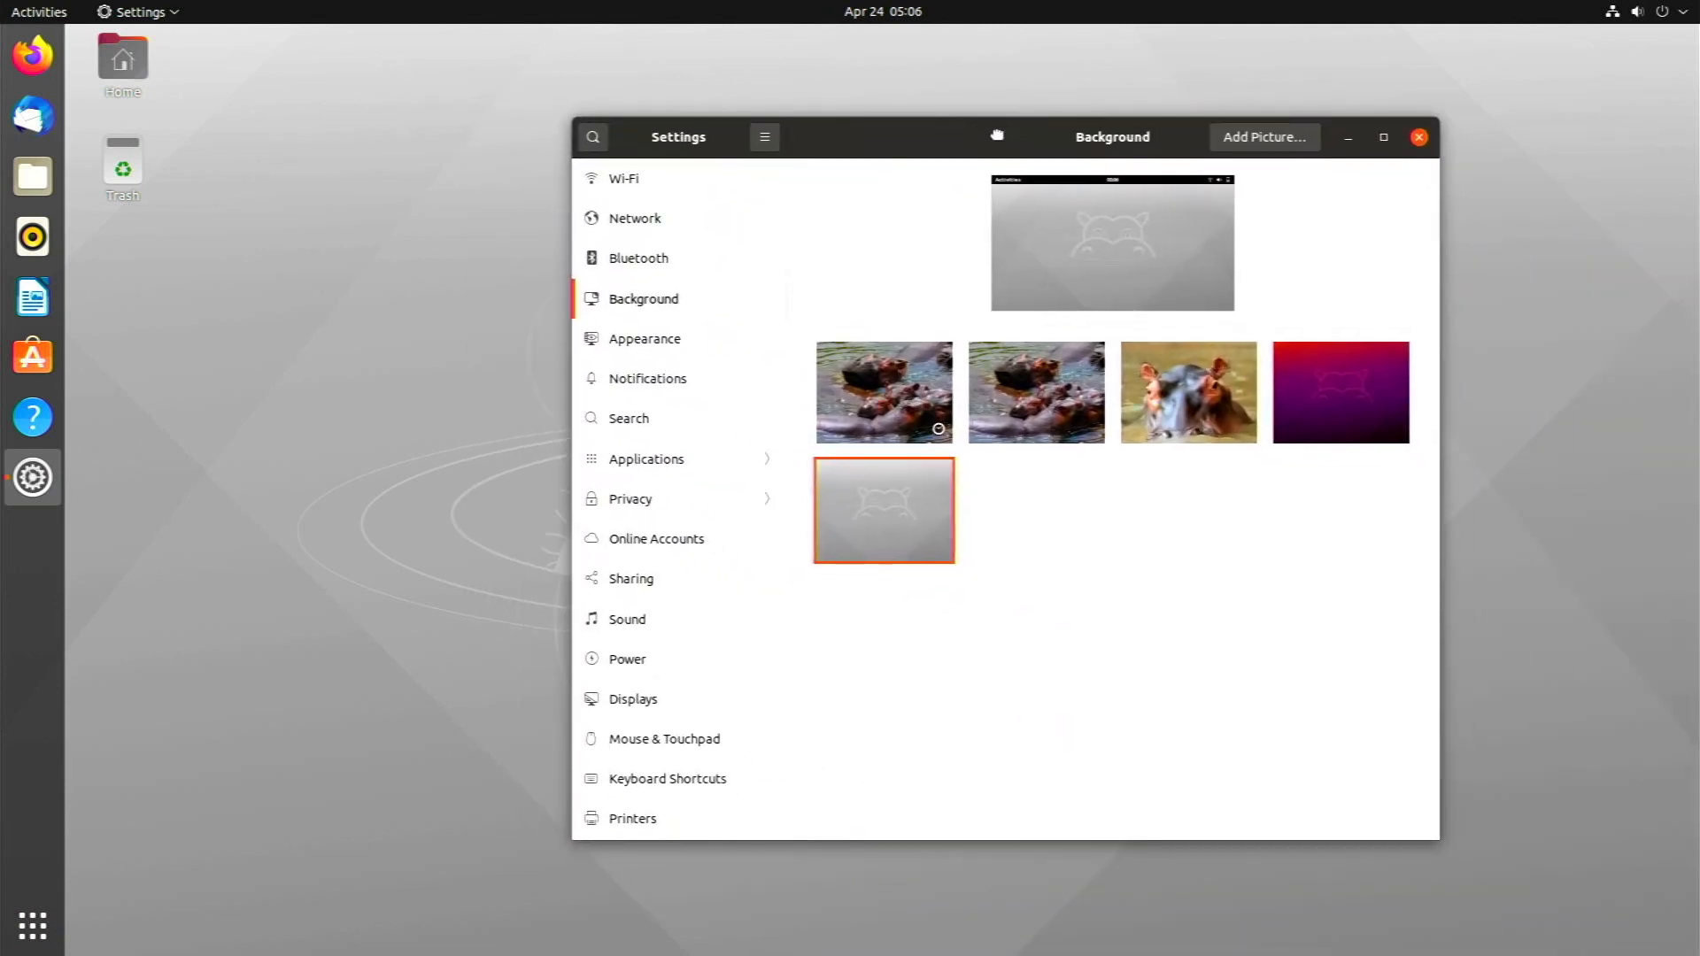
pyautogui.click(1338, 391)
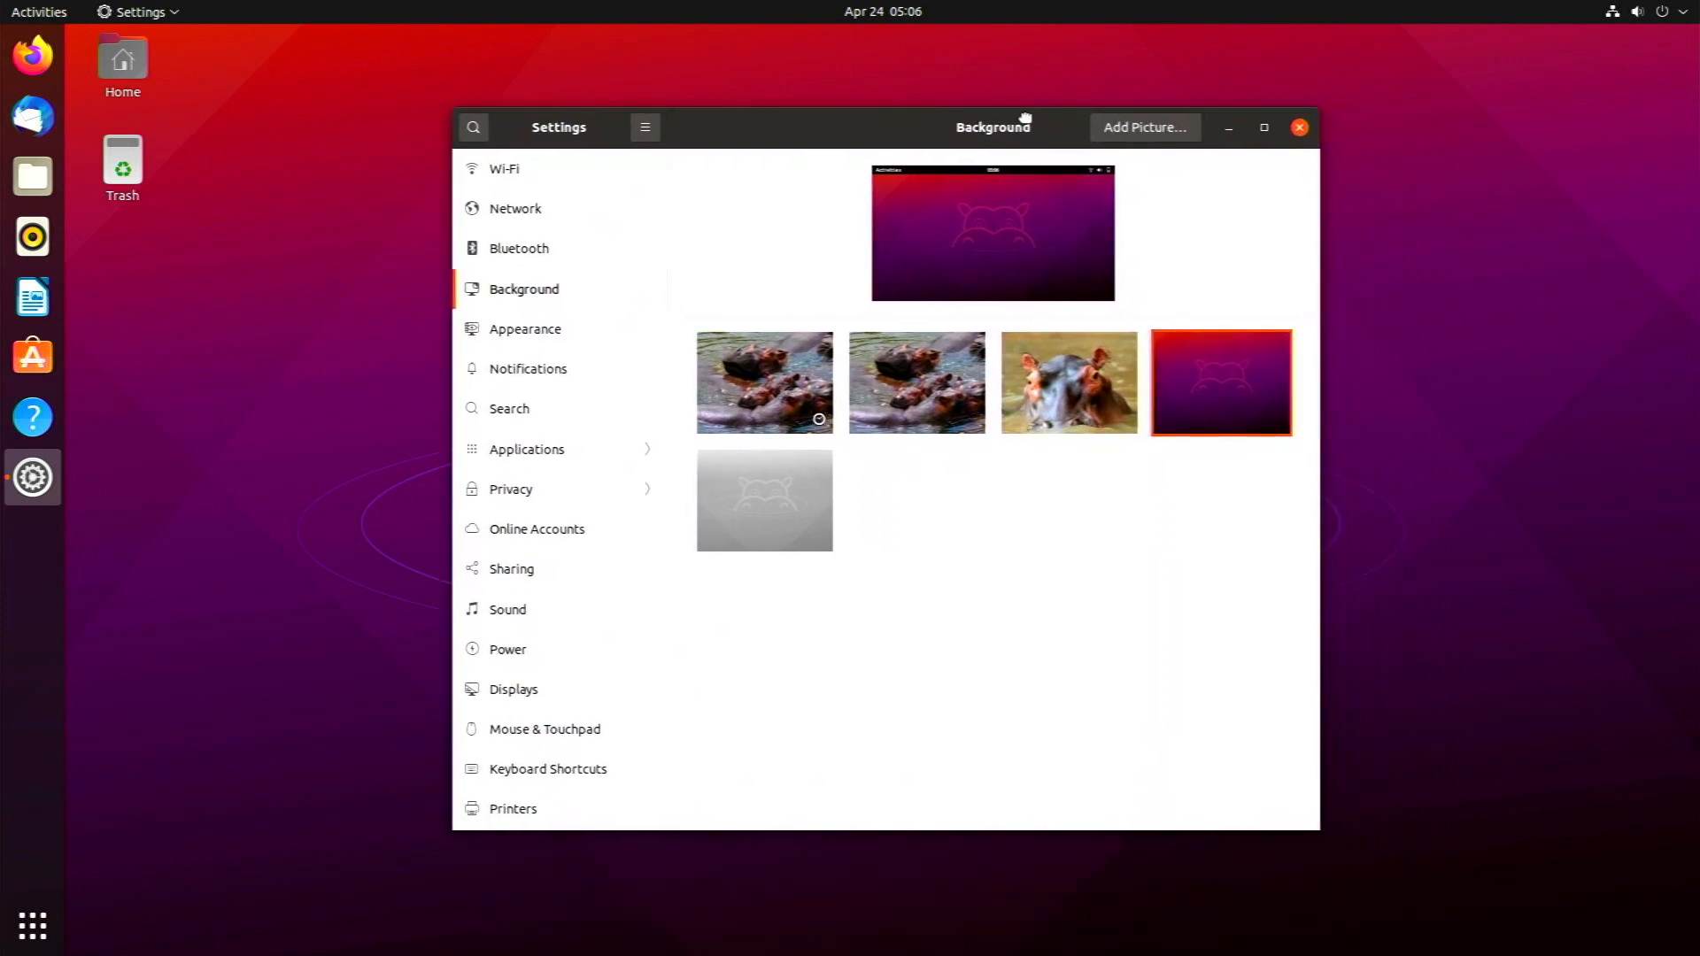
pyautogui.moveTo(923, 296)
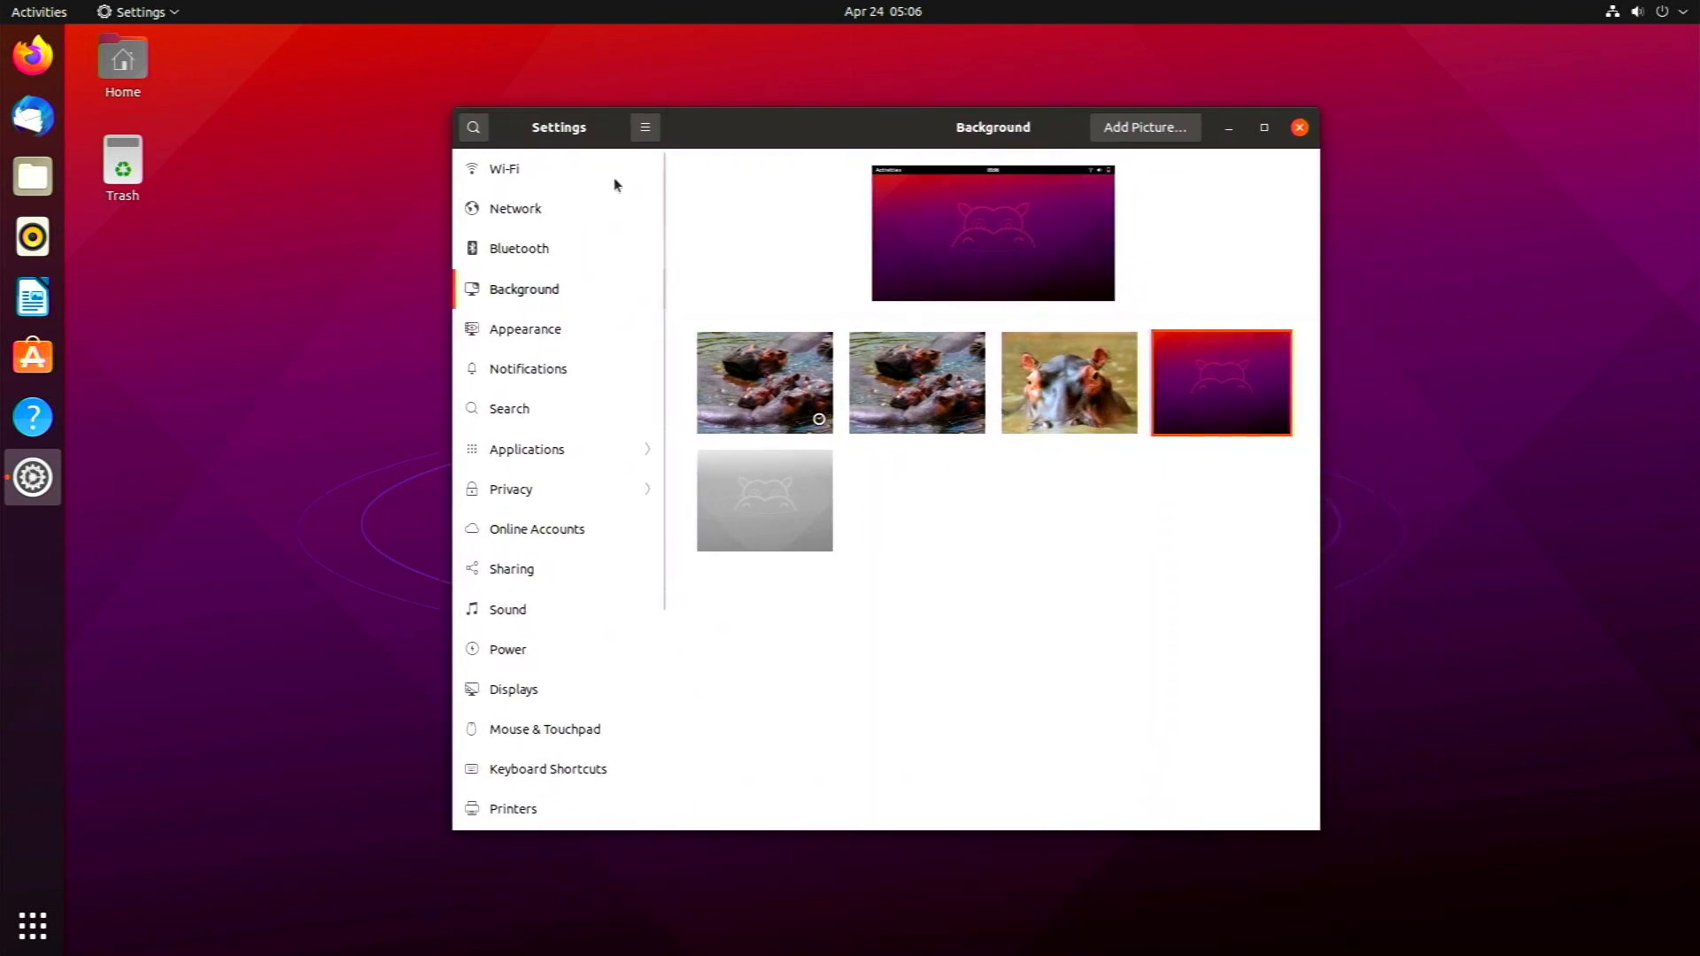
# Step: Browse the Wi-Fi, Network and Background panels, then go to Appearance
pyautogui.click(503, 168)
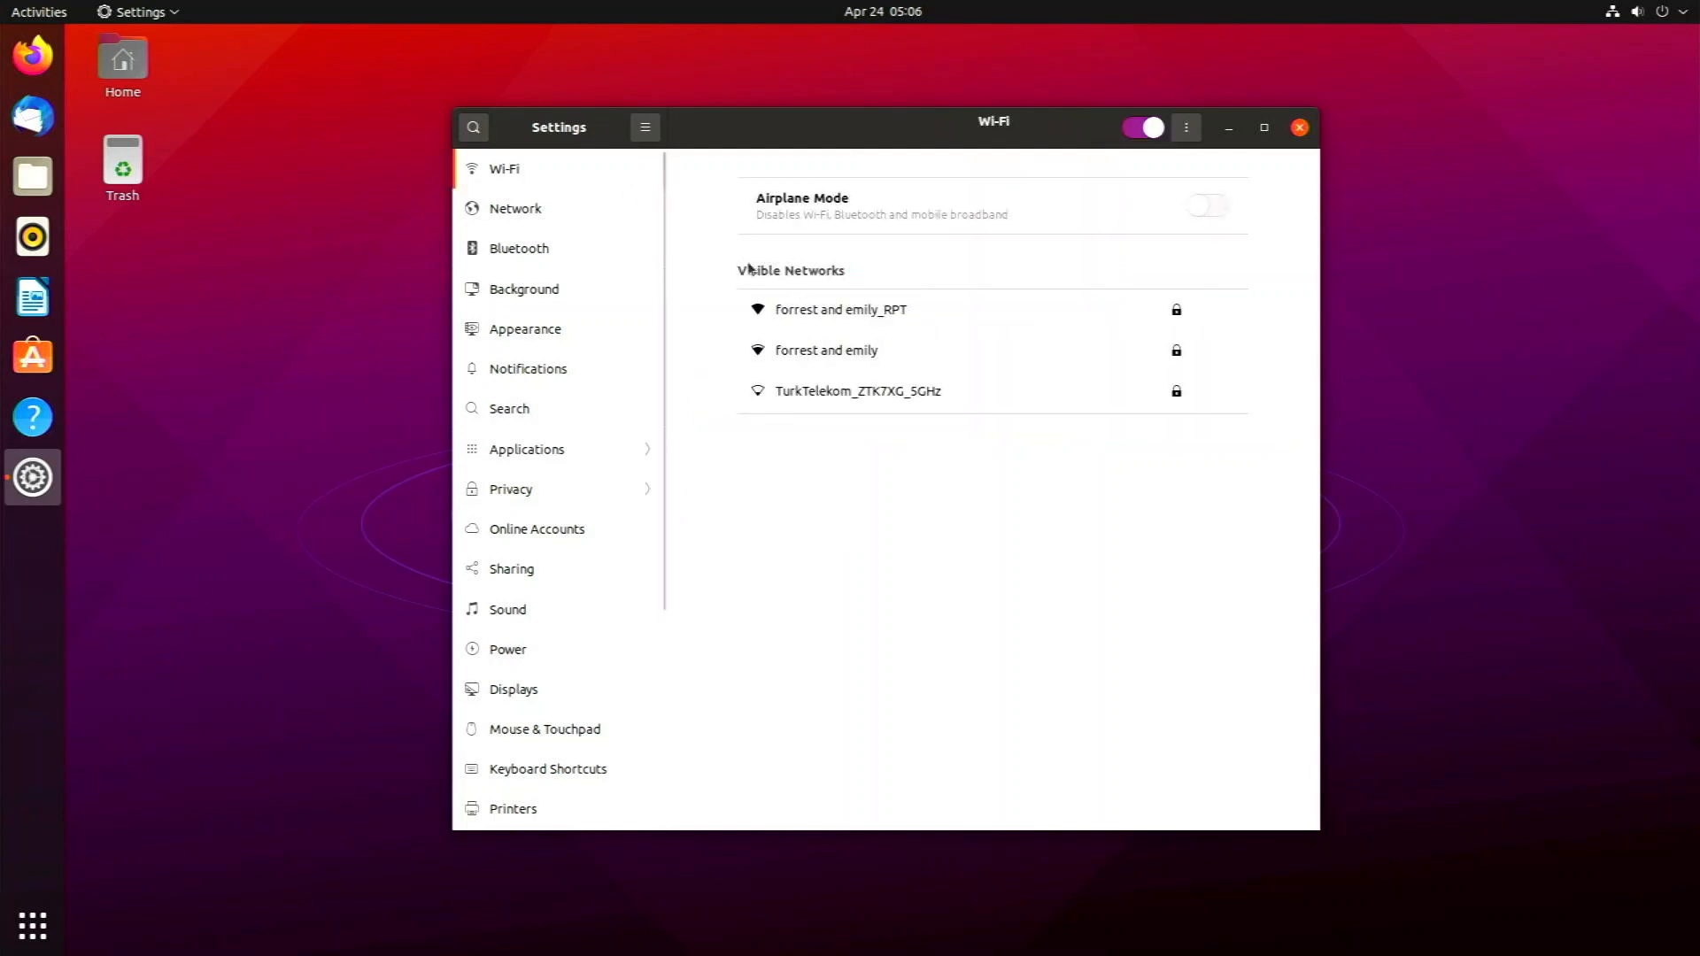
pyautogui.click(515, 208)
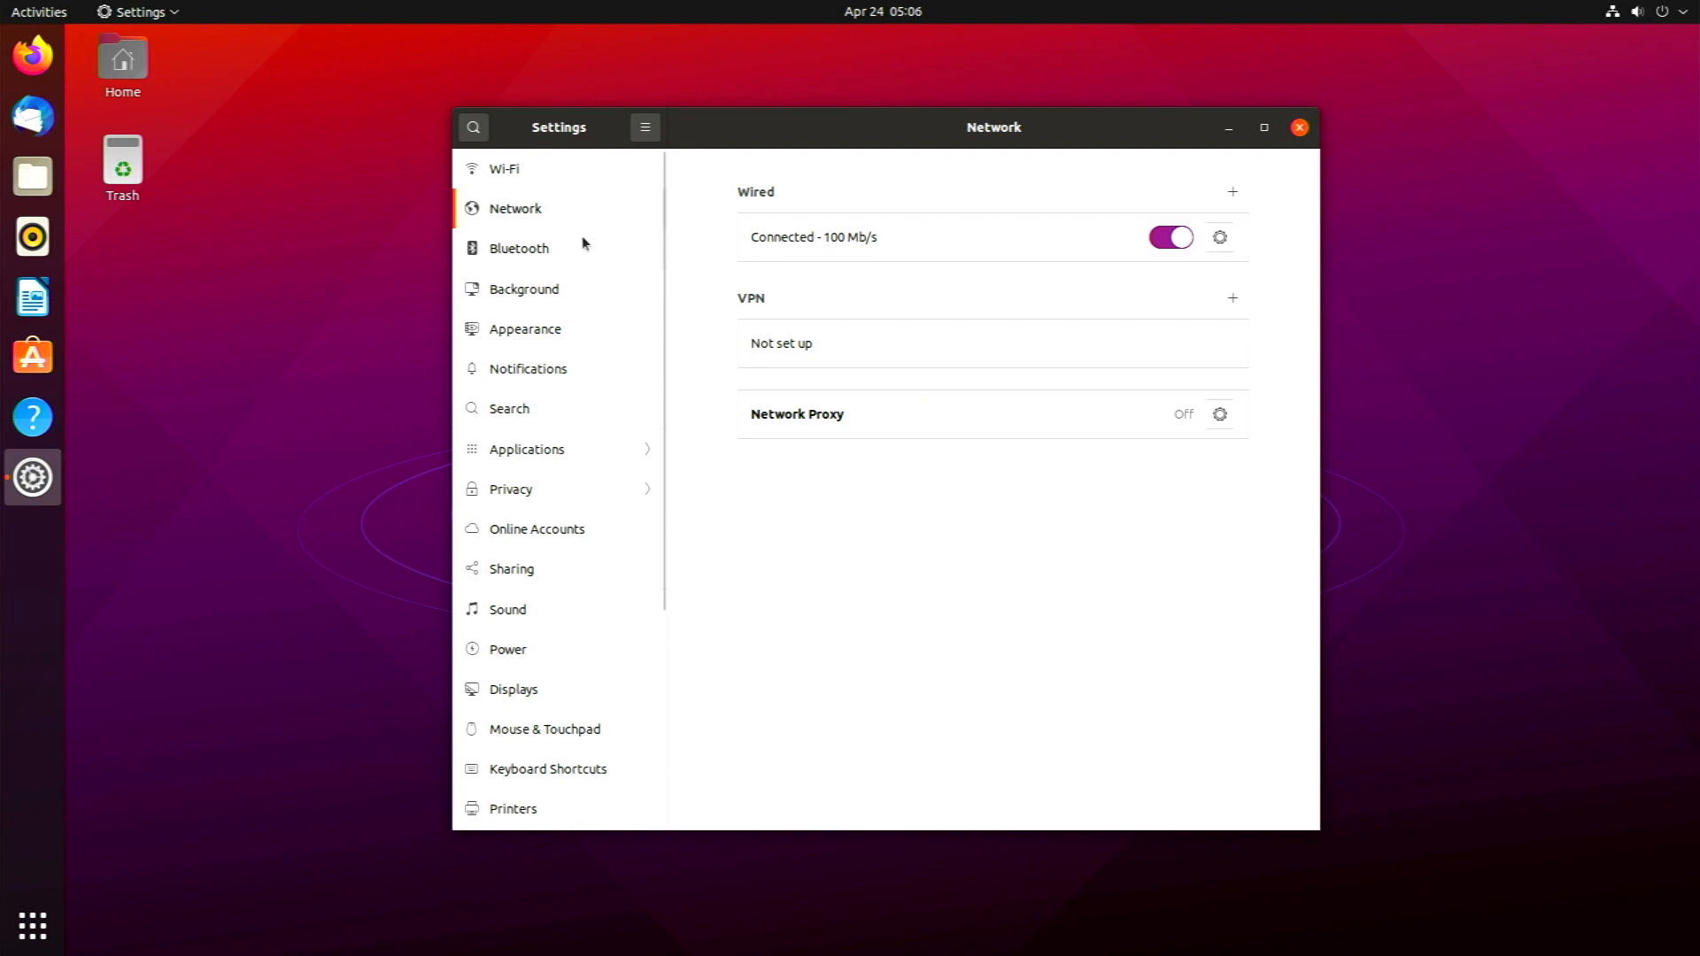
pyautogui.click(524, 288)
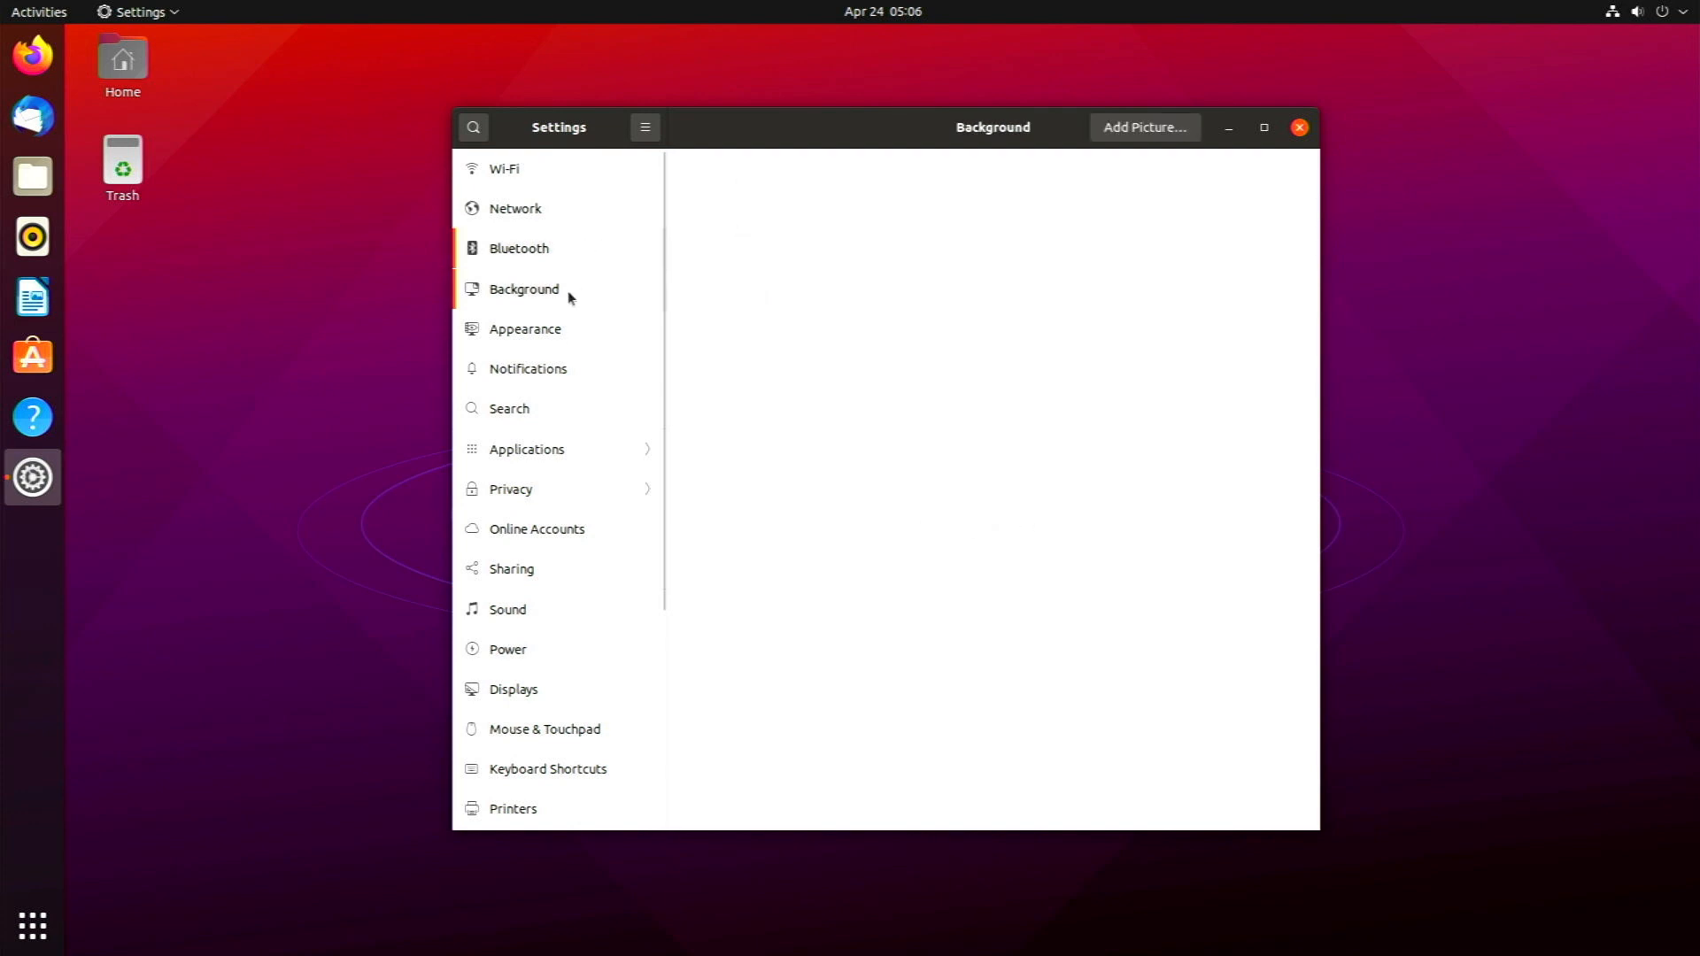
pyautogui.click(524, 329)
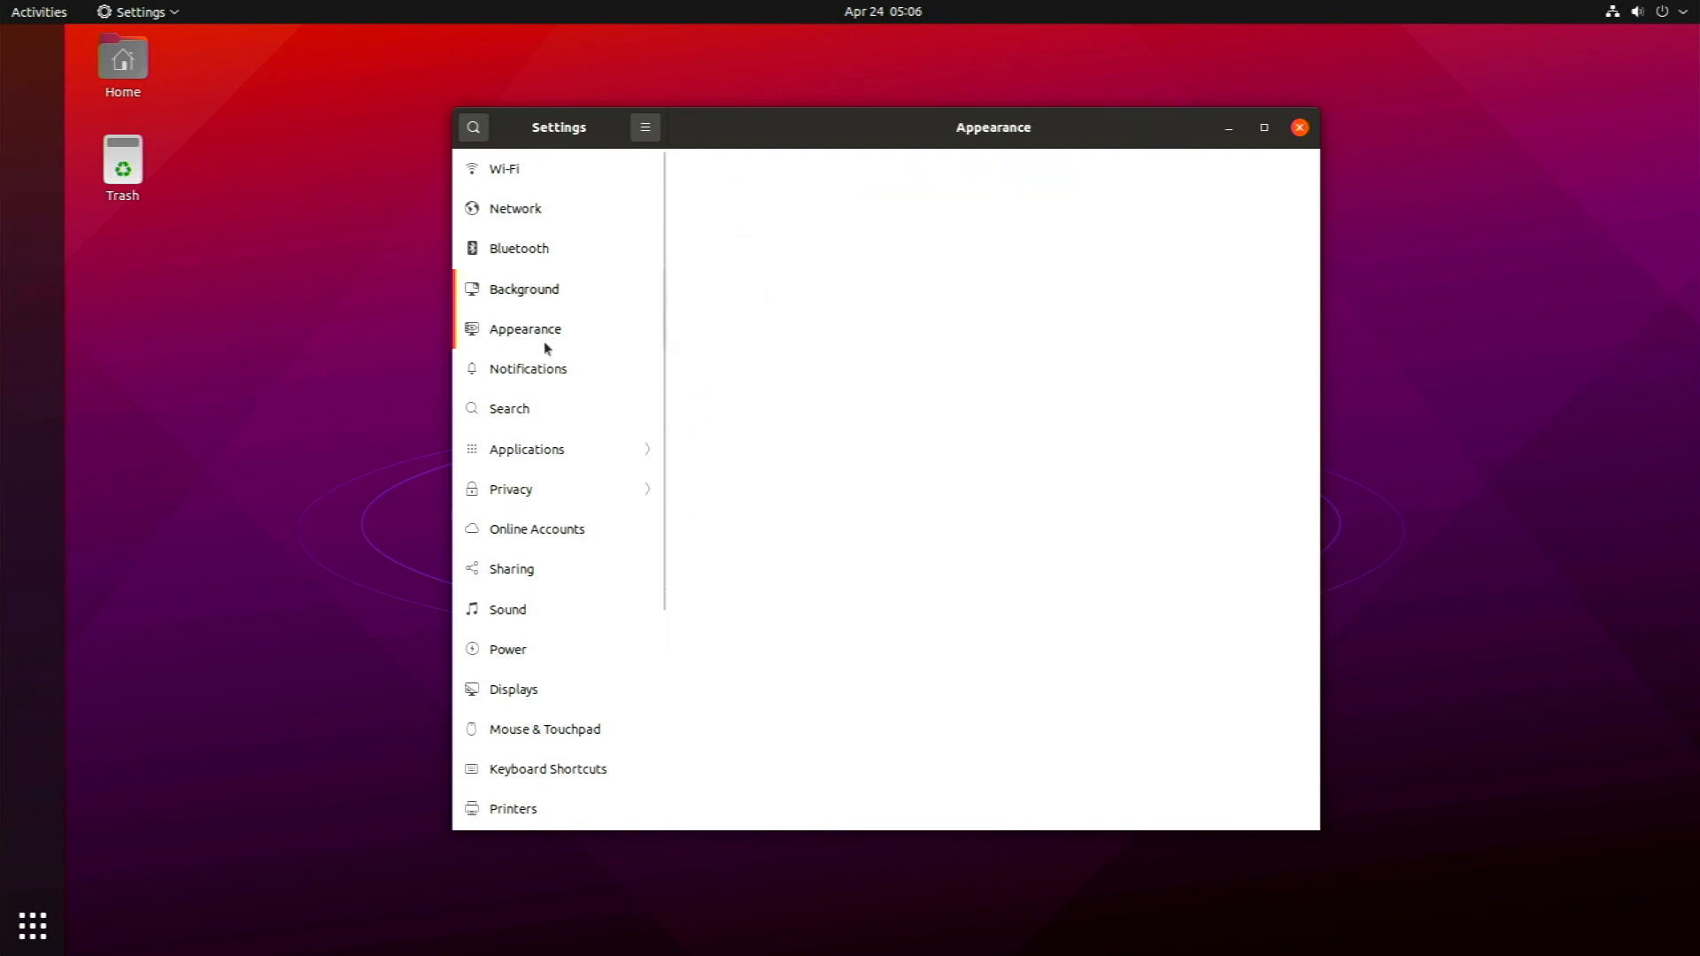
pyautogui.click(525, 329)
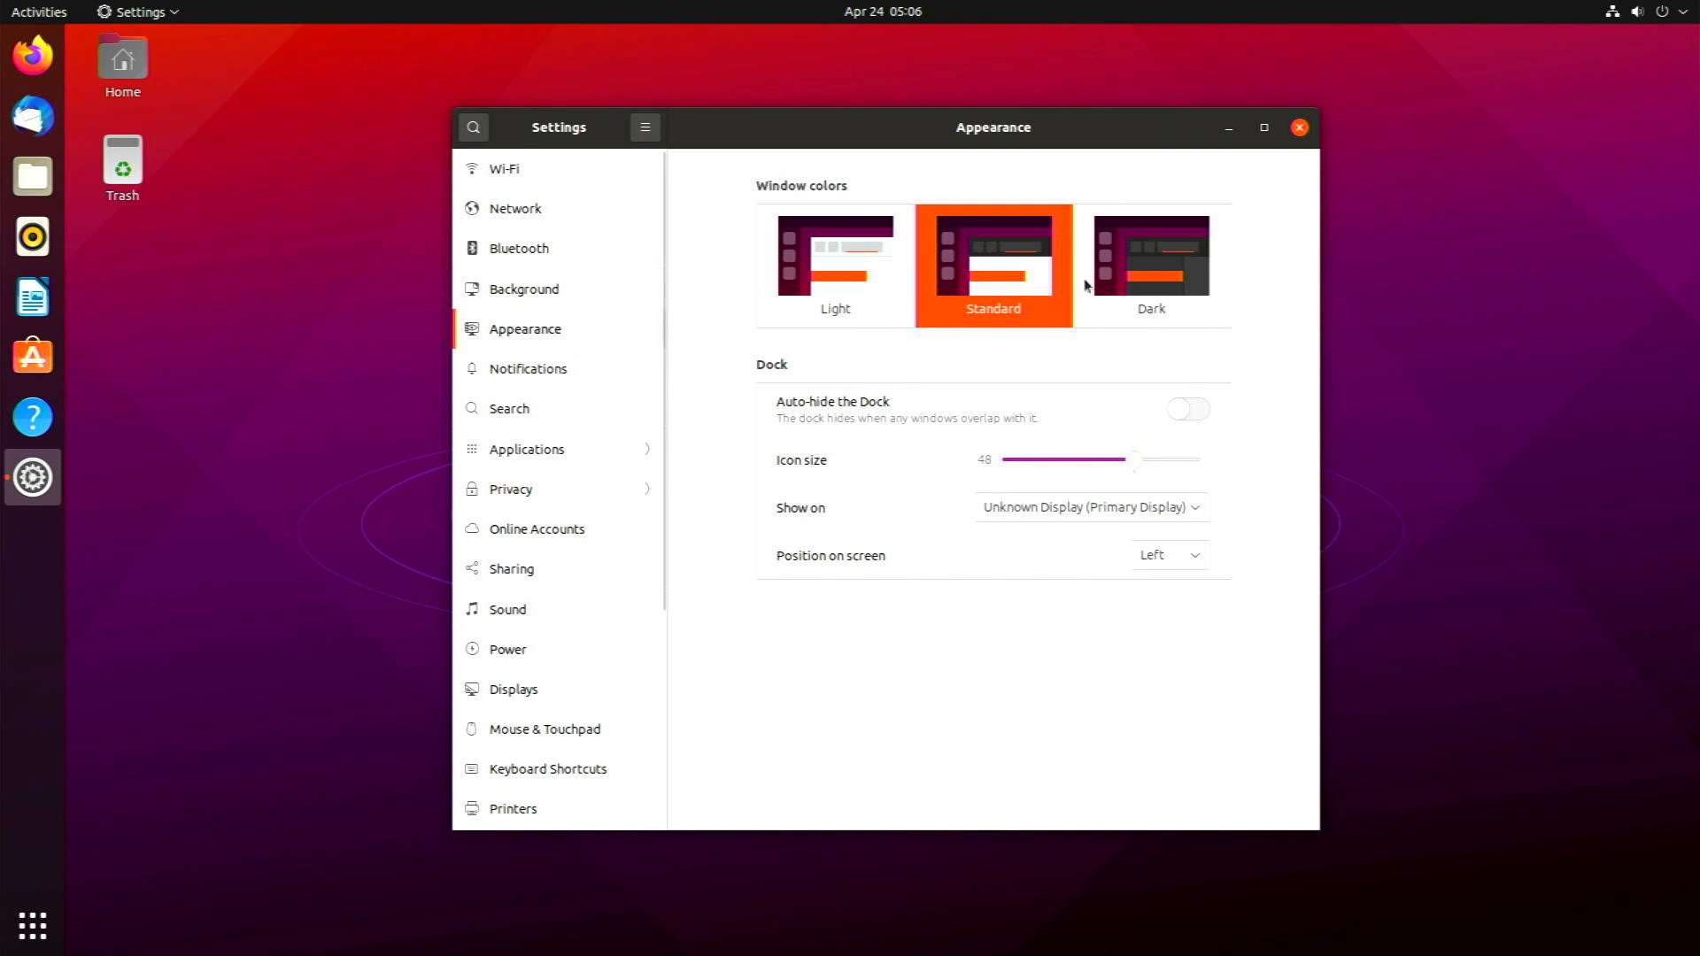
# Step: Try Light and Standard window colours, then settle on the Dark style
pyautogui.click(834, 264)
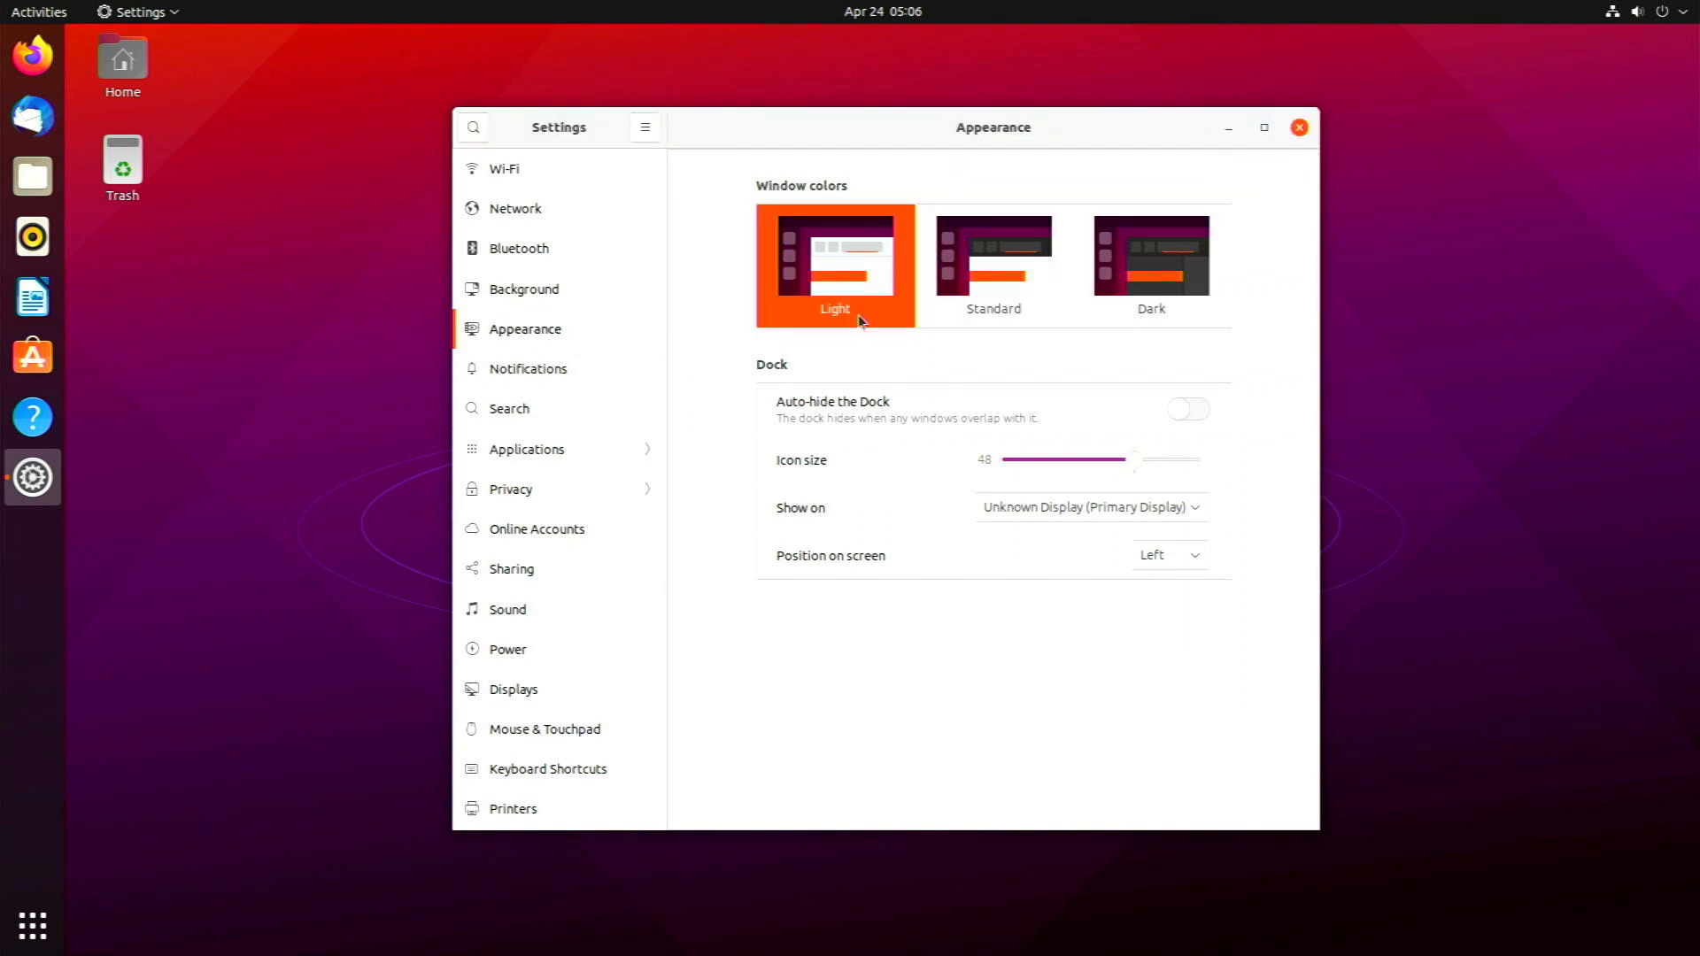
pyautogui.click(990, 260)
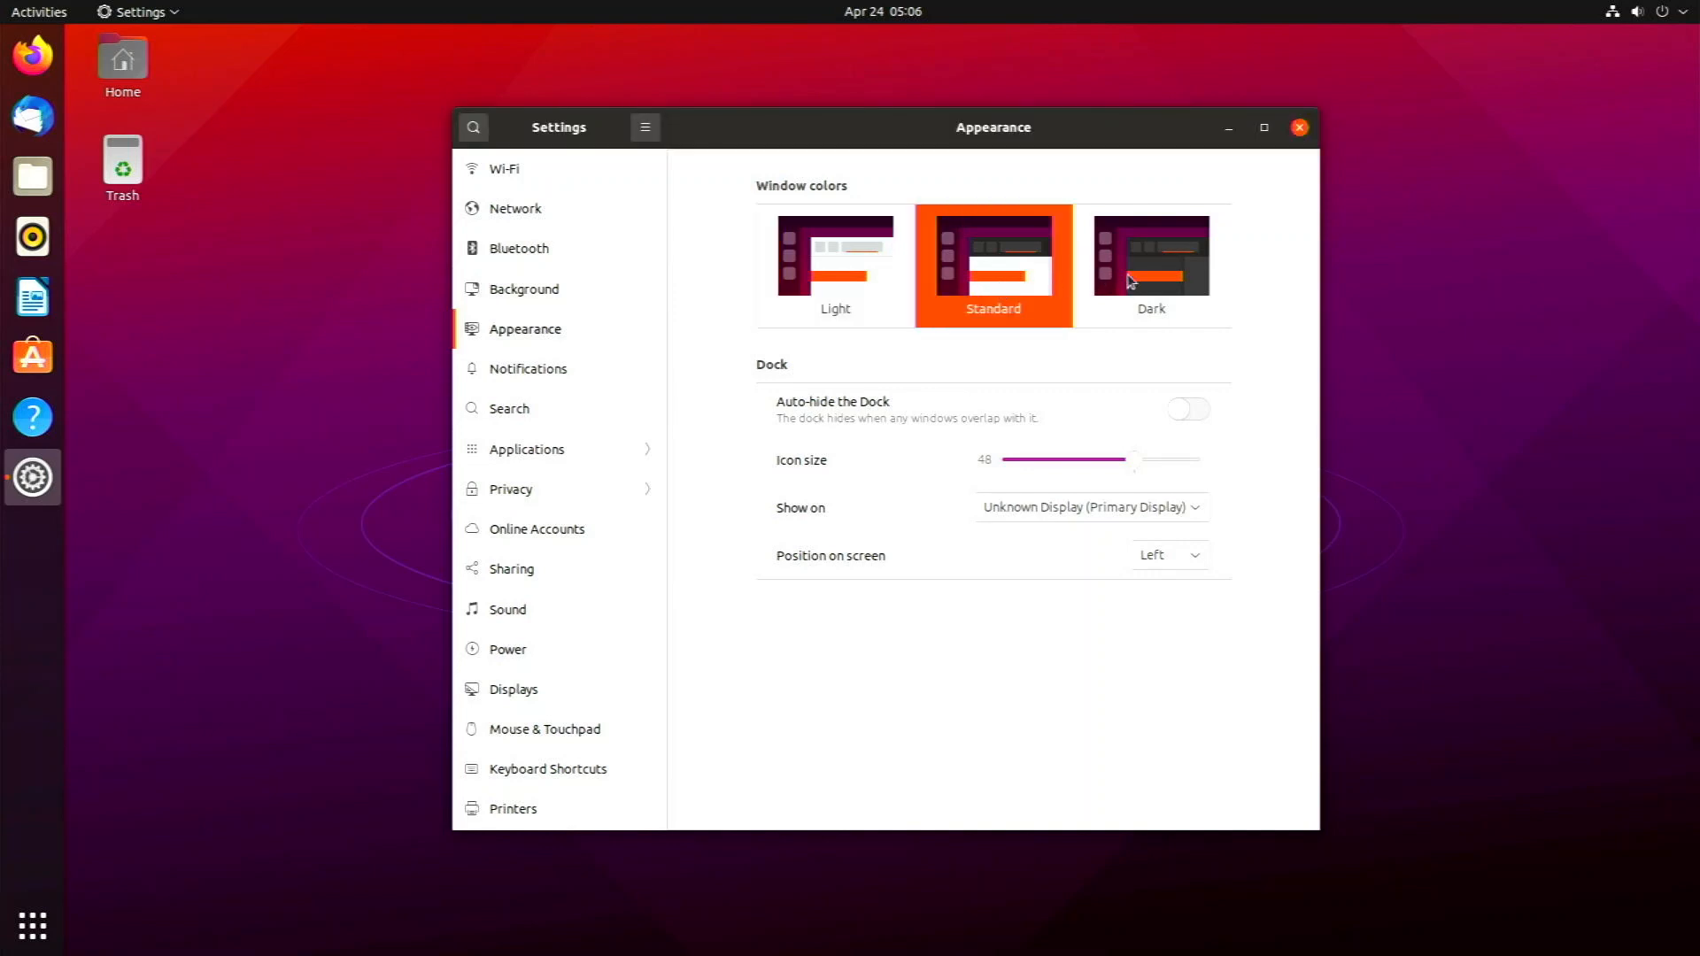
pyautogui.click(1149, 255)
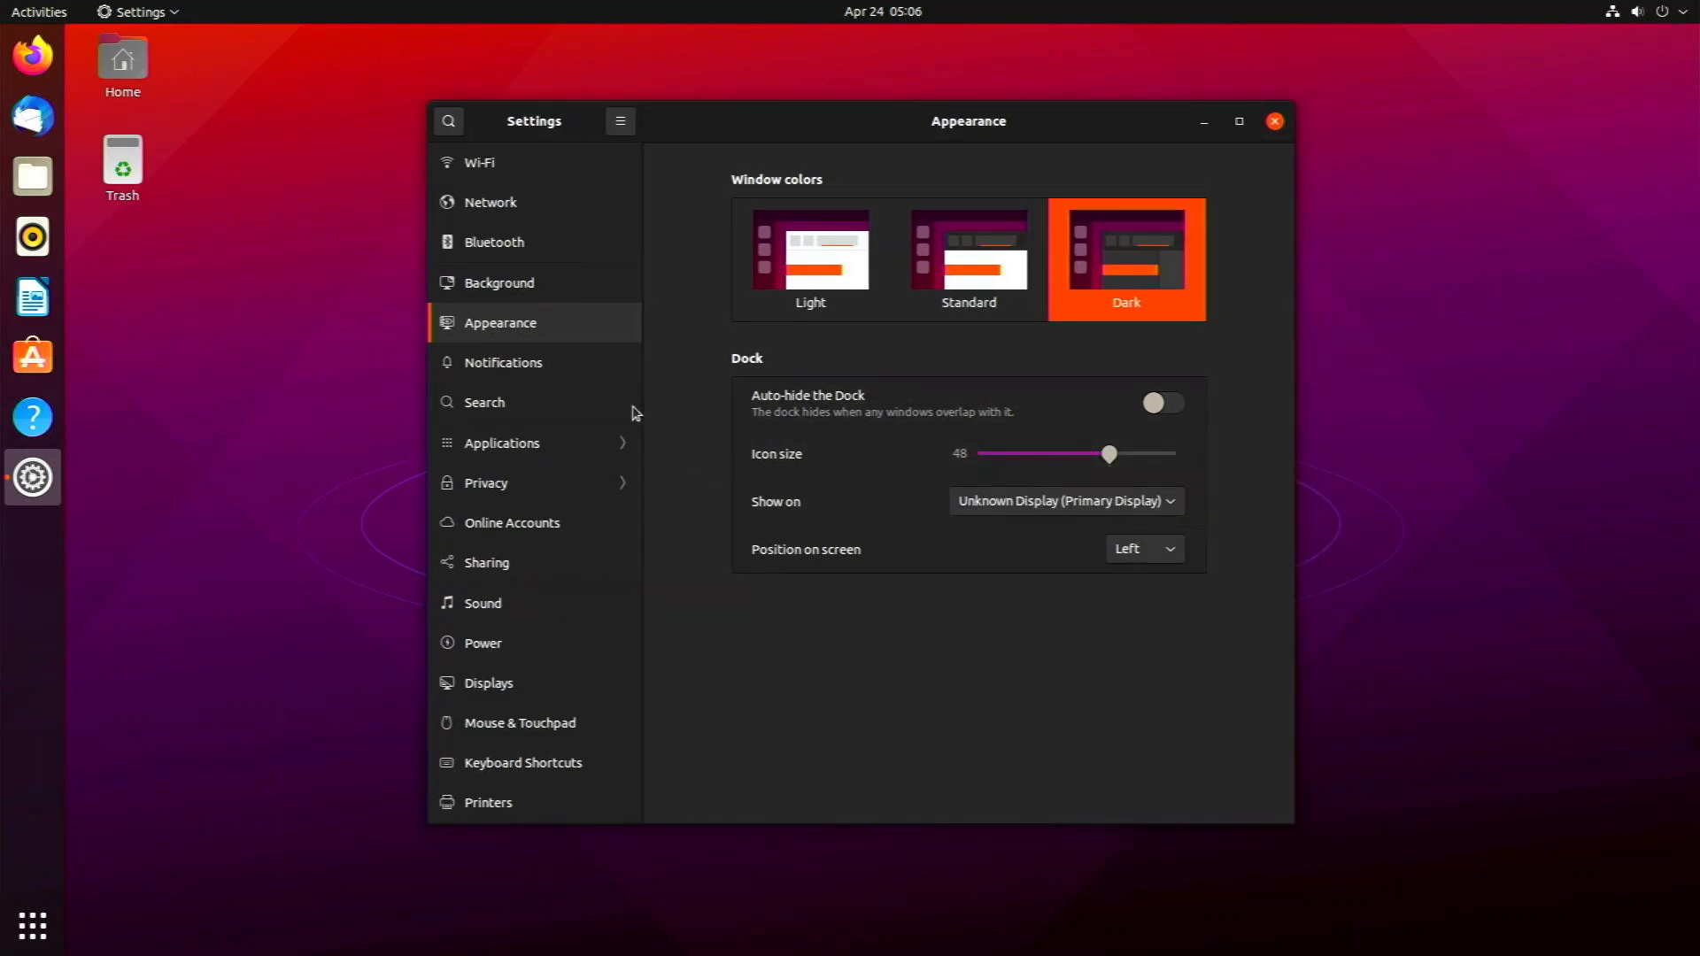
# Step: View Notifications and the About page with Ubuntu 21.04 details, then close Settings
pyautogui.click(502, 361)
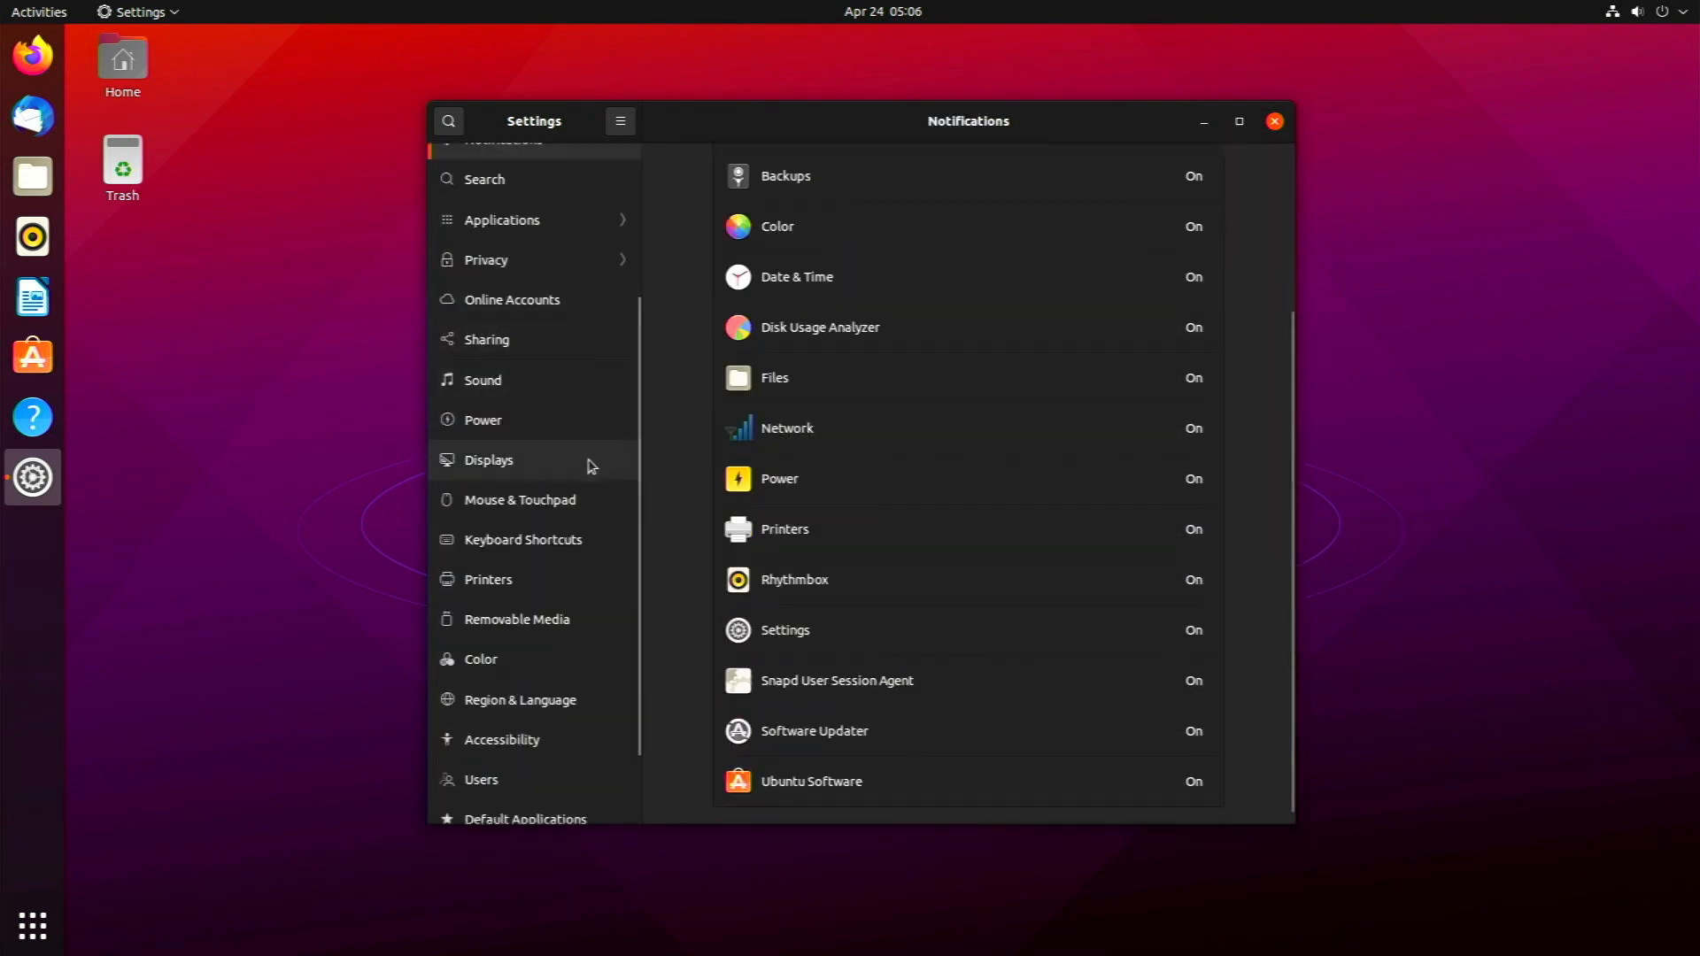
pyautogui.scroll(-3)
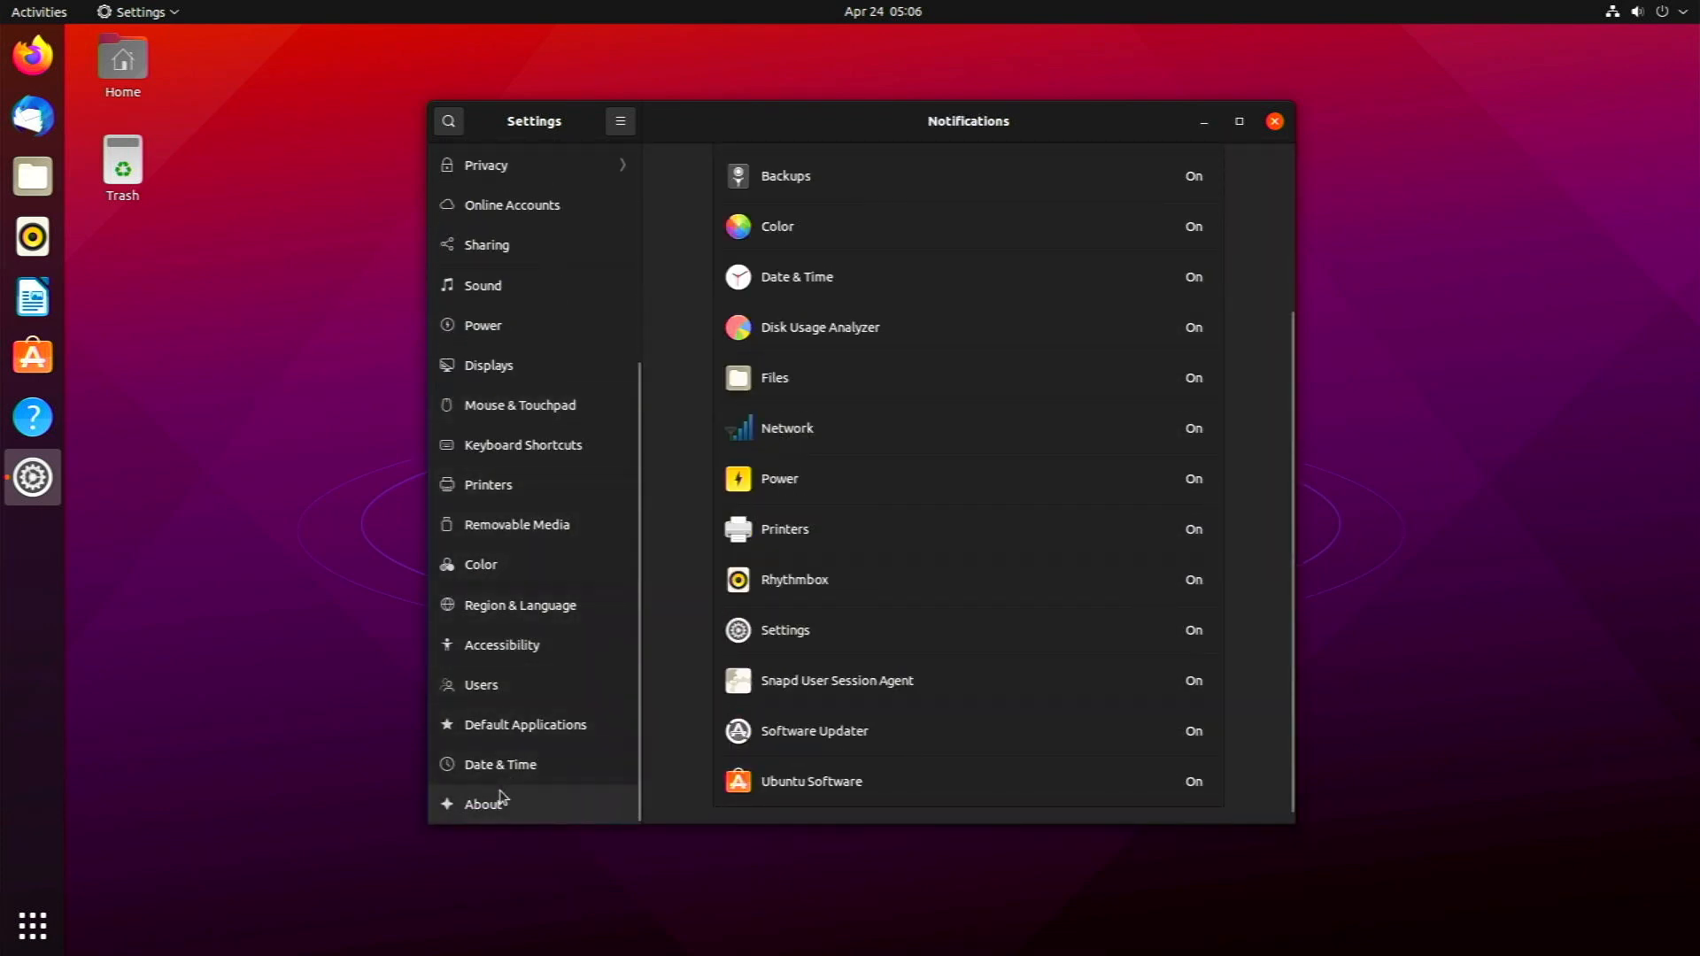
pyautogui.click(481, 803)
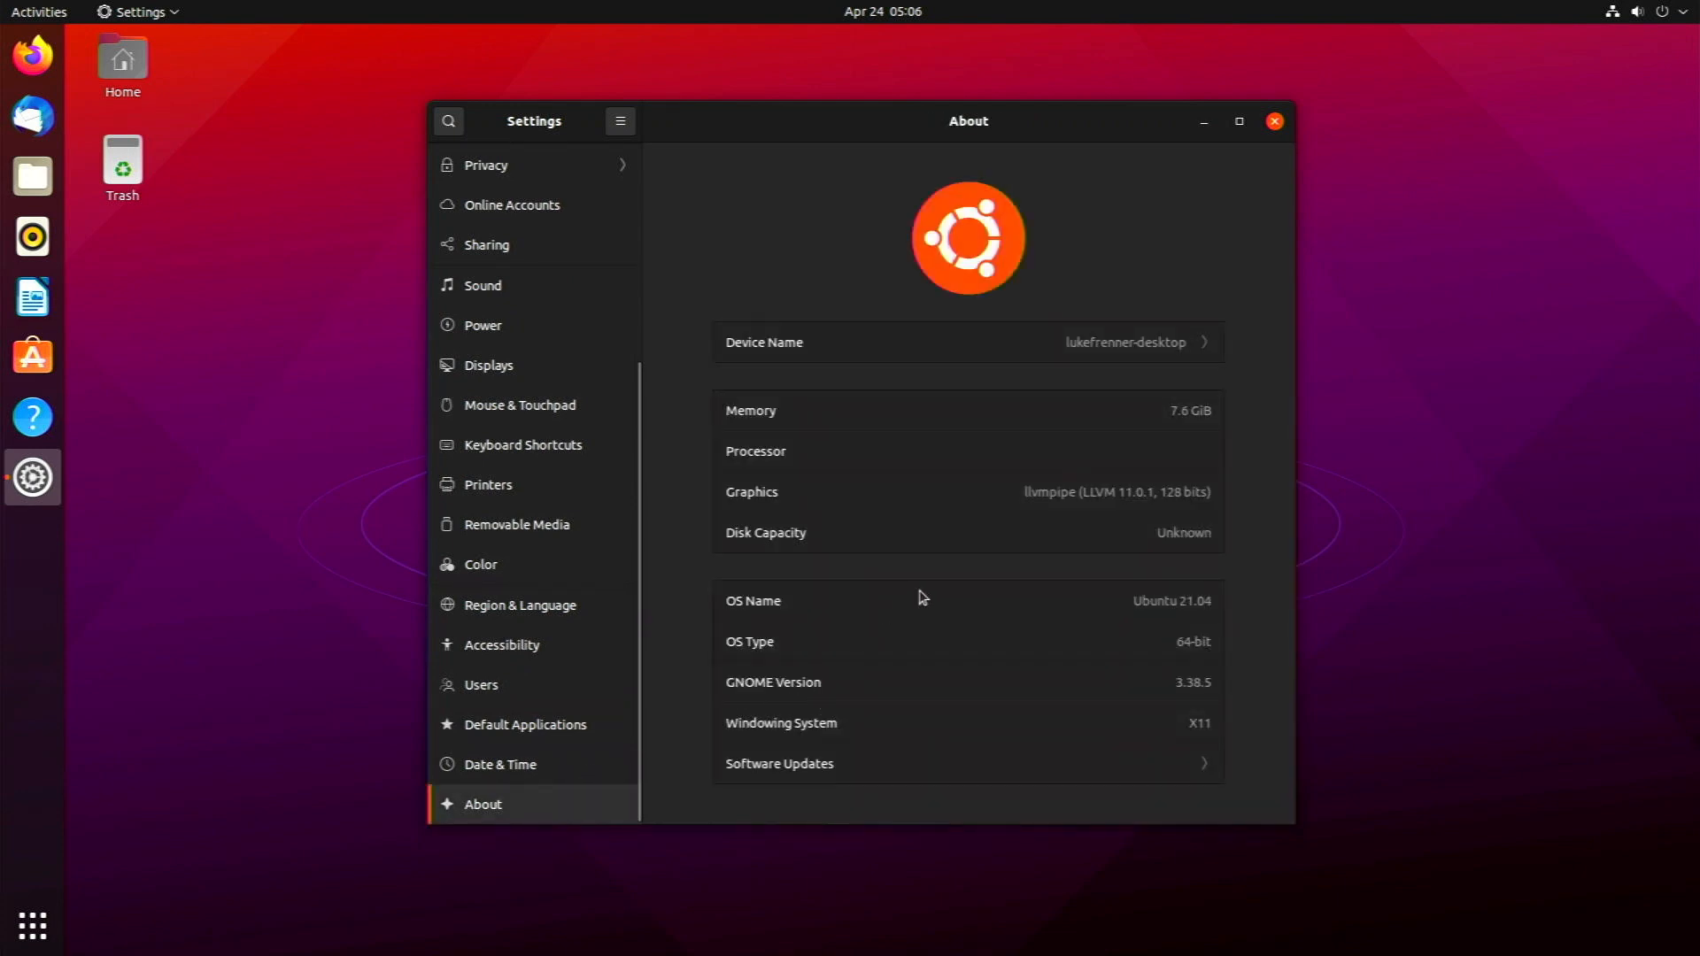
pyautogui.moveTo(1192, 622)
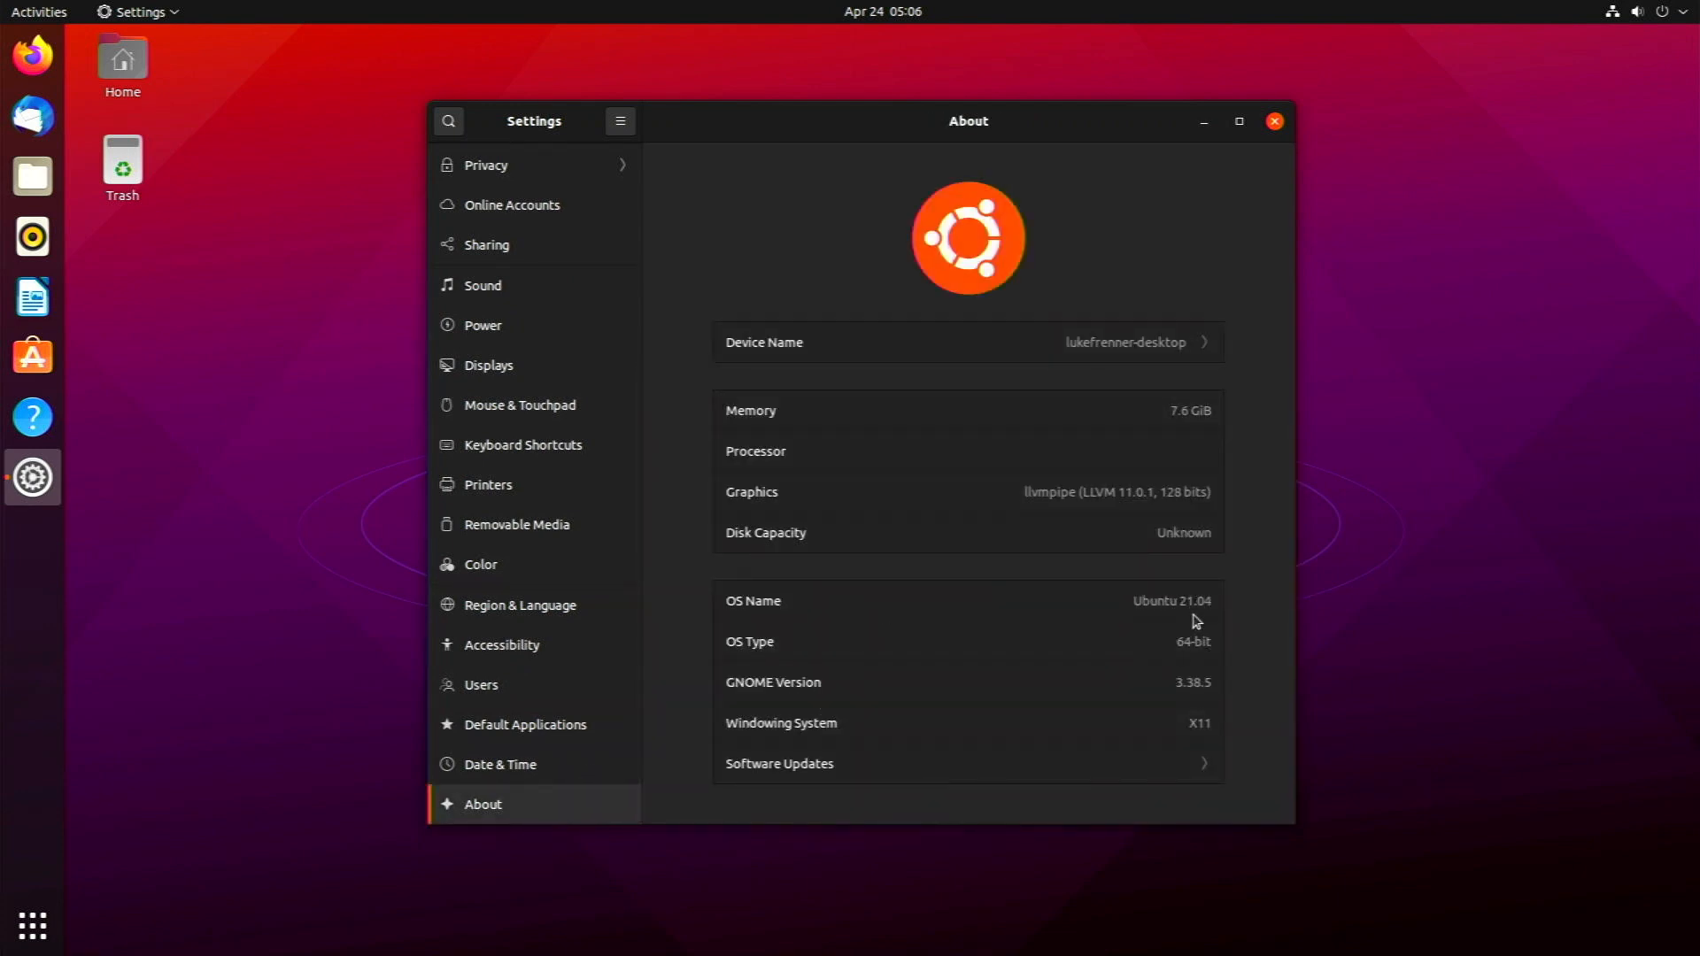
pyautogui.moveTo(1176, 552)
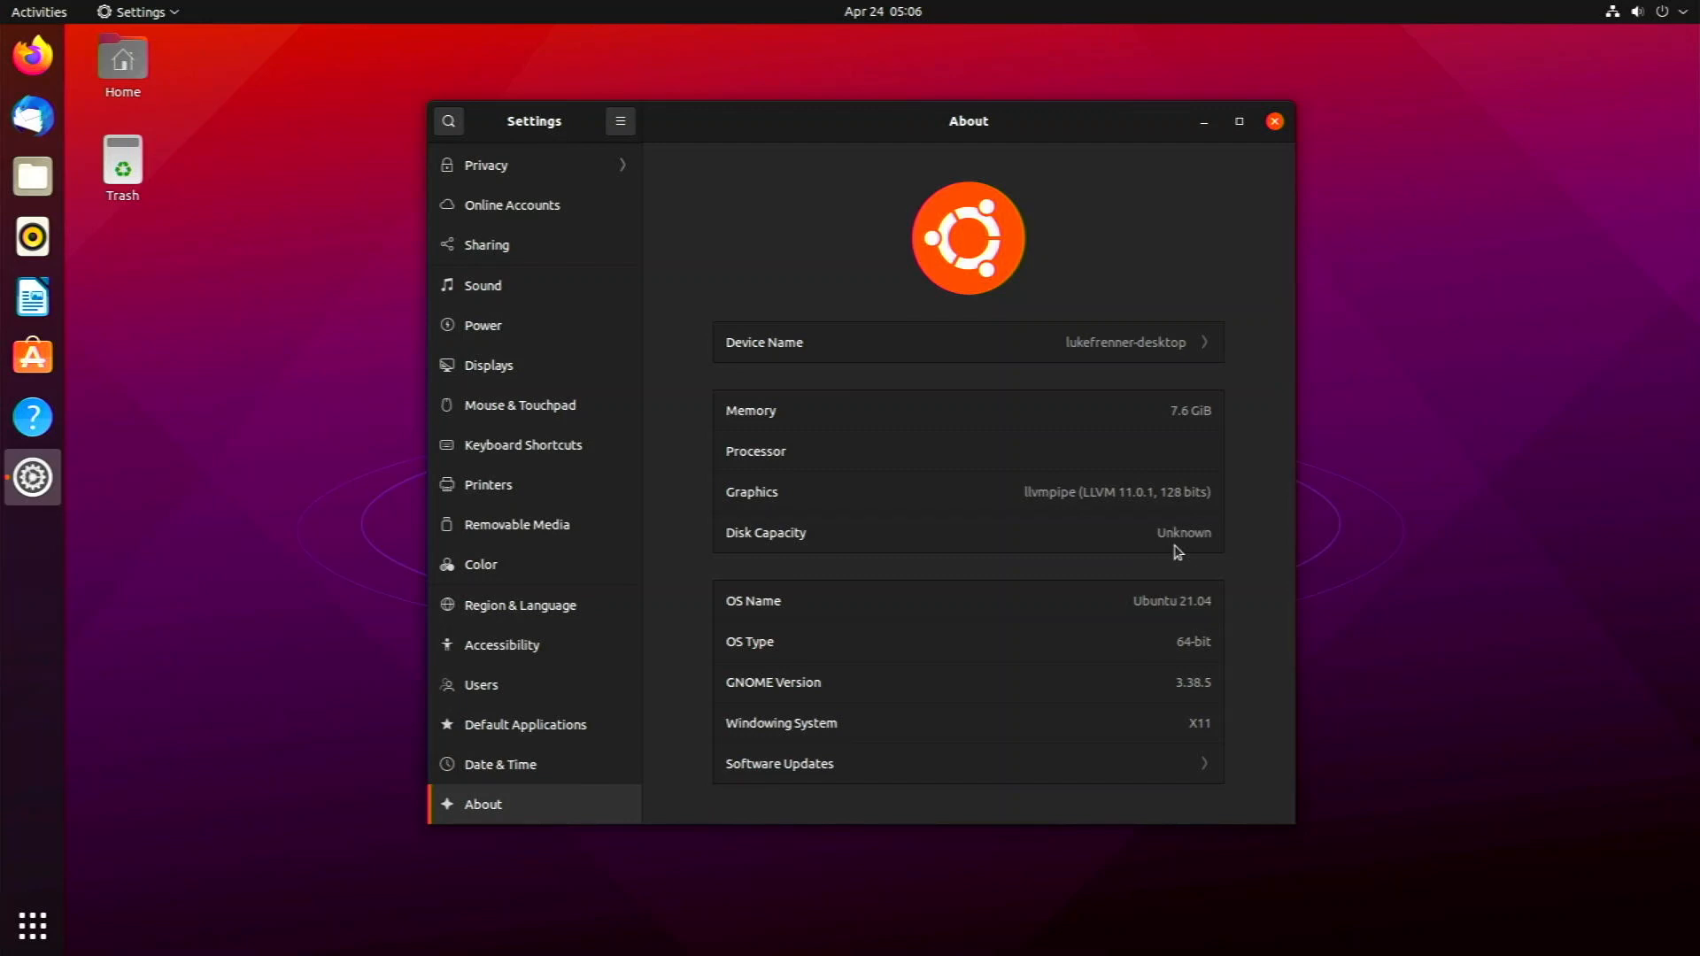
pyautogui.moveTo(1087, 621)
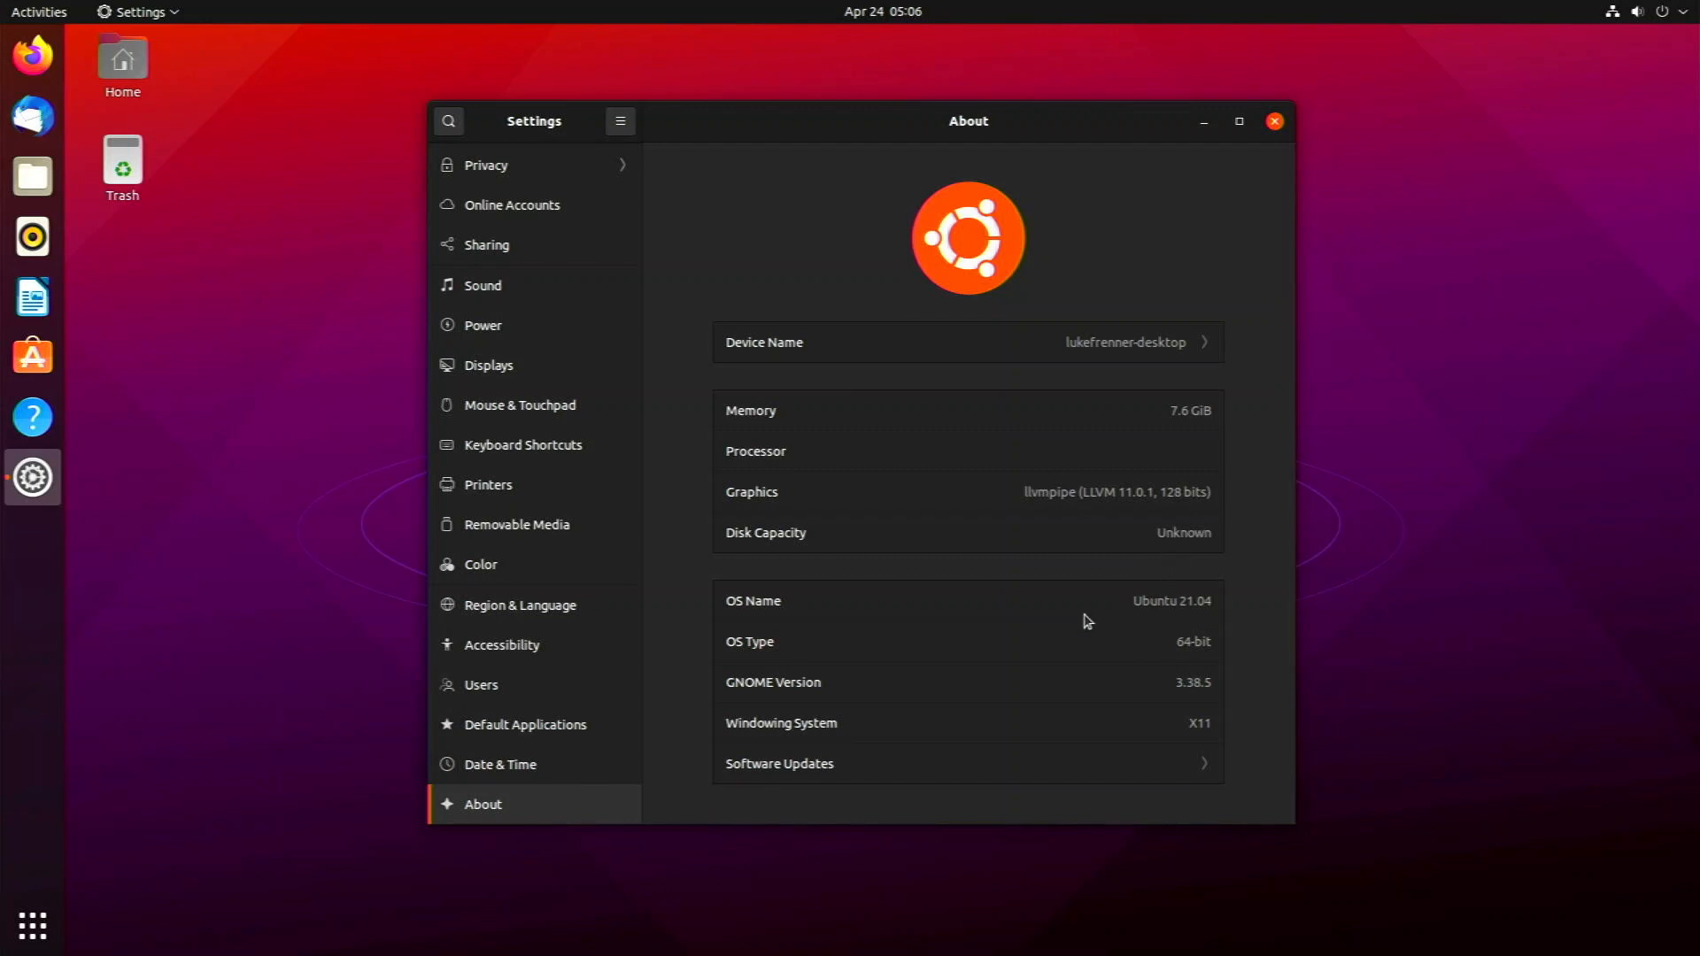
pyautogui.moveTo(1214, 648)
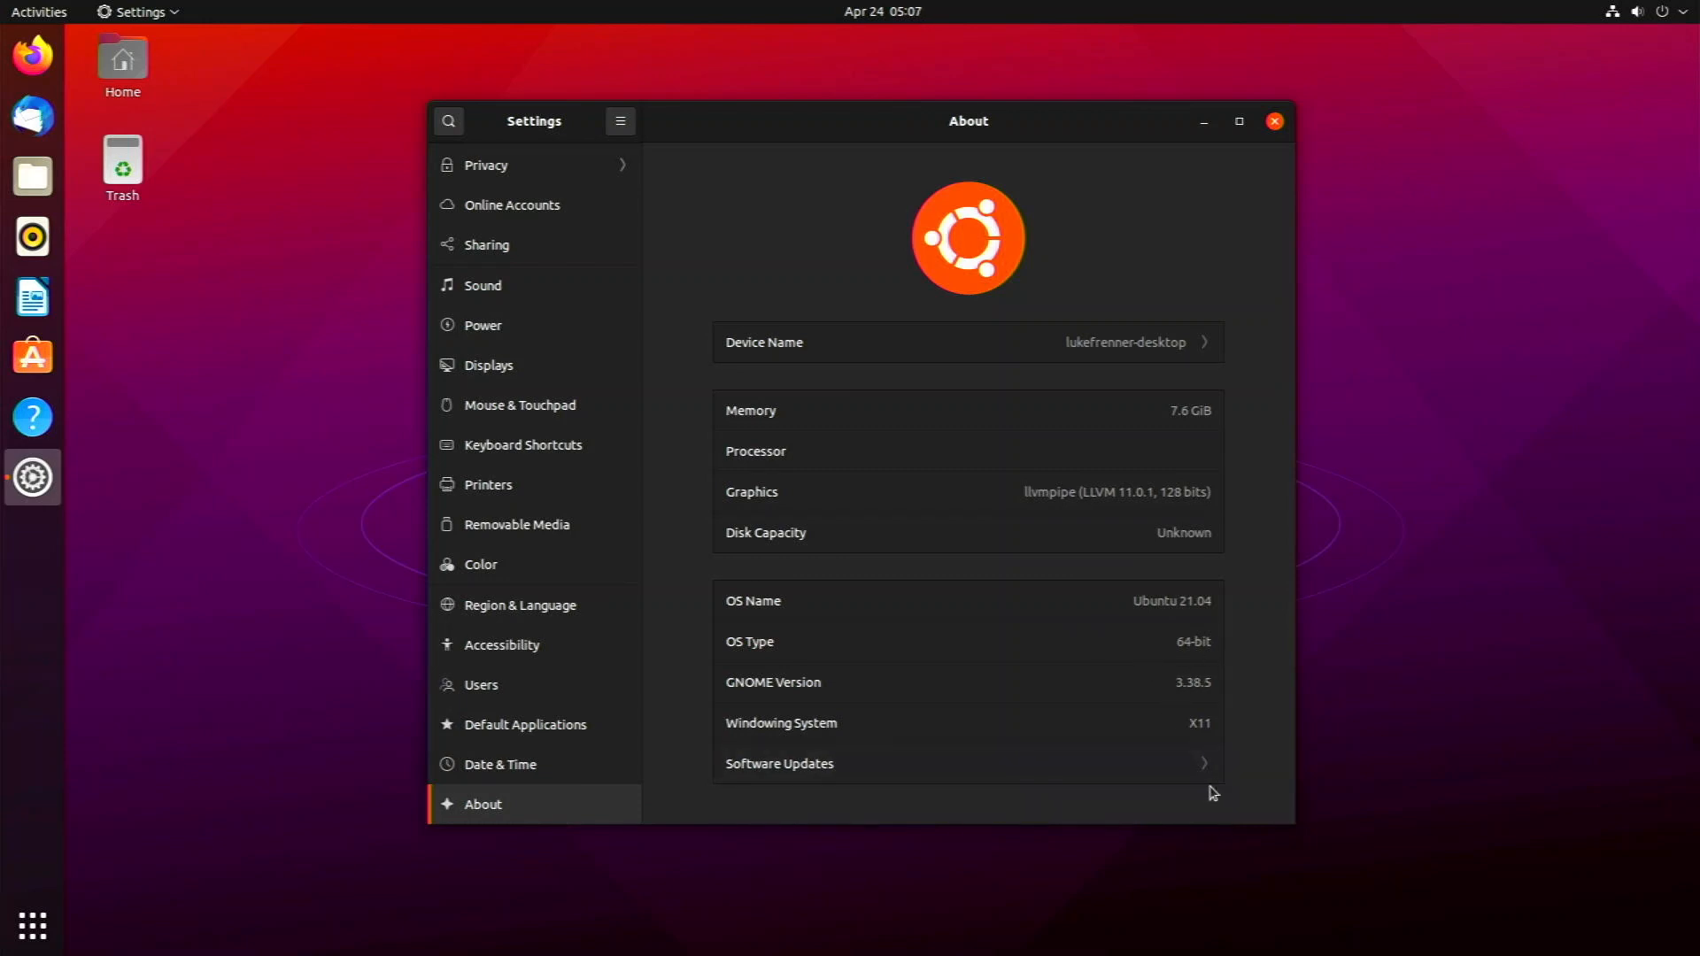
pyautogui.moveTo(1179, 604)
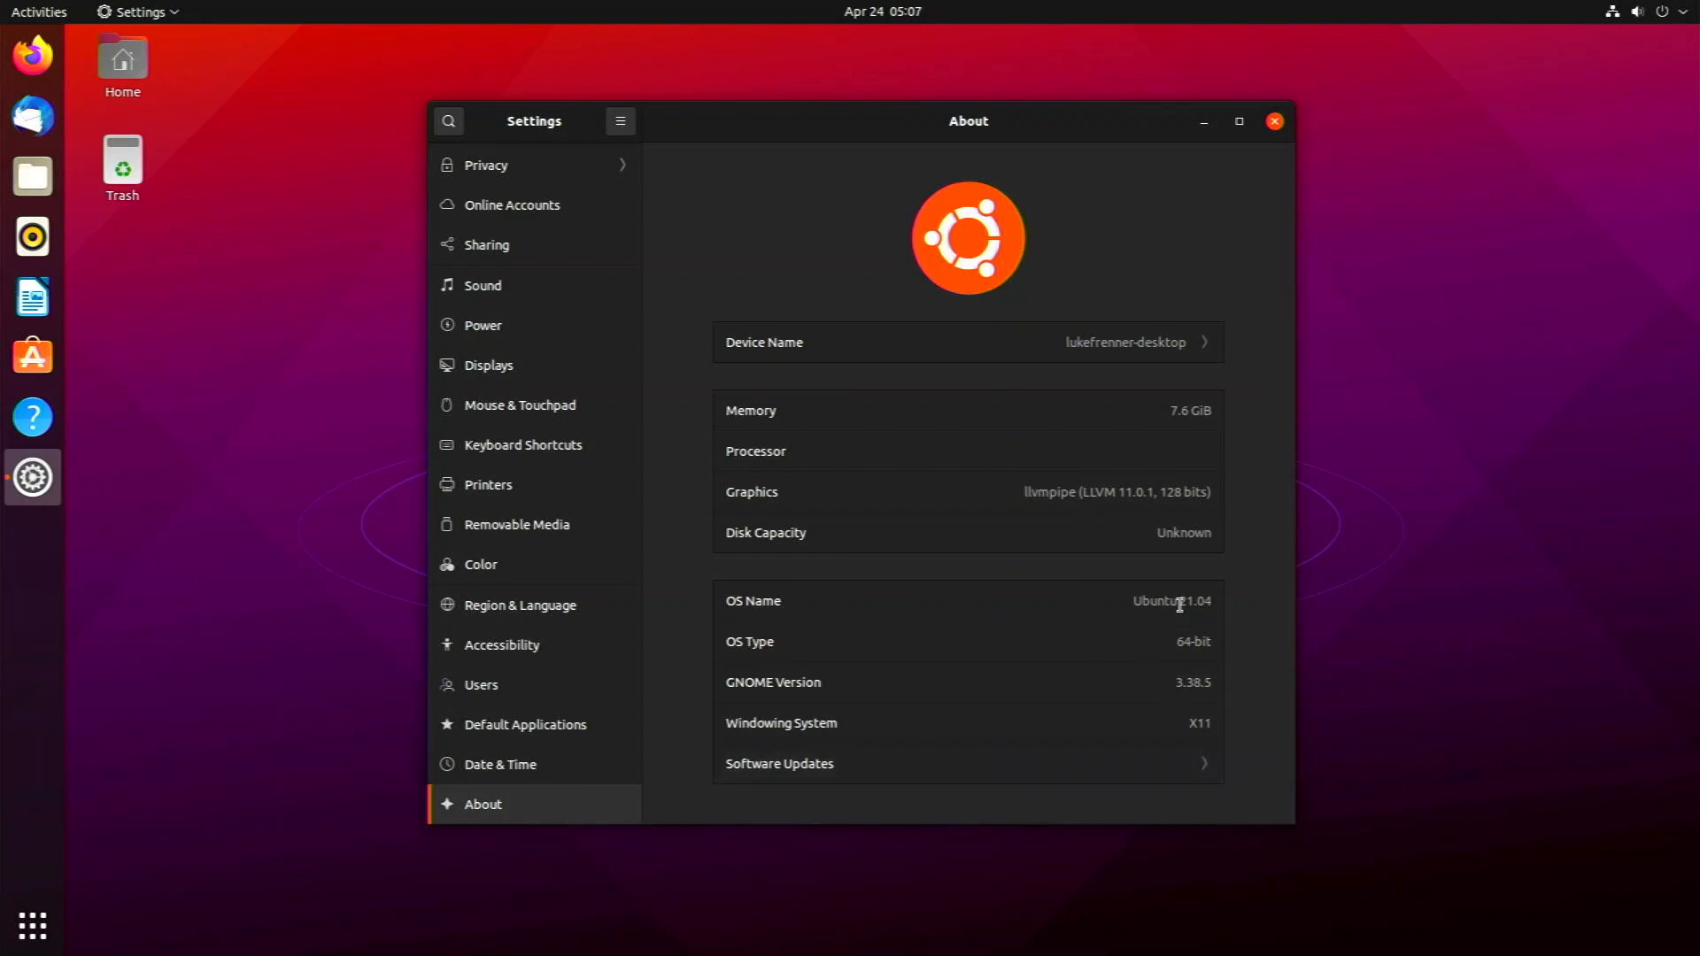
pyautogui.moveTo(694, 442)
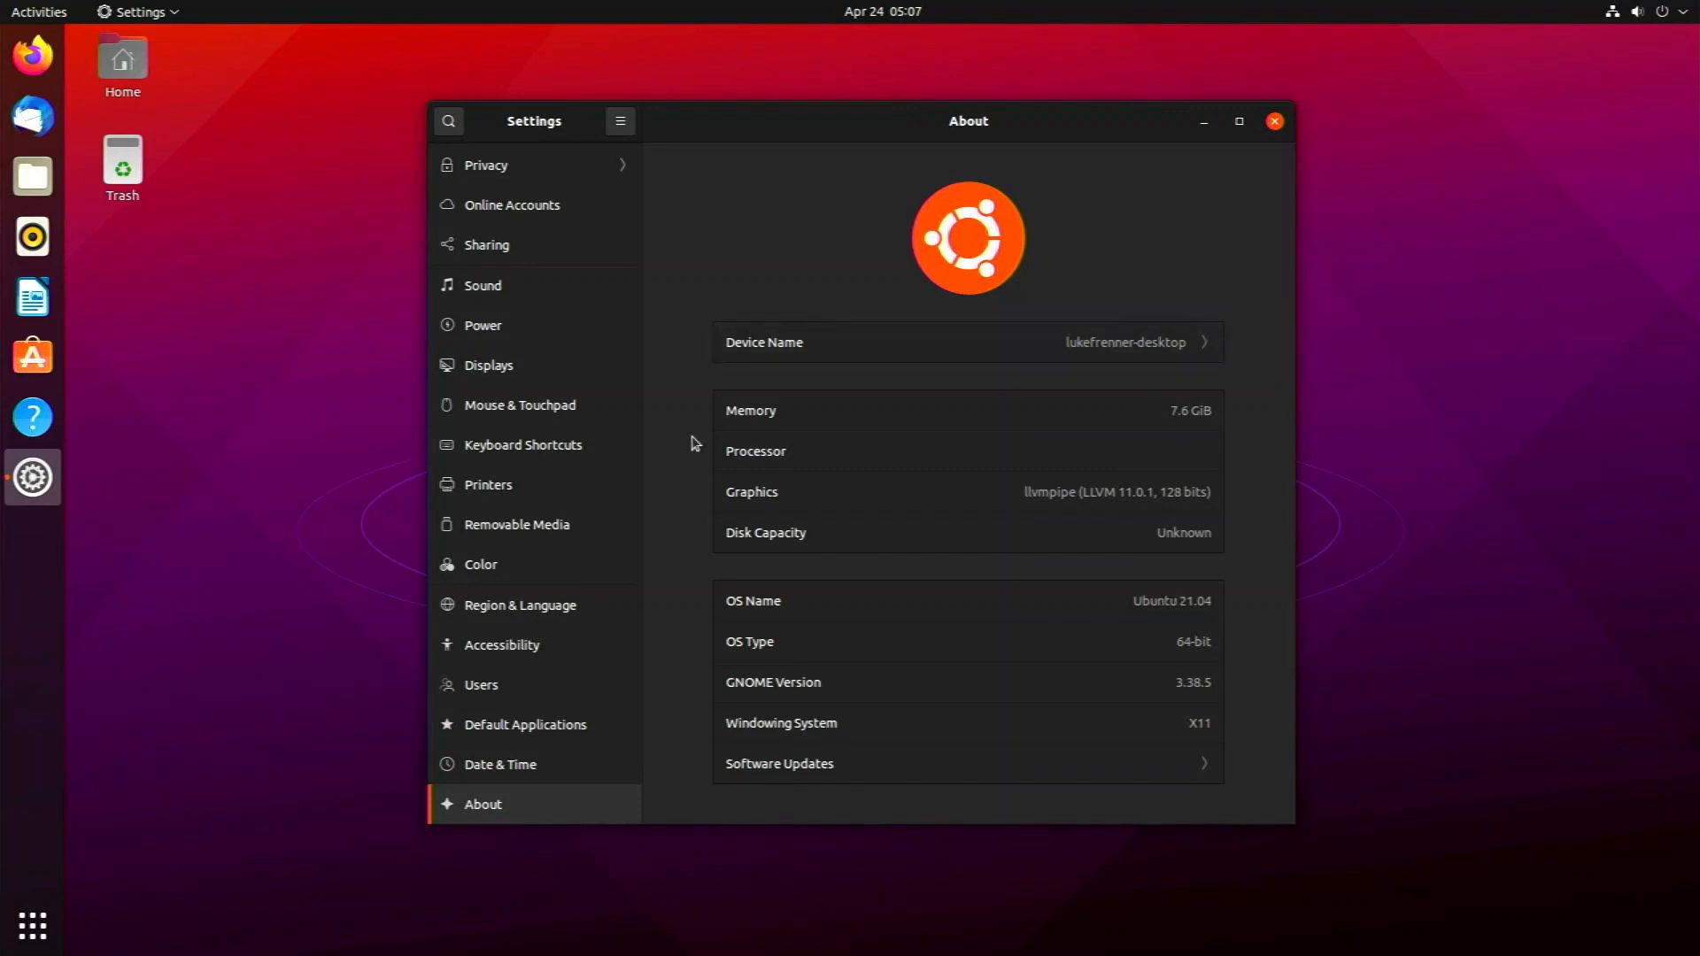
pyautogui.moveTo(1274, 121)
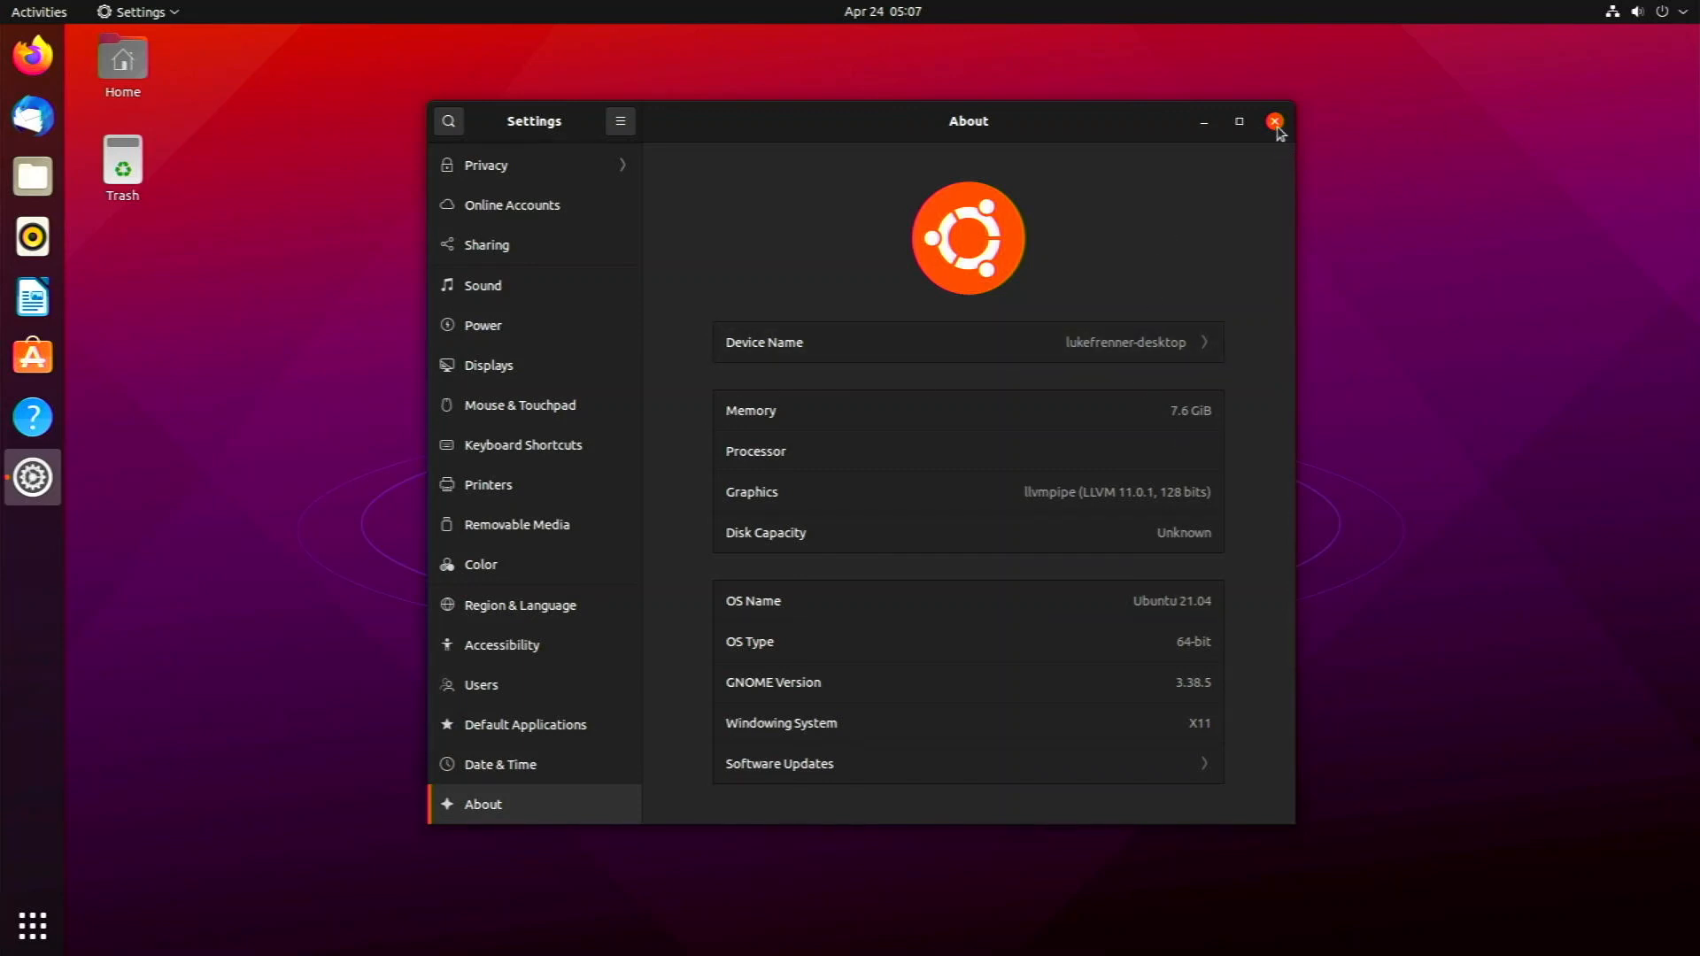
pyautogui.click(1273, 121)
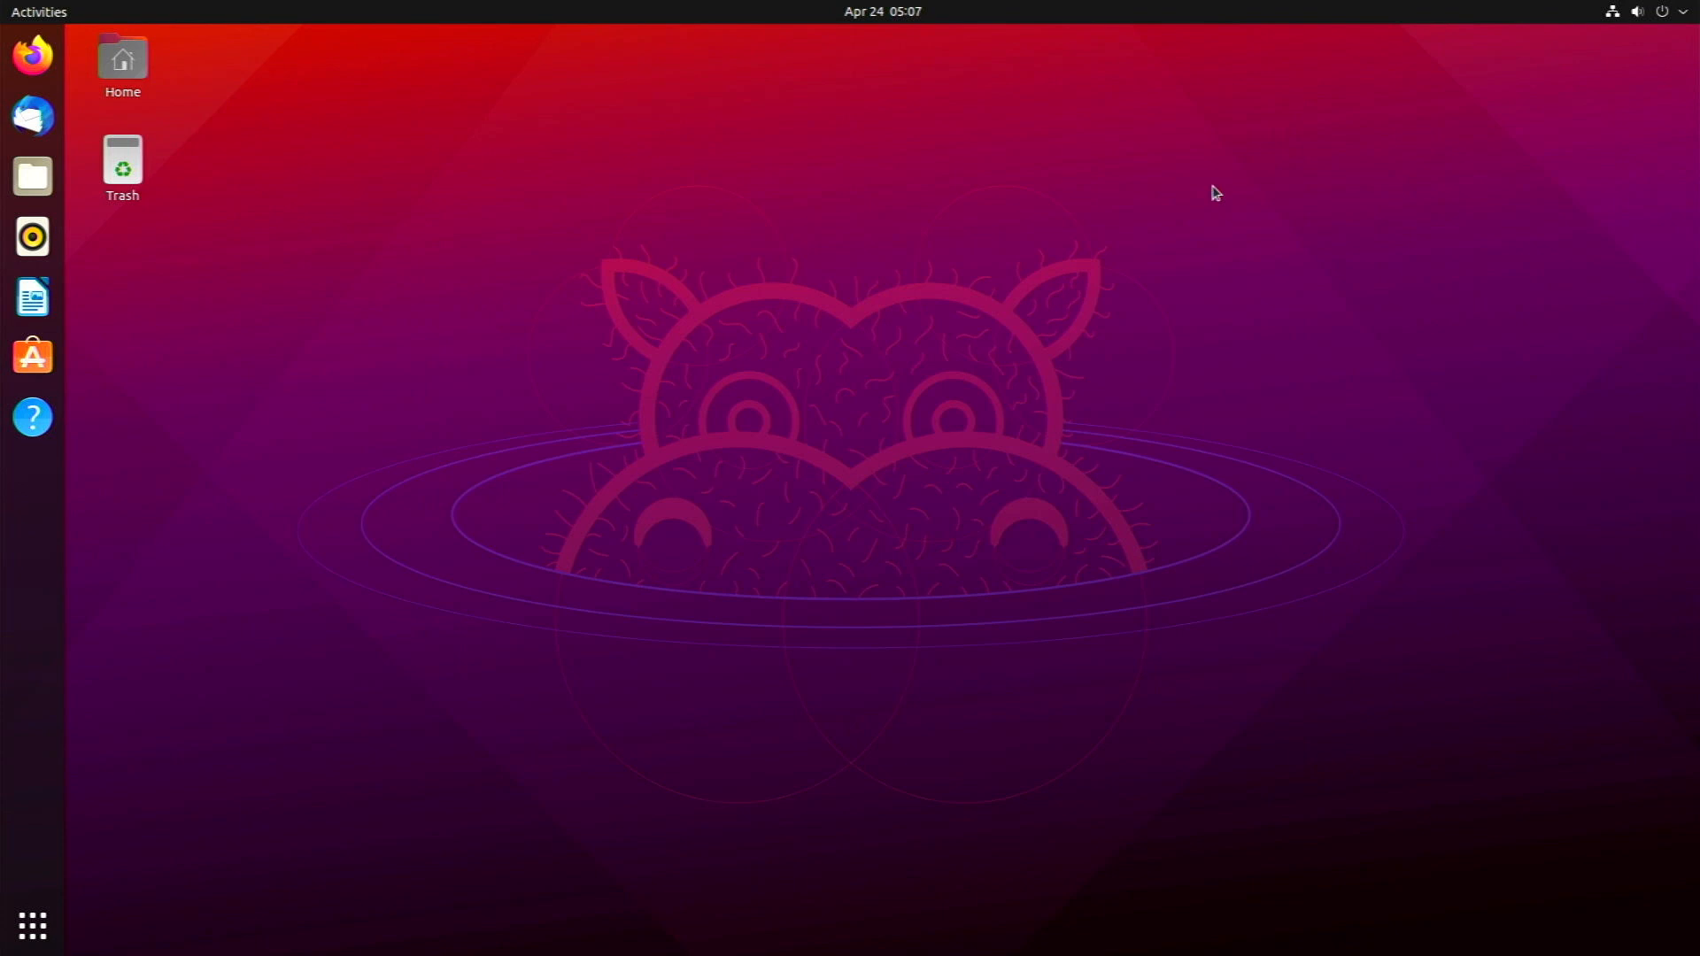
pyautogui.moveTo(32, 117)
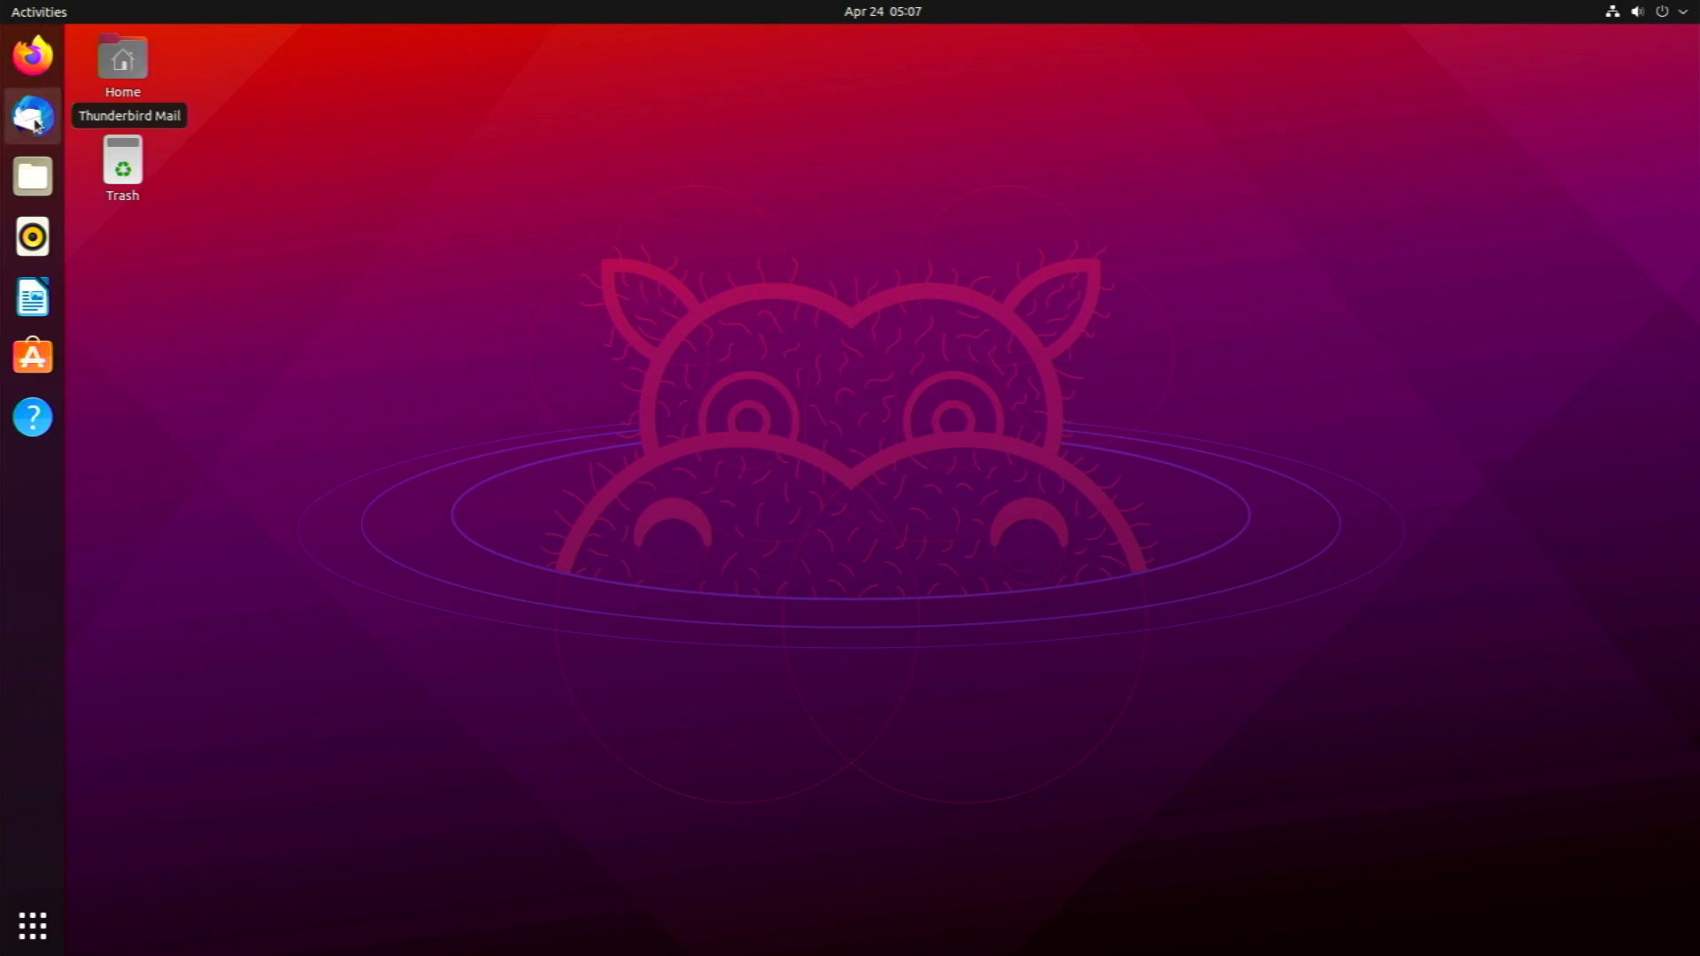
pyautogui.moveTo(32, 175)
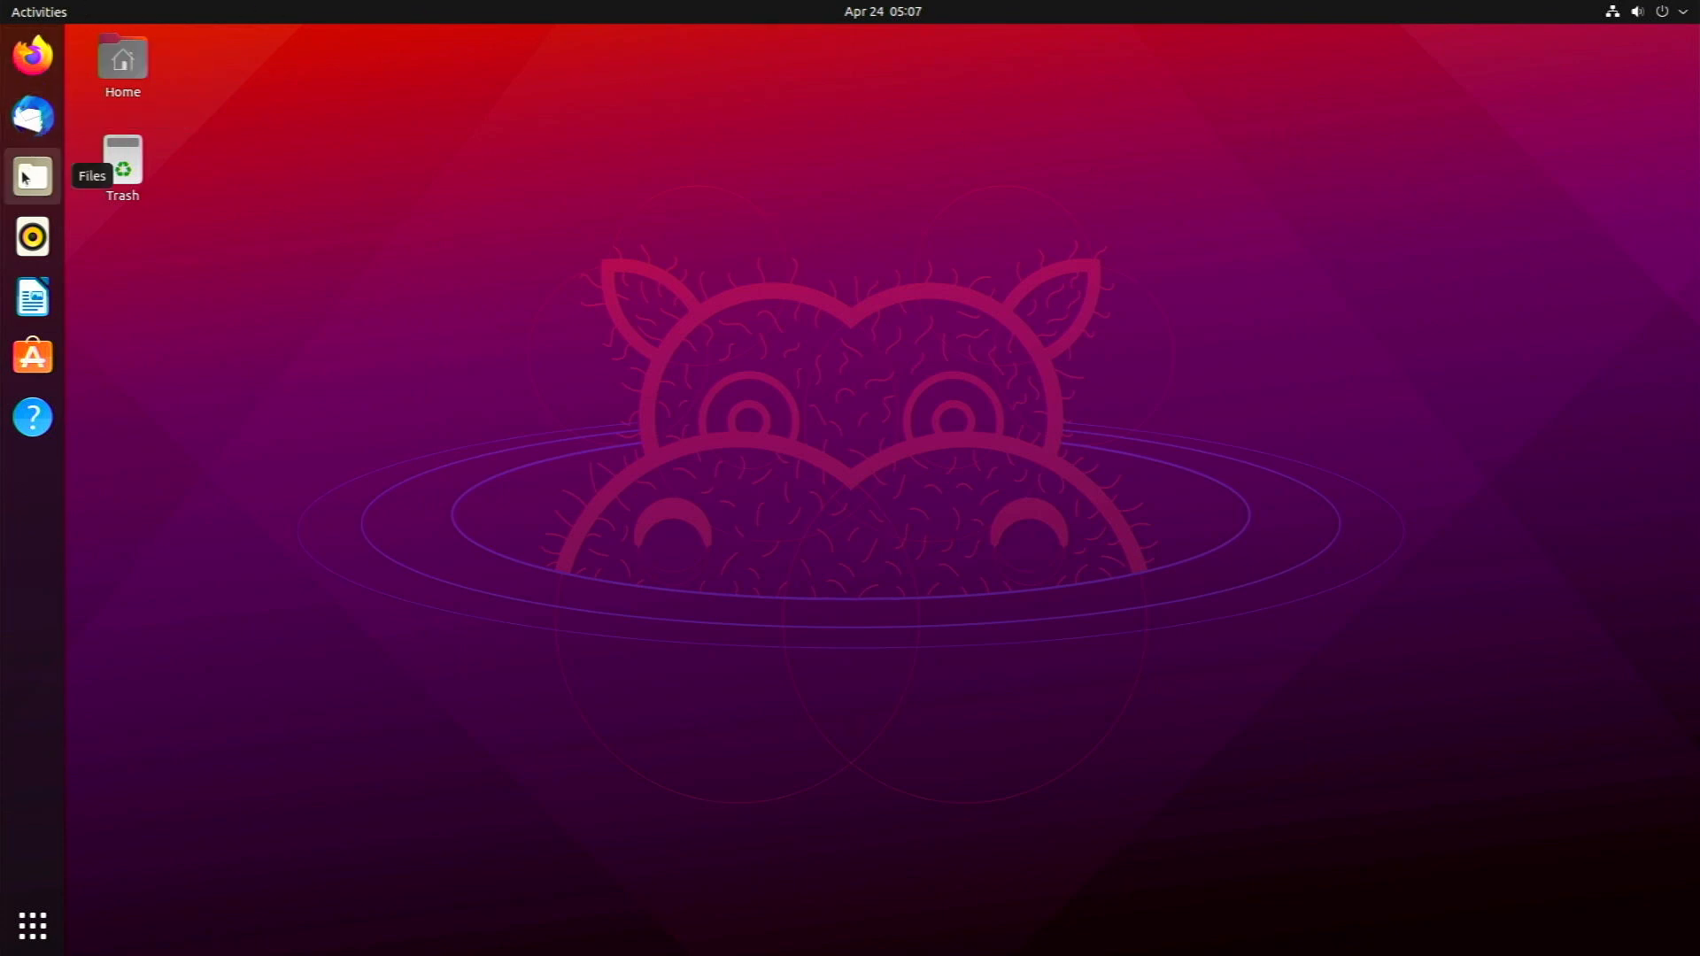
pyautogui.moveTo(32, 296)
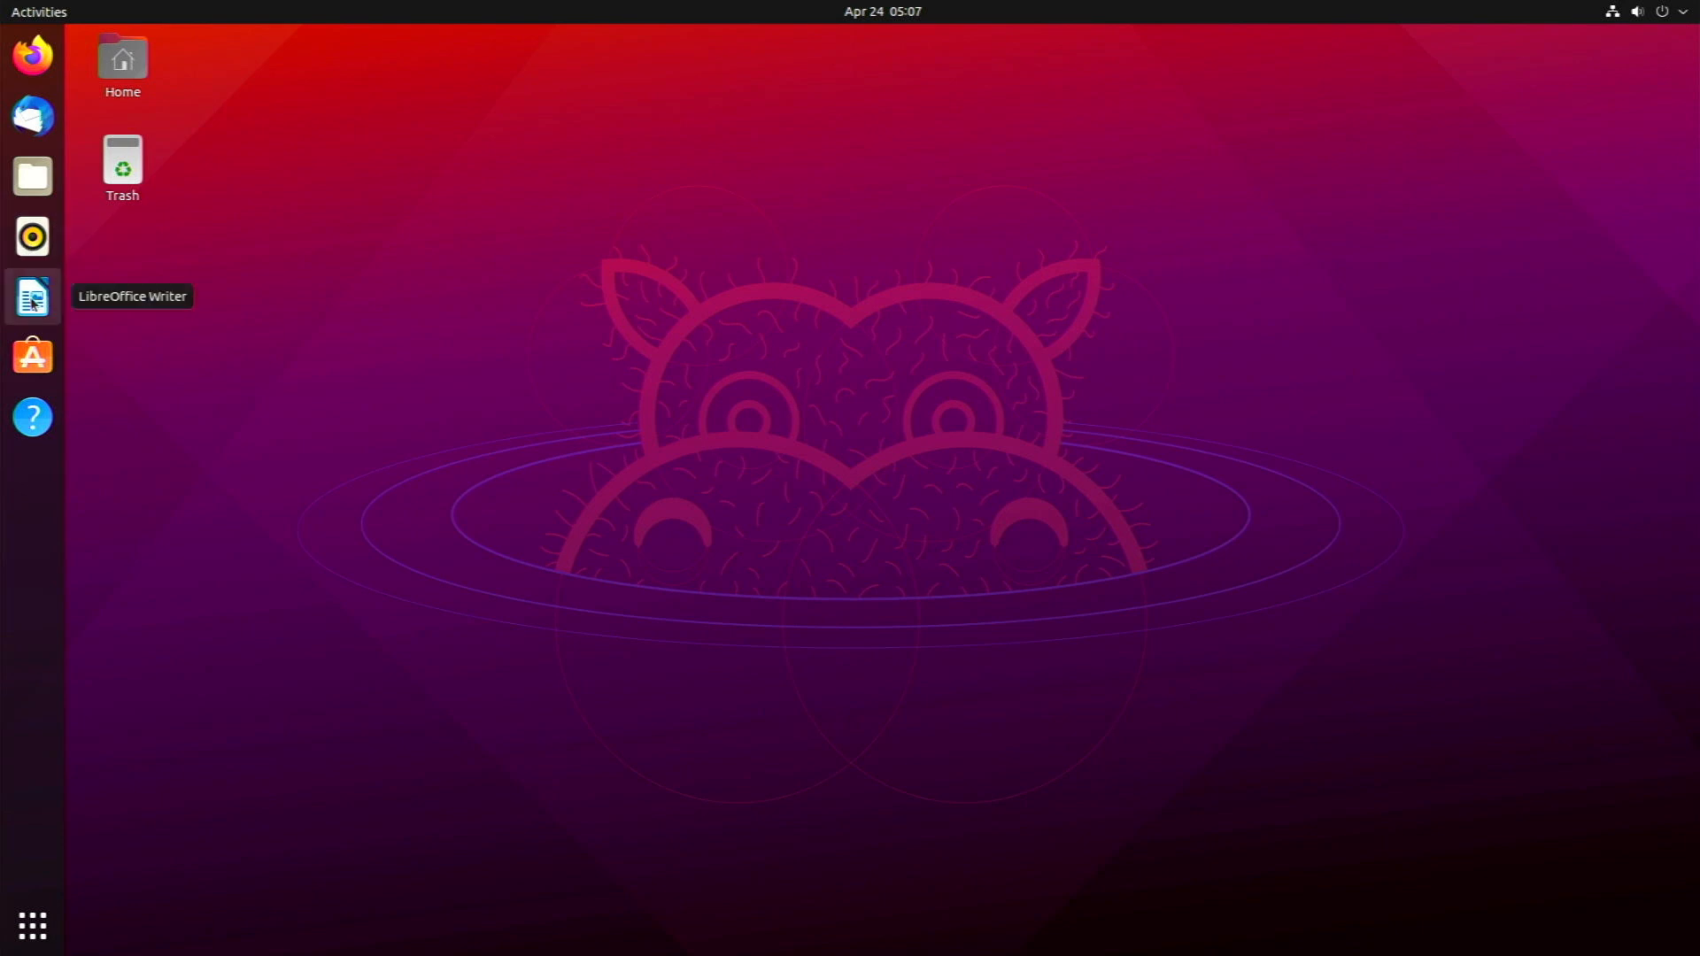
pyautogui.moveTo(32, 356)
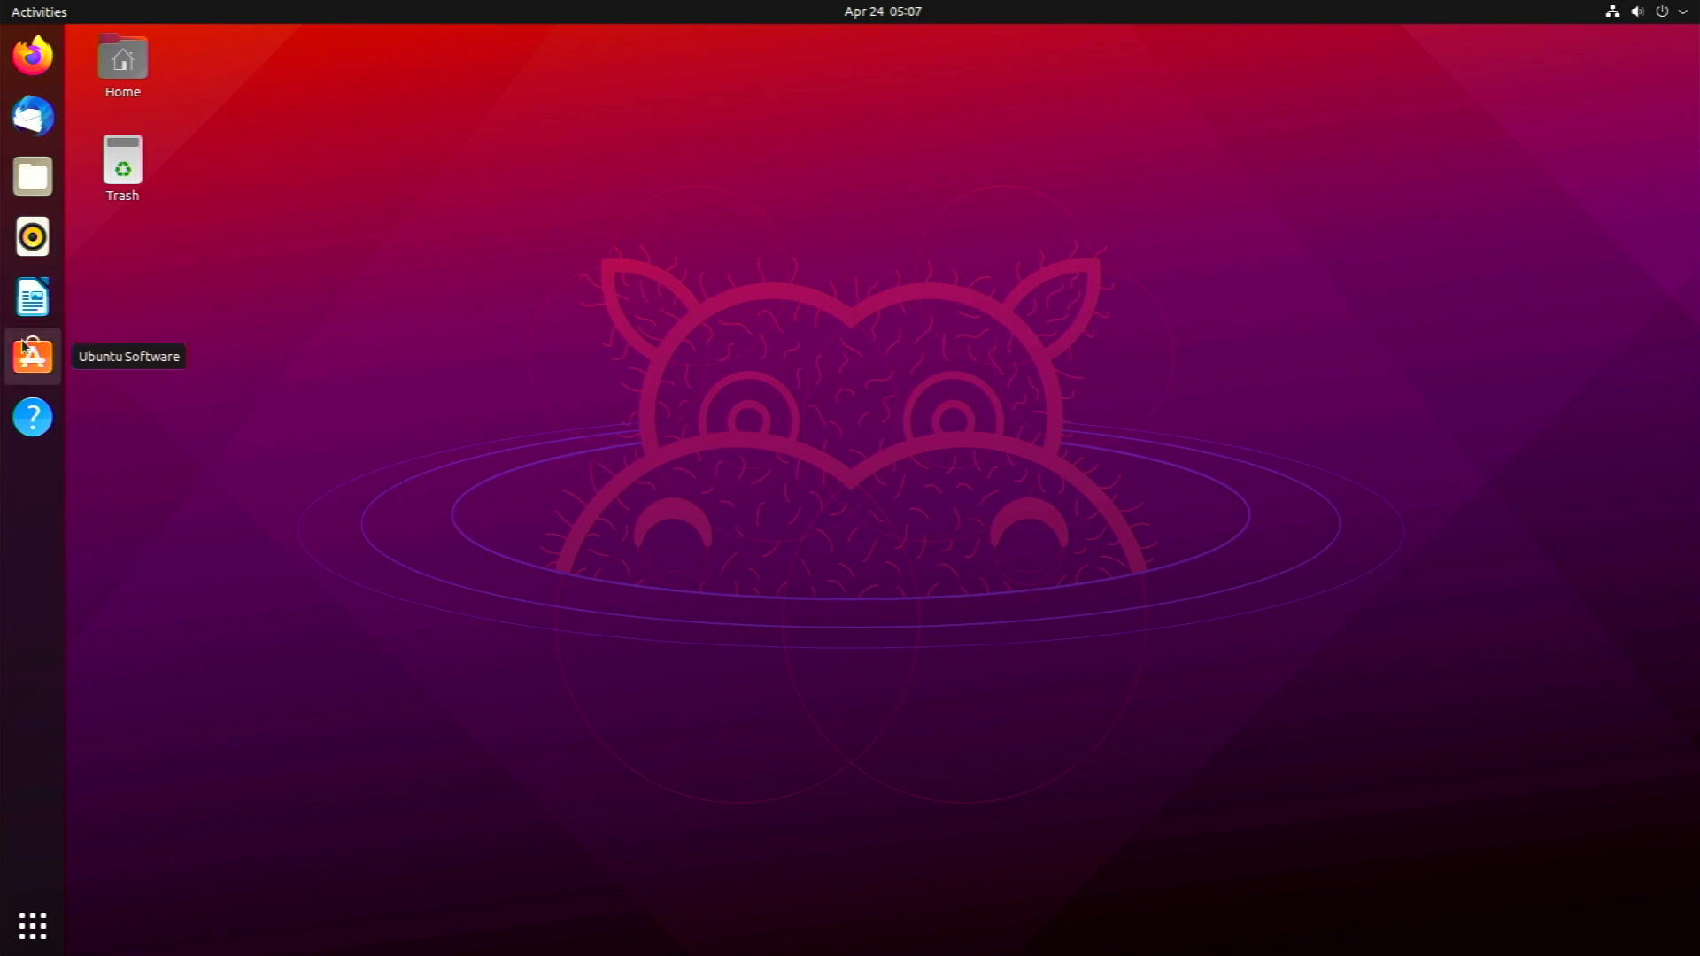
pyautogui.click(31, 355)
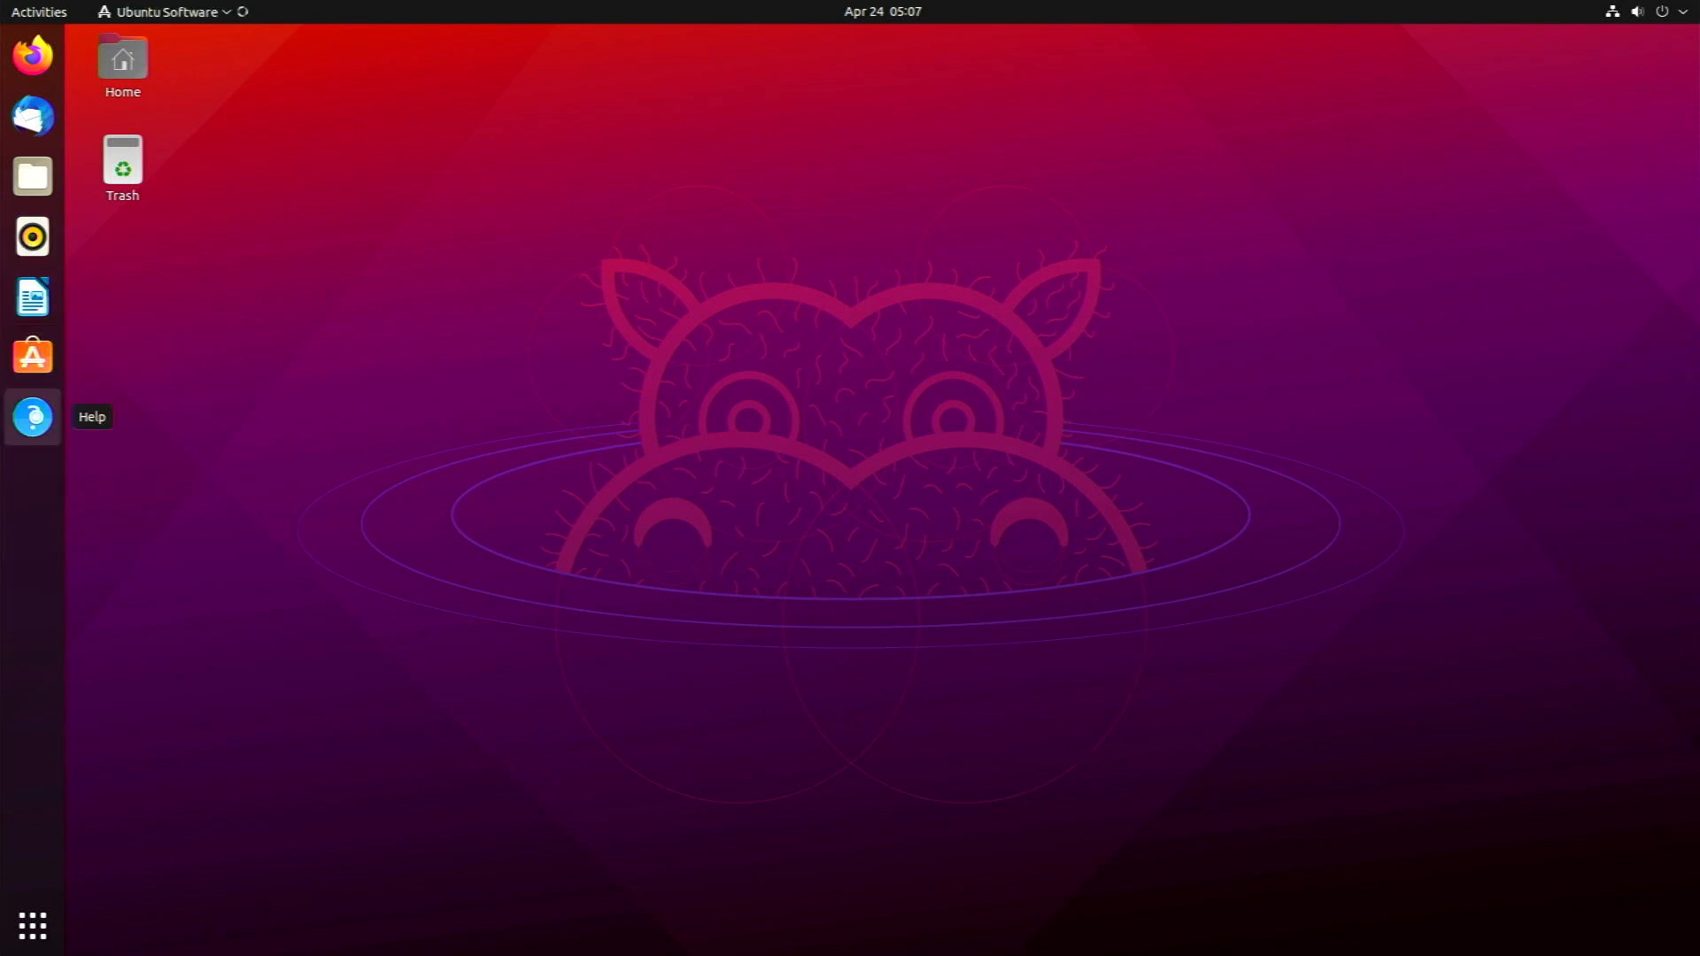
pyautogui.click(32, 356)
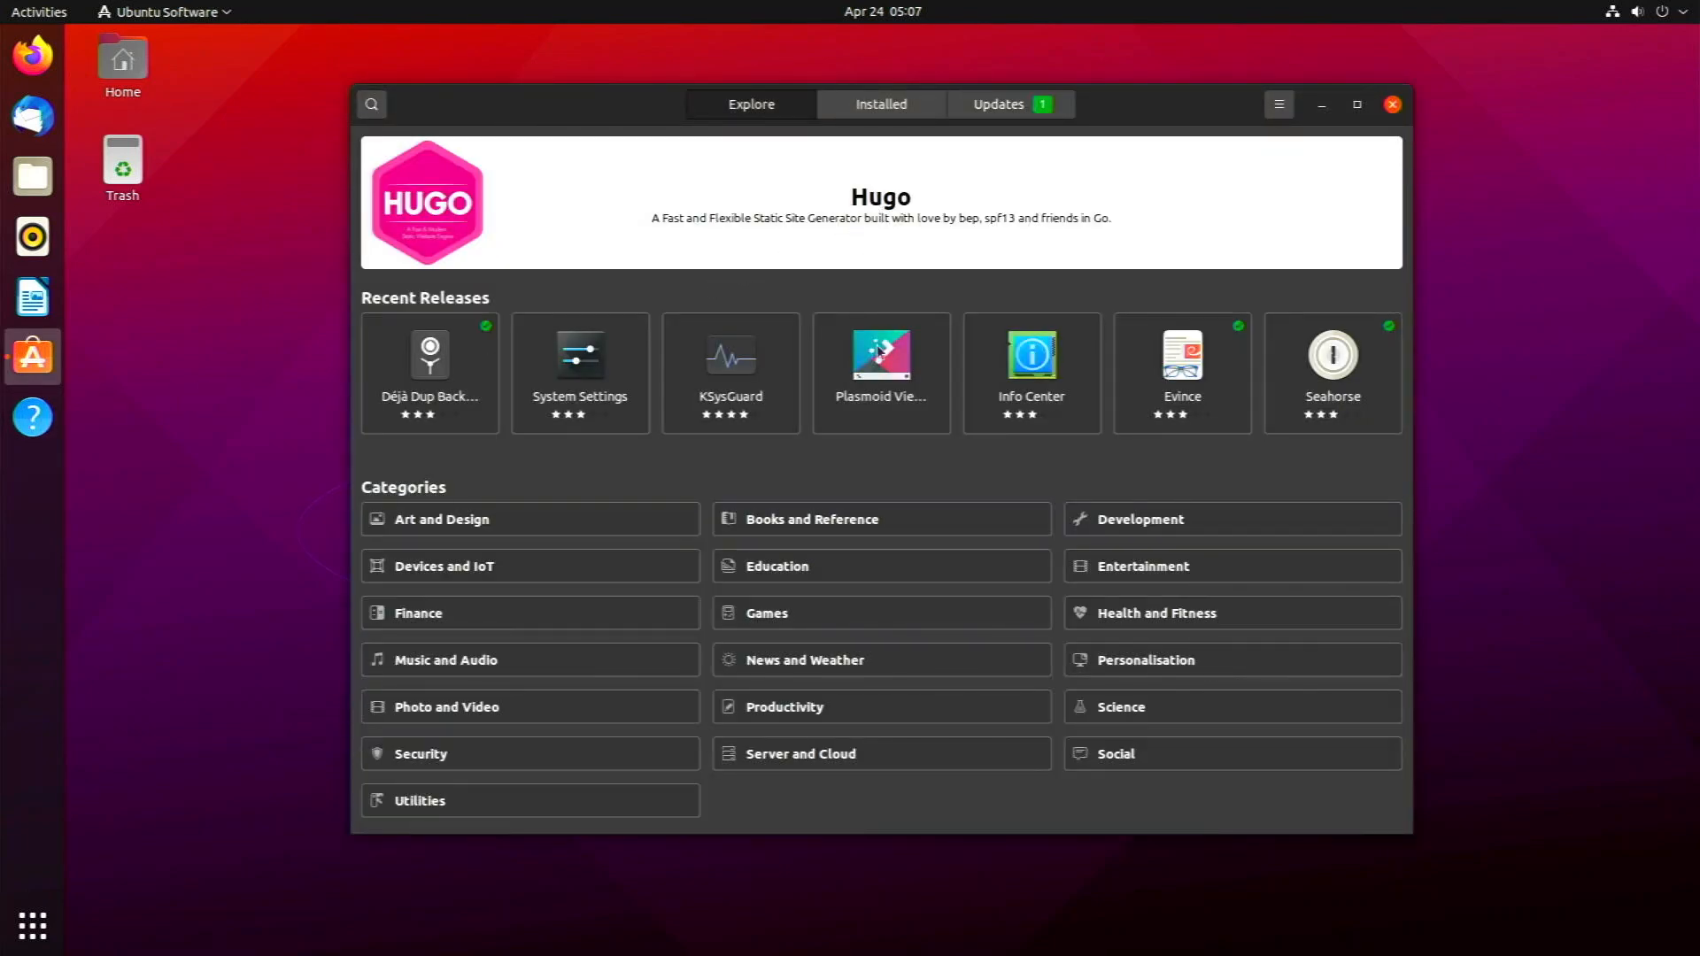
pyautogui.moveTo(1182, 108)
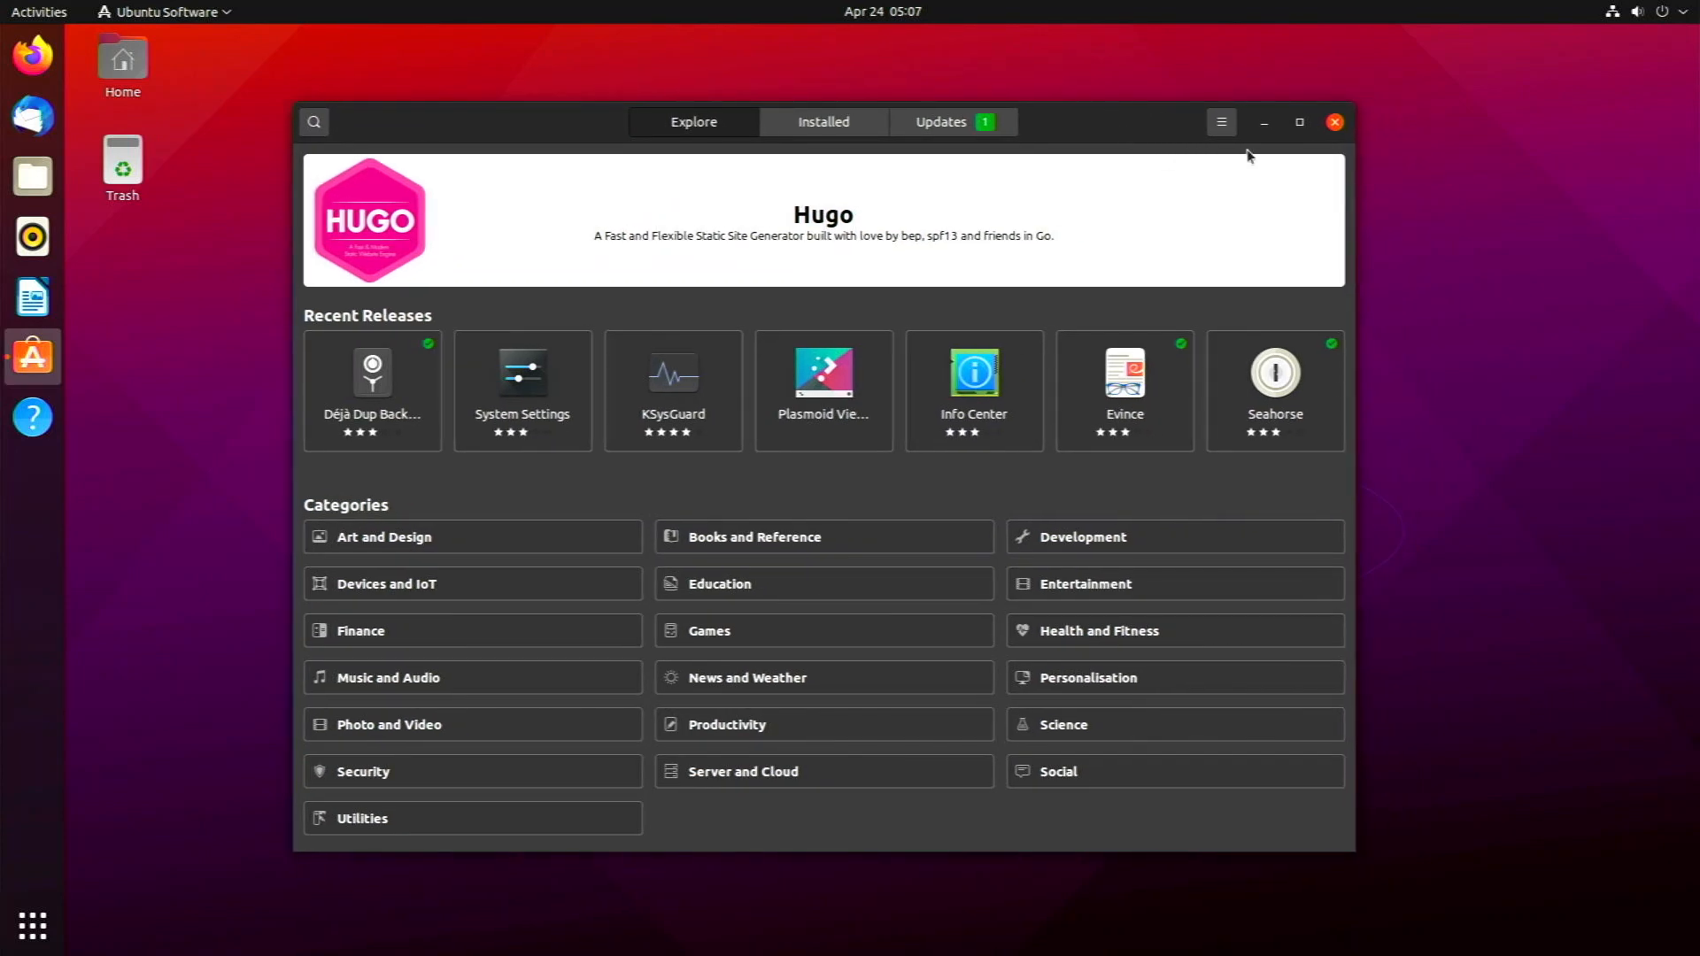
pyautogui.click(1331, 122)
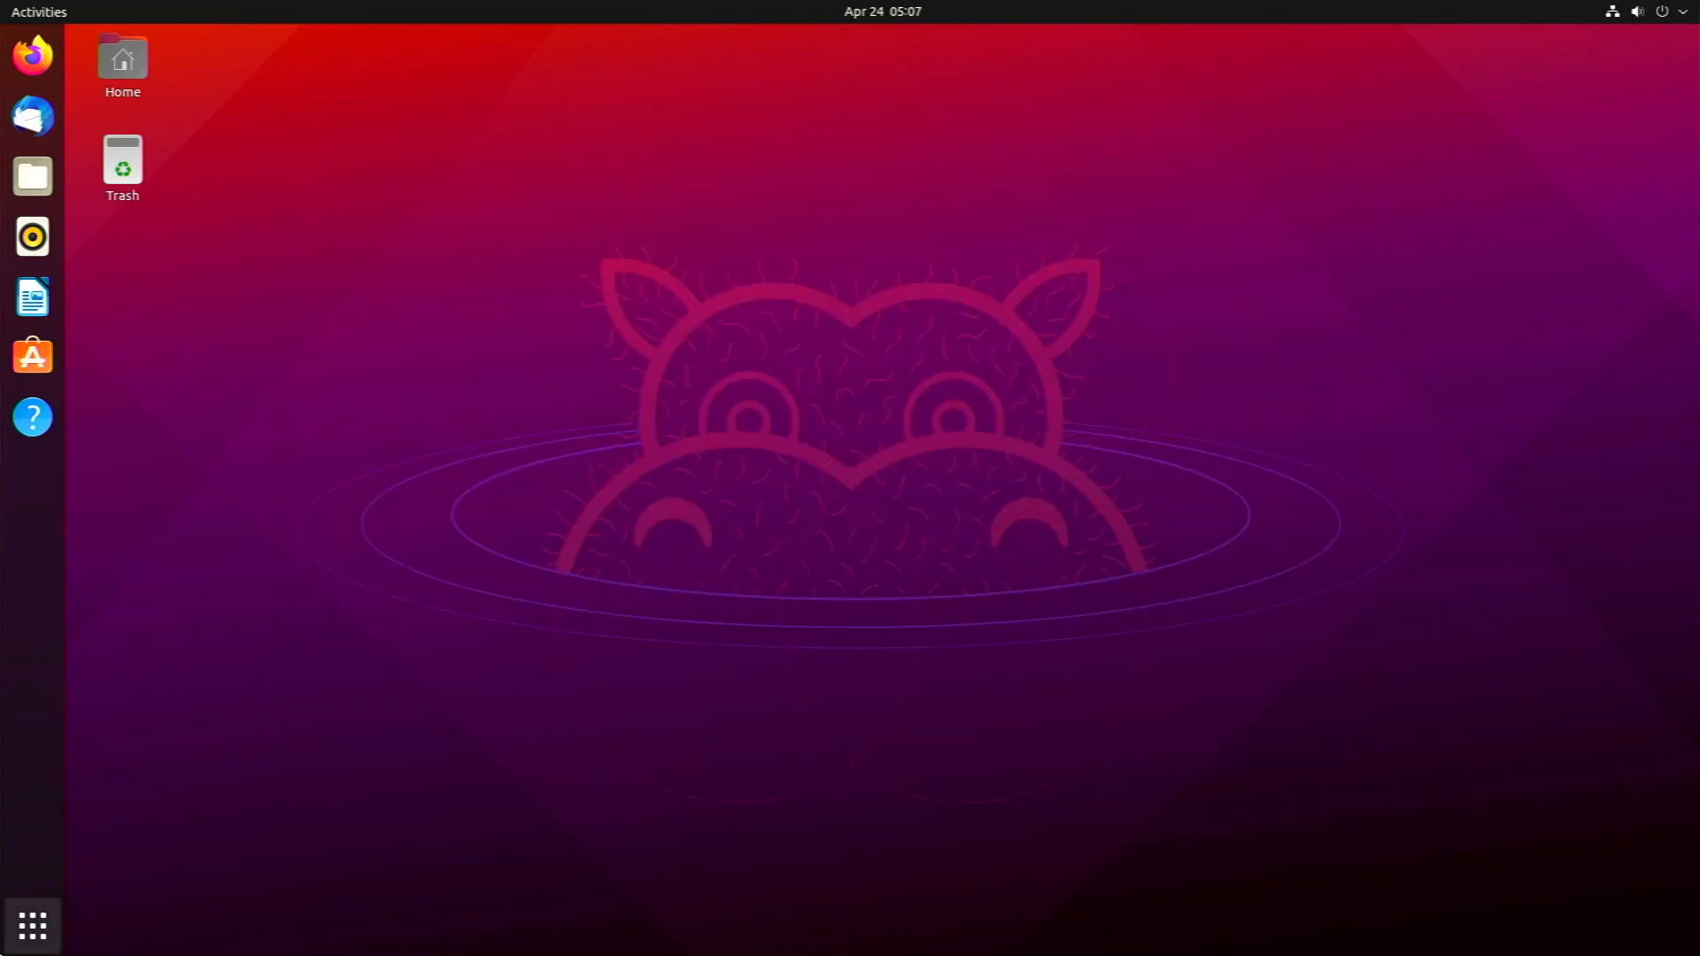
# Step: Show all applications and open the Utilities folder on the app grid
pyautogui.click(32, 924)
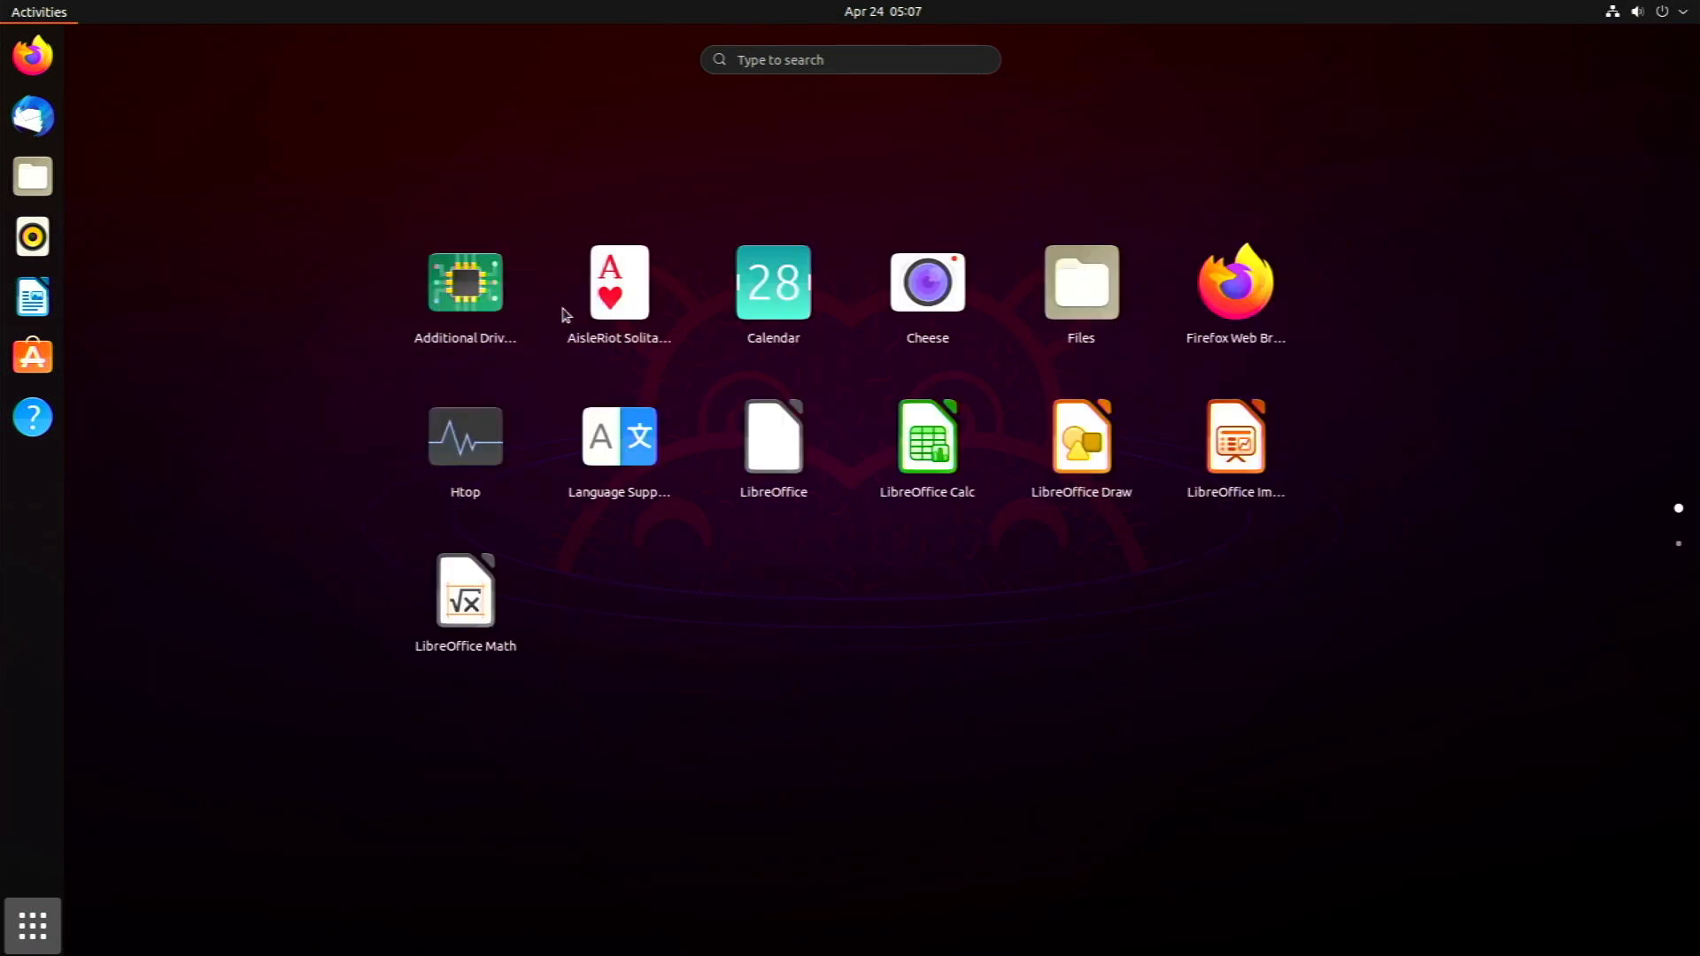
pyautogui.moveTo(786, 538)
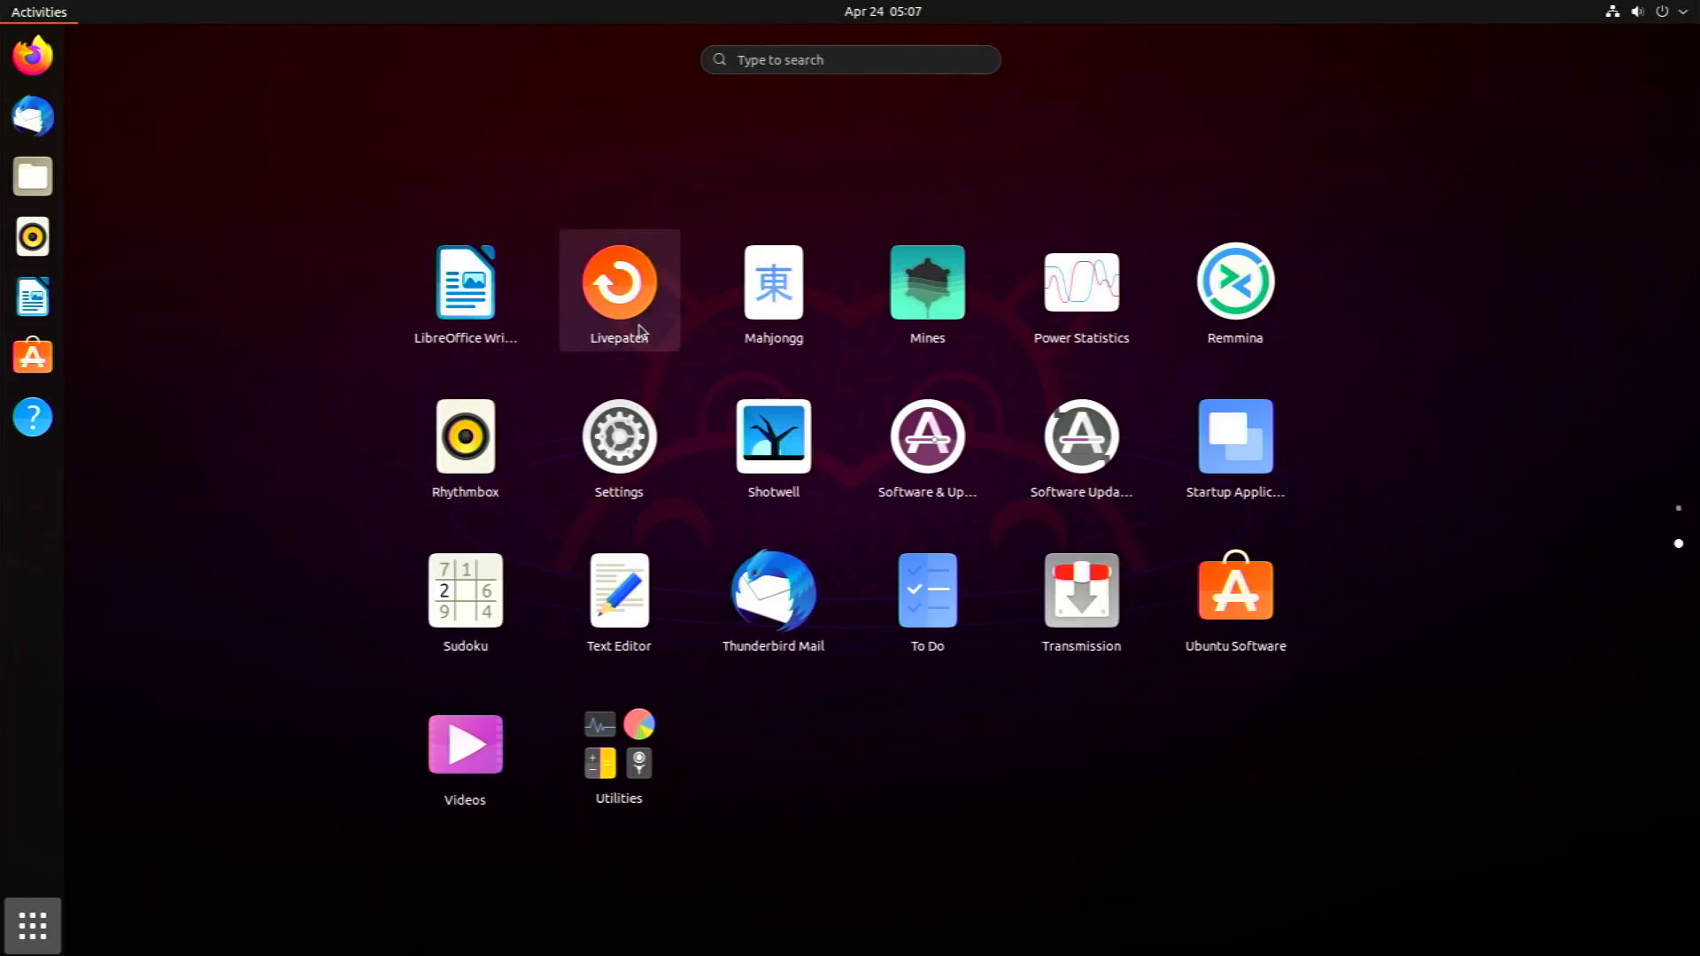
pyautogui.moveTo(1080, 444)
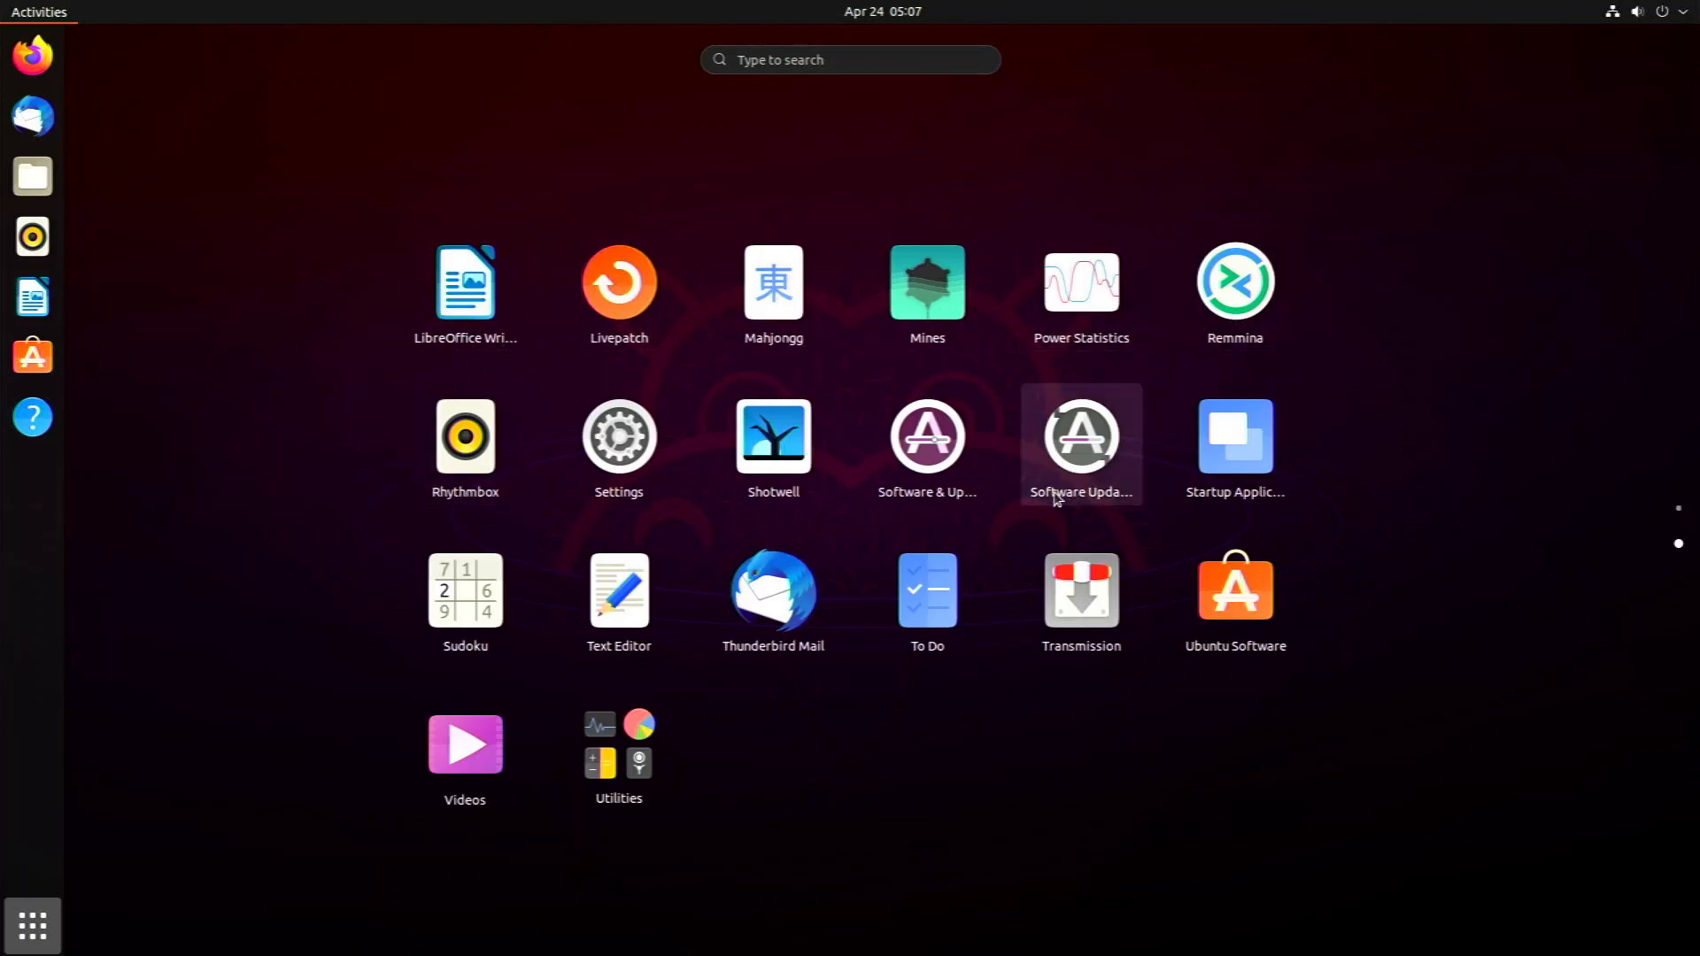
pyautogui.moveTo(1154, 608)
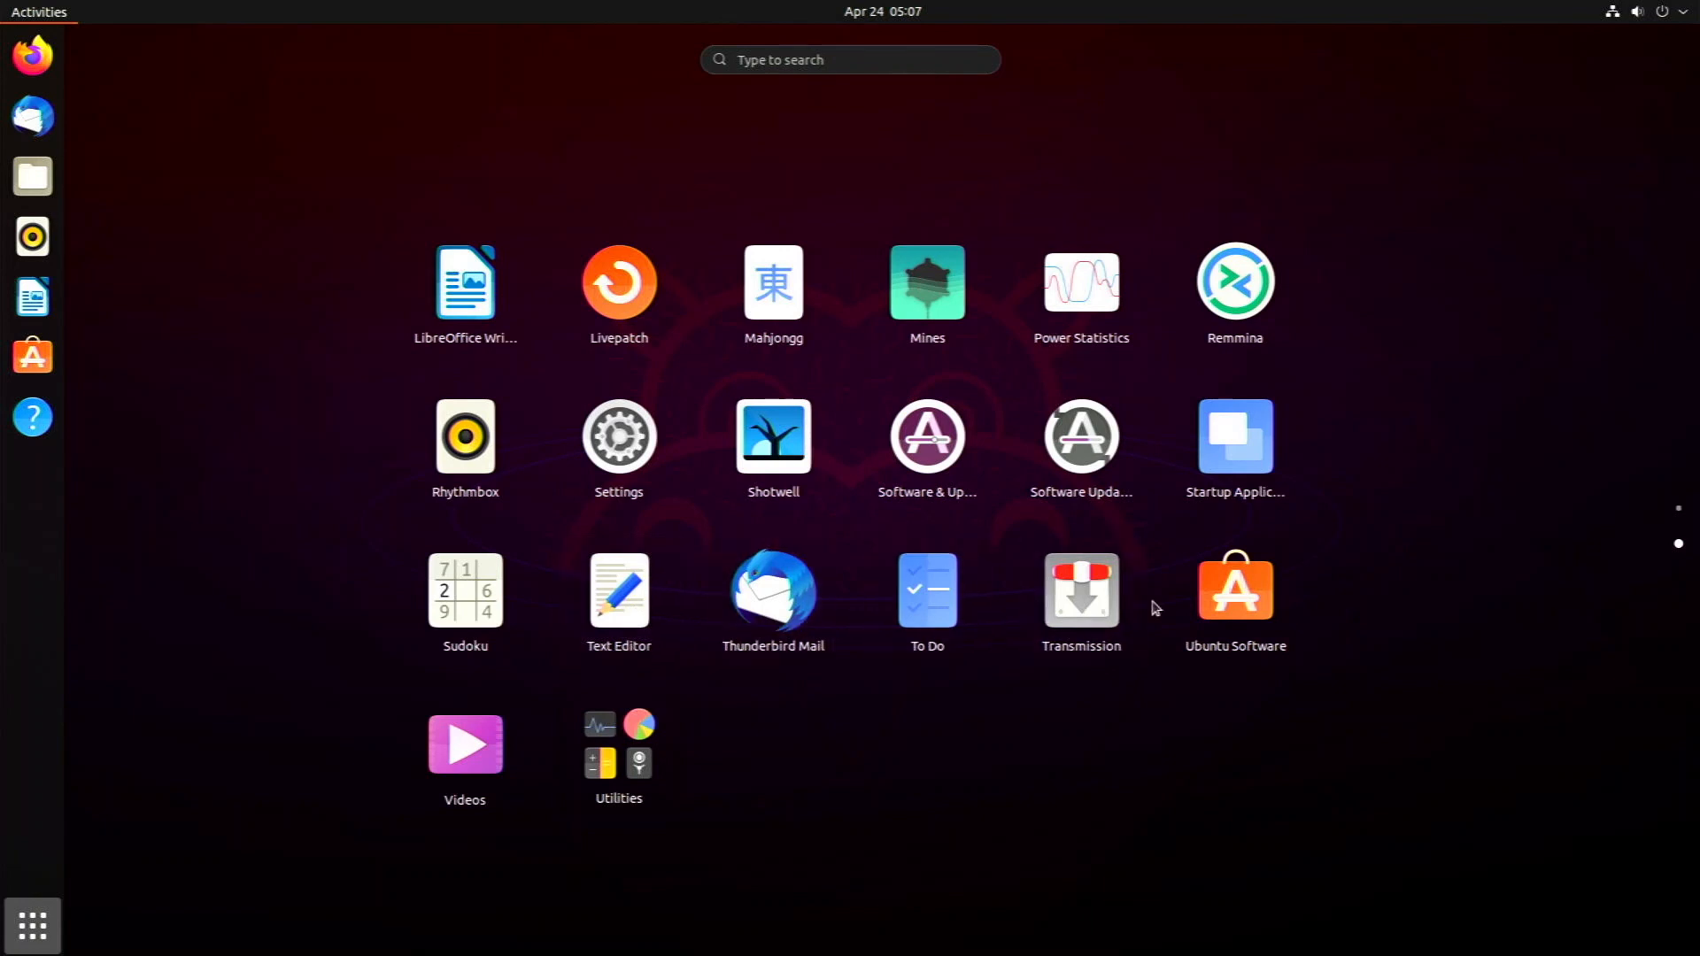
pyautogui.moveTo(1080, 596)
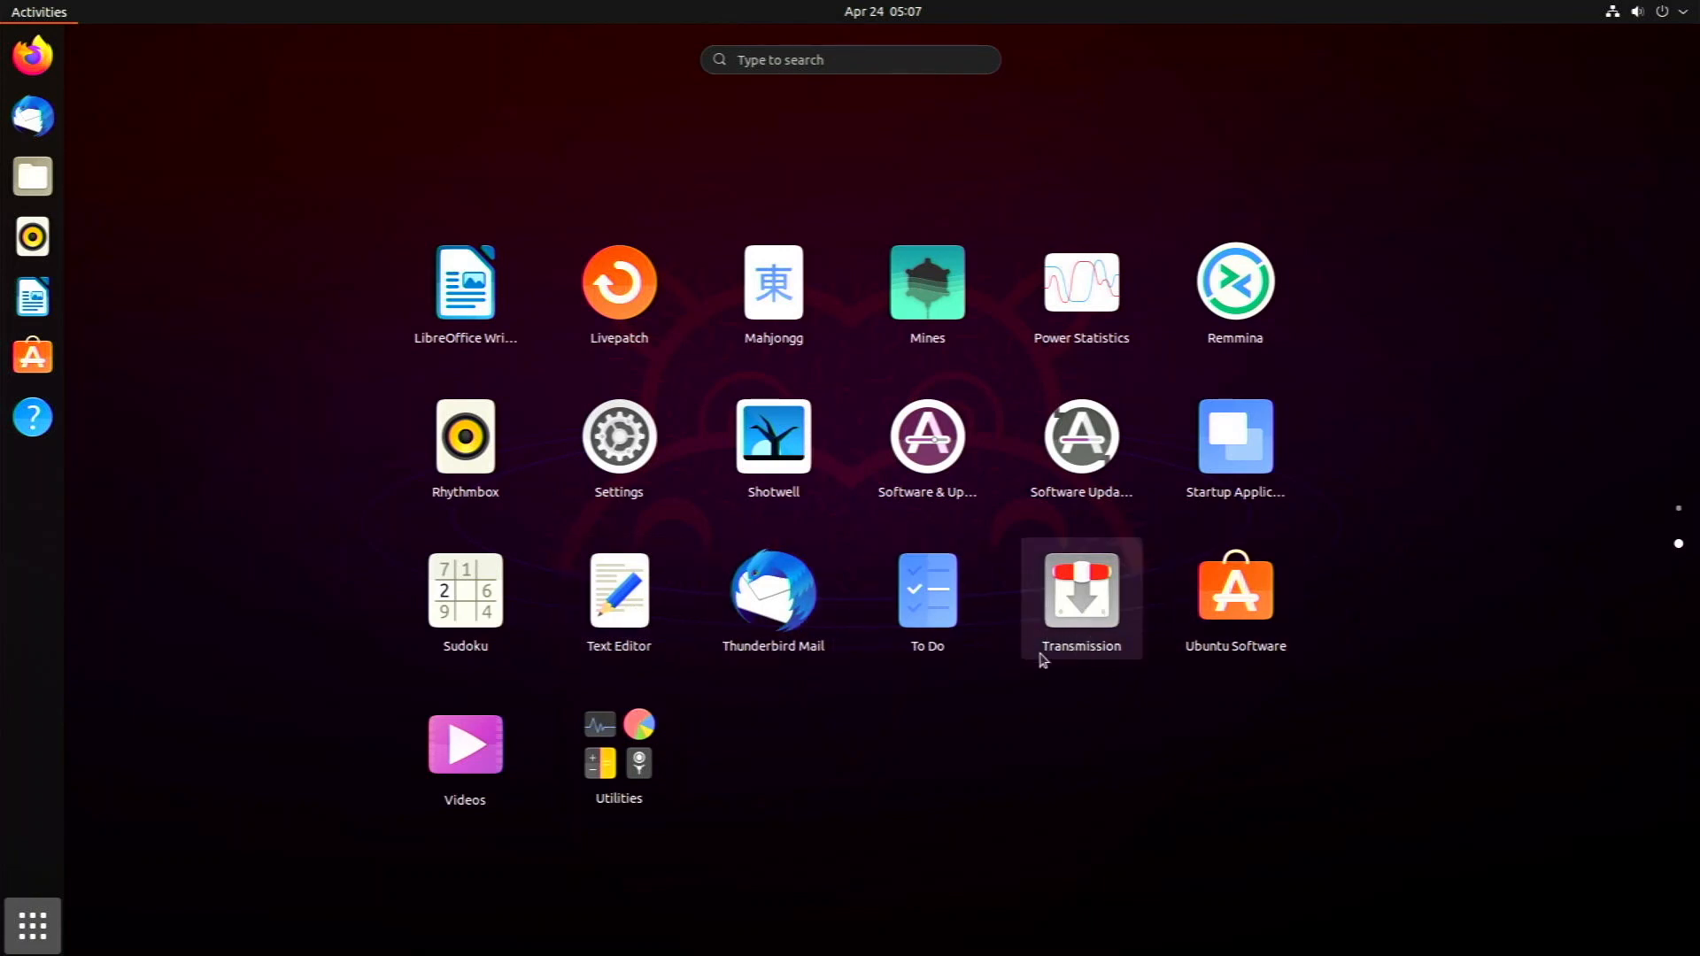
pyautogui.click(618, 743)
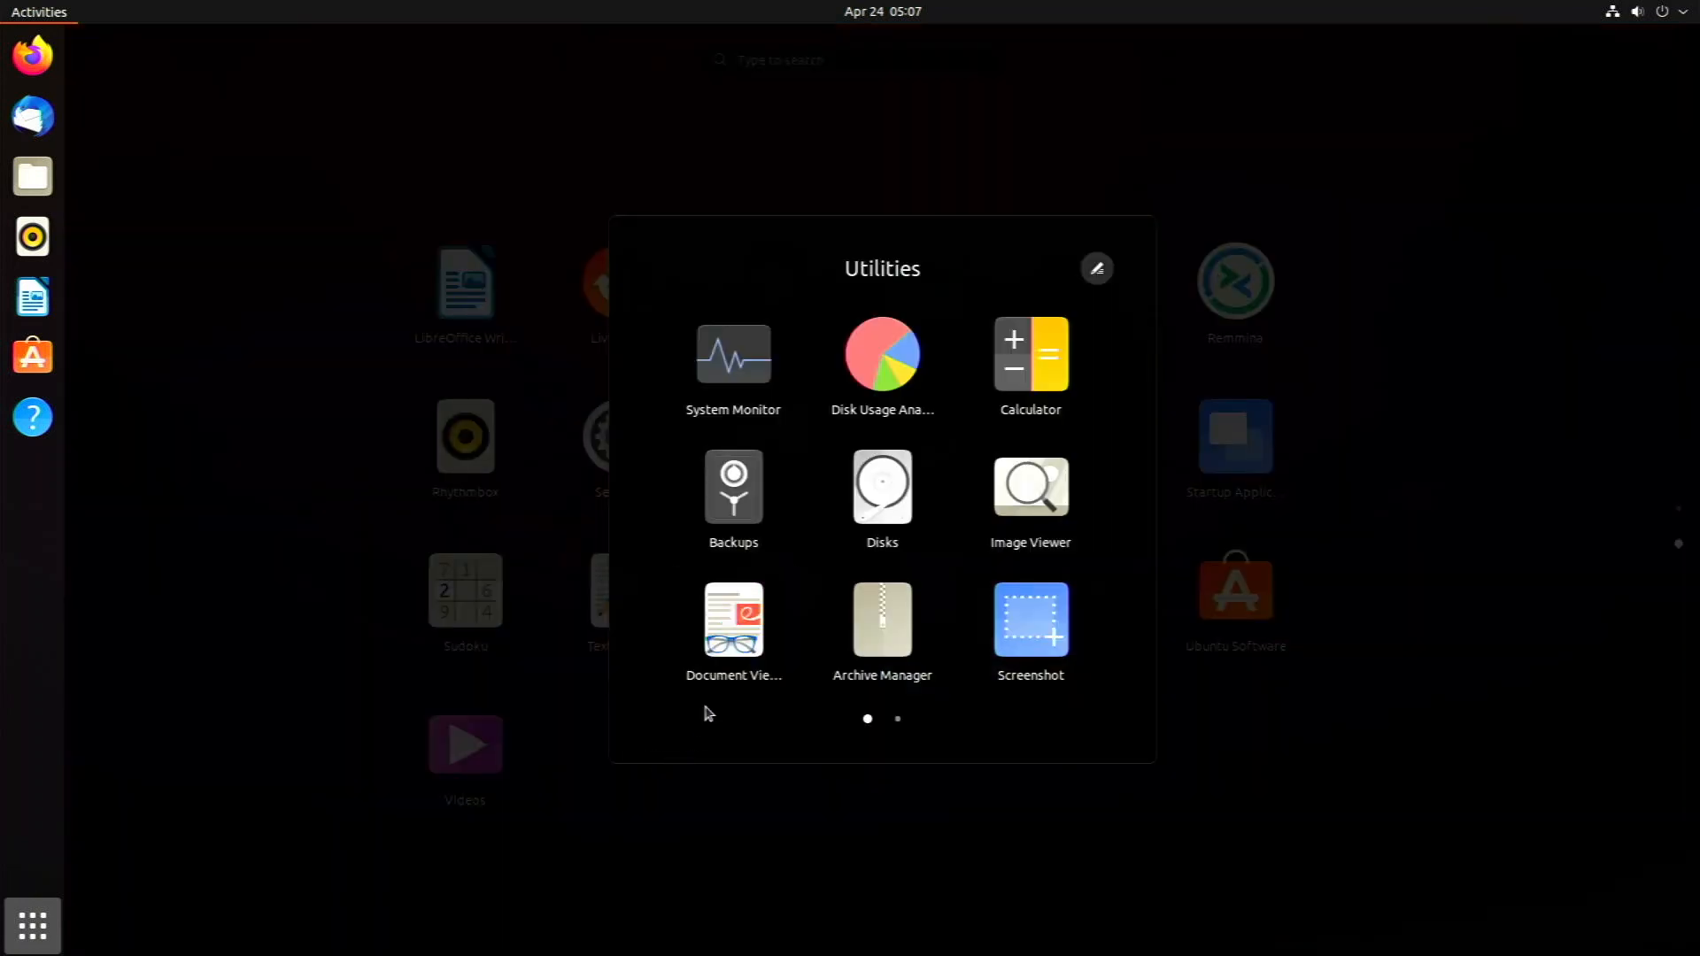
pyautogui.moveTo(641, 630)
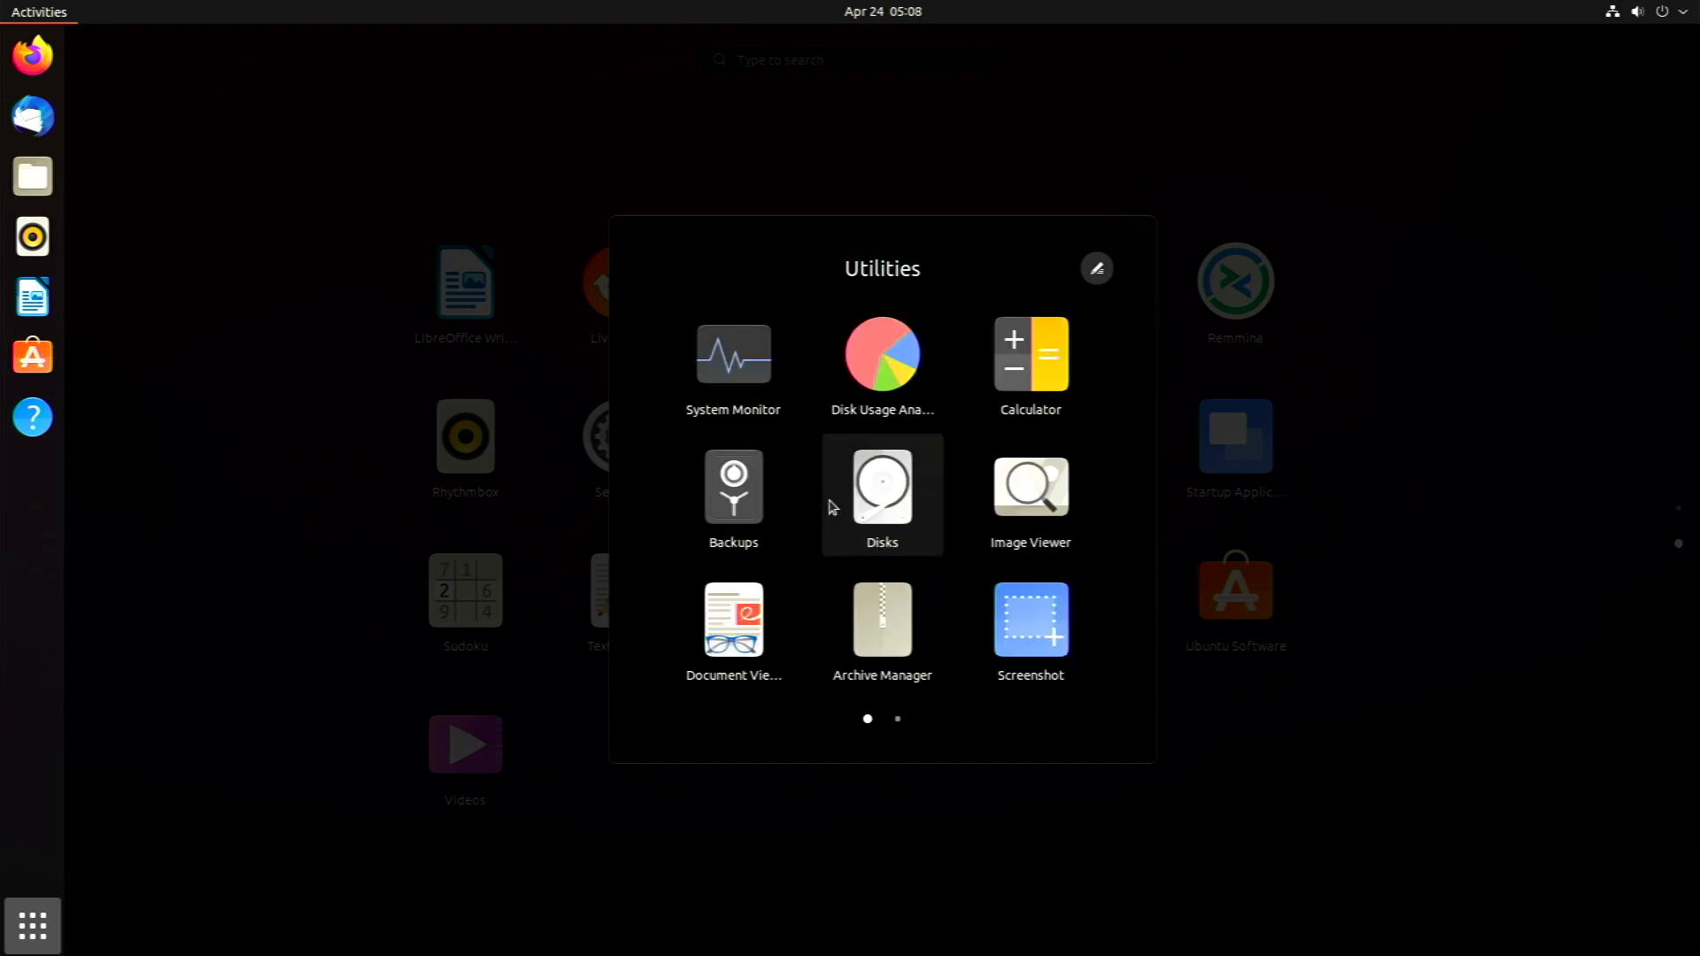
pyautogui.moveTo(857, 542)
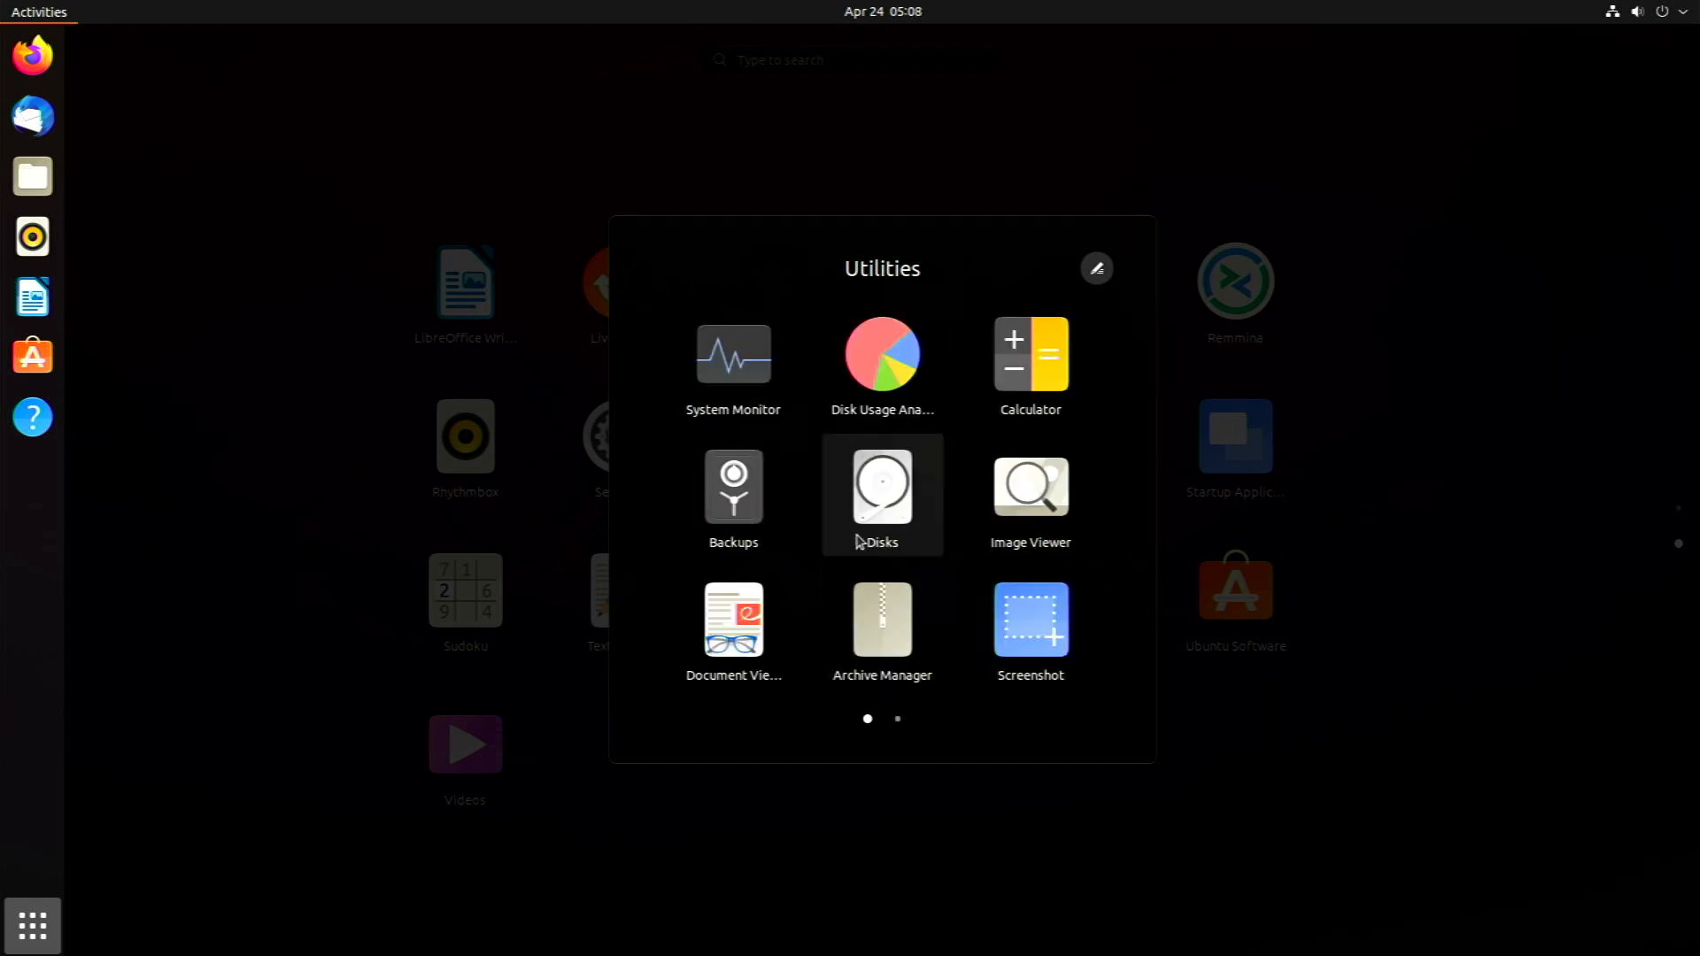
# Step: Launch Backups (Déjà Dup) from the Utilities folder
pyautogui.click(733, 485)
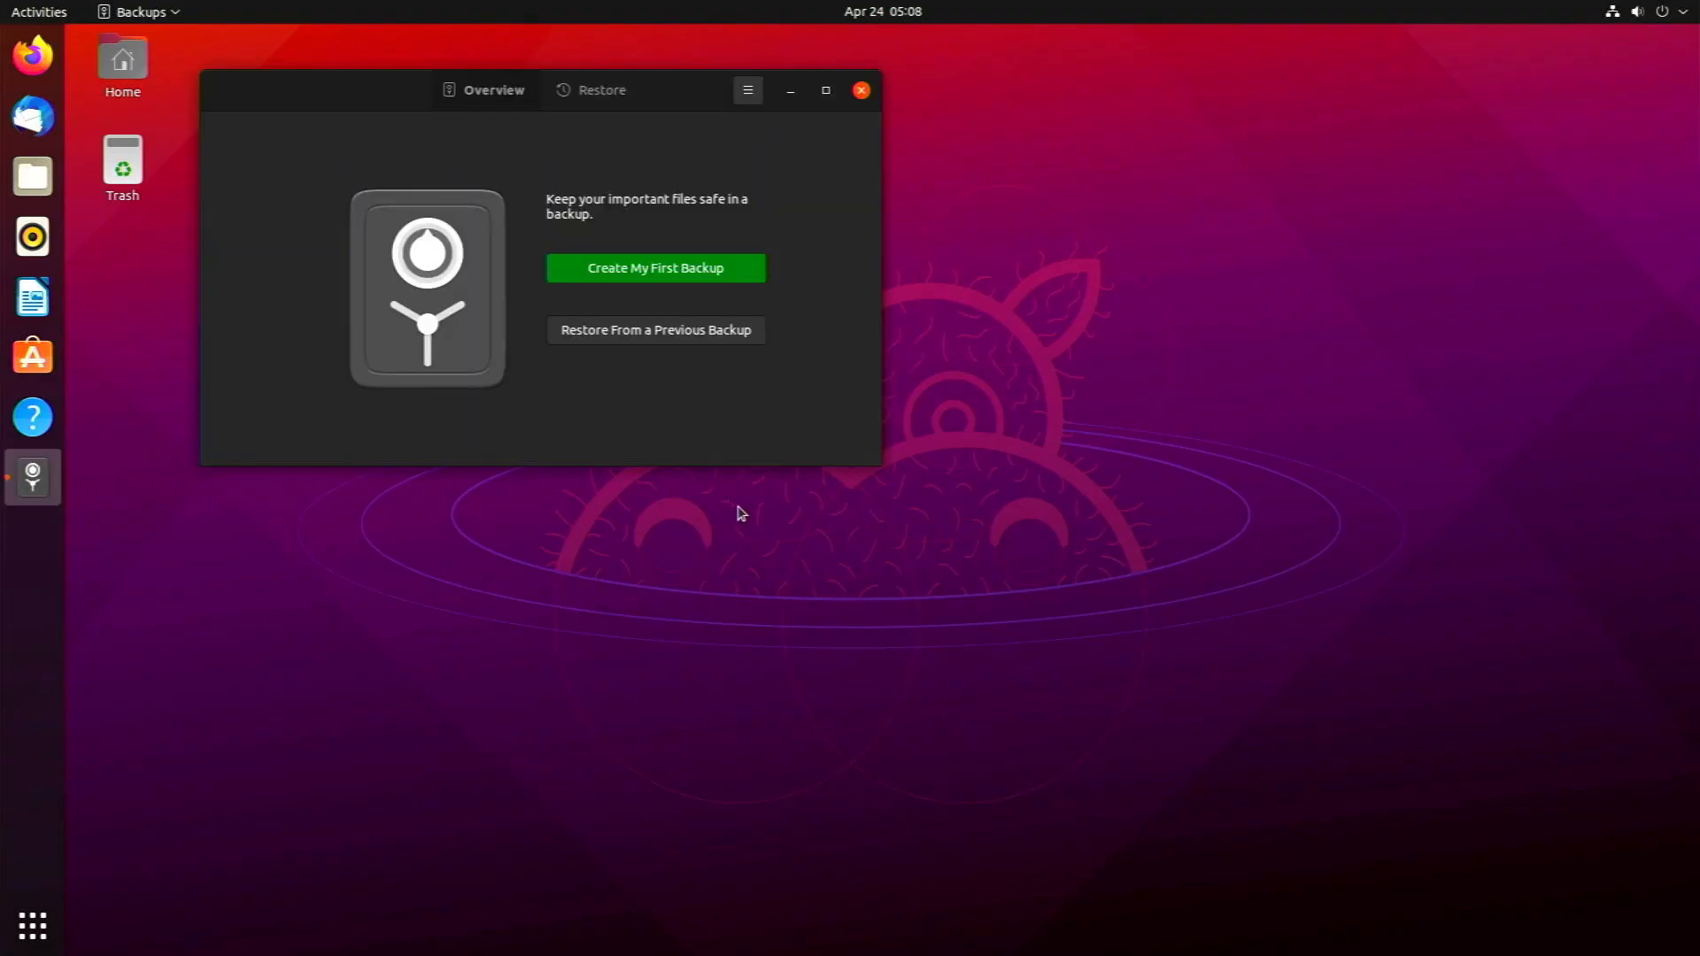
# Step: Start Create My First Backup, review the folders, cancel it and close Backups
pyautogui.moveTo(694, 90); pyautogui.dragTo(694, 149)
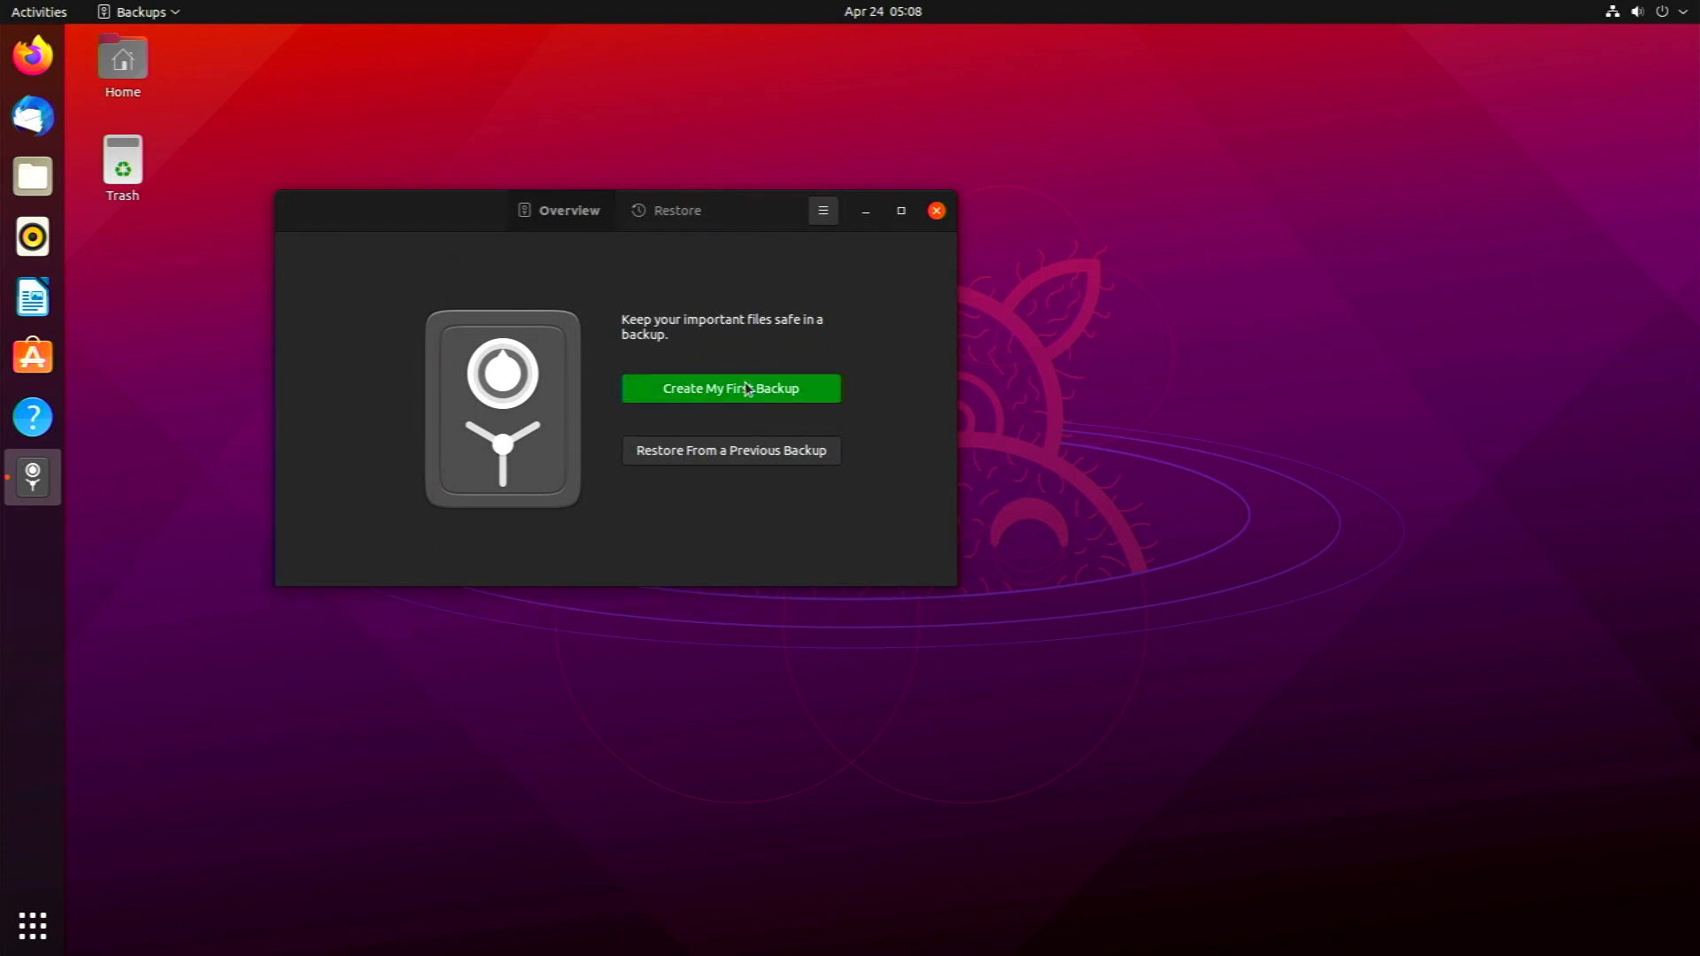
pyautogui.click(730, 388)
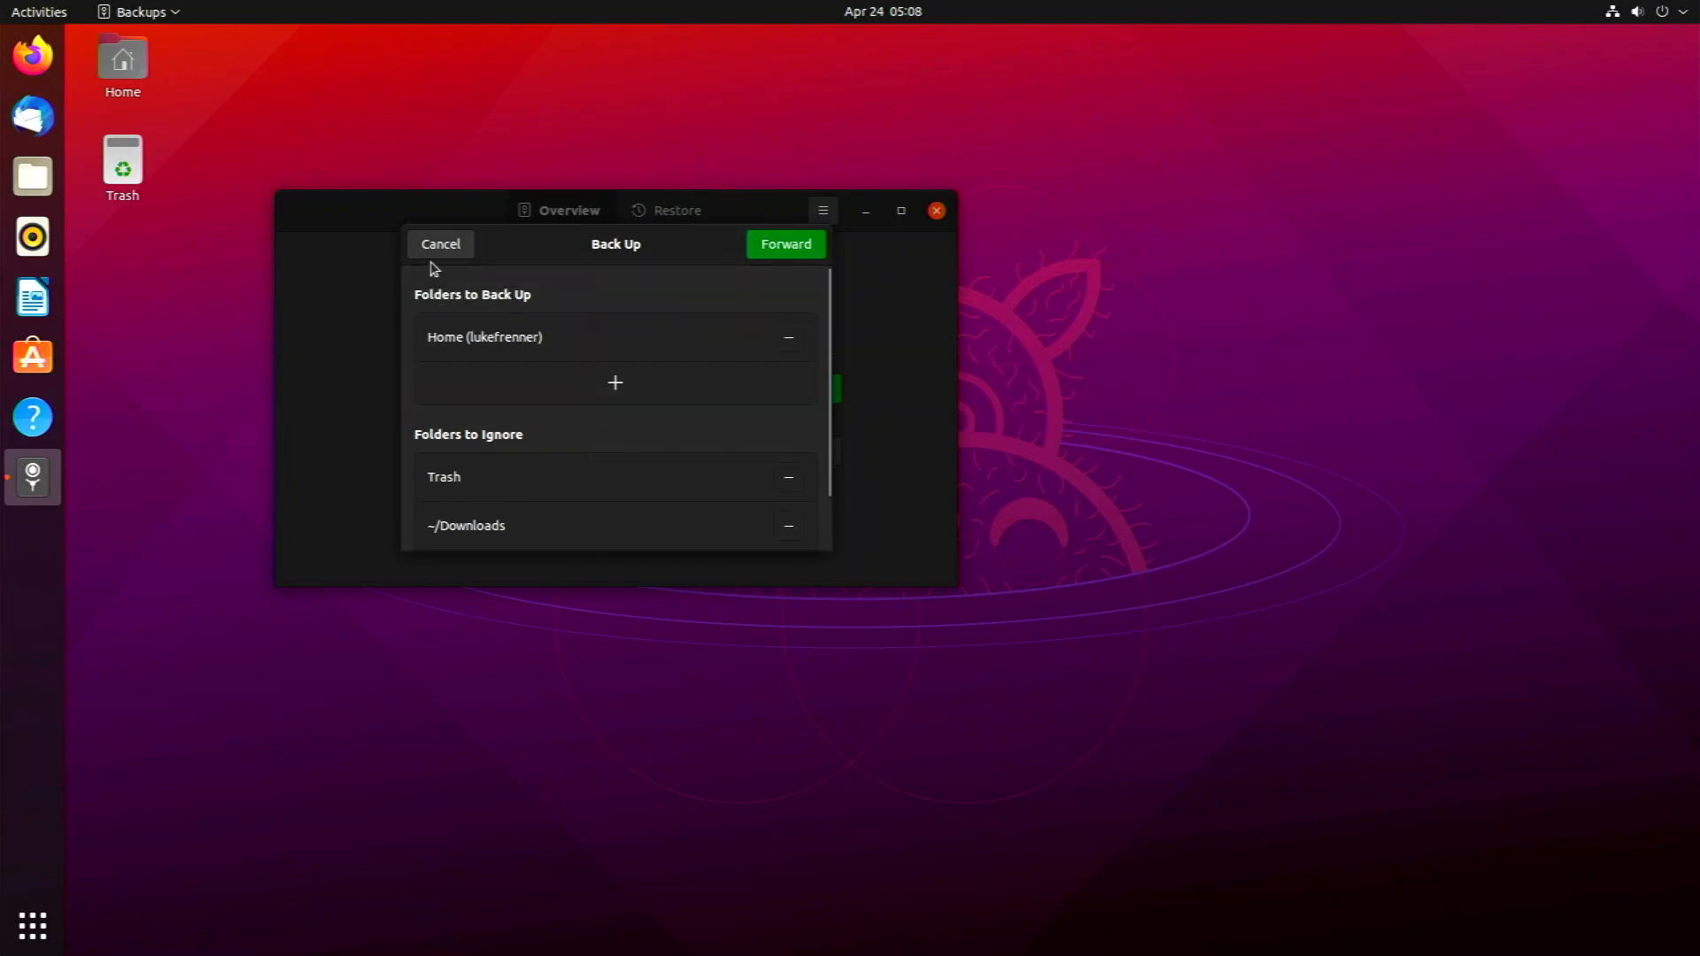
pyautogui.click(439, 242)
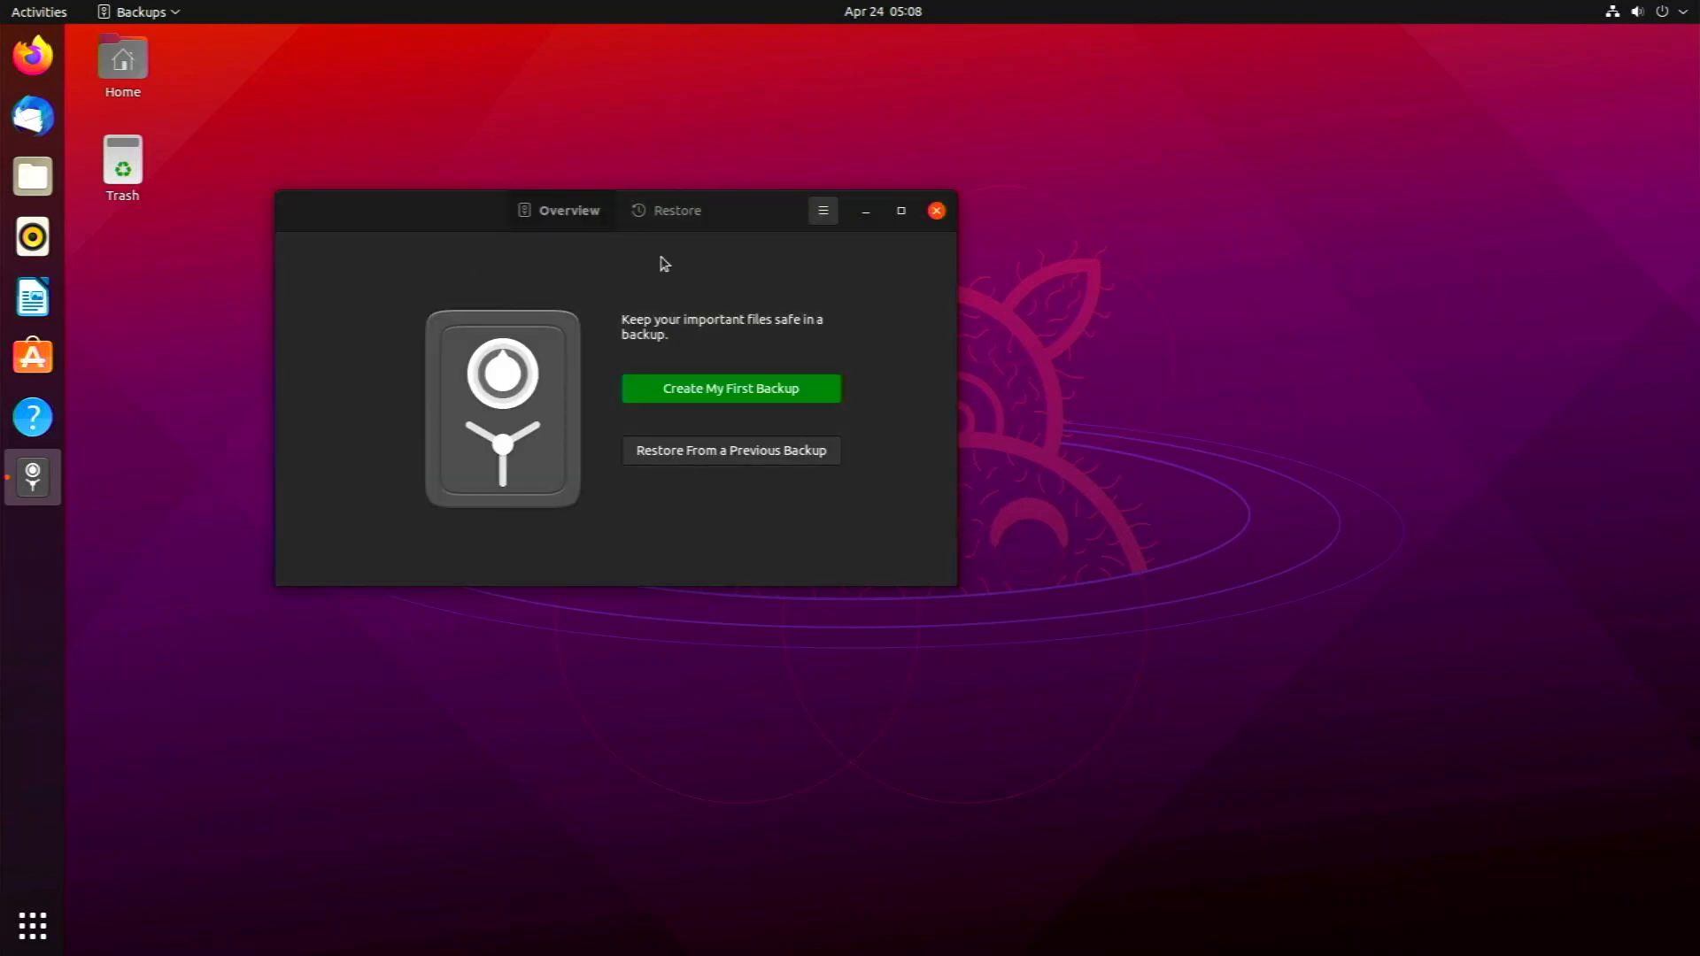
pyautogui.moveTo(633, 223)
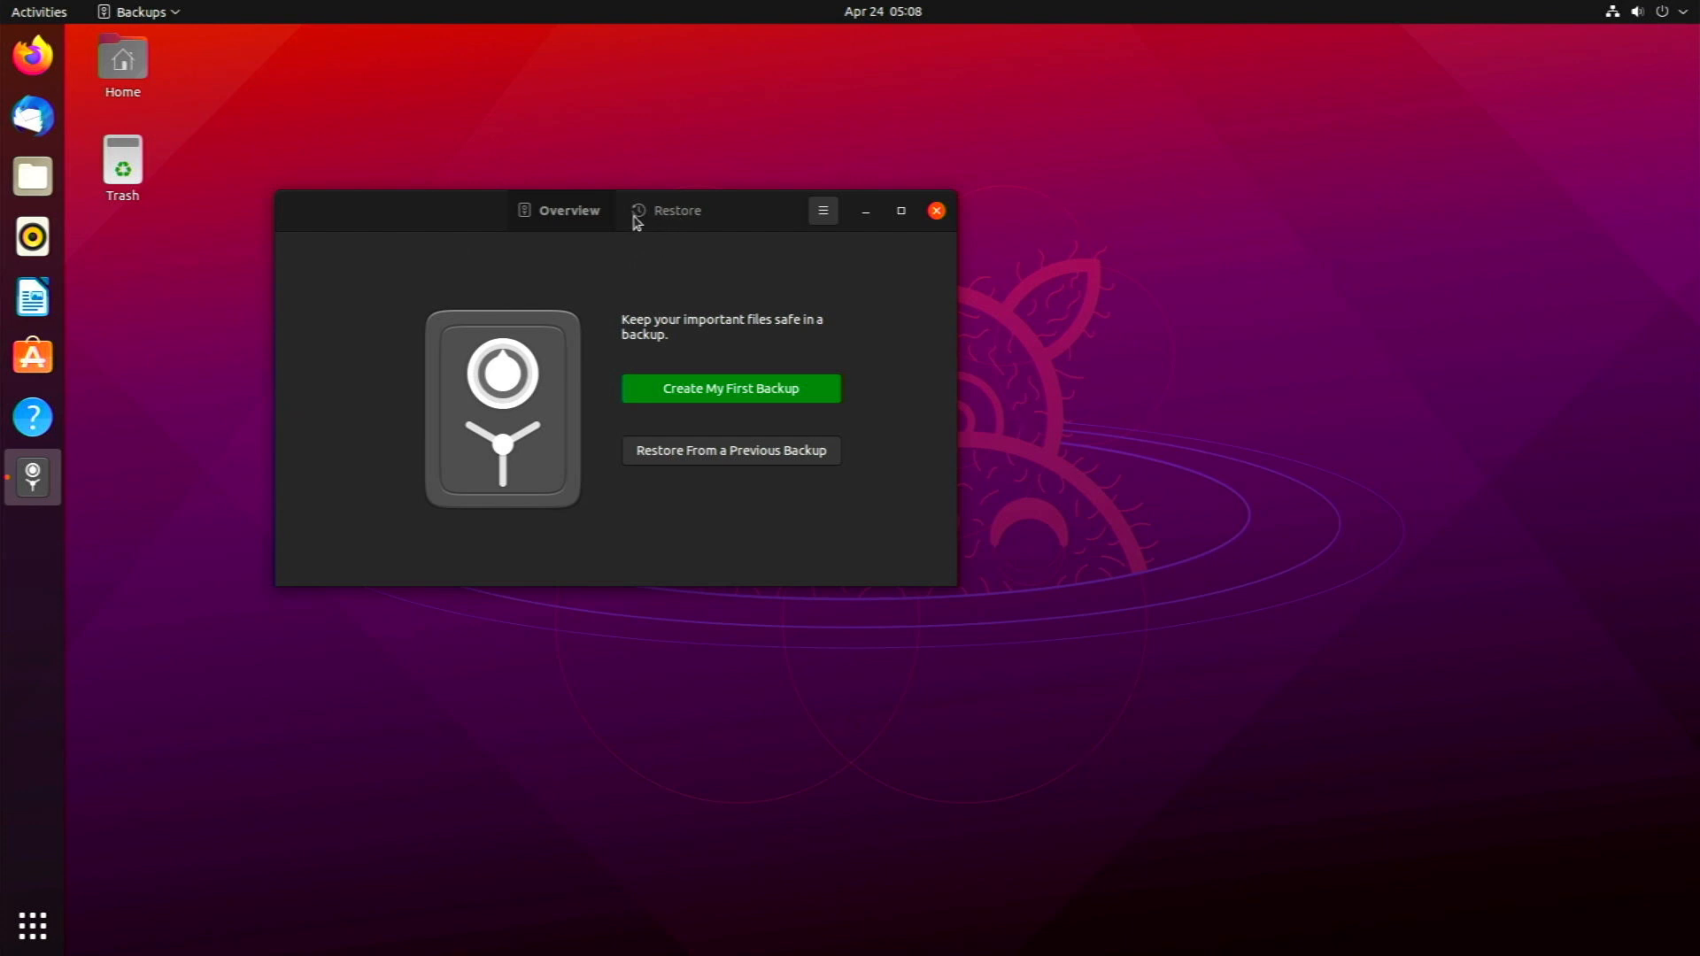
pyautogui.click(935, 211)
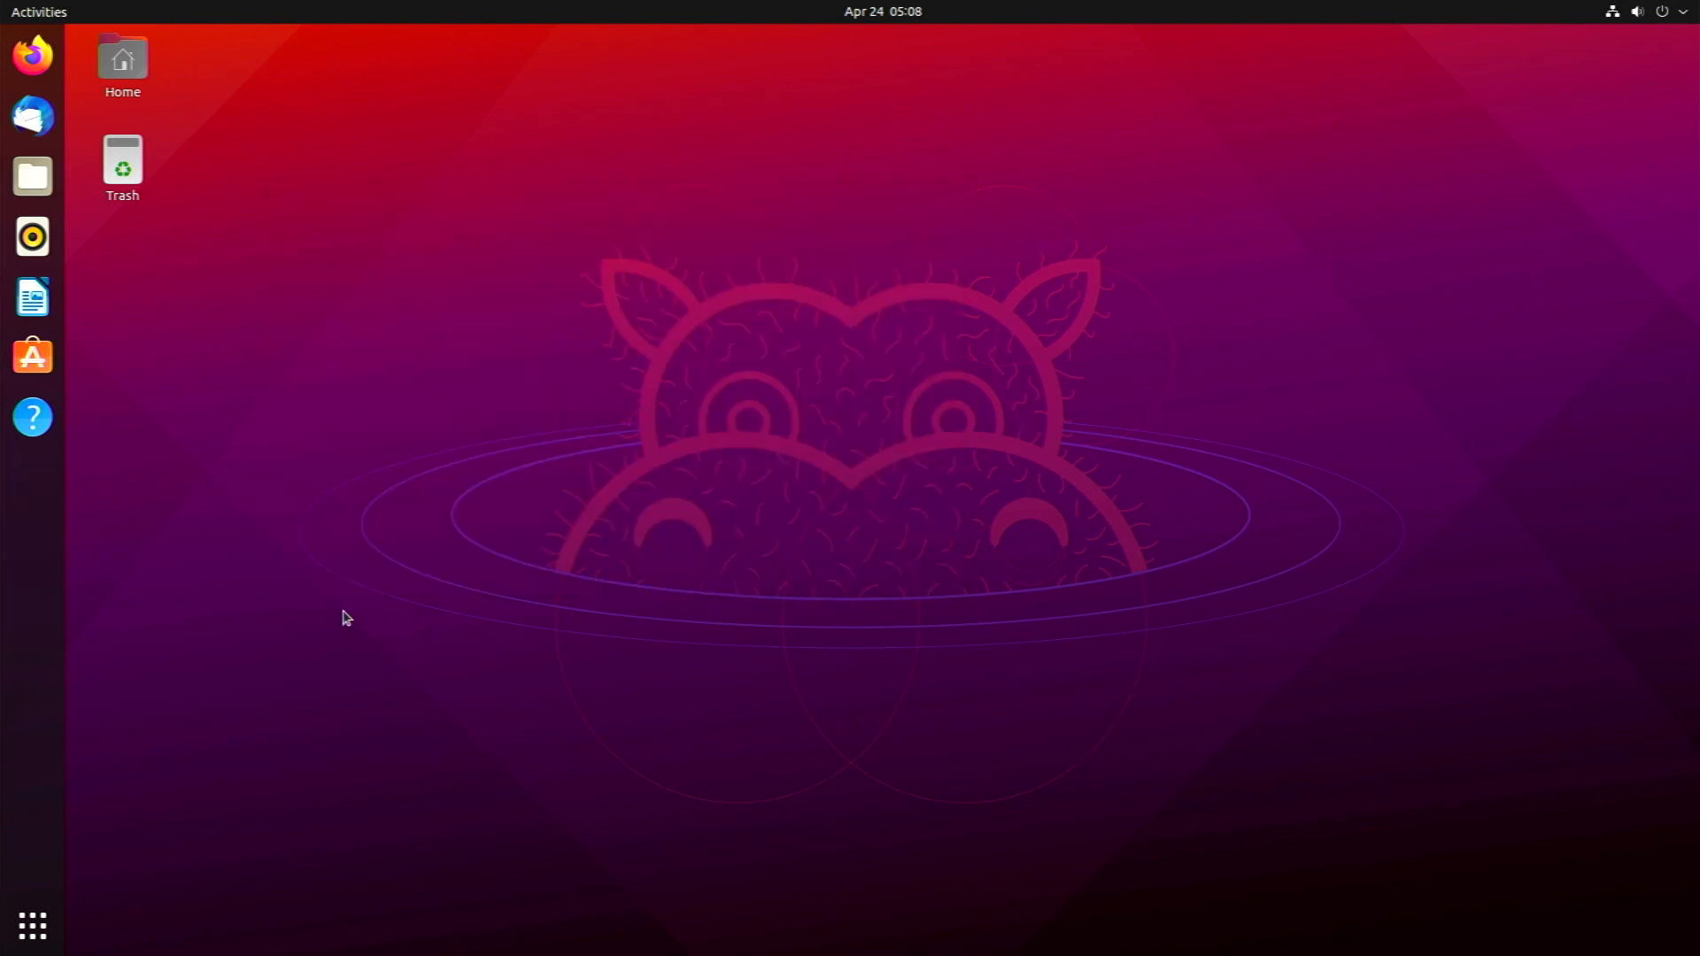
pyautogui.click(32, 924)
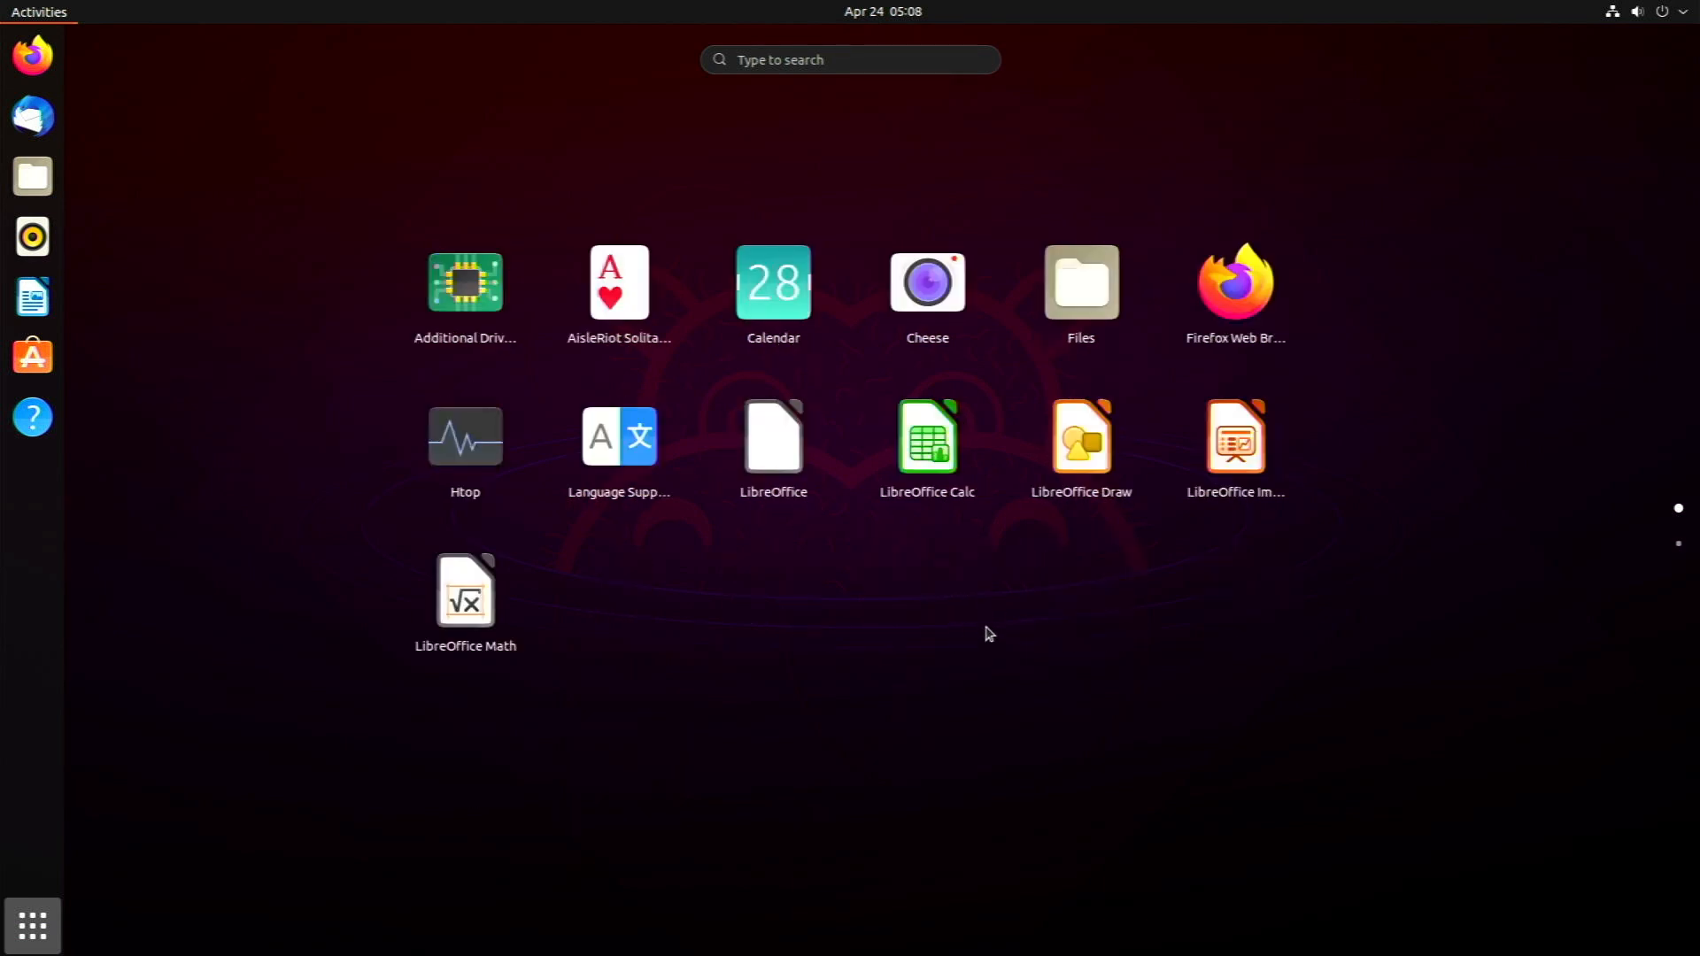
pyautogui.moveTo(995, 597)
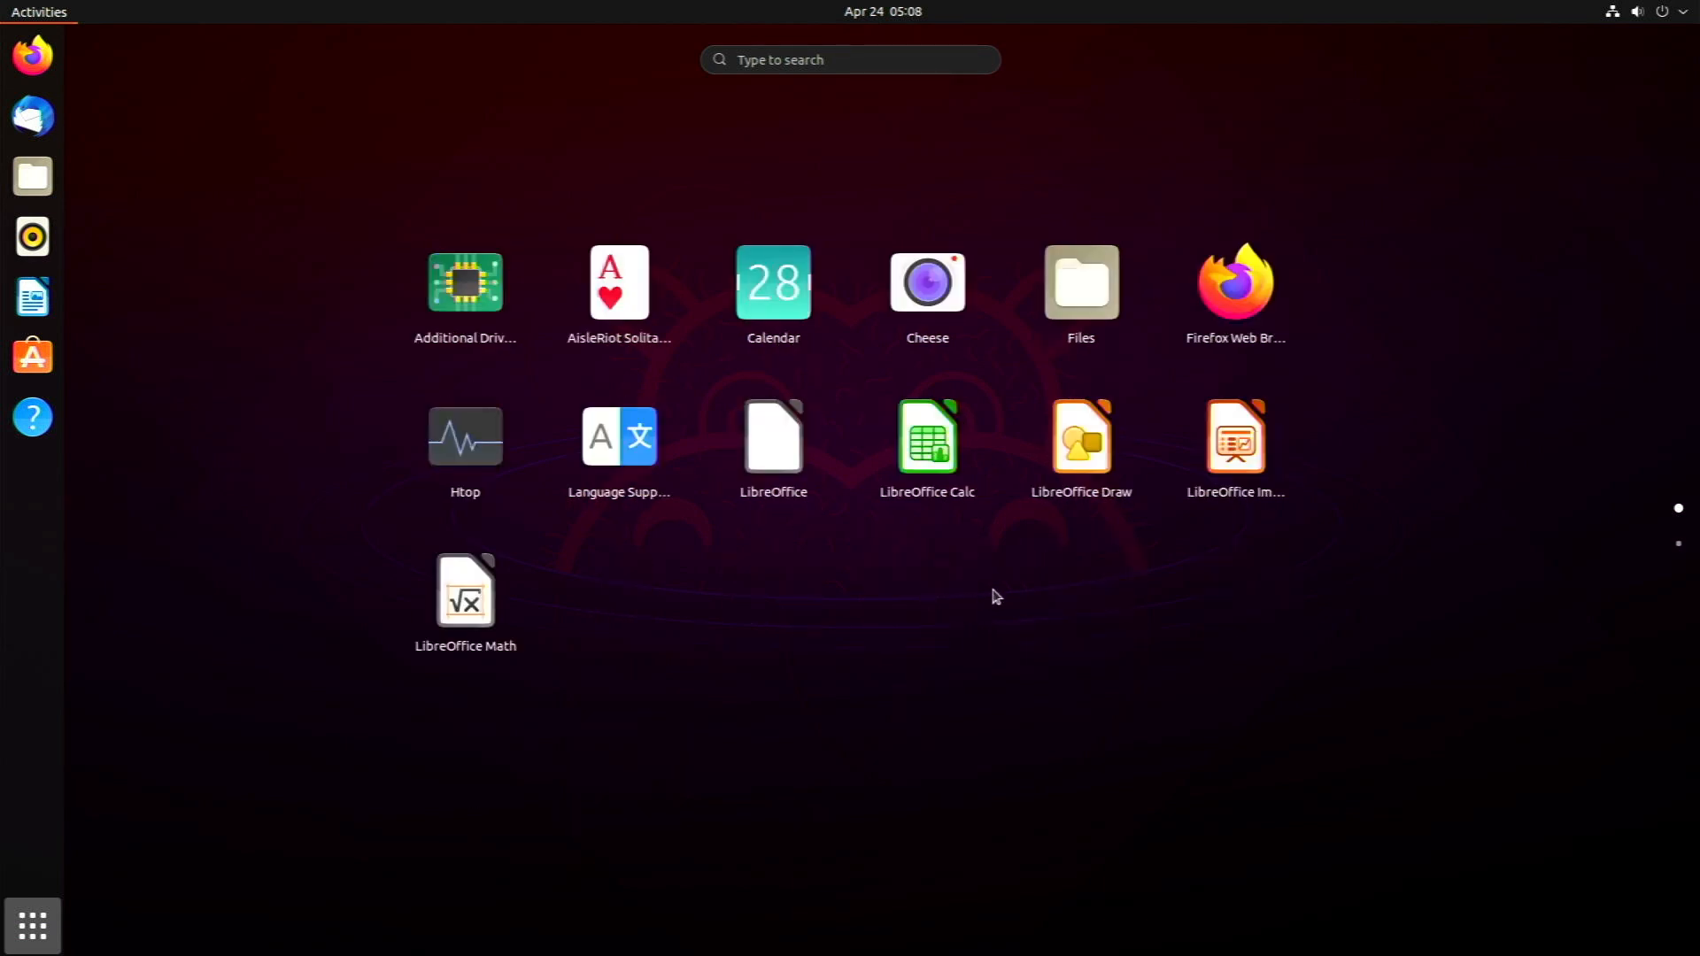
pyautogui.moveTo(1041, 664)
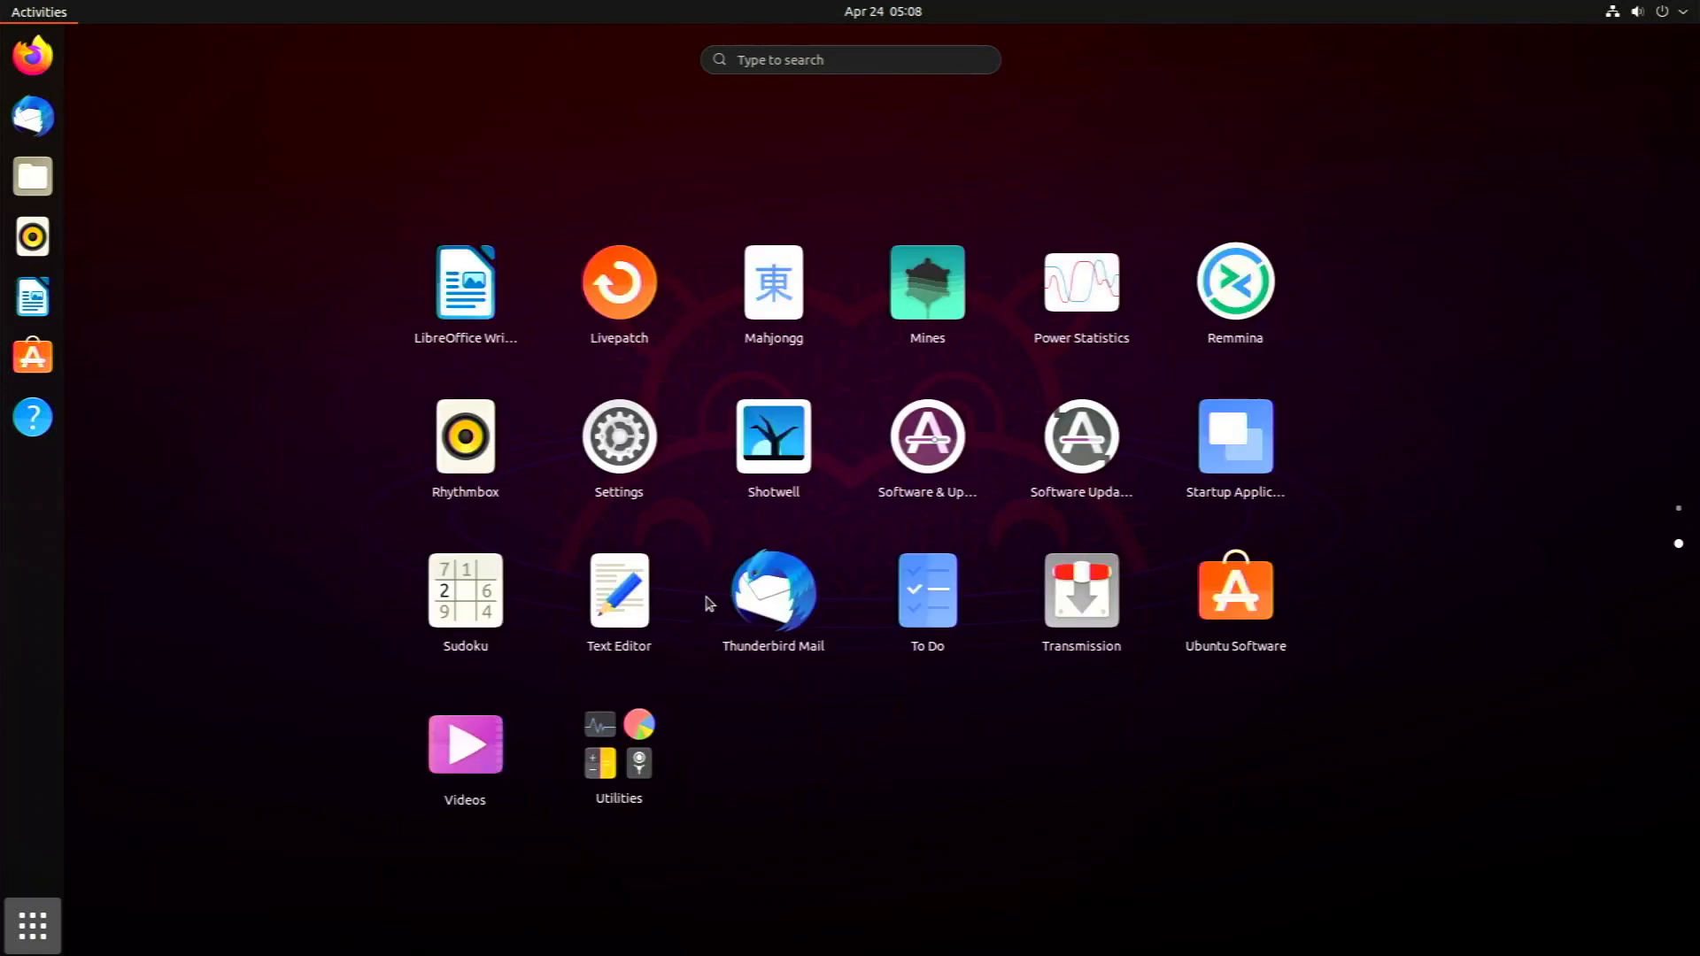
pyautogui.moveTo(618, 435)
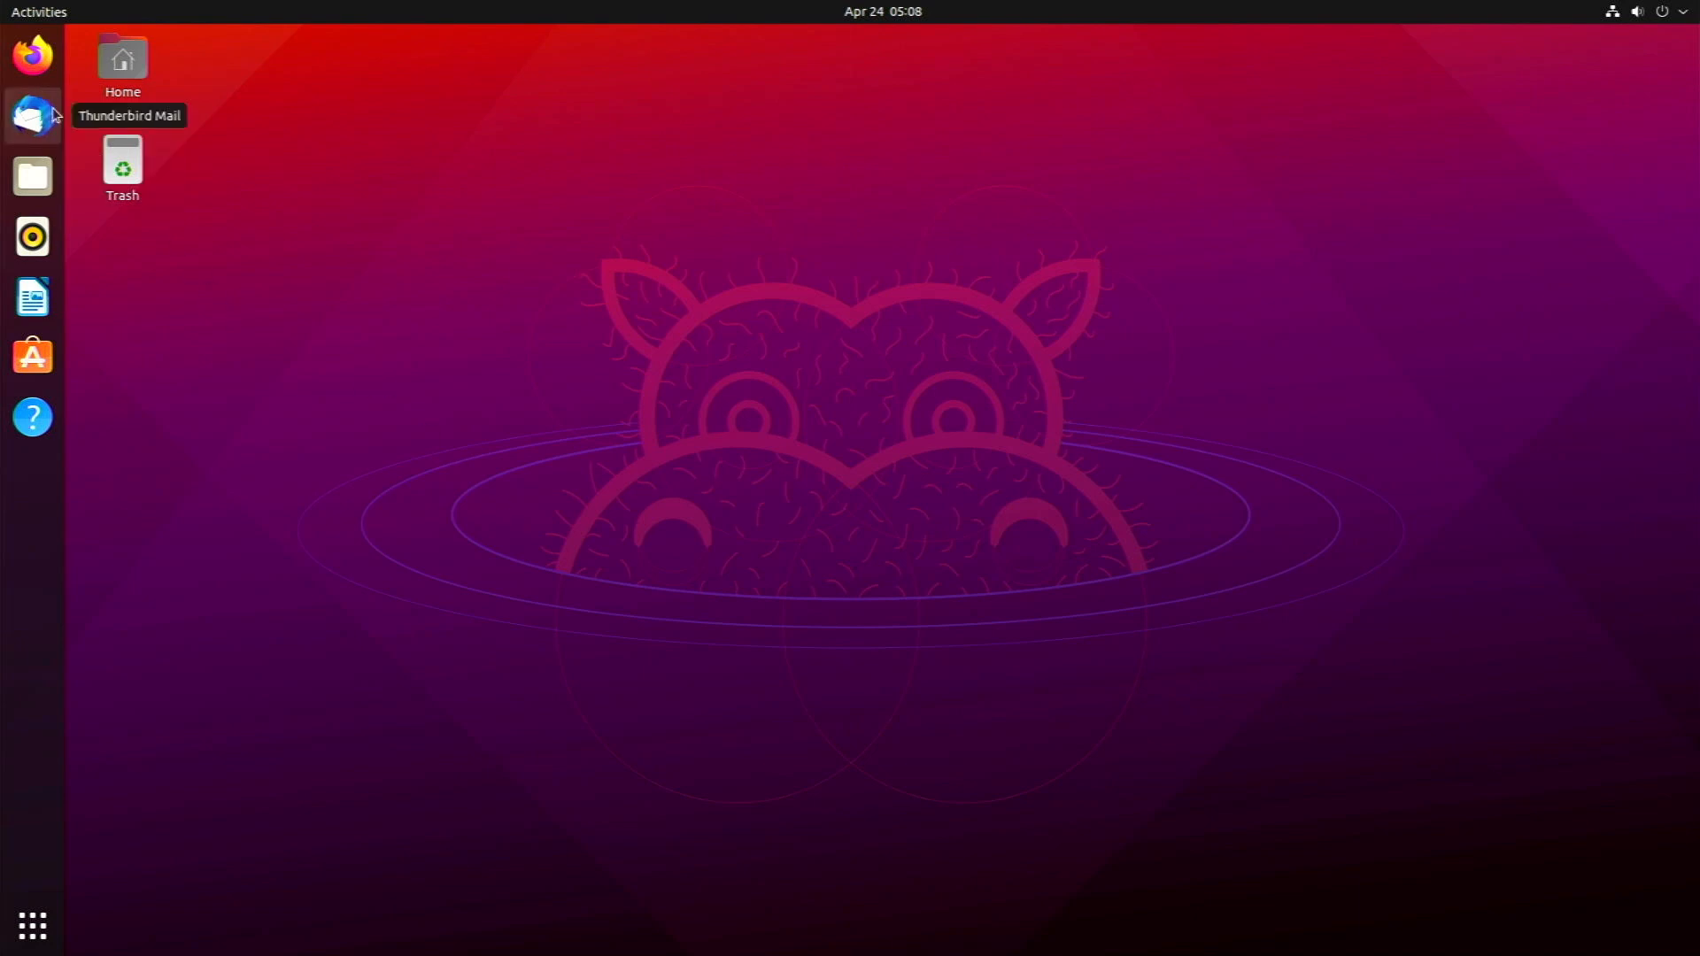
pyautogui.moveTo(315, 55)
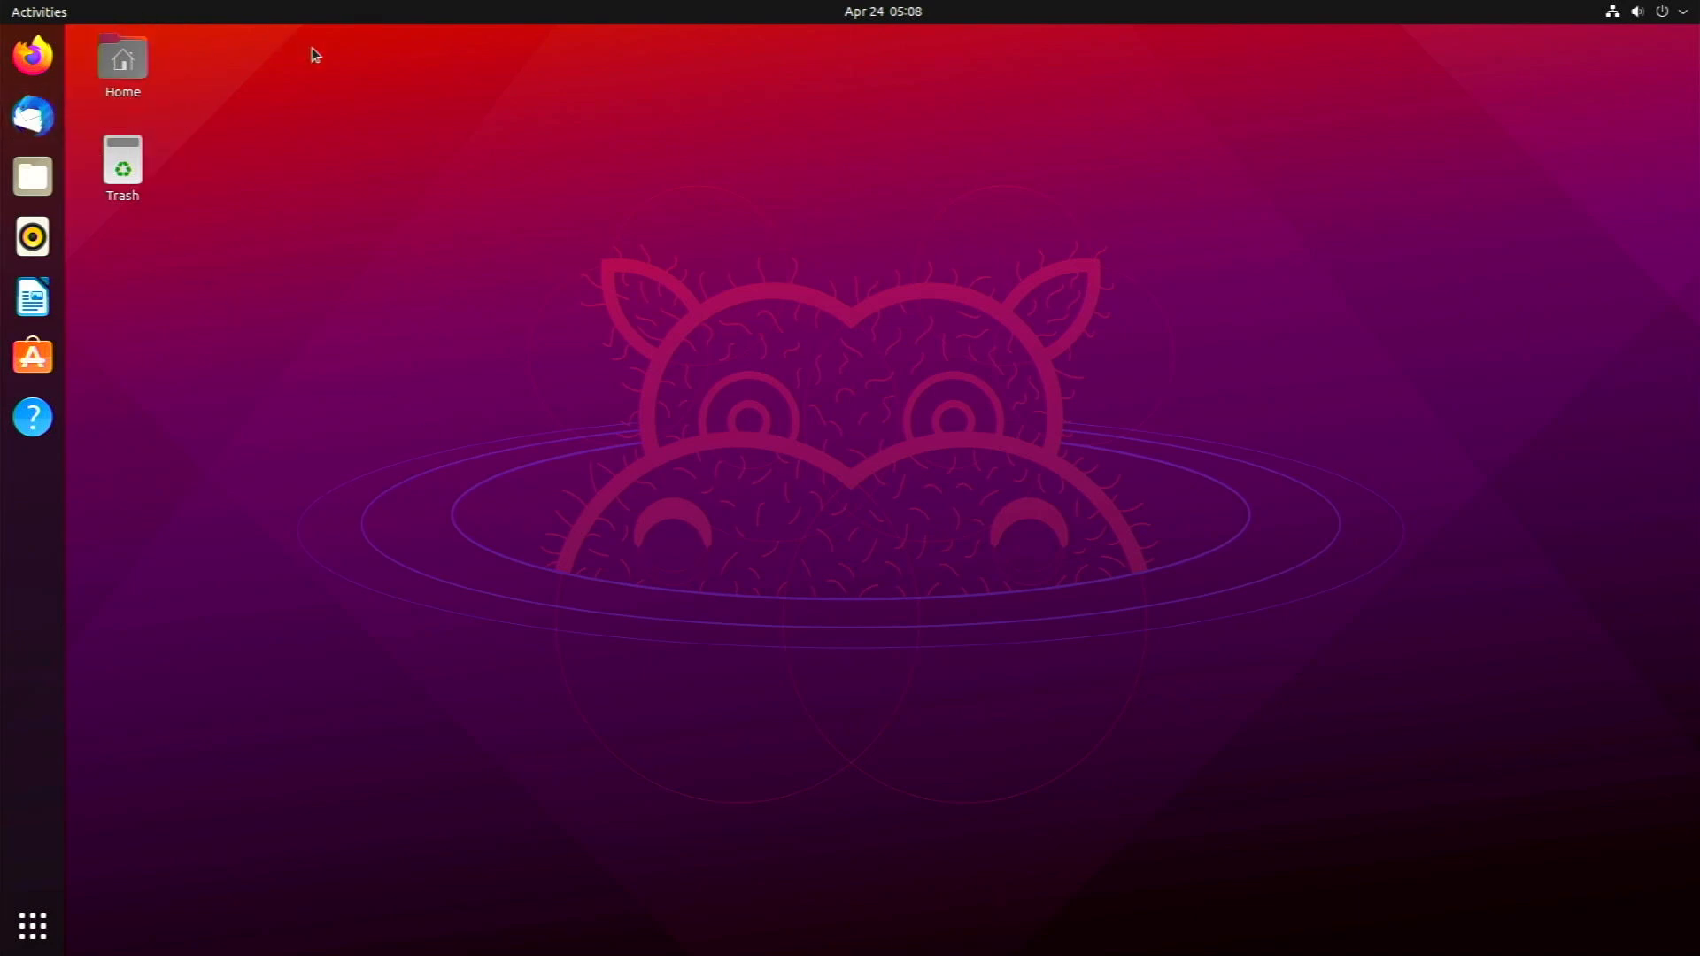
pyautogui.moveTo(457, 321)
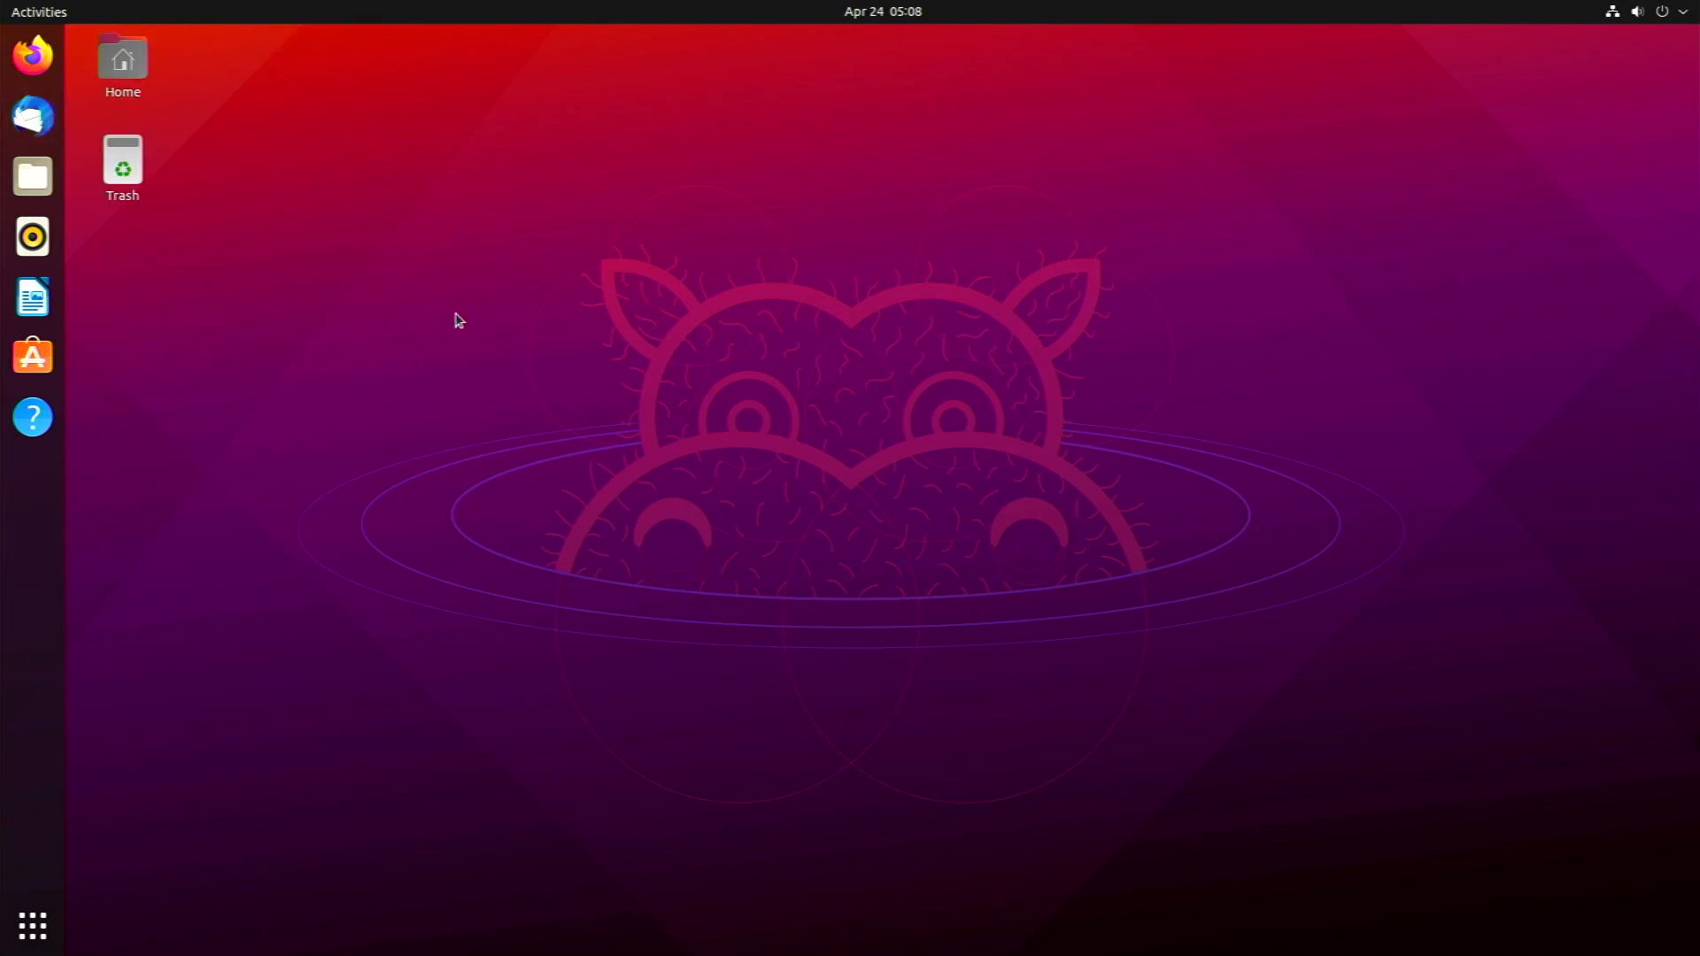
pyautogui.moveTo(455, 354)
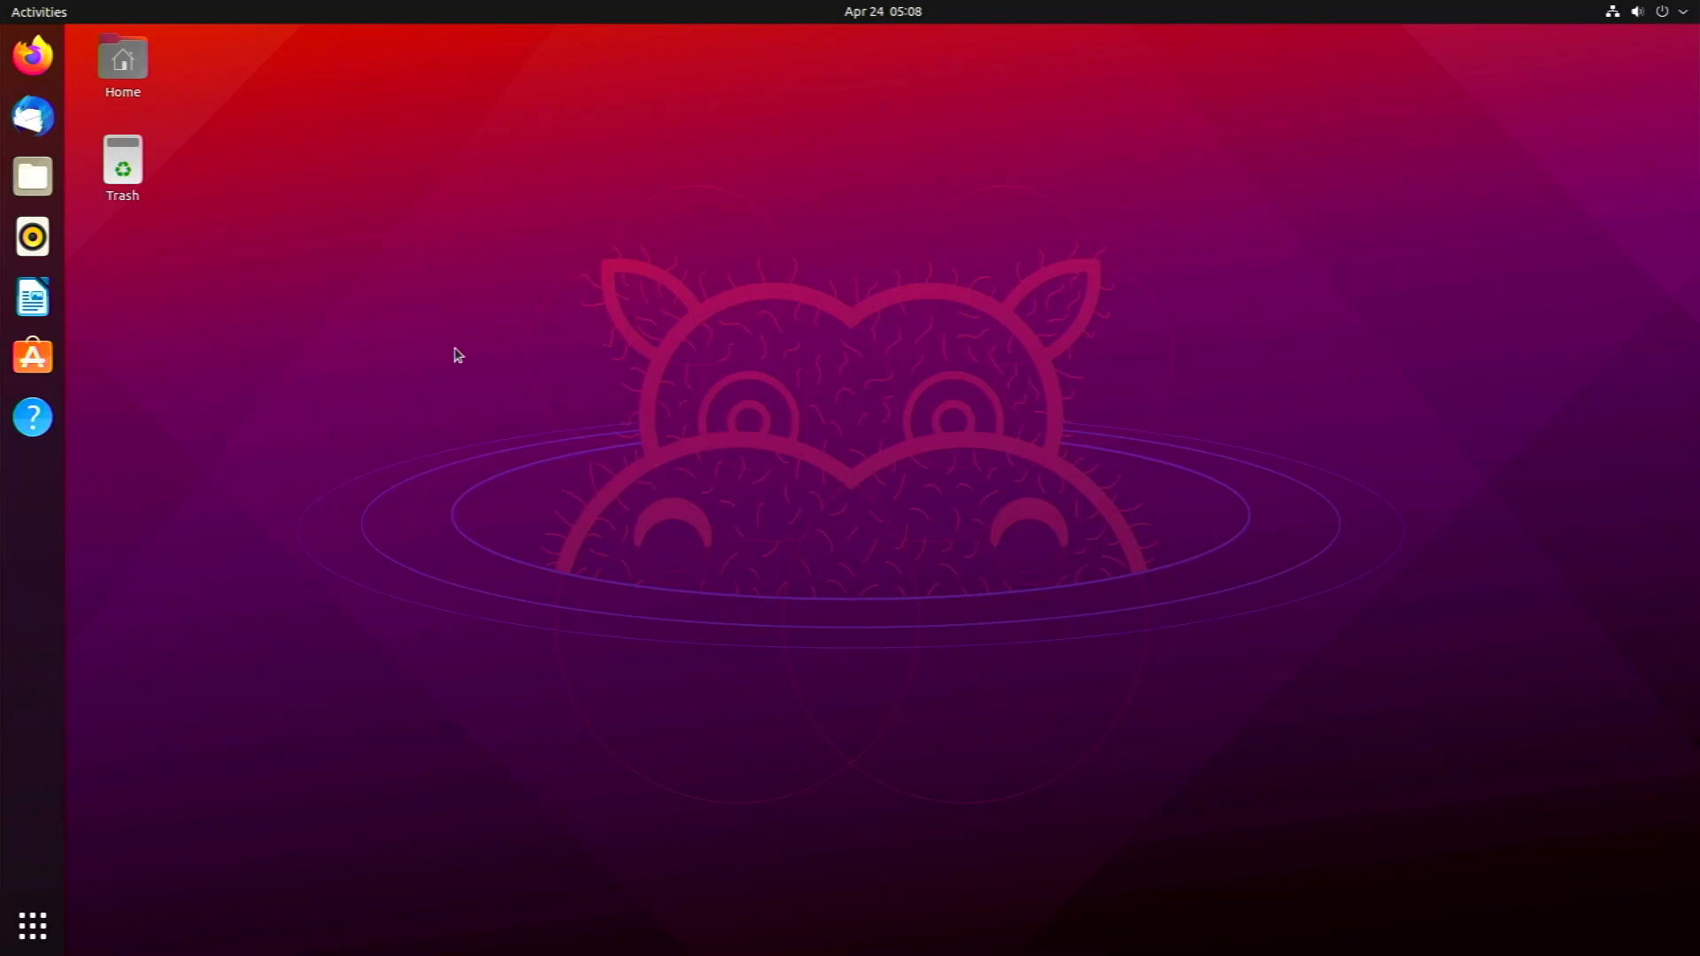
pyautogui.moveTo(595, 414)
pyautogui.write('p')
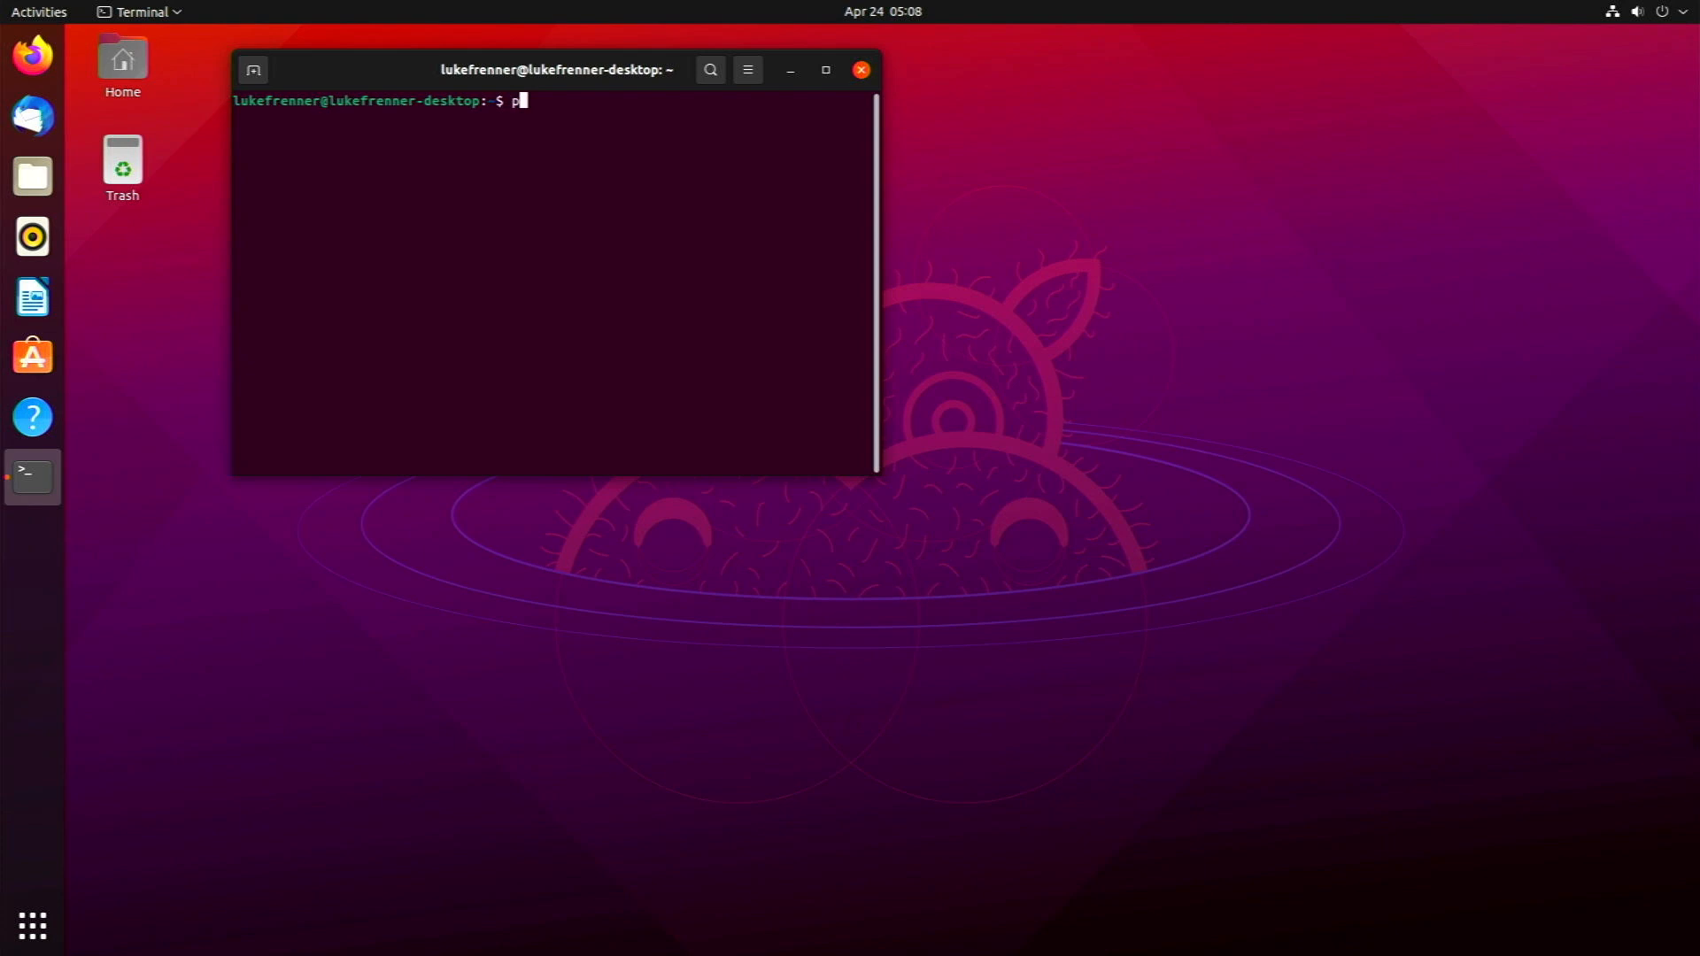
# Step: Start python3, then close the terminal confirming Close Terminal despite the running process
pyautogui.write('ython3')
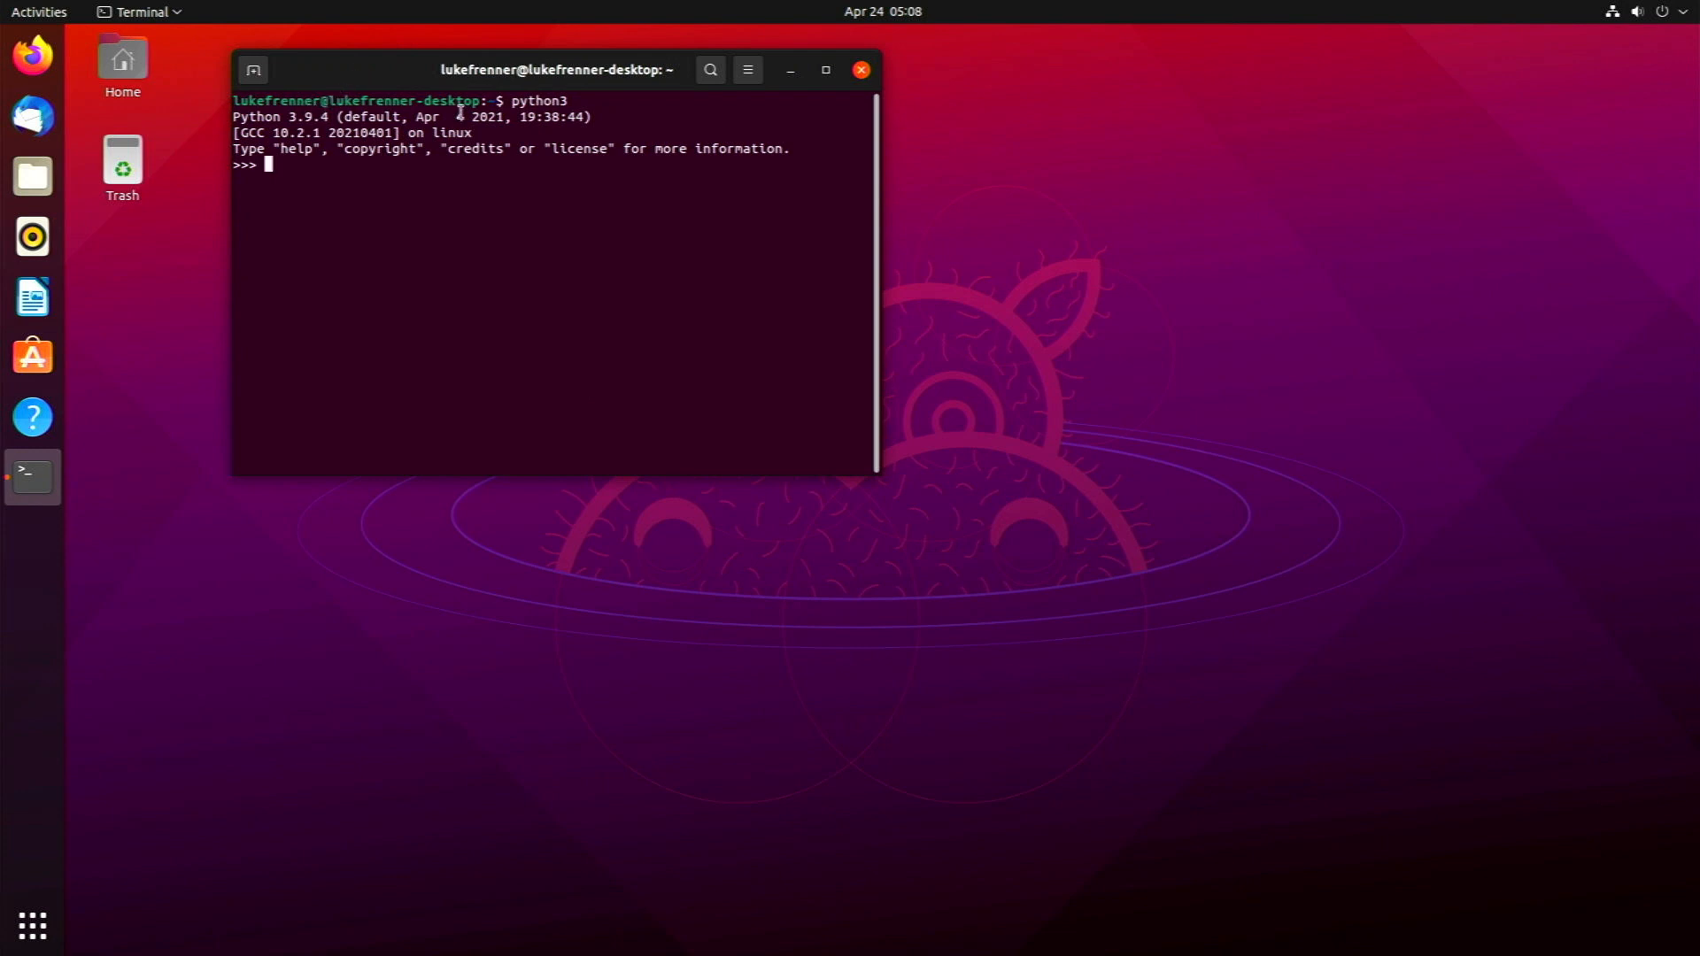
pyautogui.moveTo(554, 69); pyautogui.dragTo(757, 216)
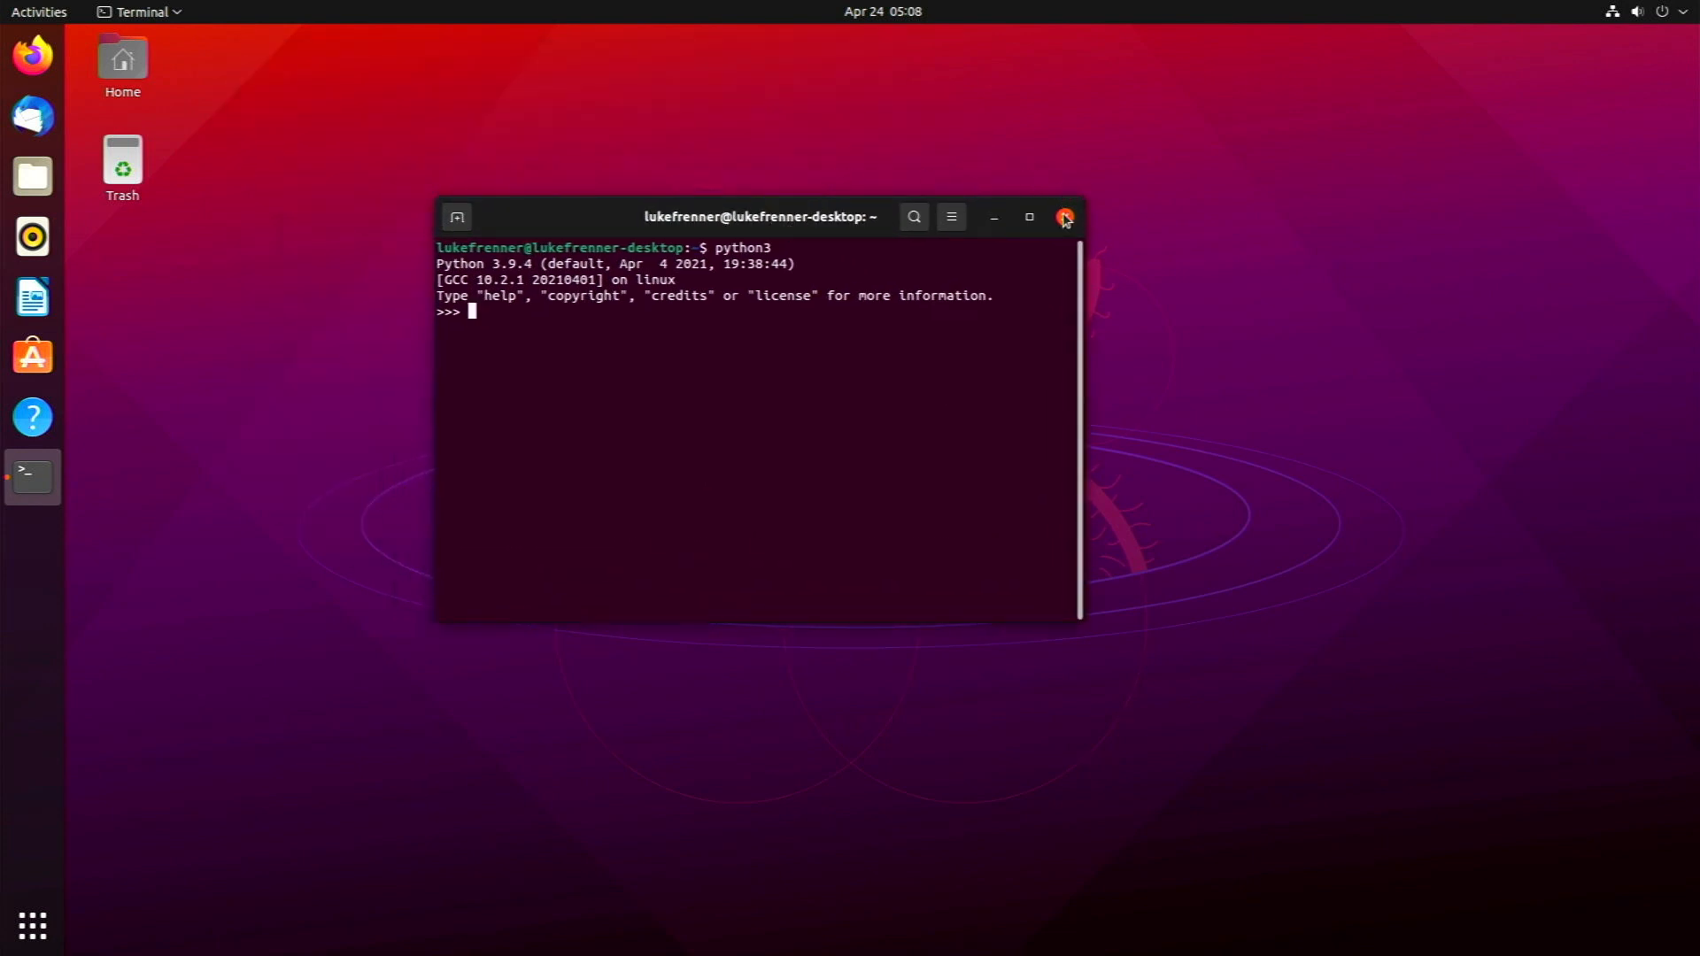
pyautogui.click(1063, 216)
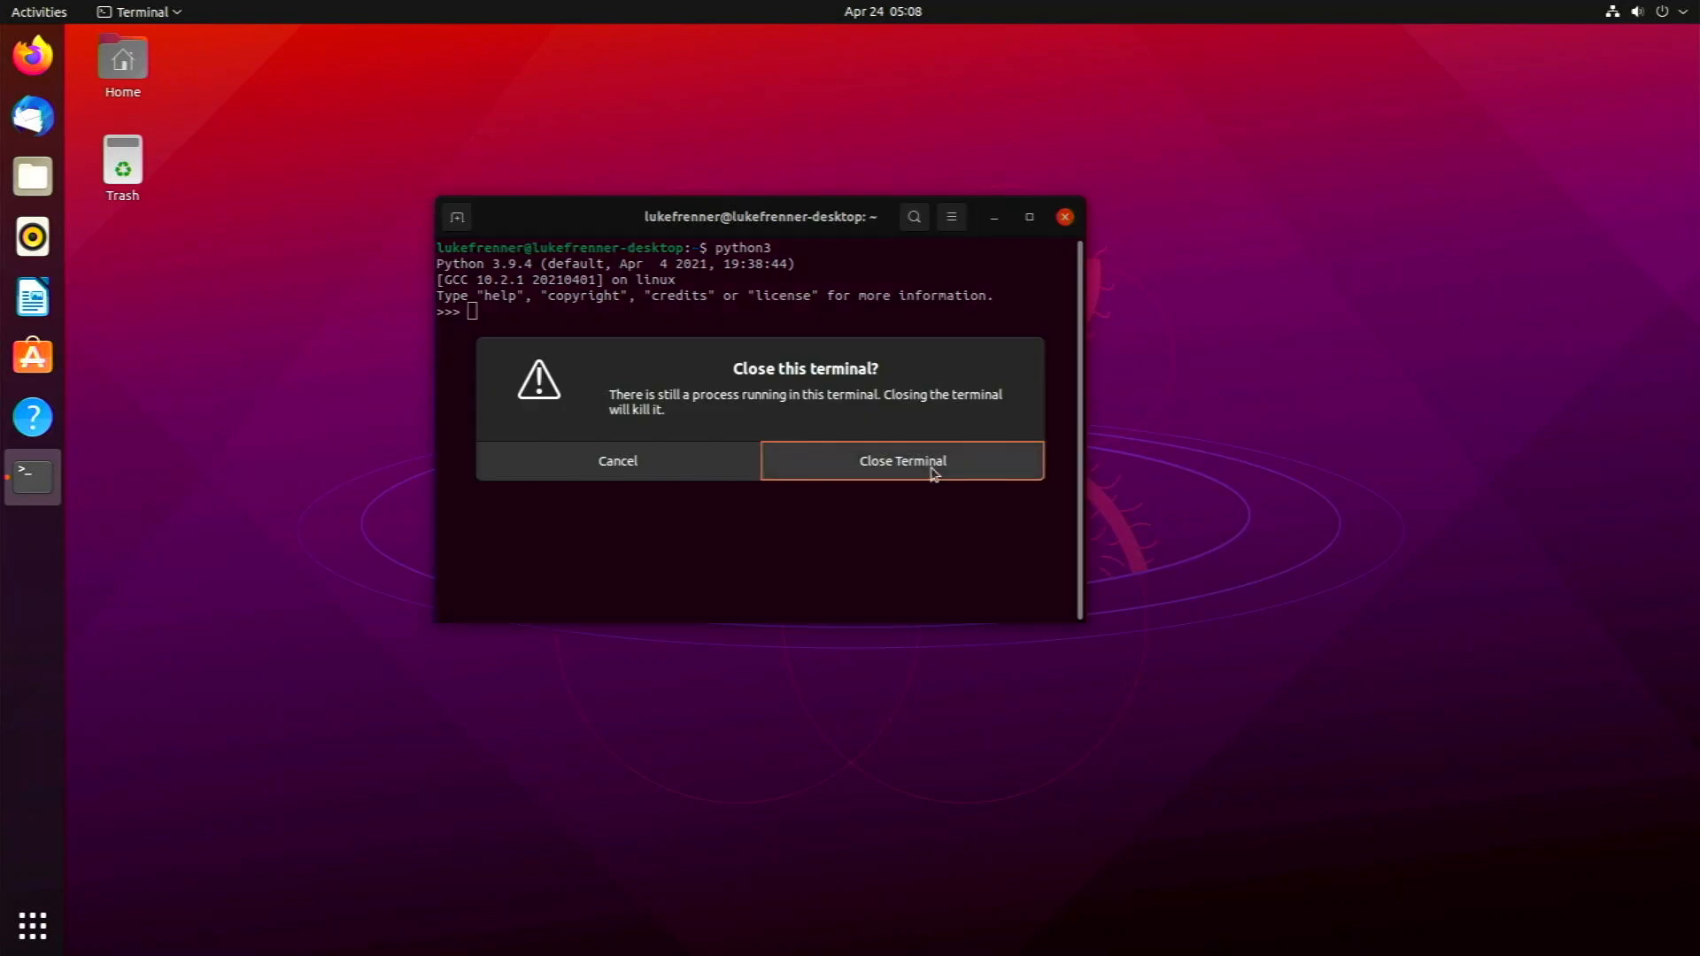
pyautogui.click(901, 460)
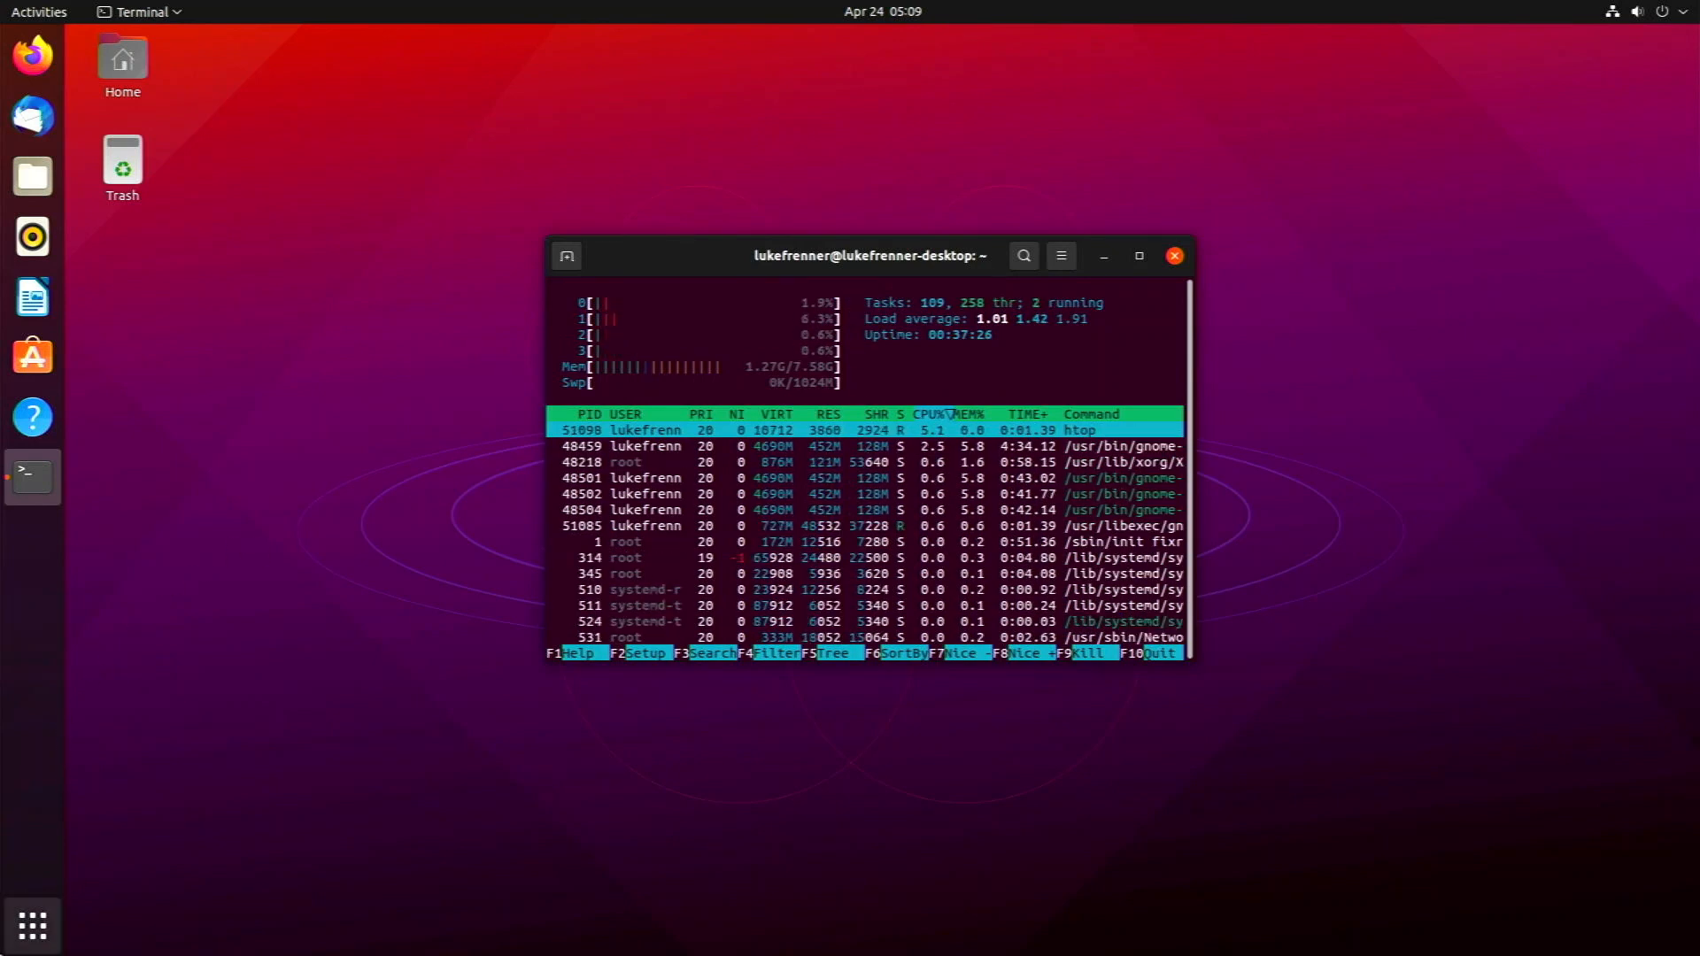
# Step: Briefly show the application grid, then return to htop in the terminal
pyautogui.click(32, 924)
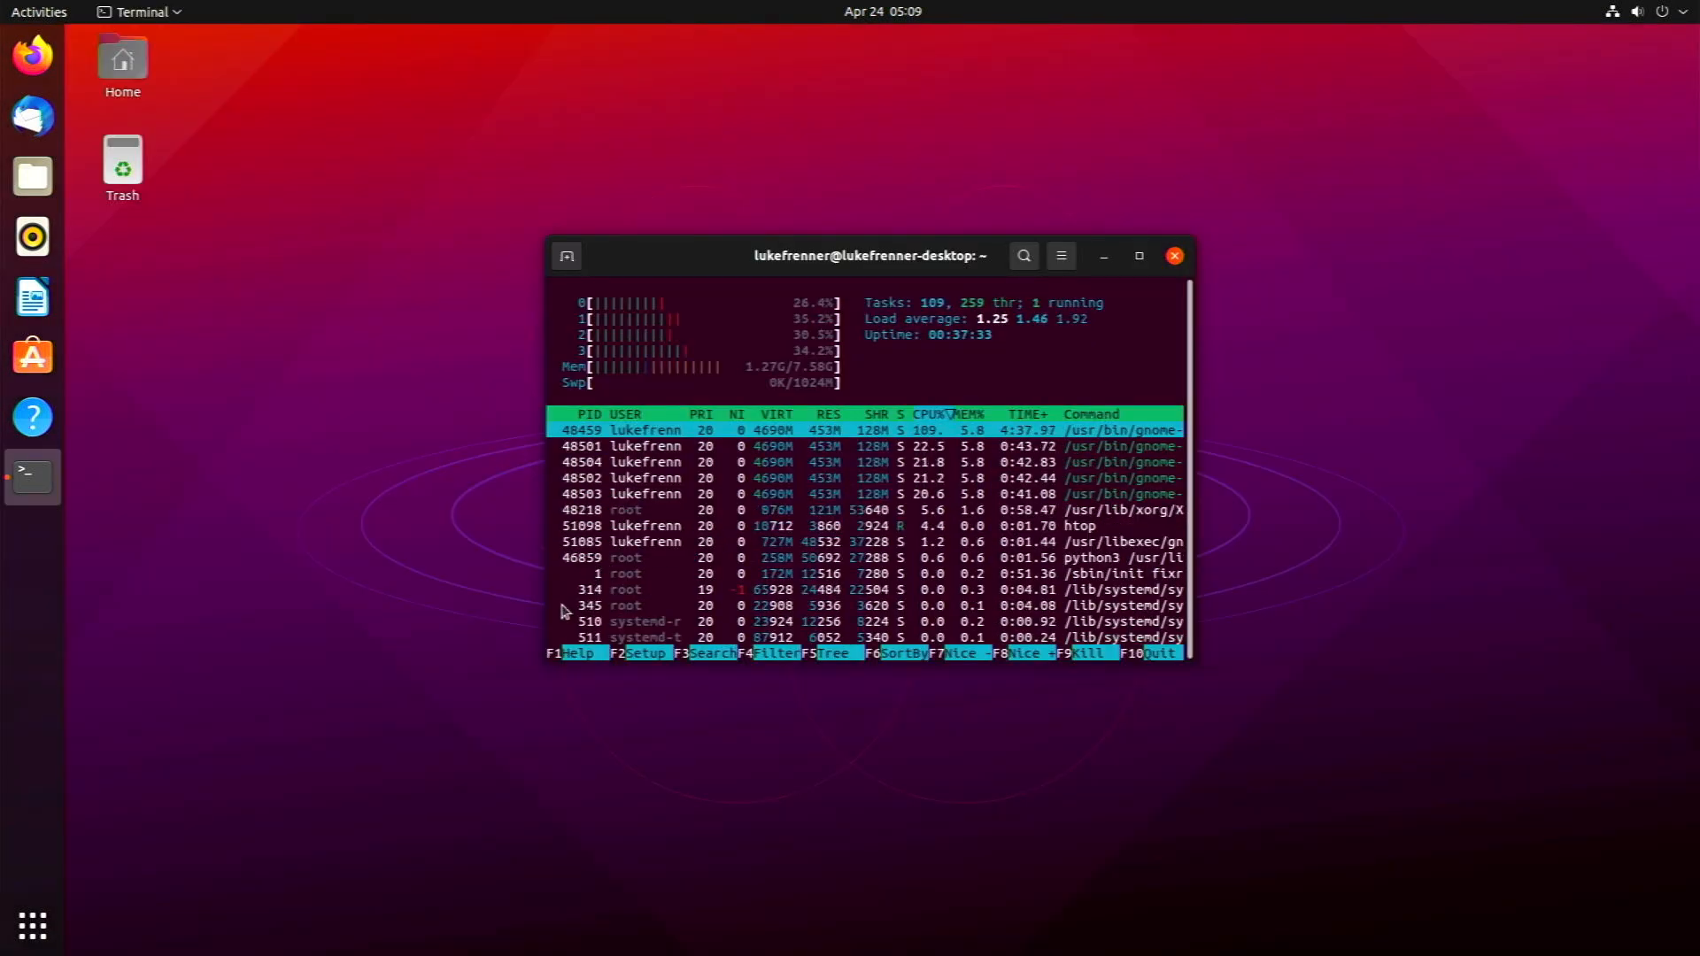
pyautogui.click(38, 12)
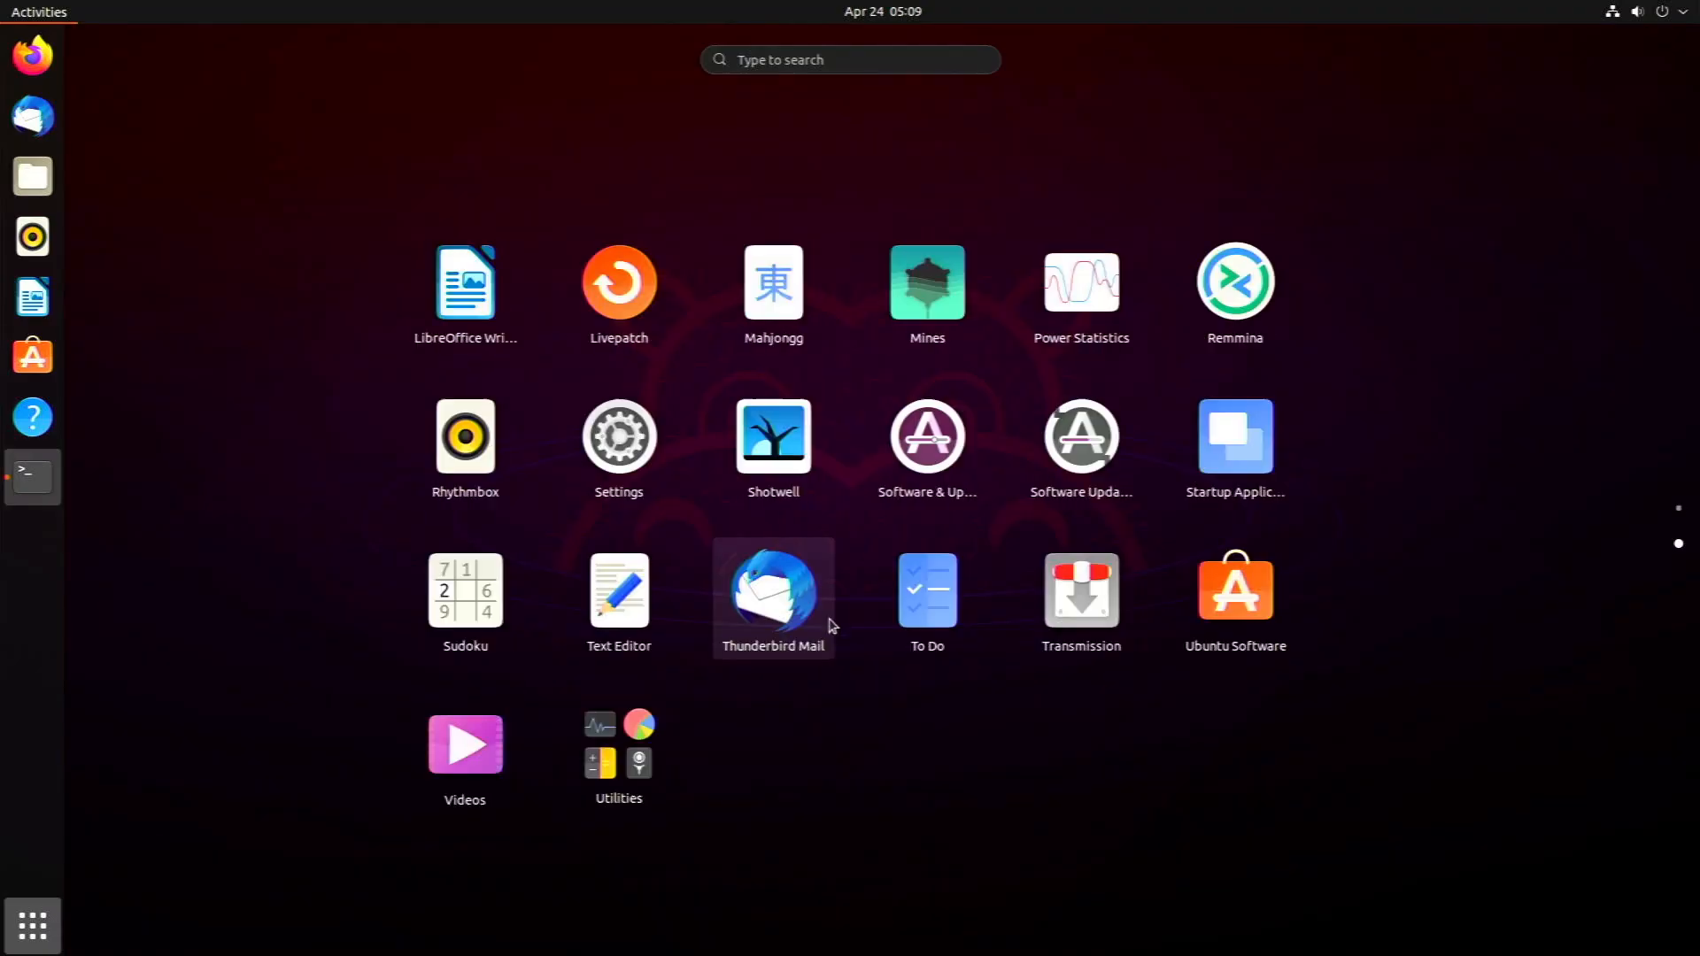
pyautogui.click(32, 475)
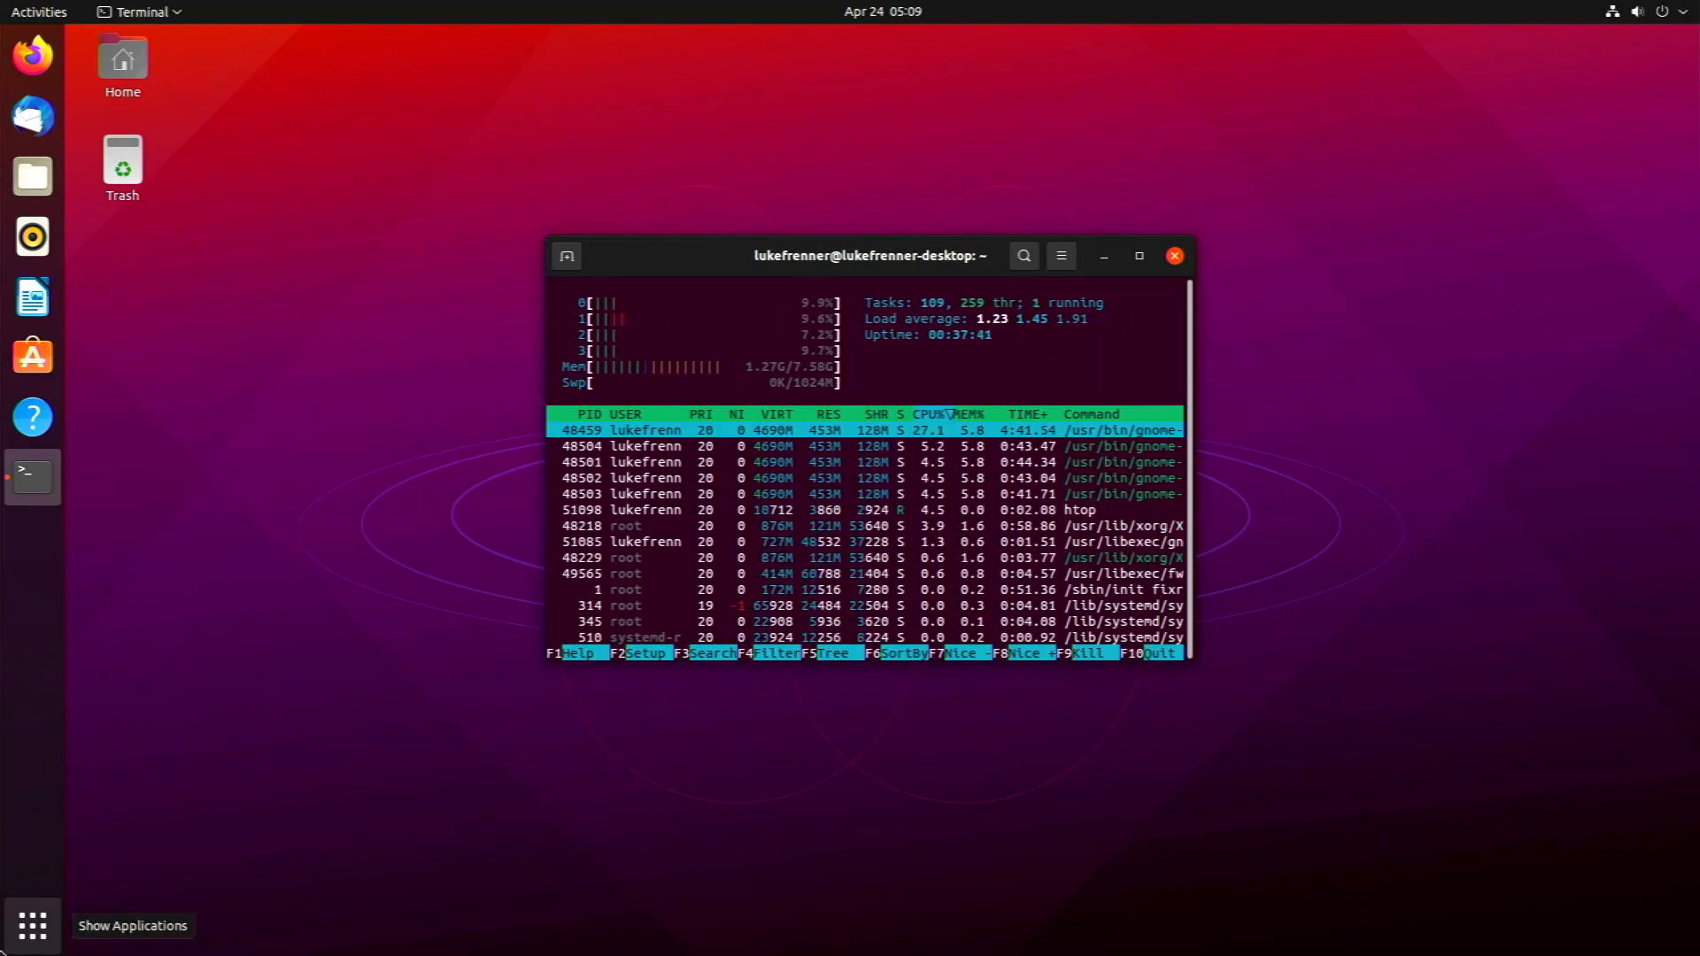
# Step: Close the terminal running htop, confirming Close Terminal in the dialog
pyautogui.click(32, 924)
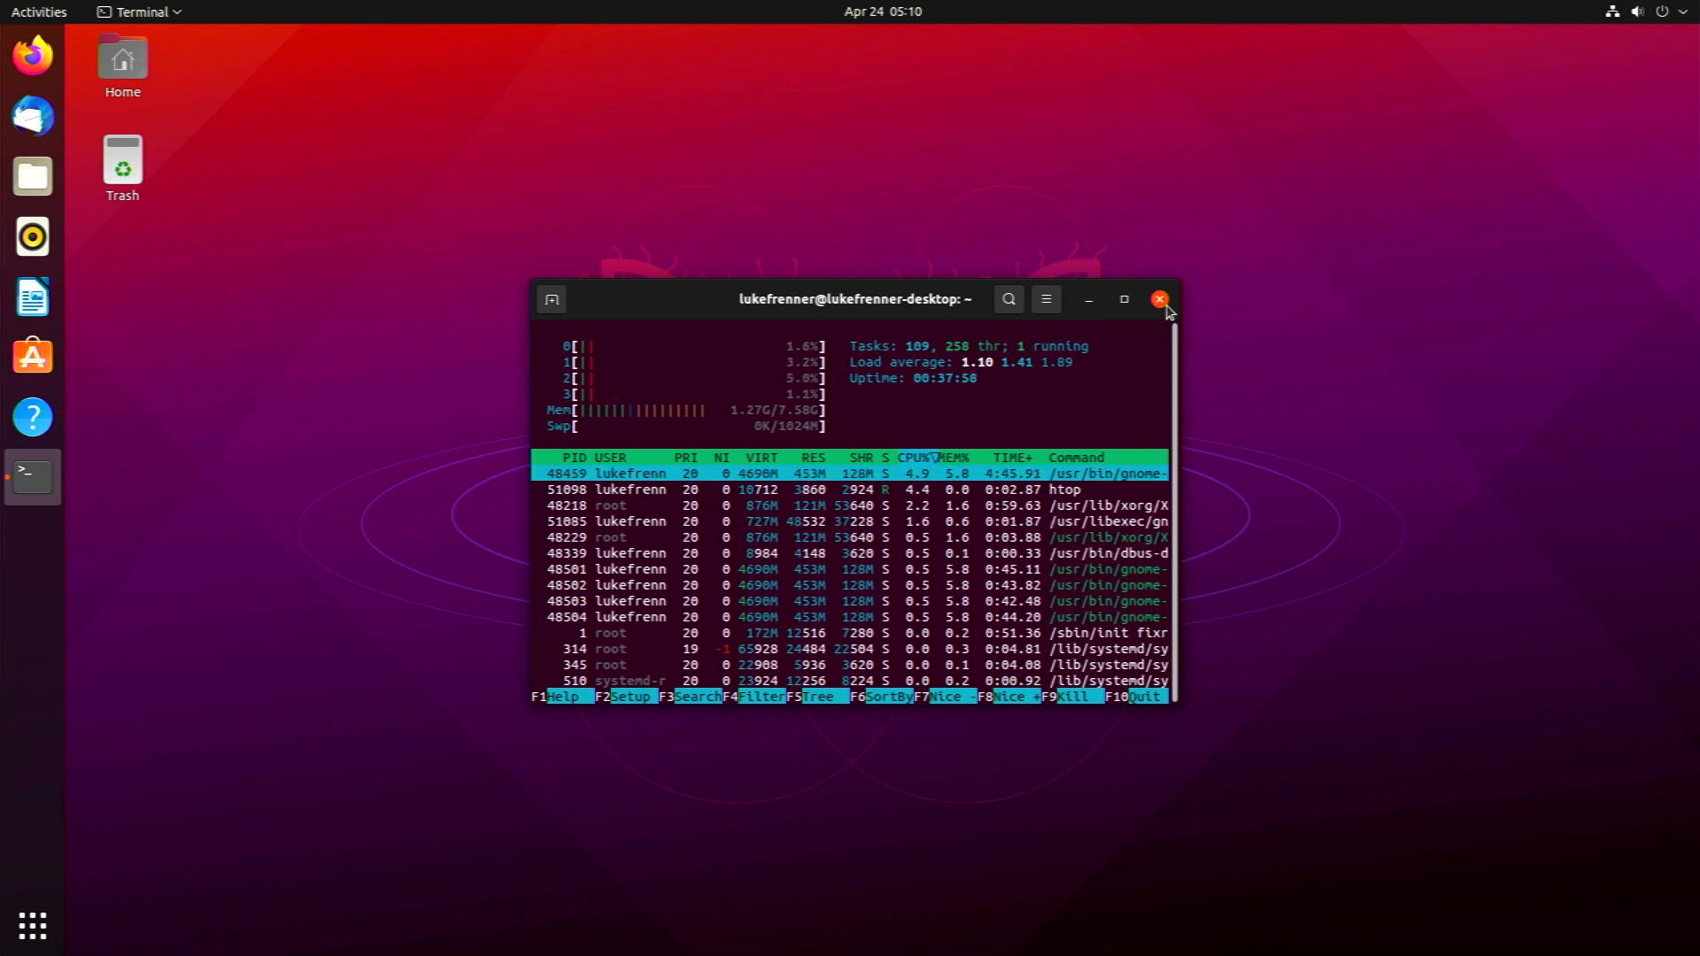
pyautogui.click(1158, 300)
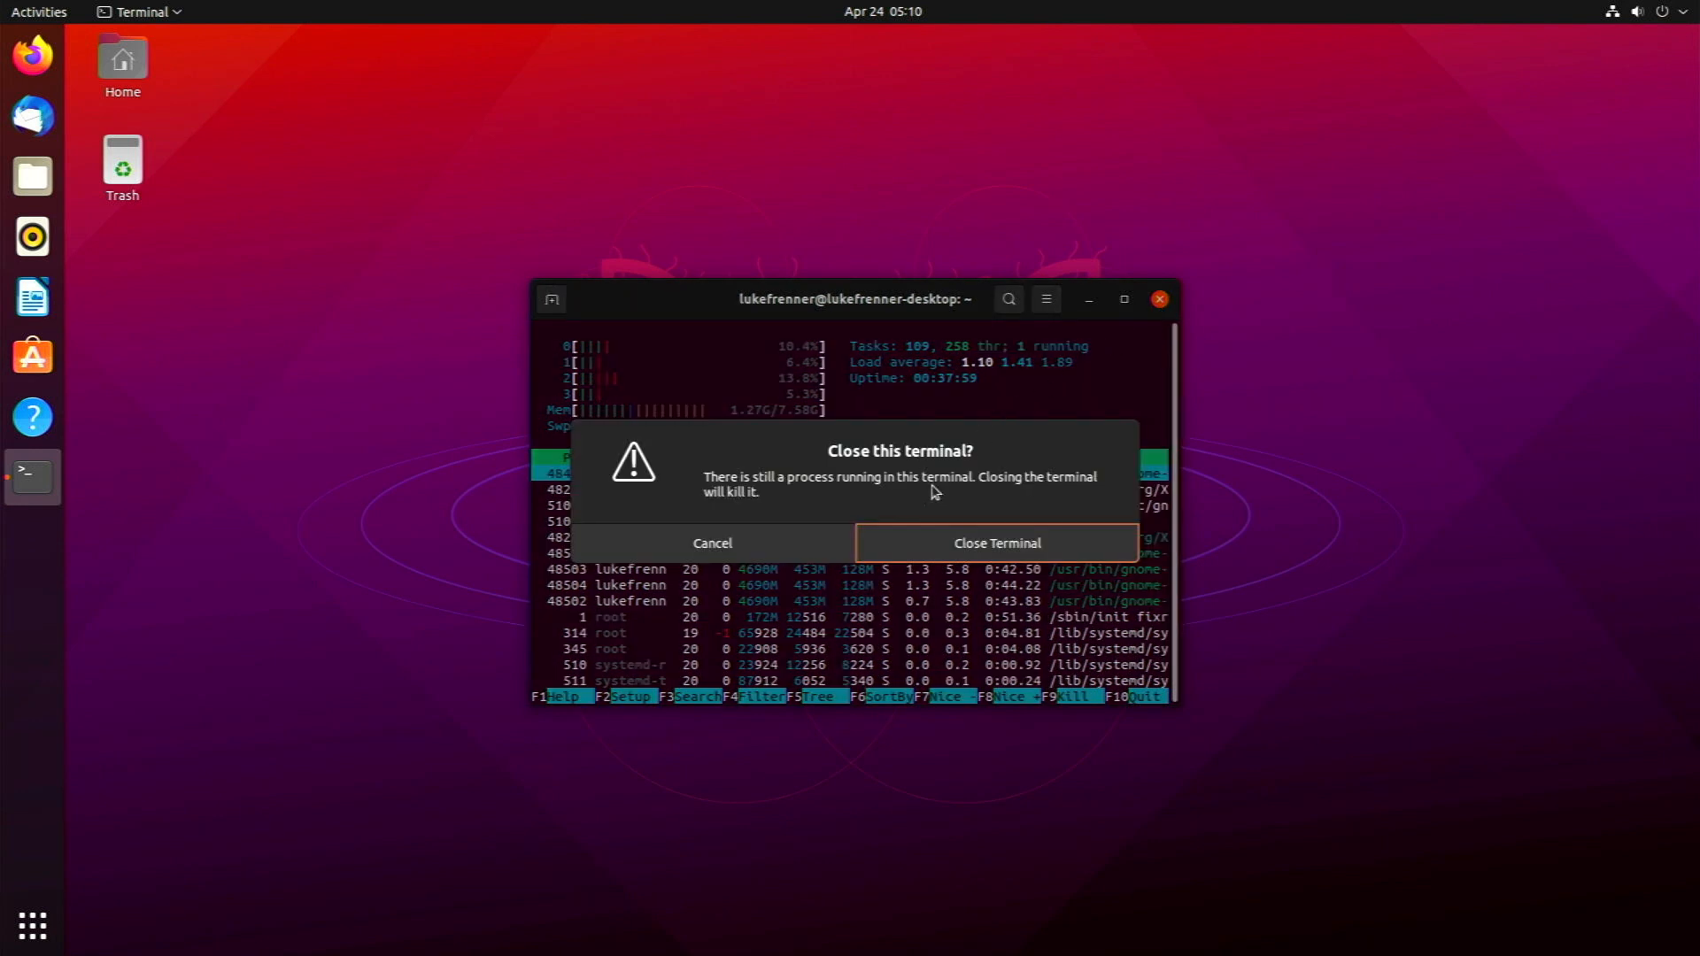
pyautogui.click(993, 544)
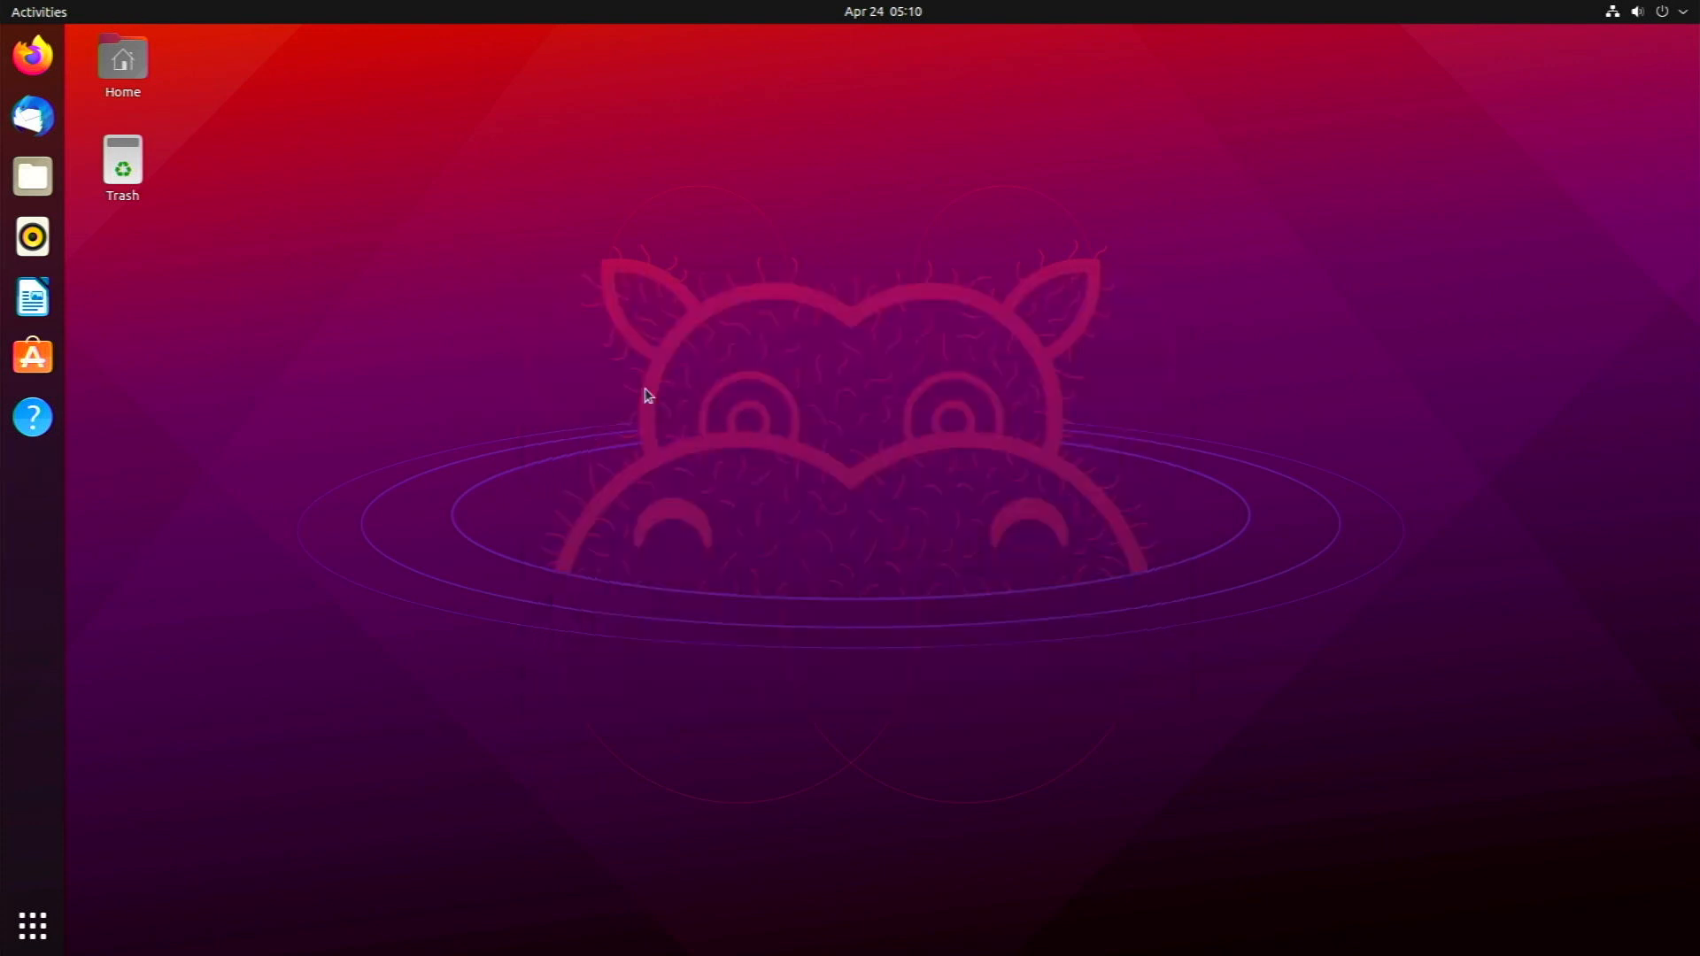
pyautogui.moveTo(32, 54)
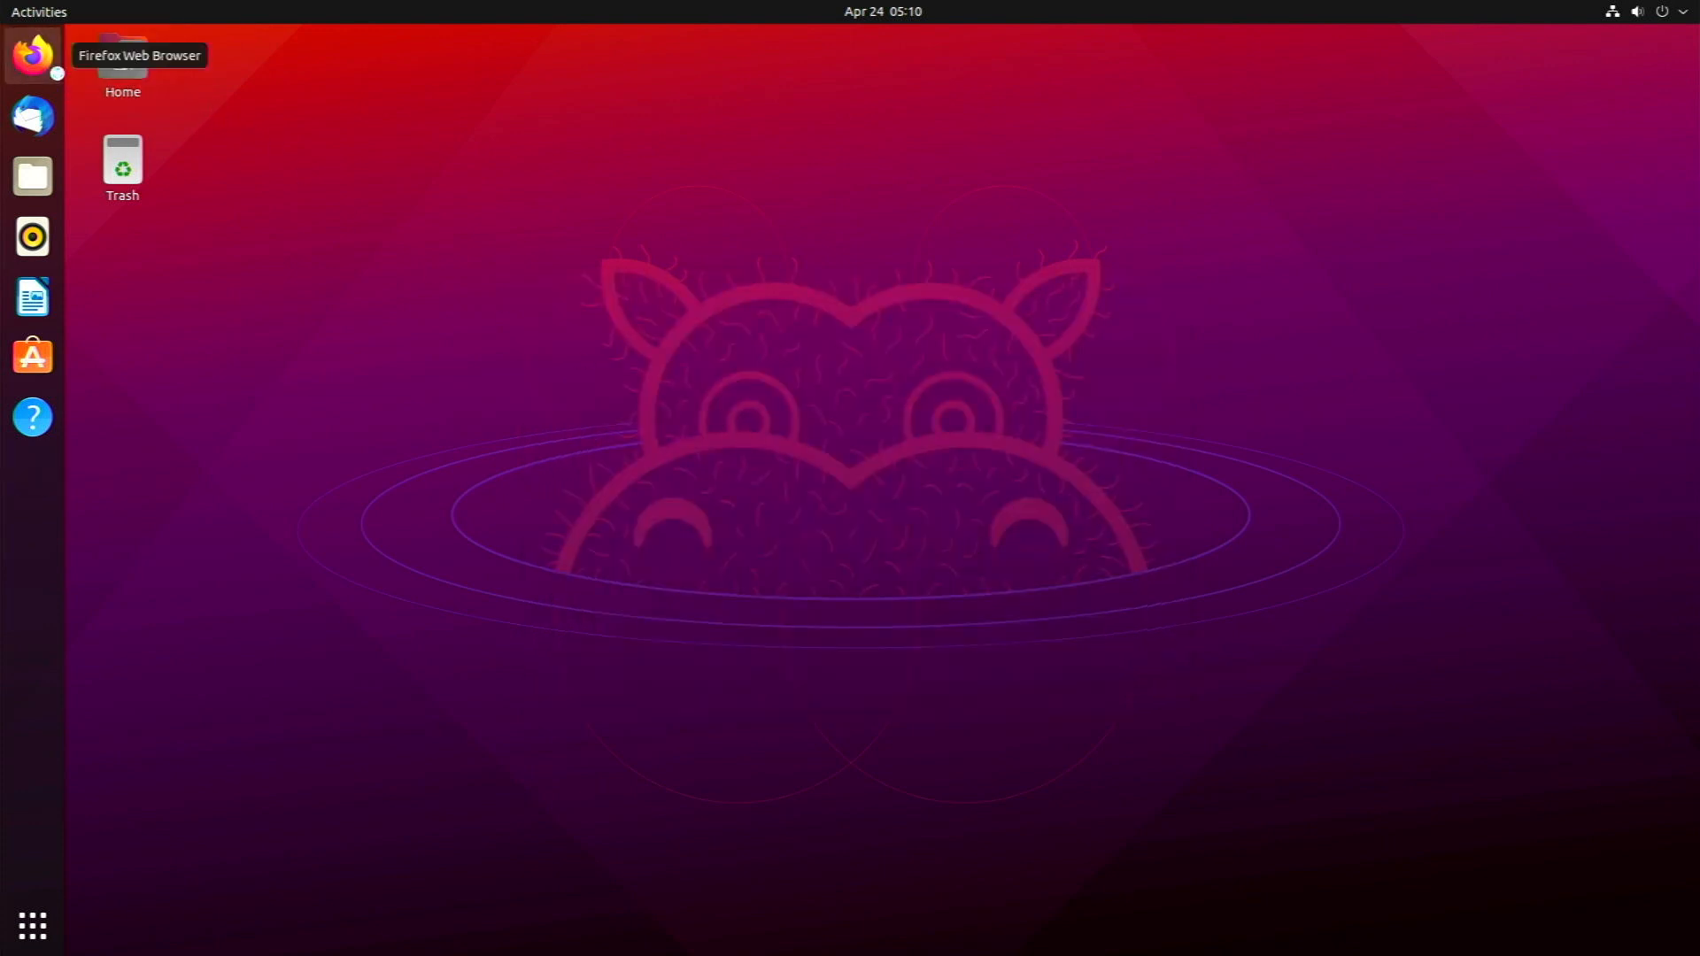
# Step: Launch Firefox, search raspberry pi and scroll through raspberrypi.org
pyautogui.click(32, 53)
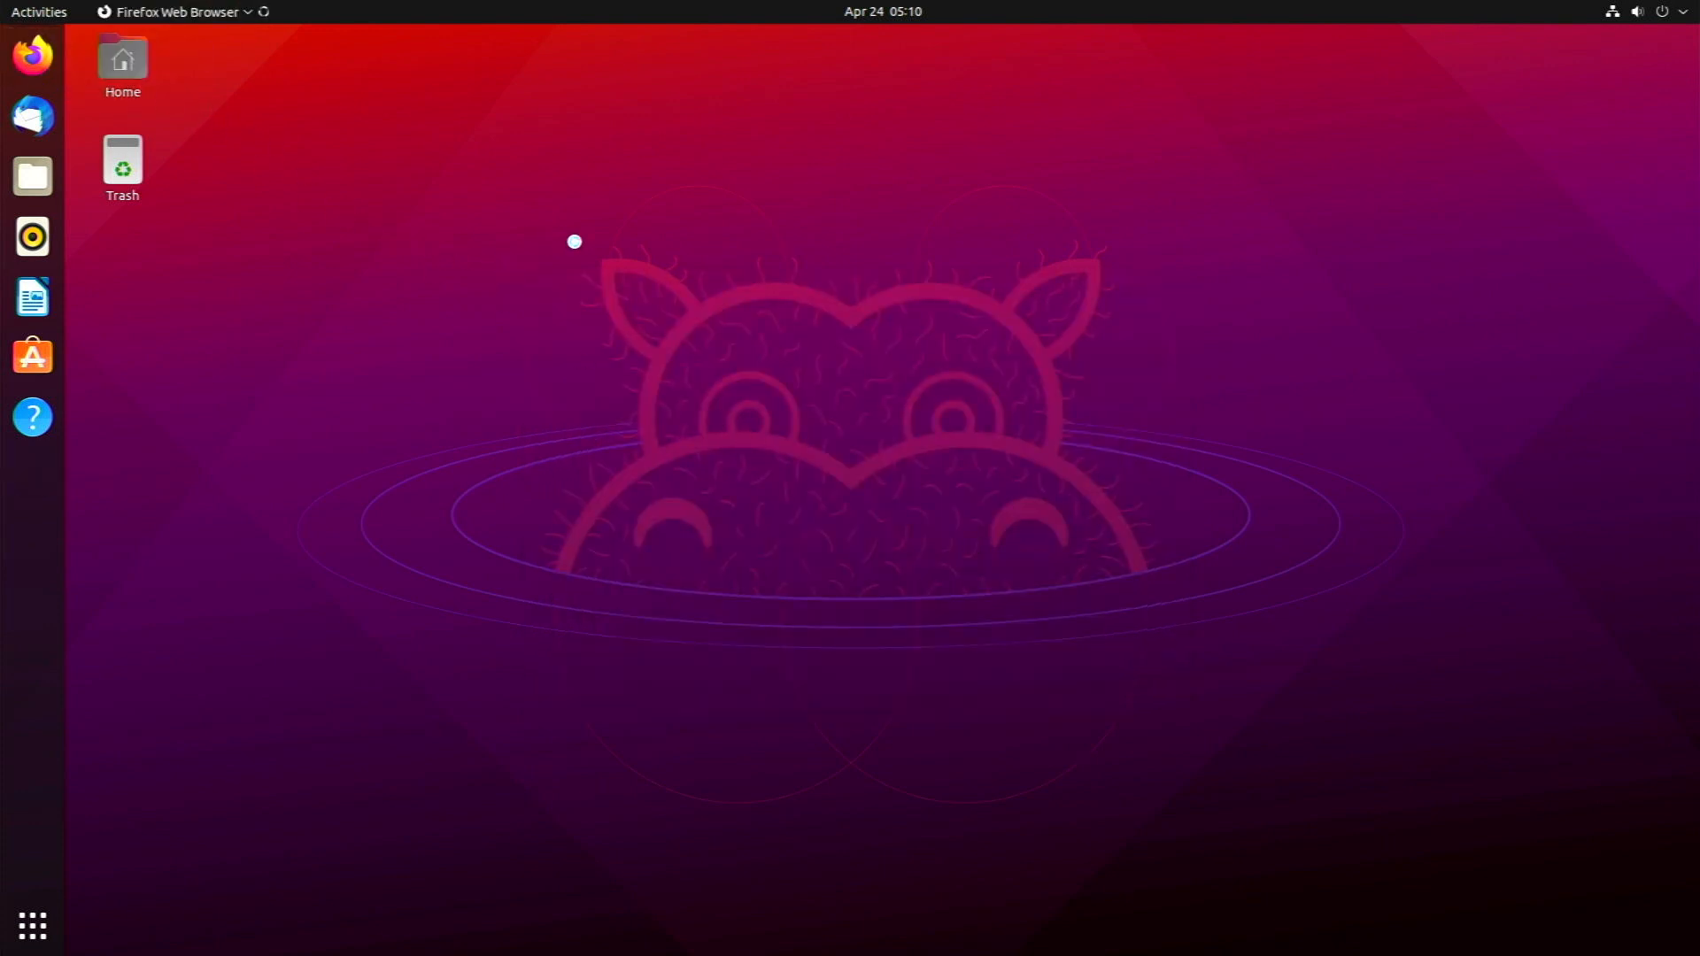
pyautogui.click(32, 55)
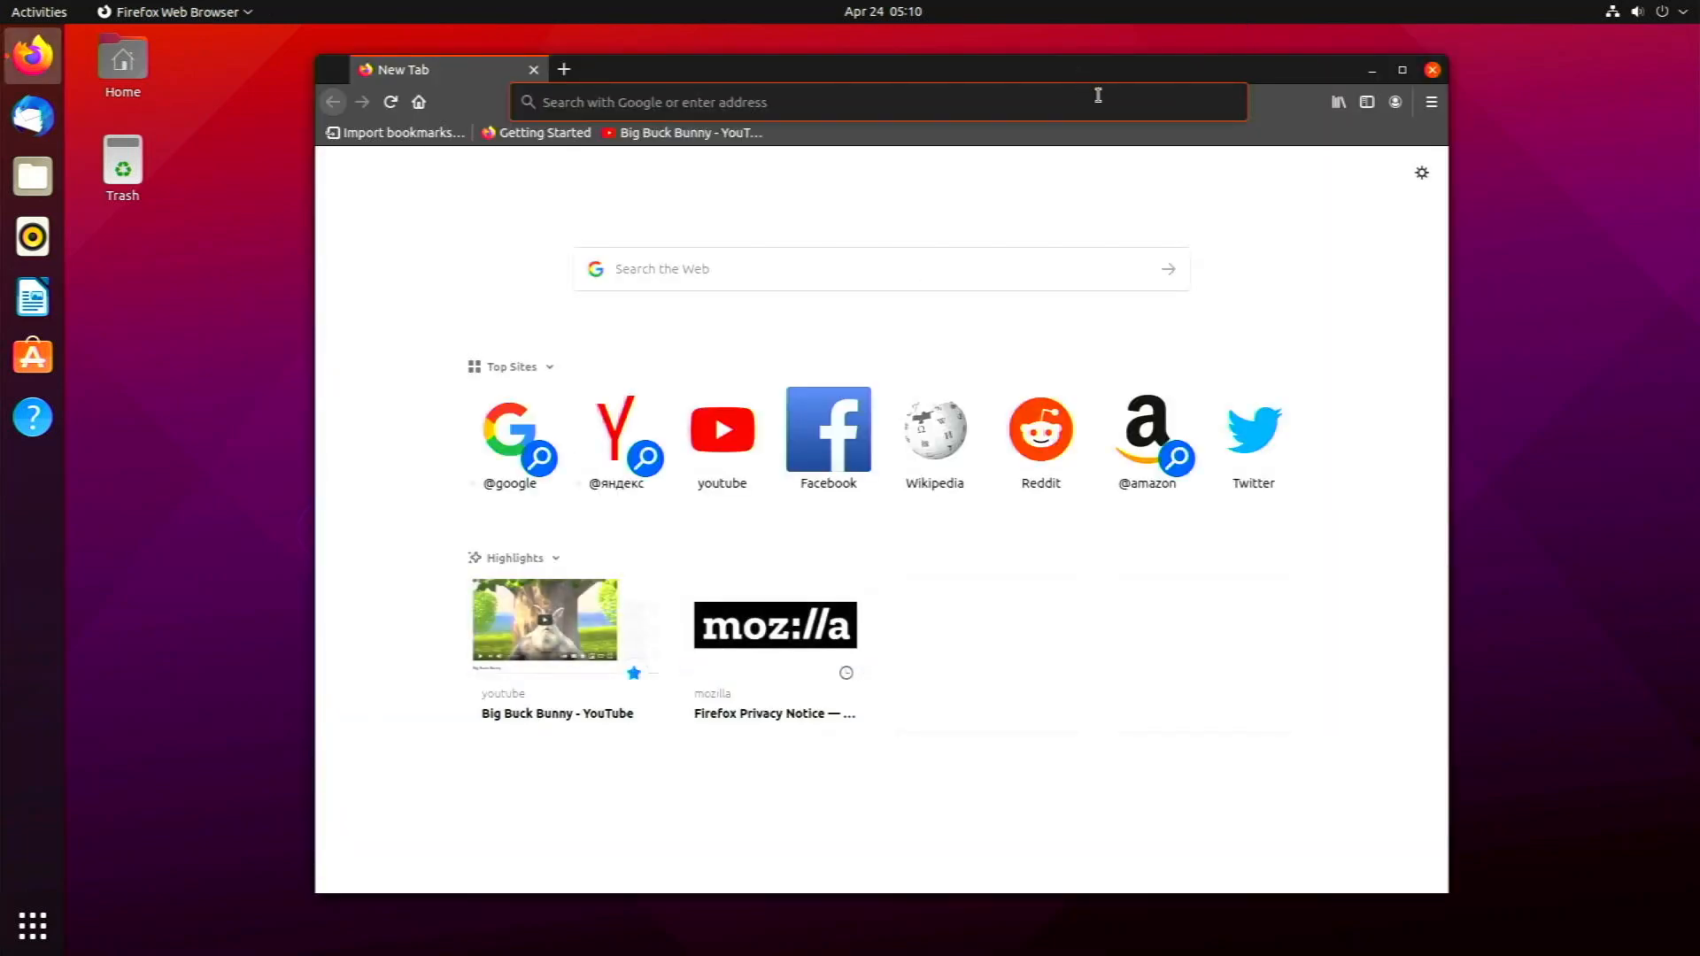
pyautogui.write('raspberry+pi')
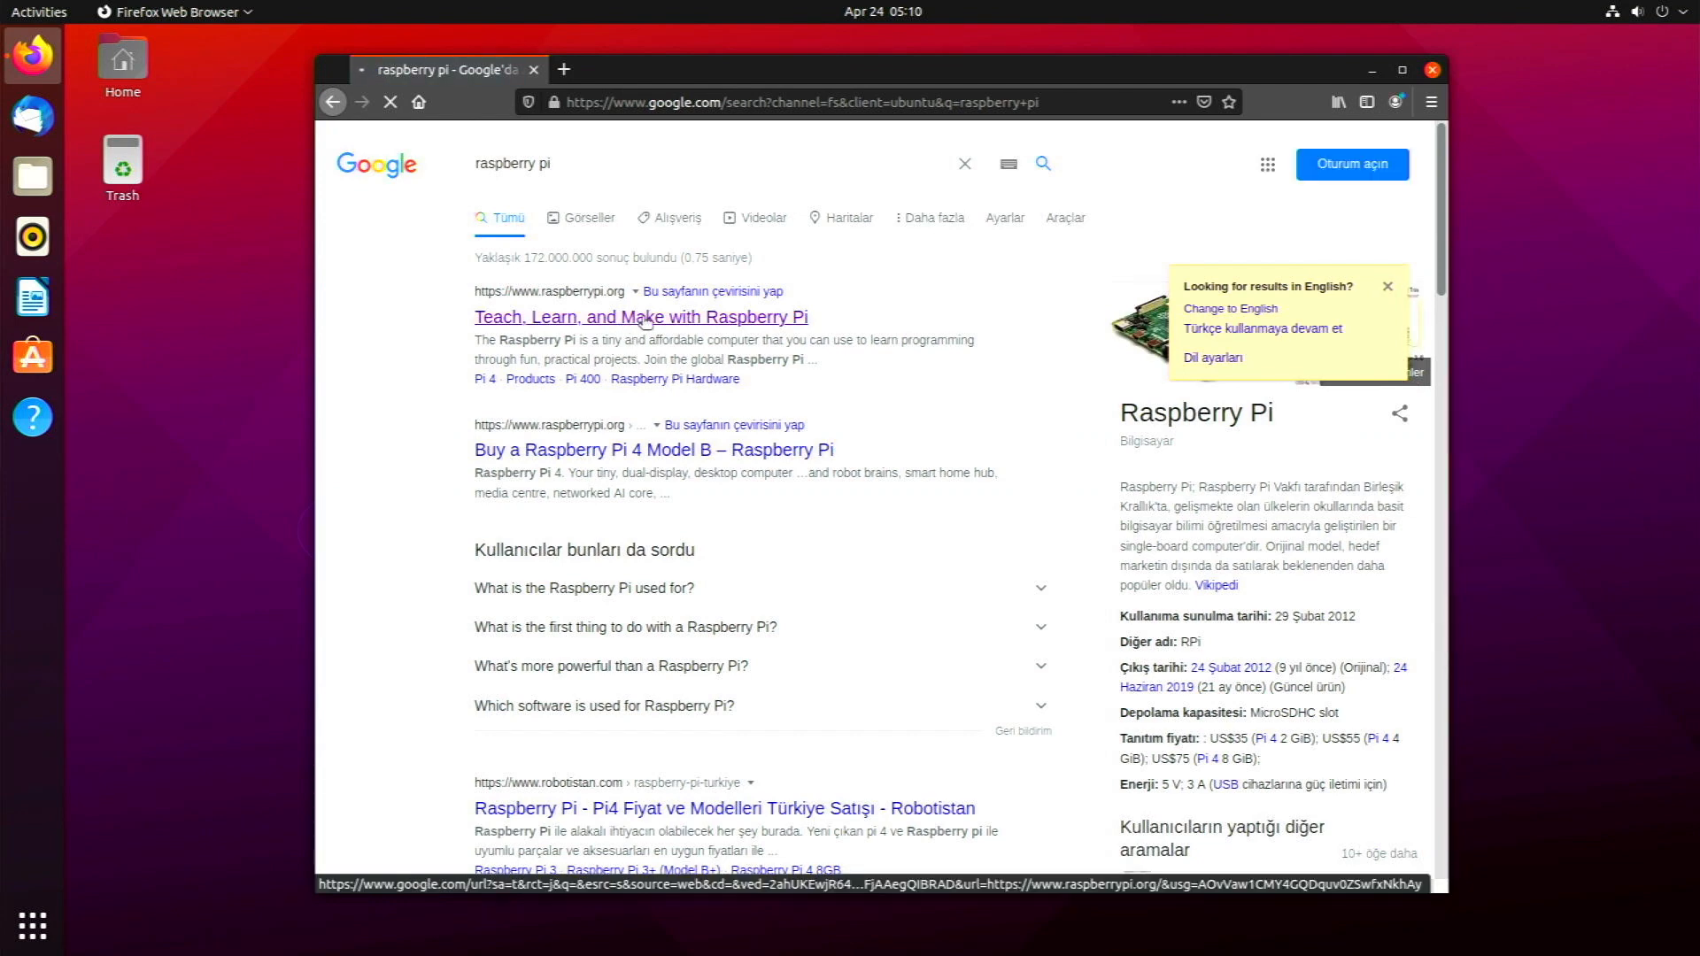
pyautogui.click(639, 317)
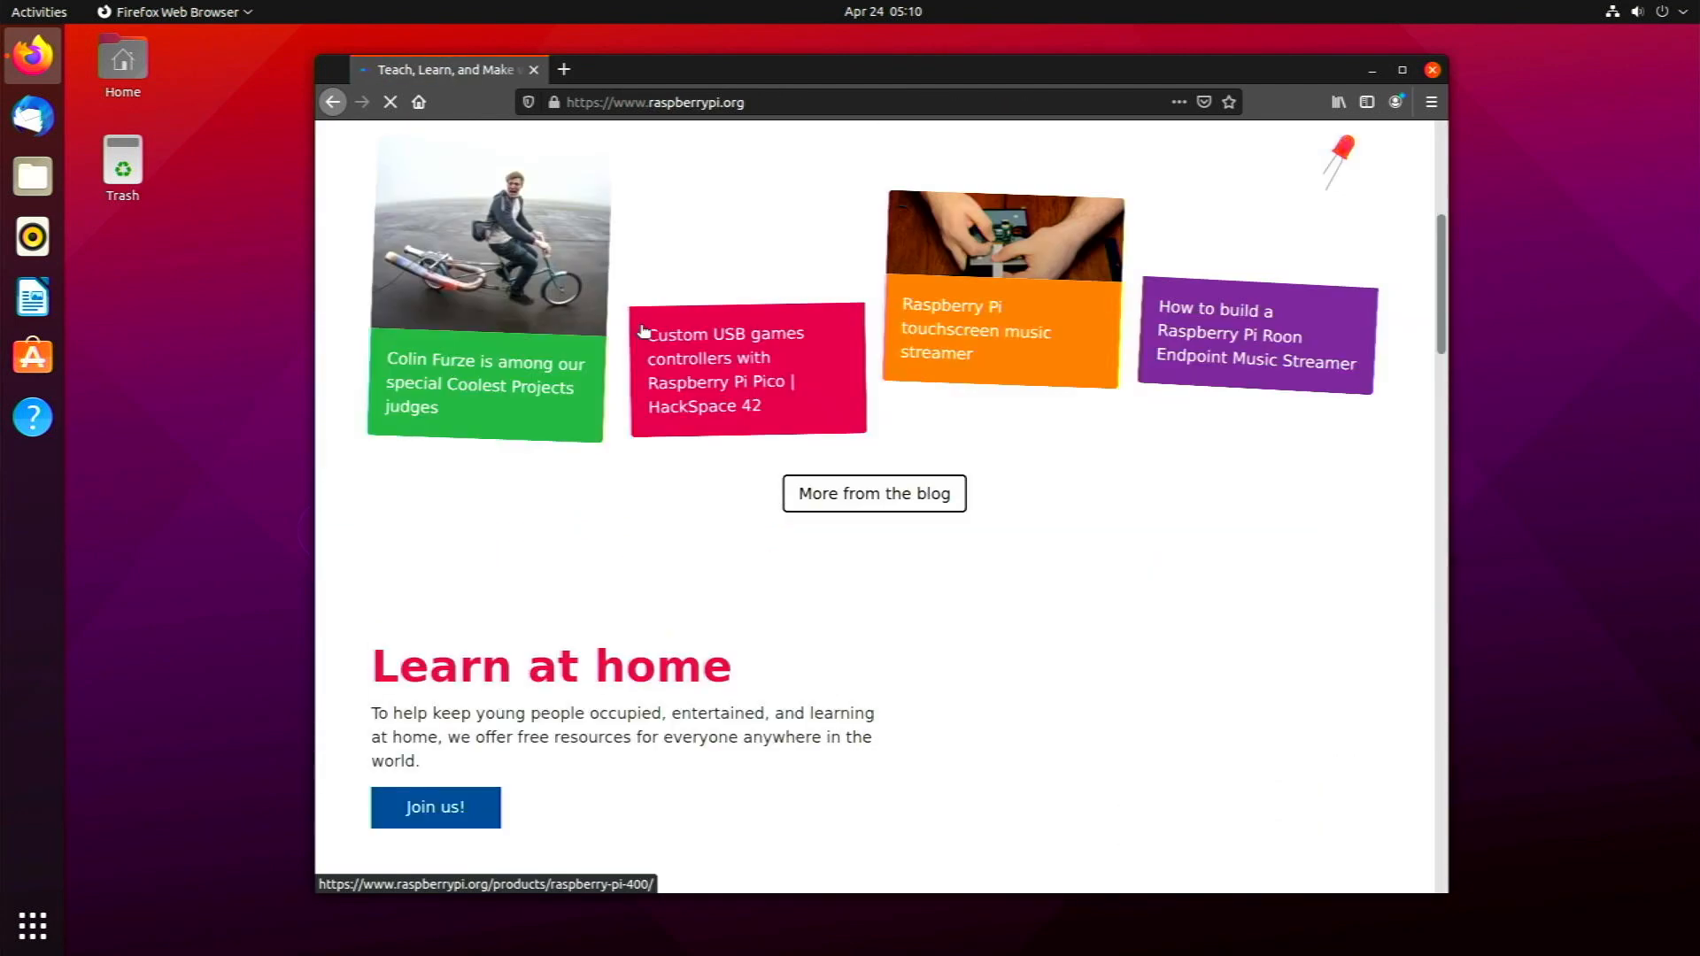
pyautogui.scroll(-3)
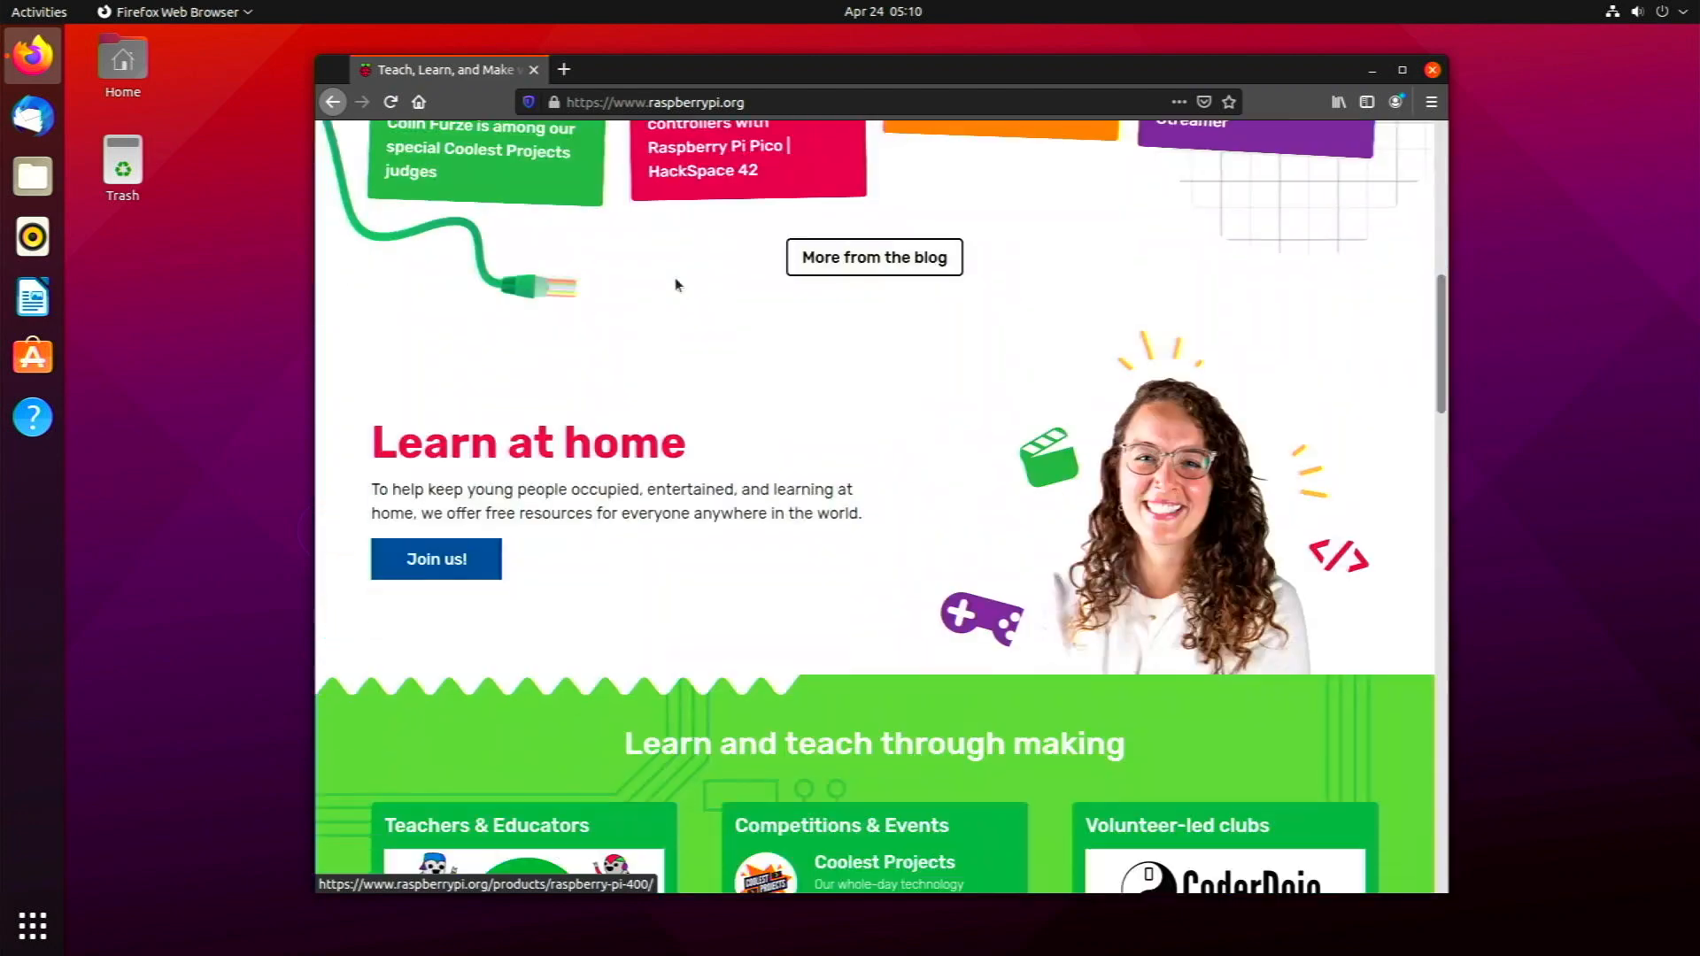
pyautogui.scroll(-3)
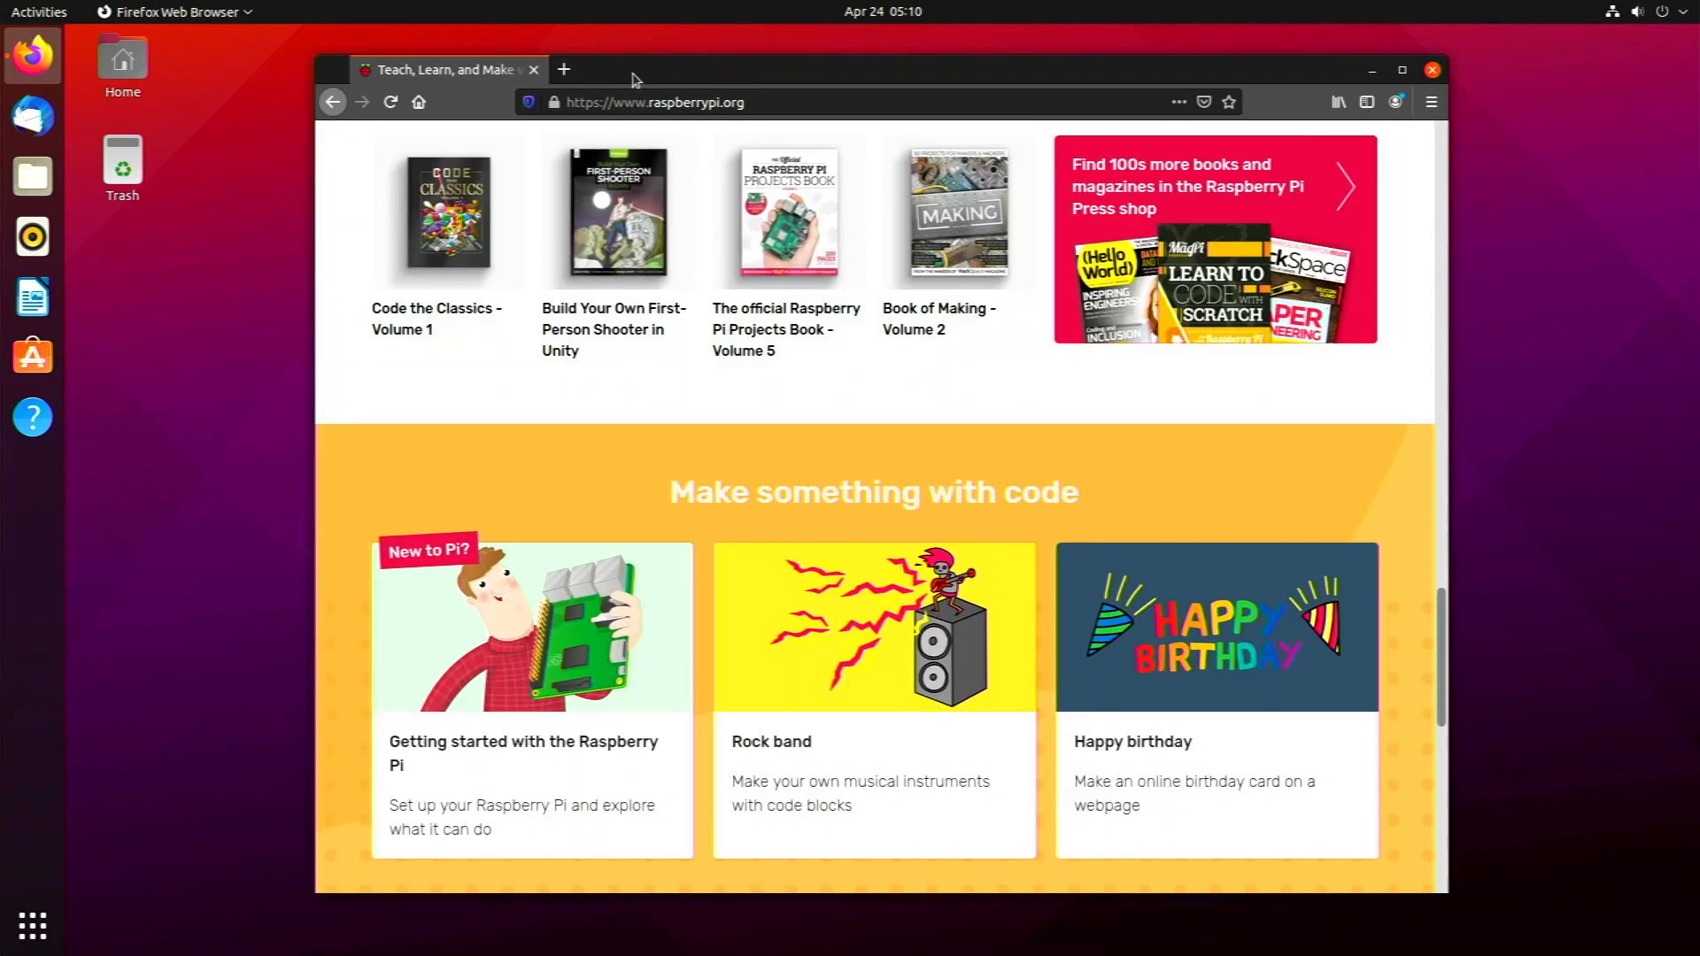
# Step: Load amazon.com in a new tab, then switch back to the Raspberry Pi tab
pyautogui.click(563, 69)
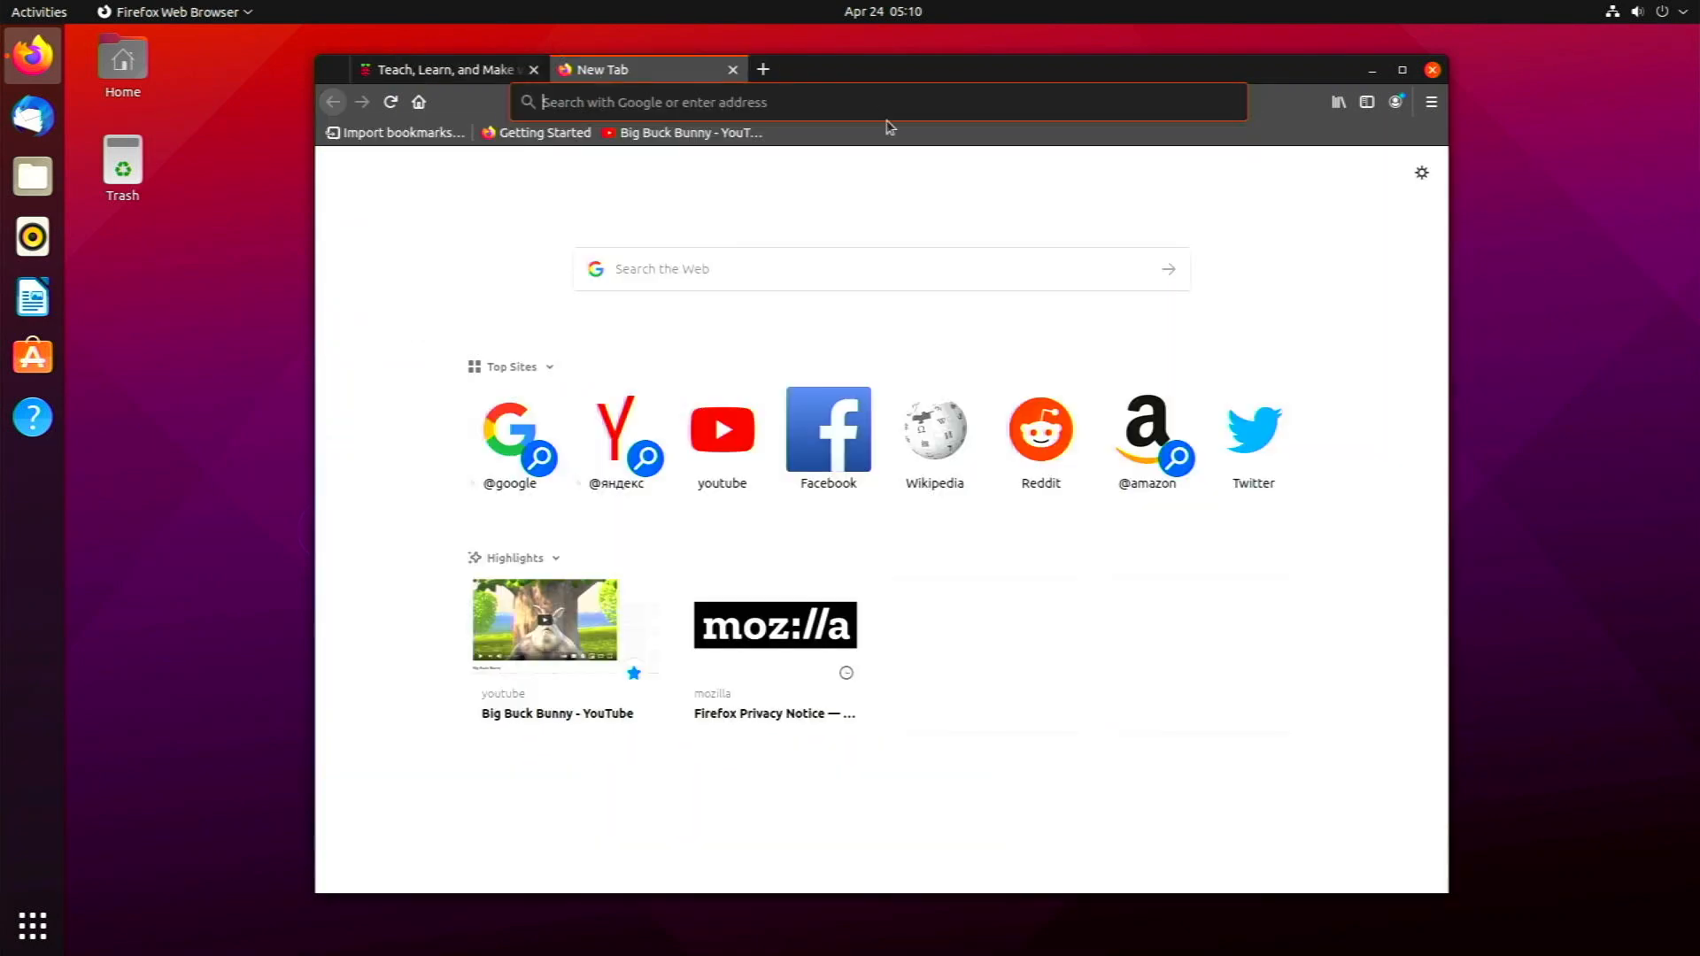
pyautogui.write('amazon.com')
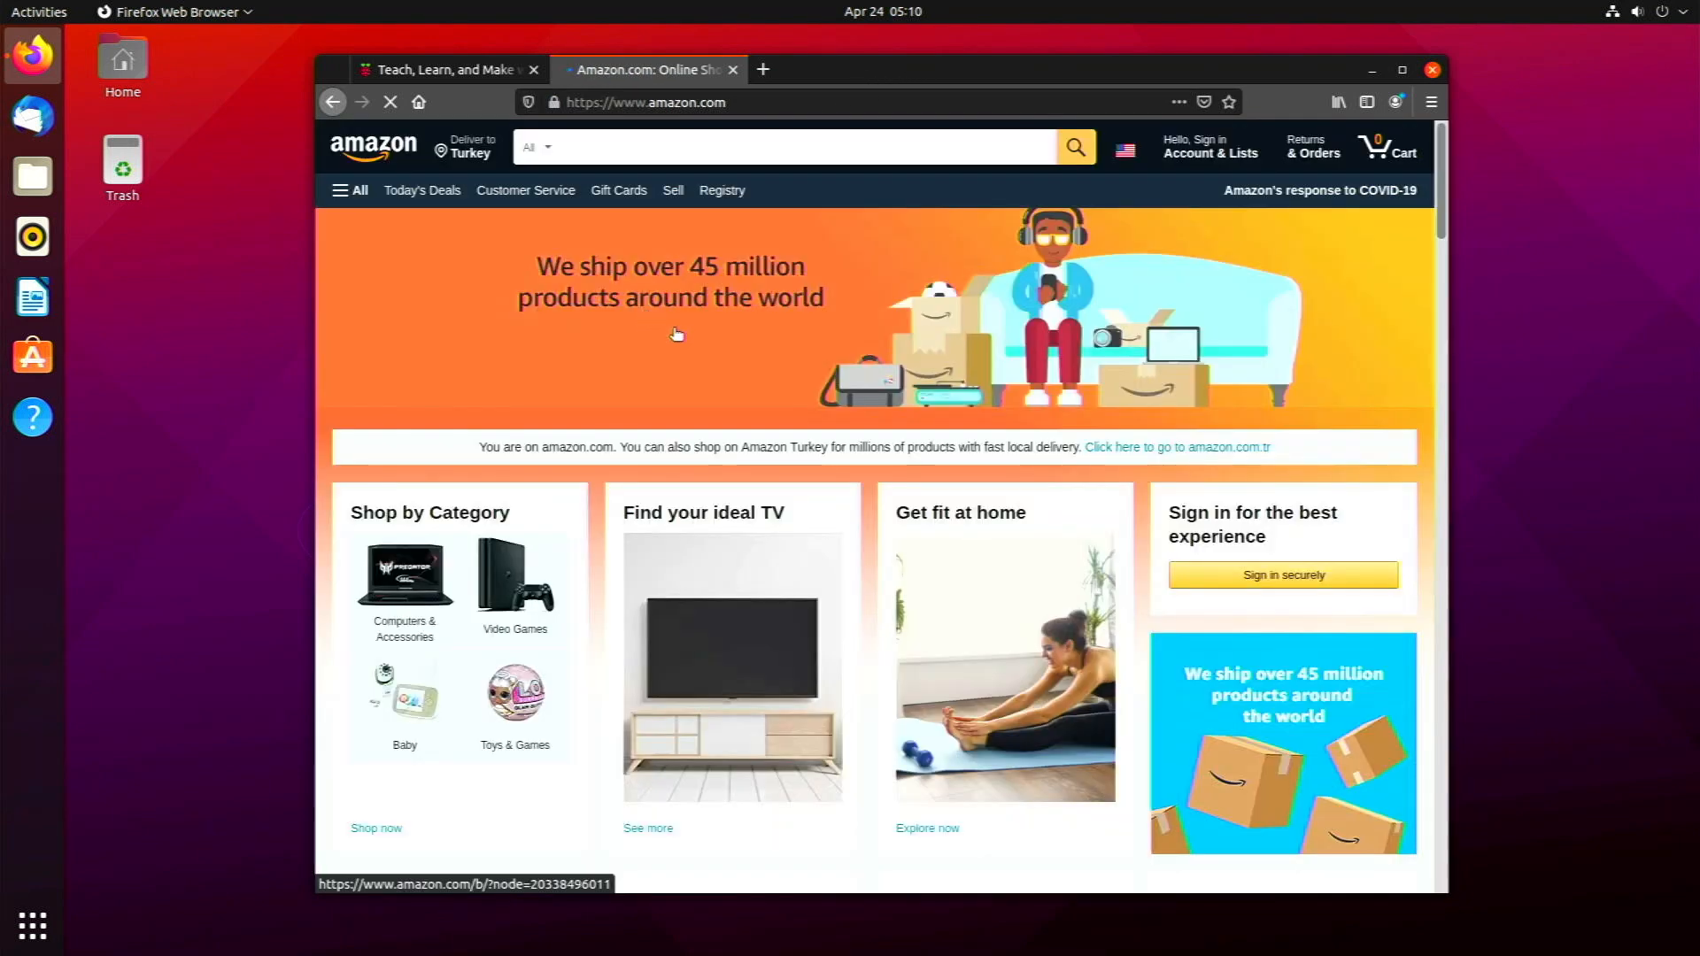
pyautogui.scroll(-3)
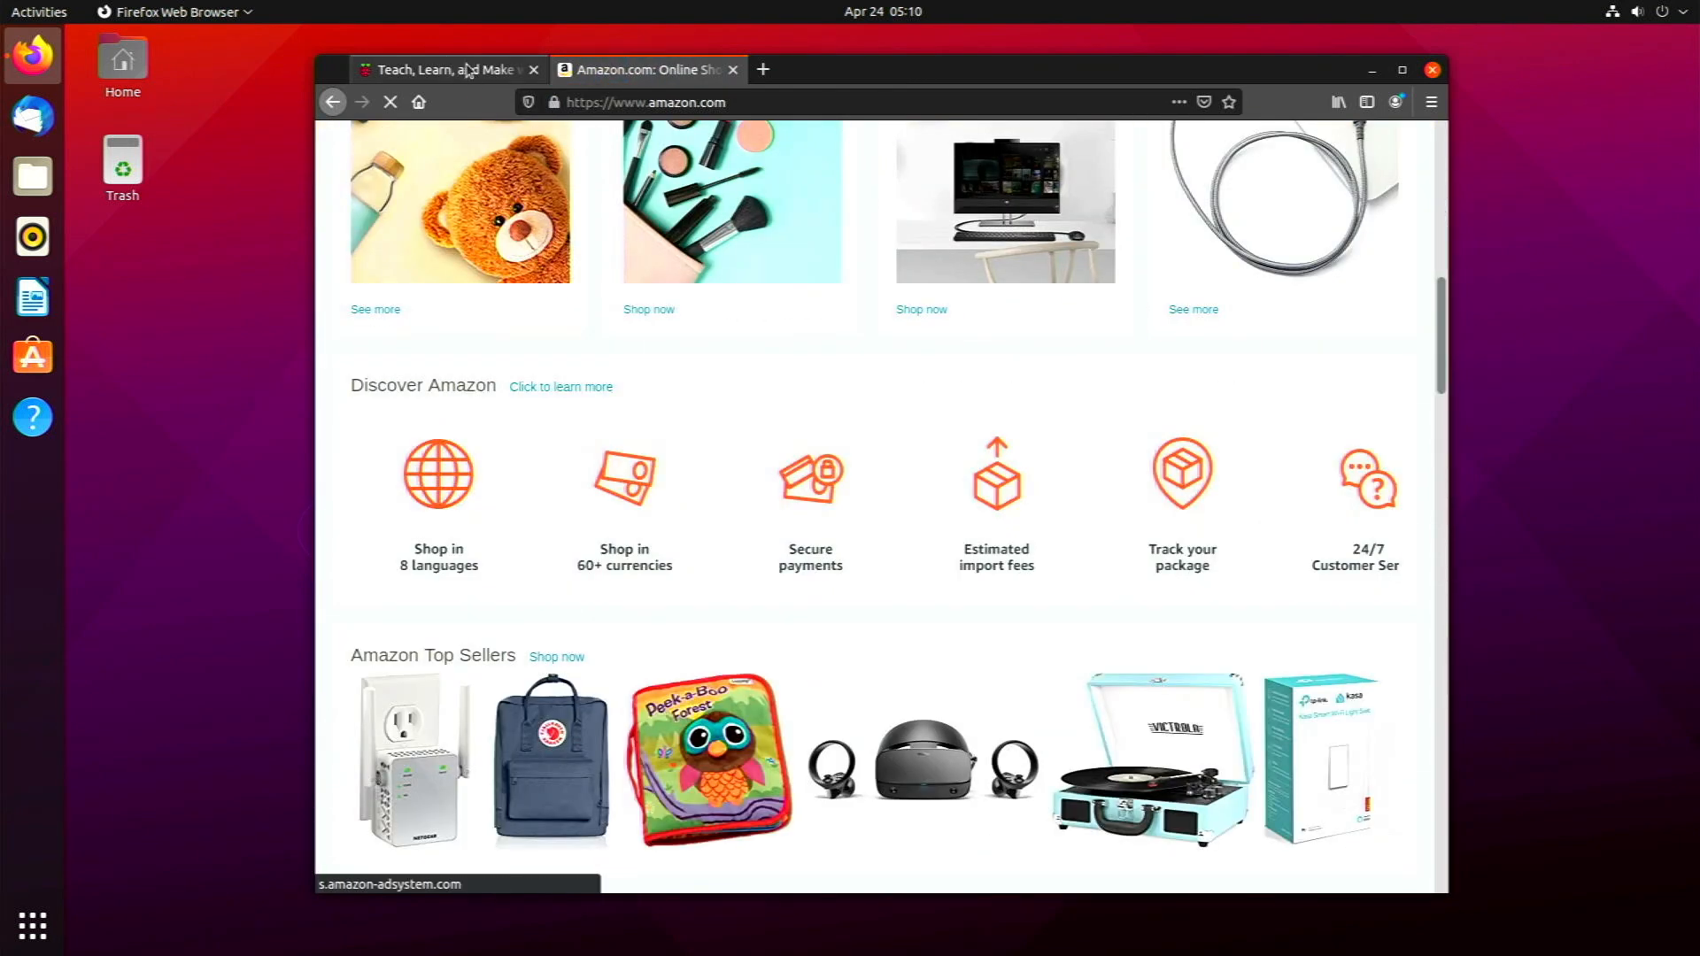
pyautogui.click(444, 69)
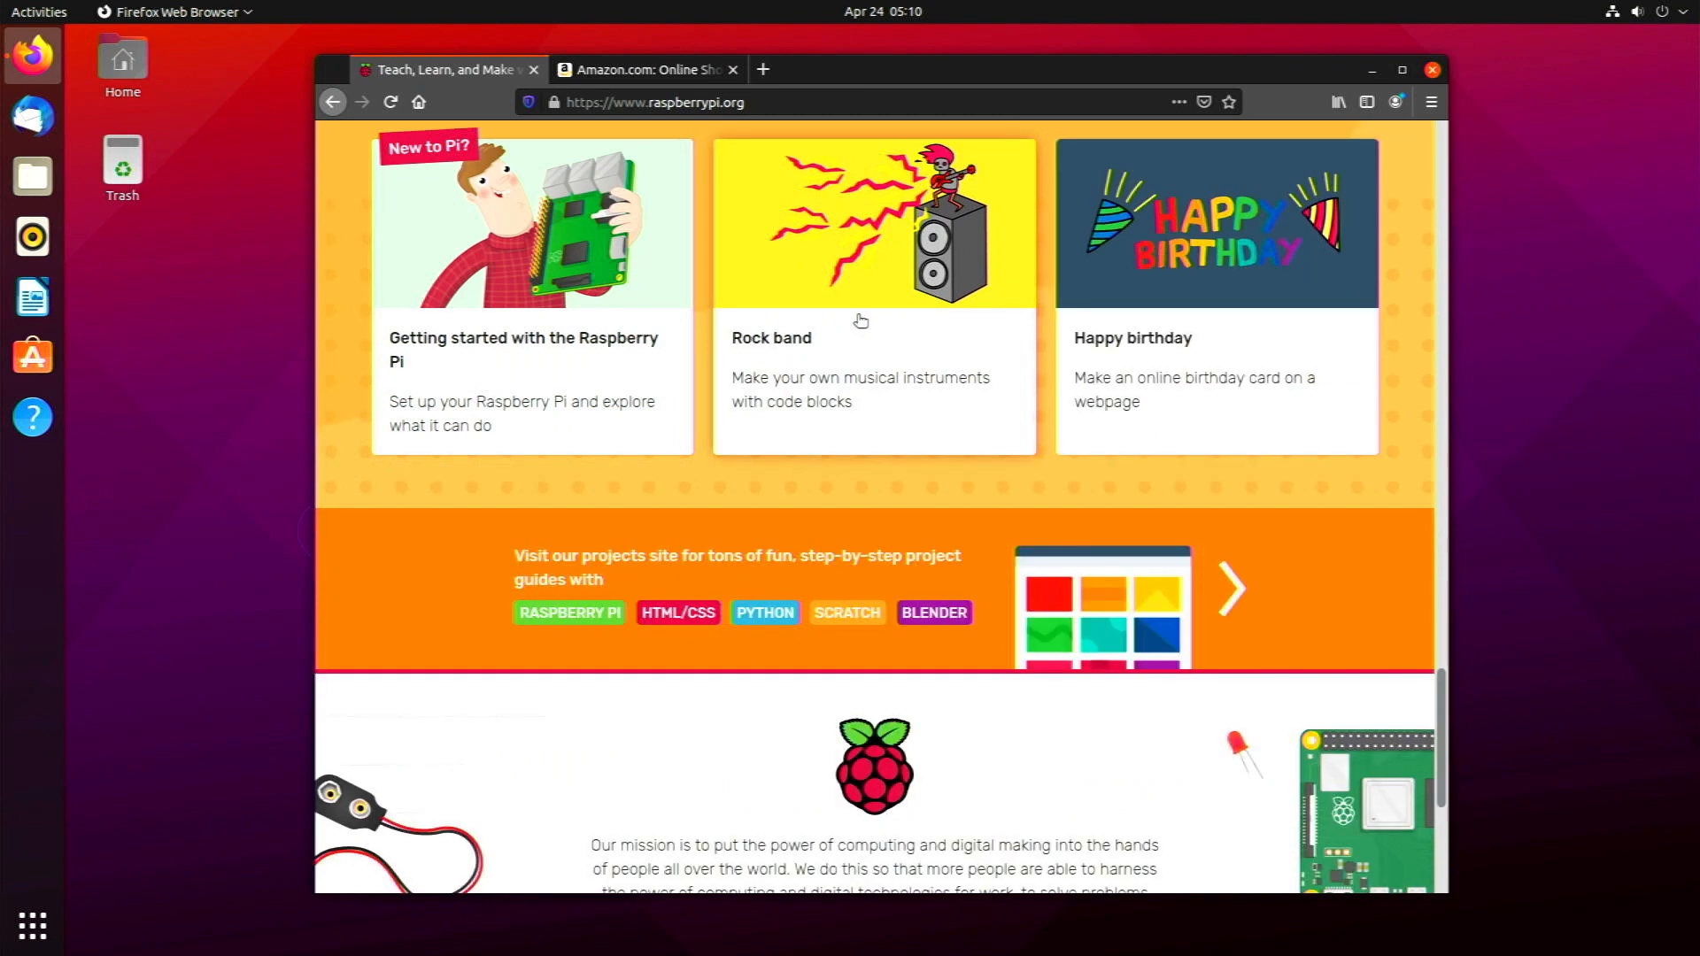
pyautogui.moveTo(860, 320)
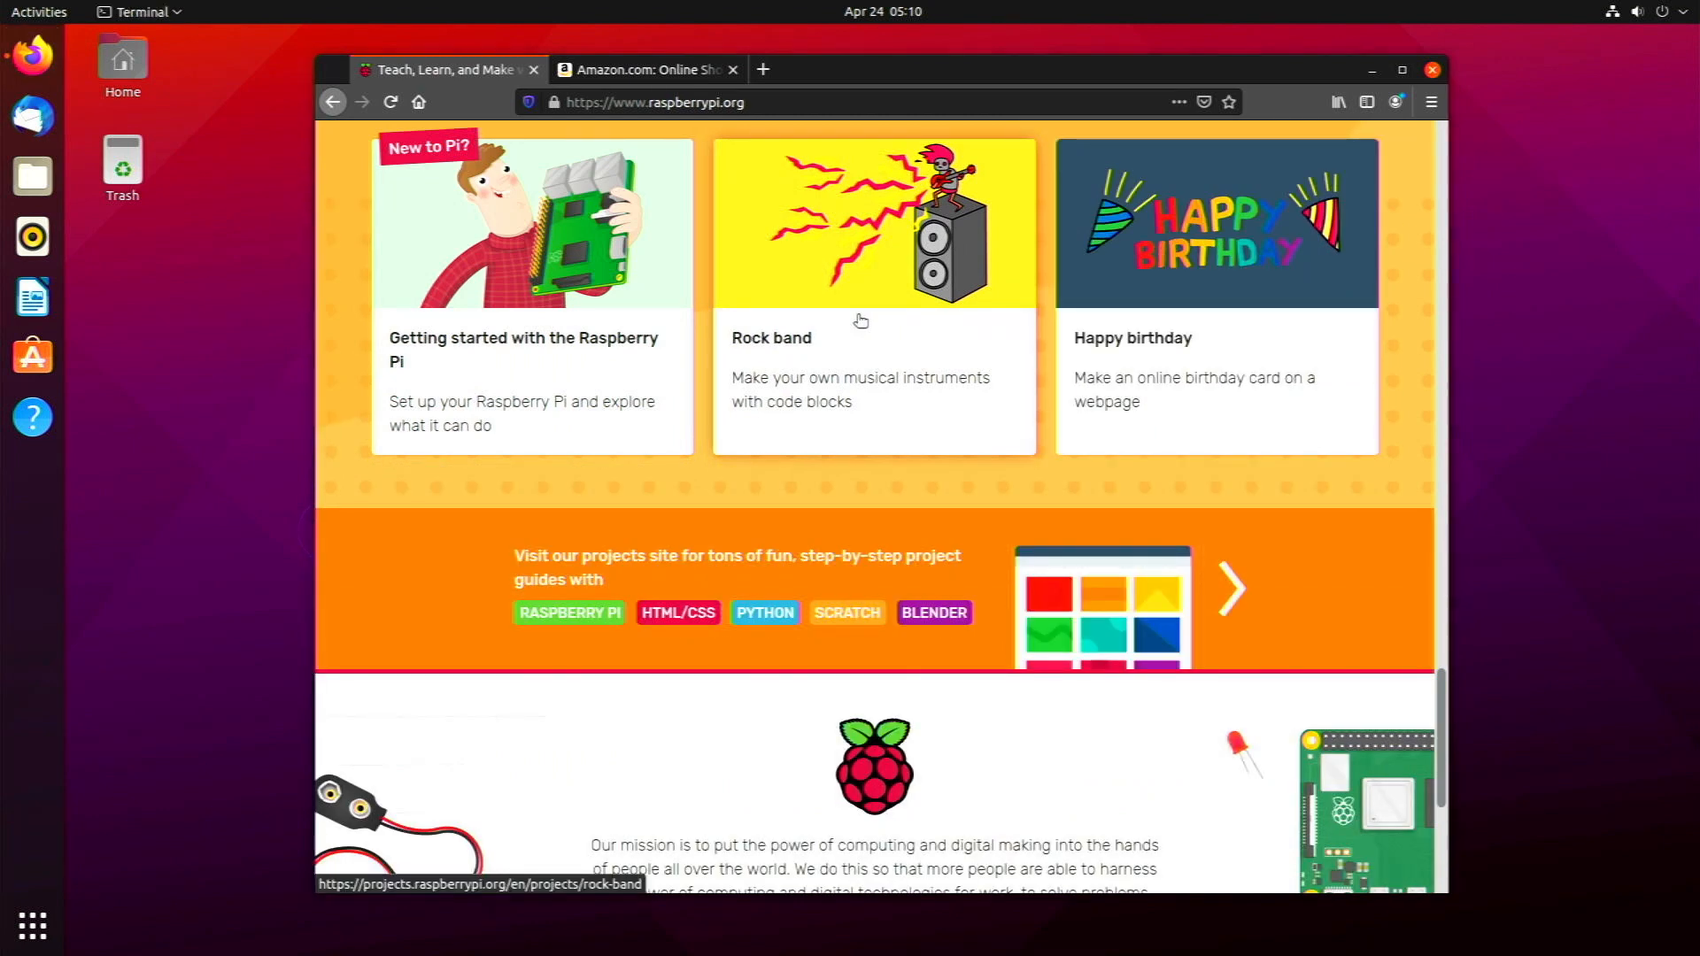
# Step: Run htop in a Terminal to watch CPU load rise over Firefox, then begin closing the window
pyautogui.click(32, 474)
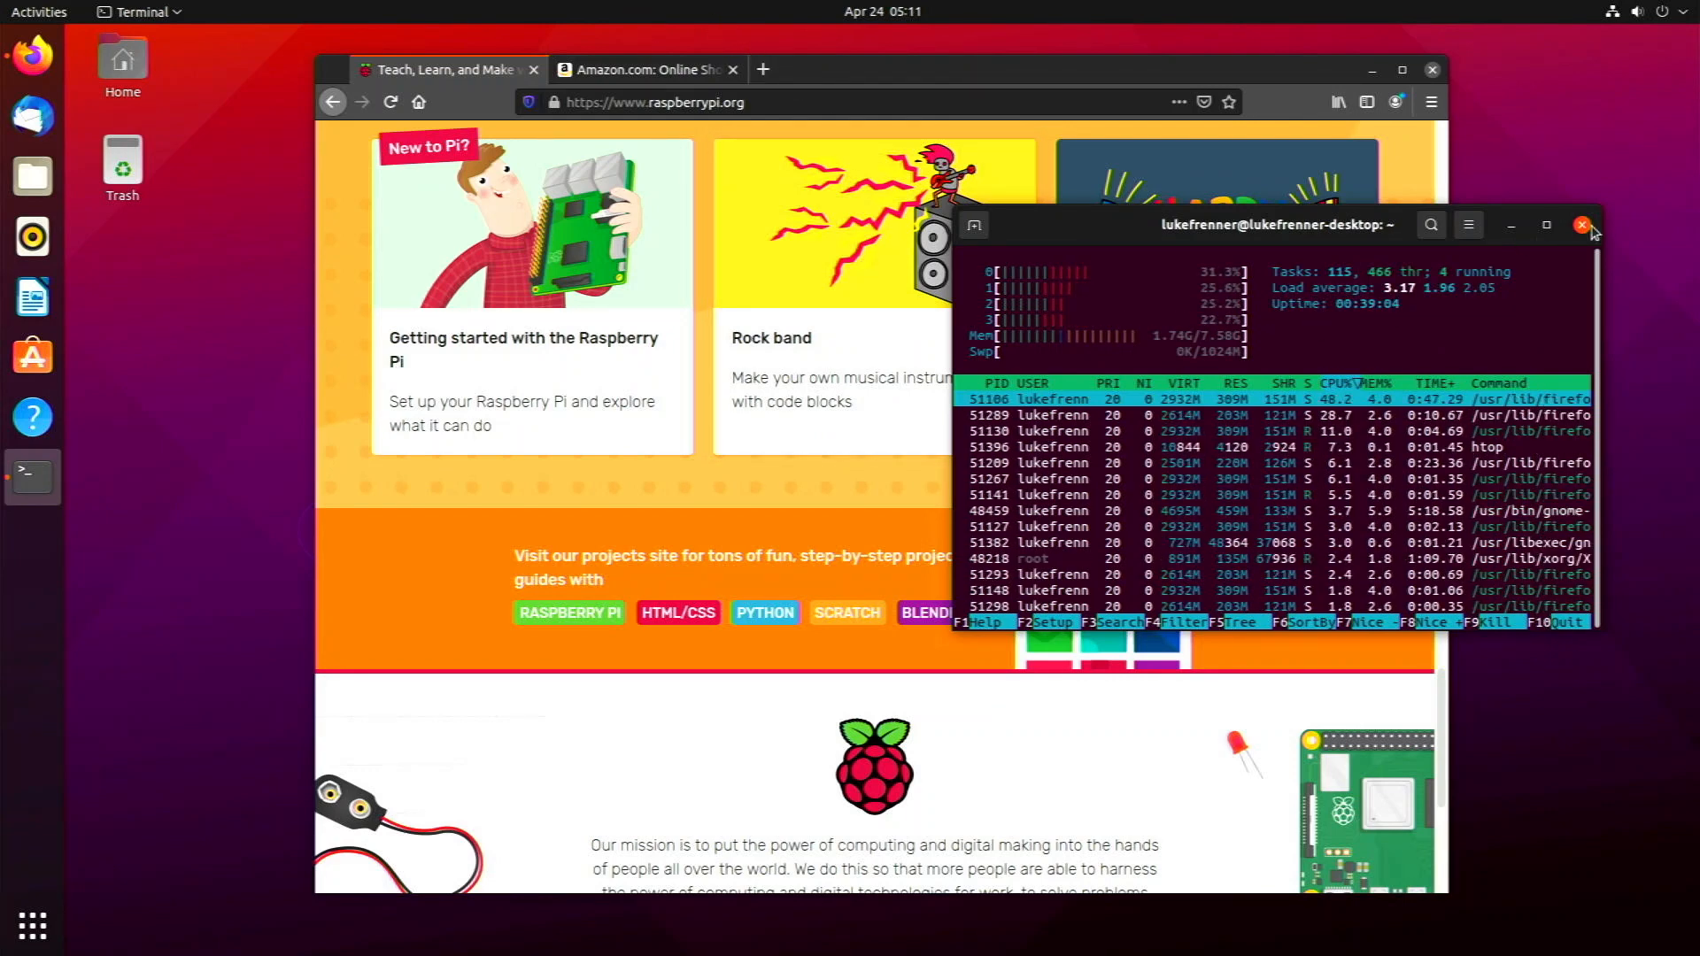
pyautogui.click(1581, 224)
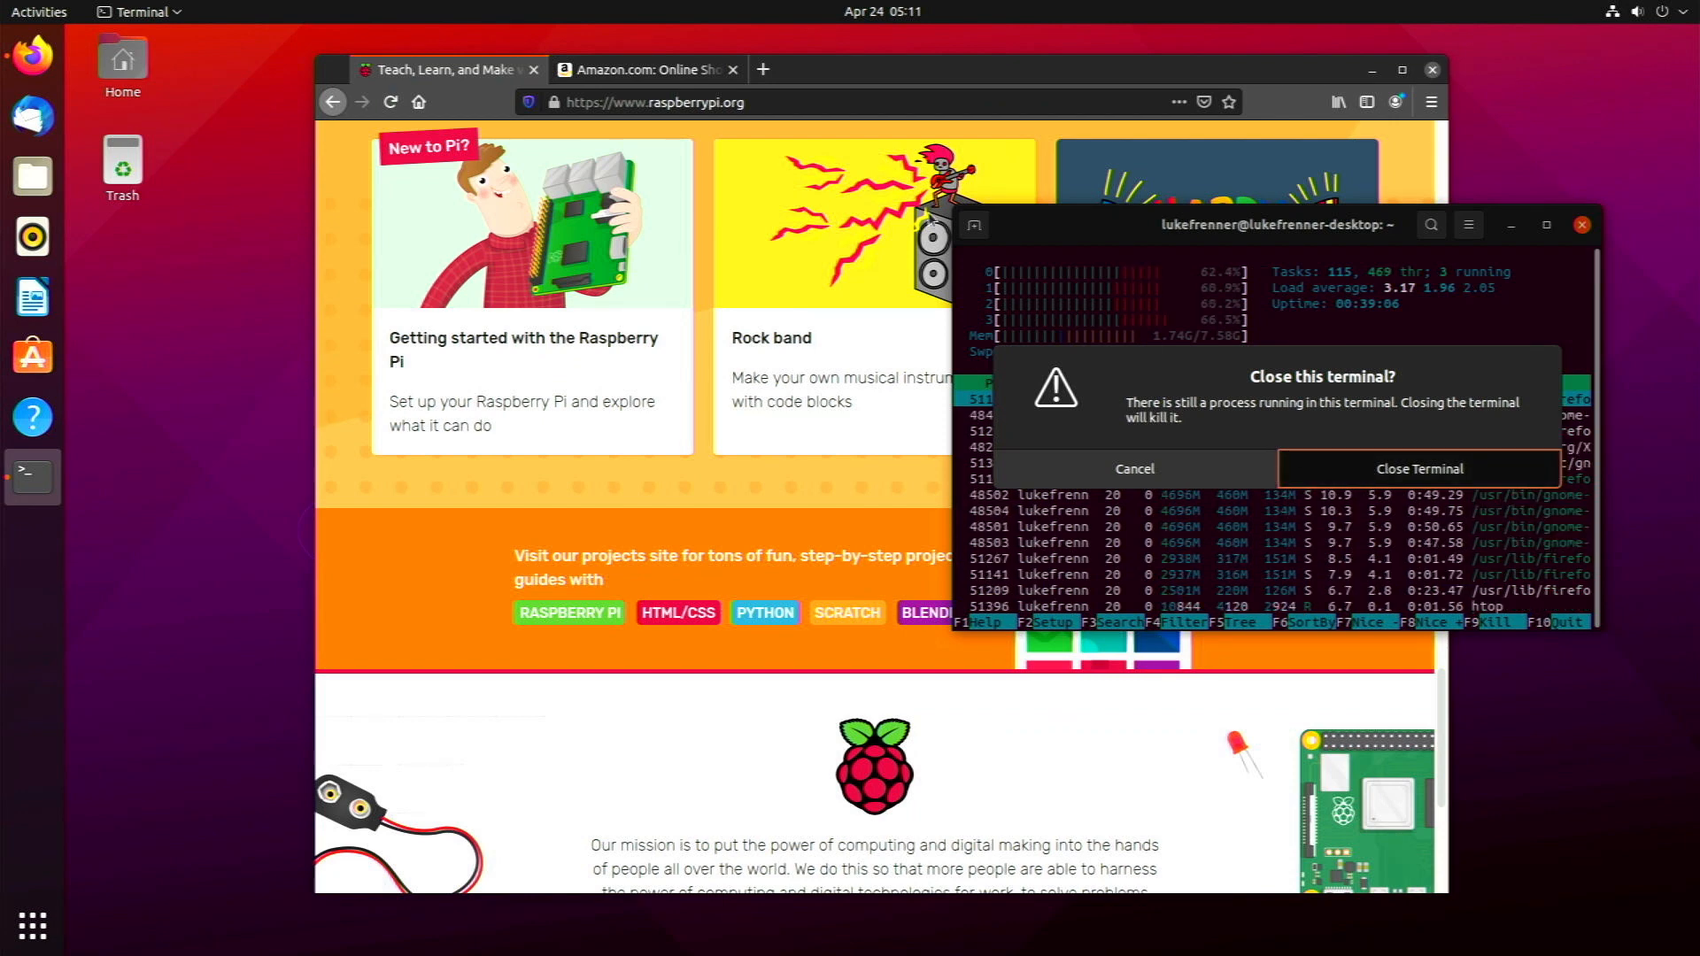
# Step: Confirm closing the terminal and leave the YouTube Big Buck Bunny page as the only Firefox tab
pyautogui.click(1417, 468)
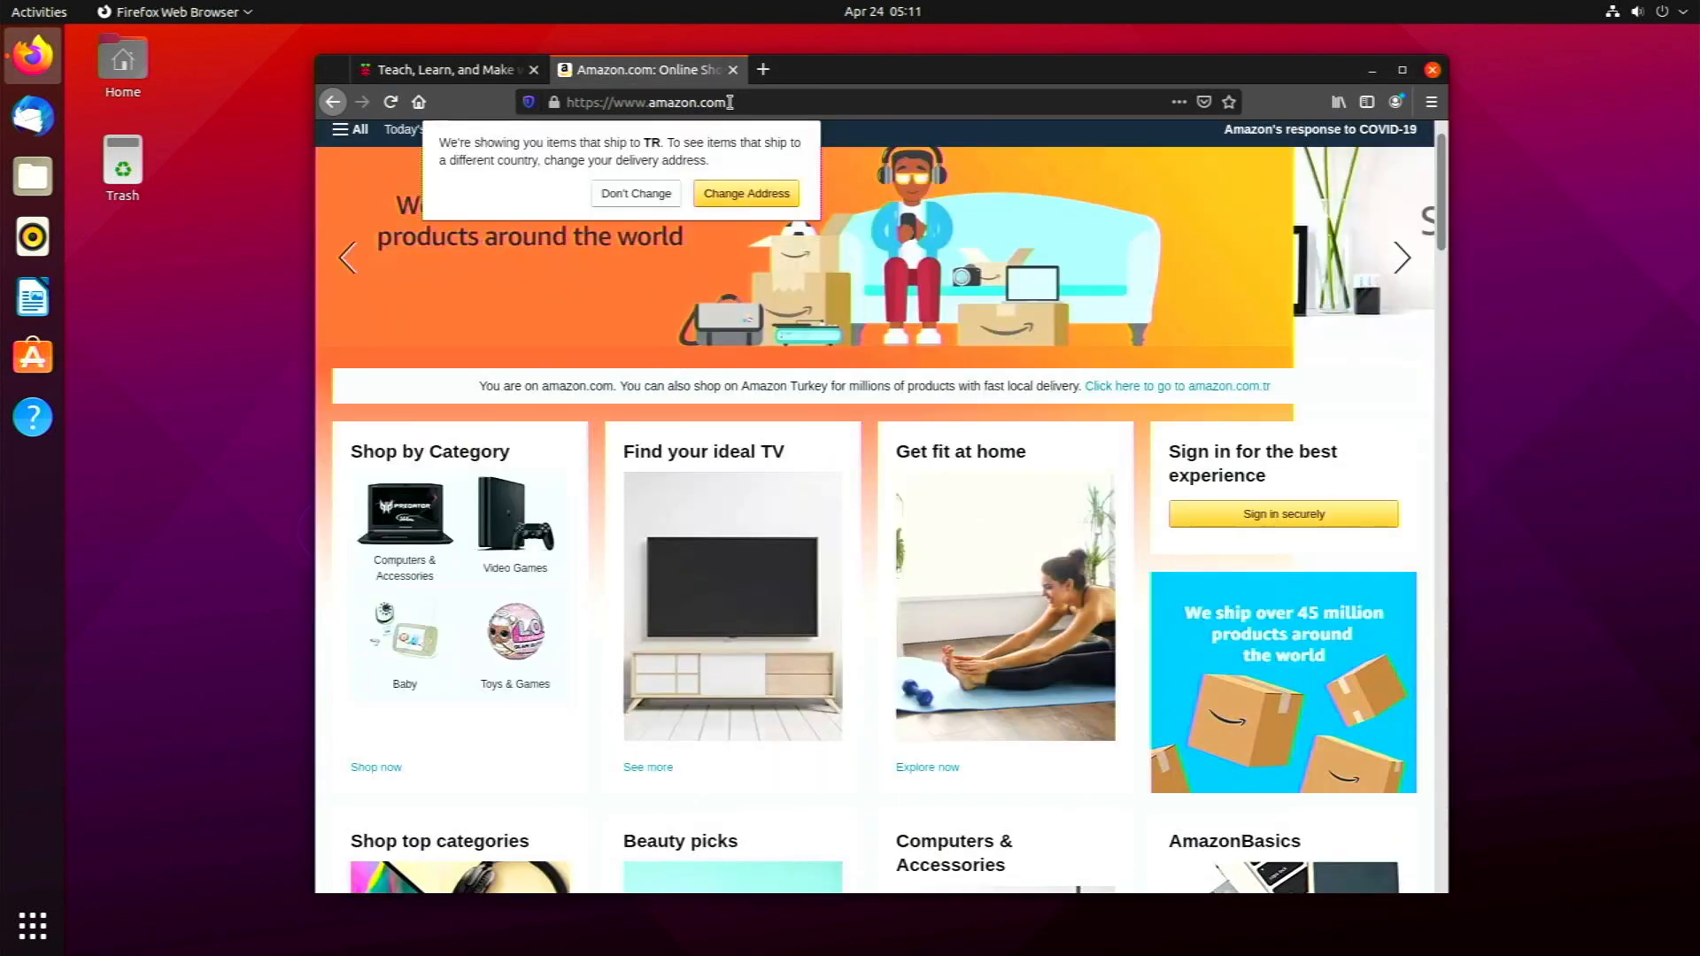
pyautogui.click(650, 103)
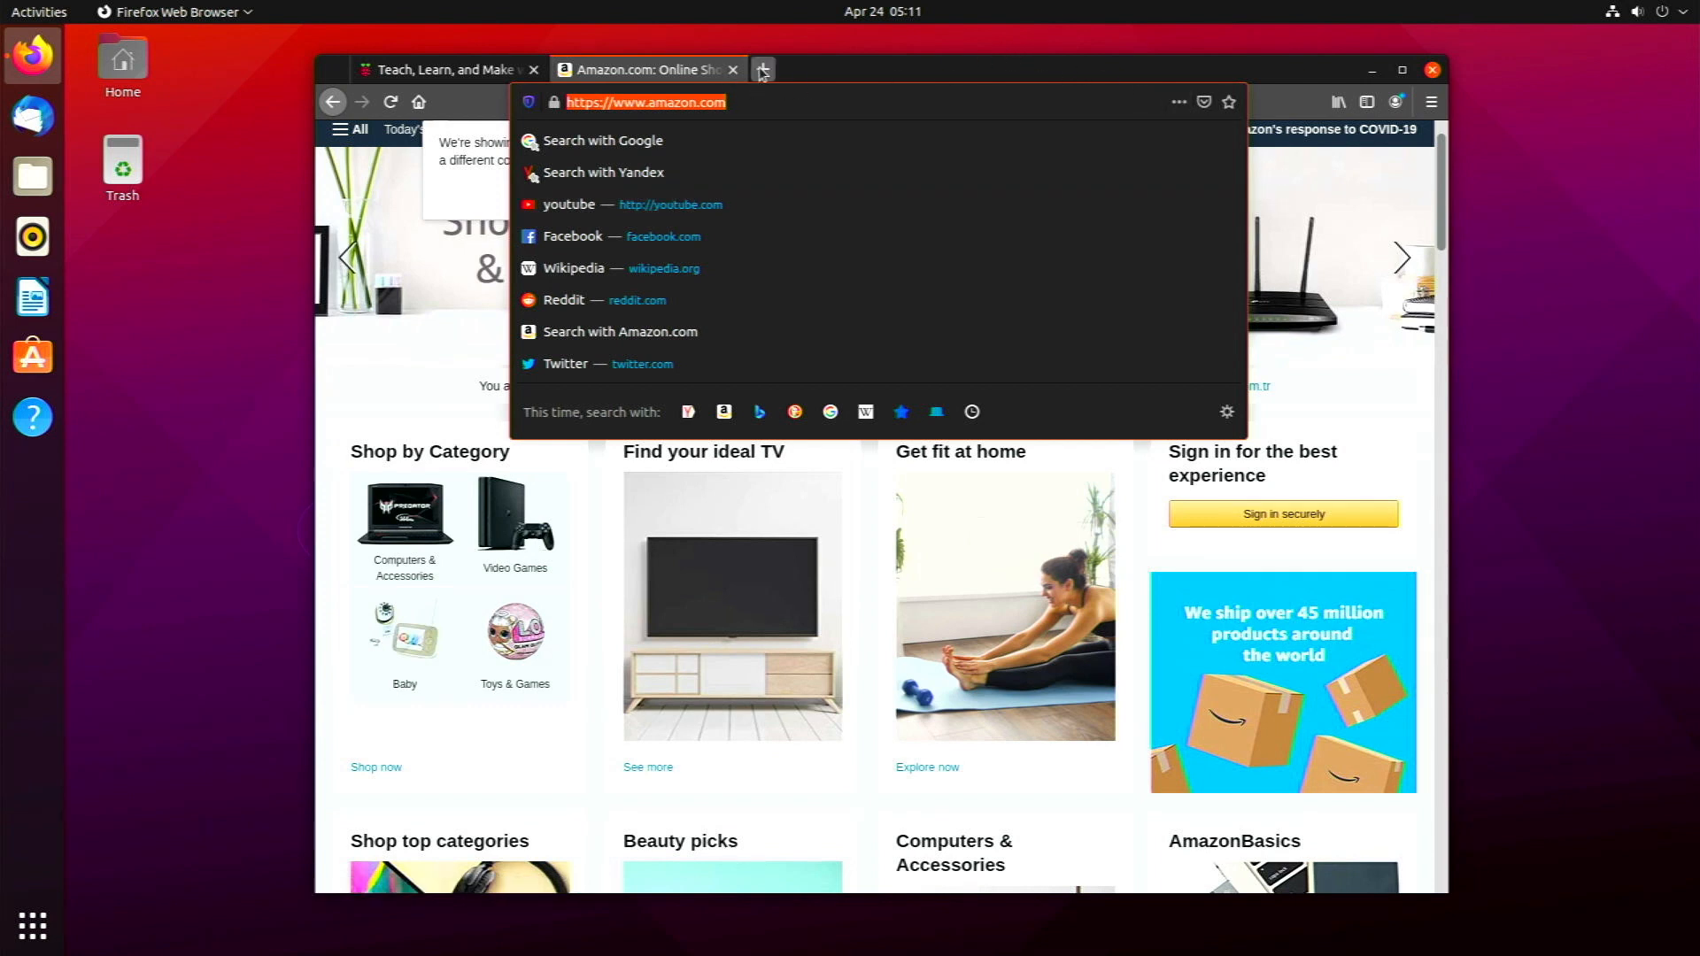
pyautogui.click(761, 70)
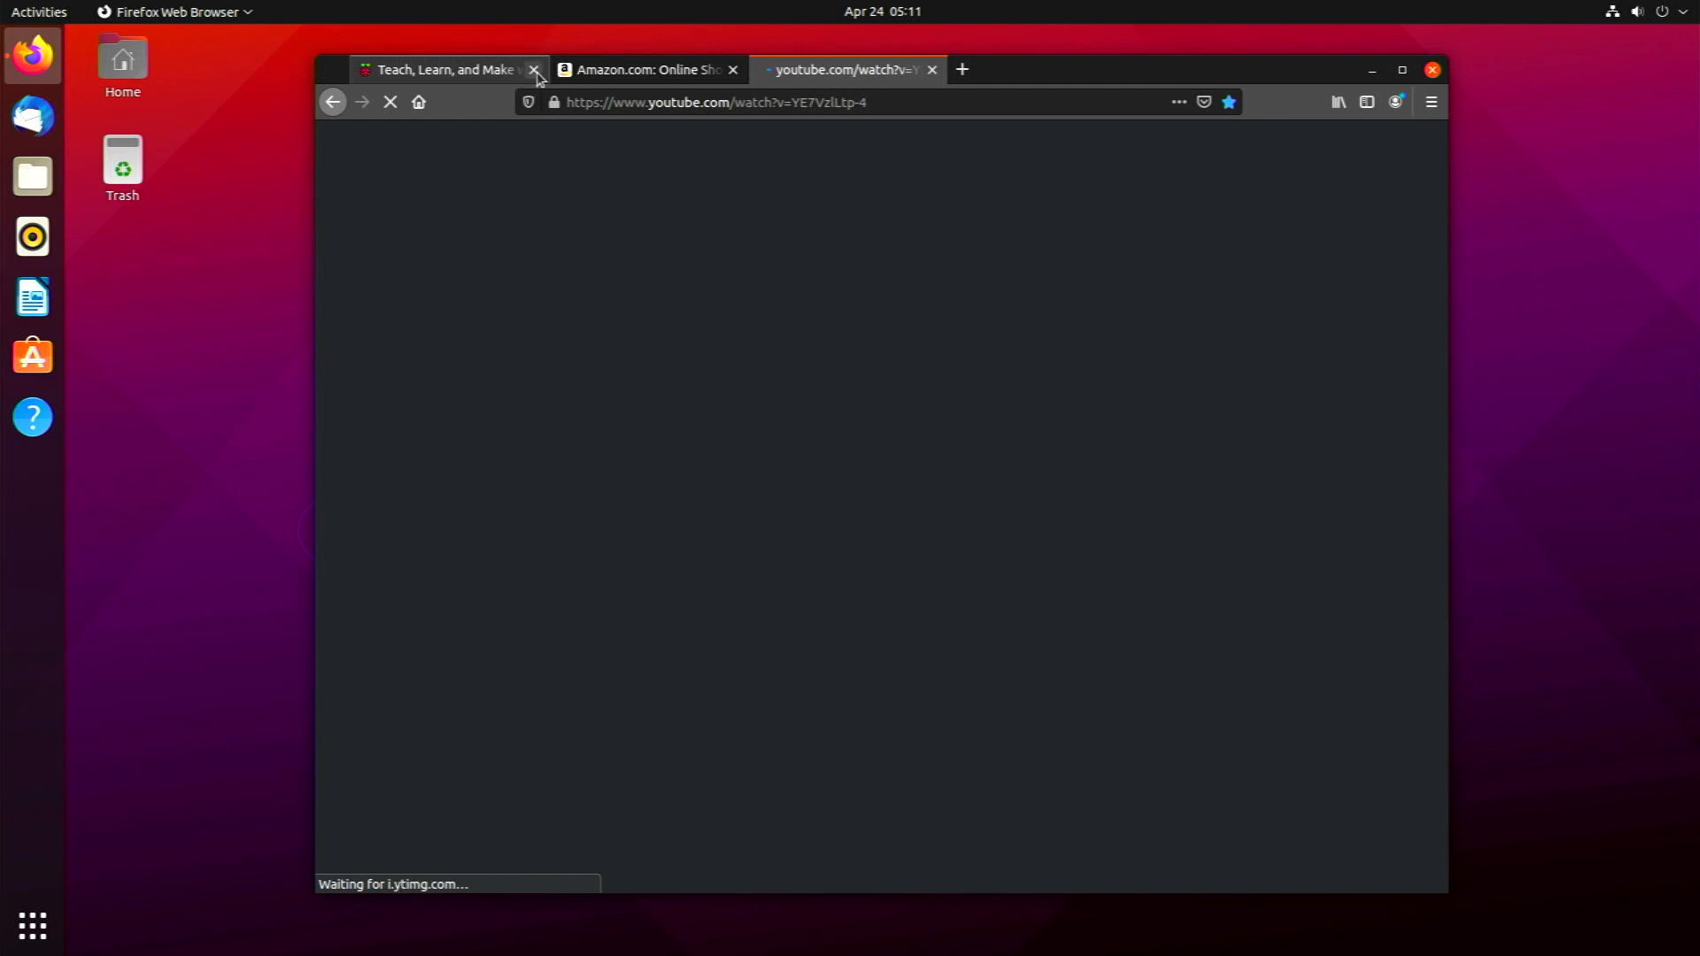
pyautogui.click(533, 69)
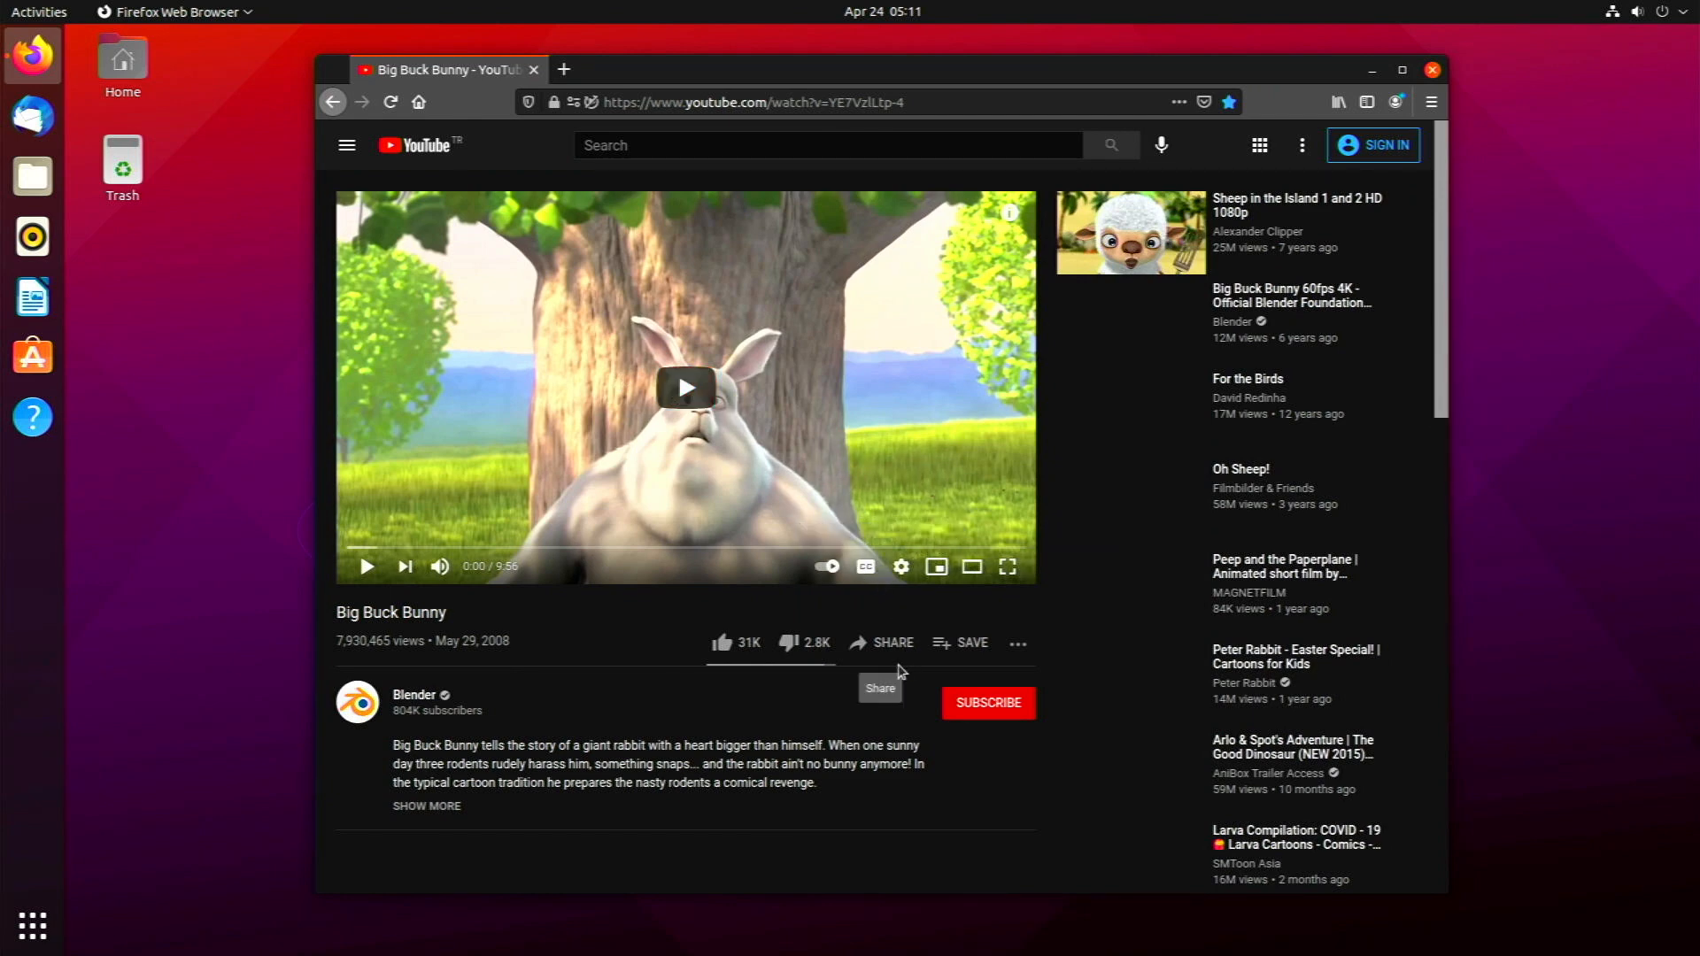
# Step: Play Big Buck Bunny, check its quality options and show the Stats for nerds overlay
pyautogui.click(365, 566)
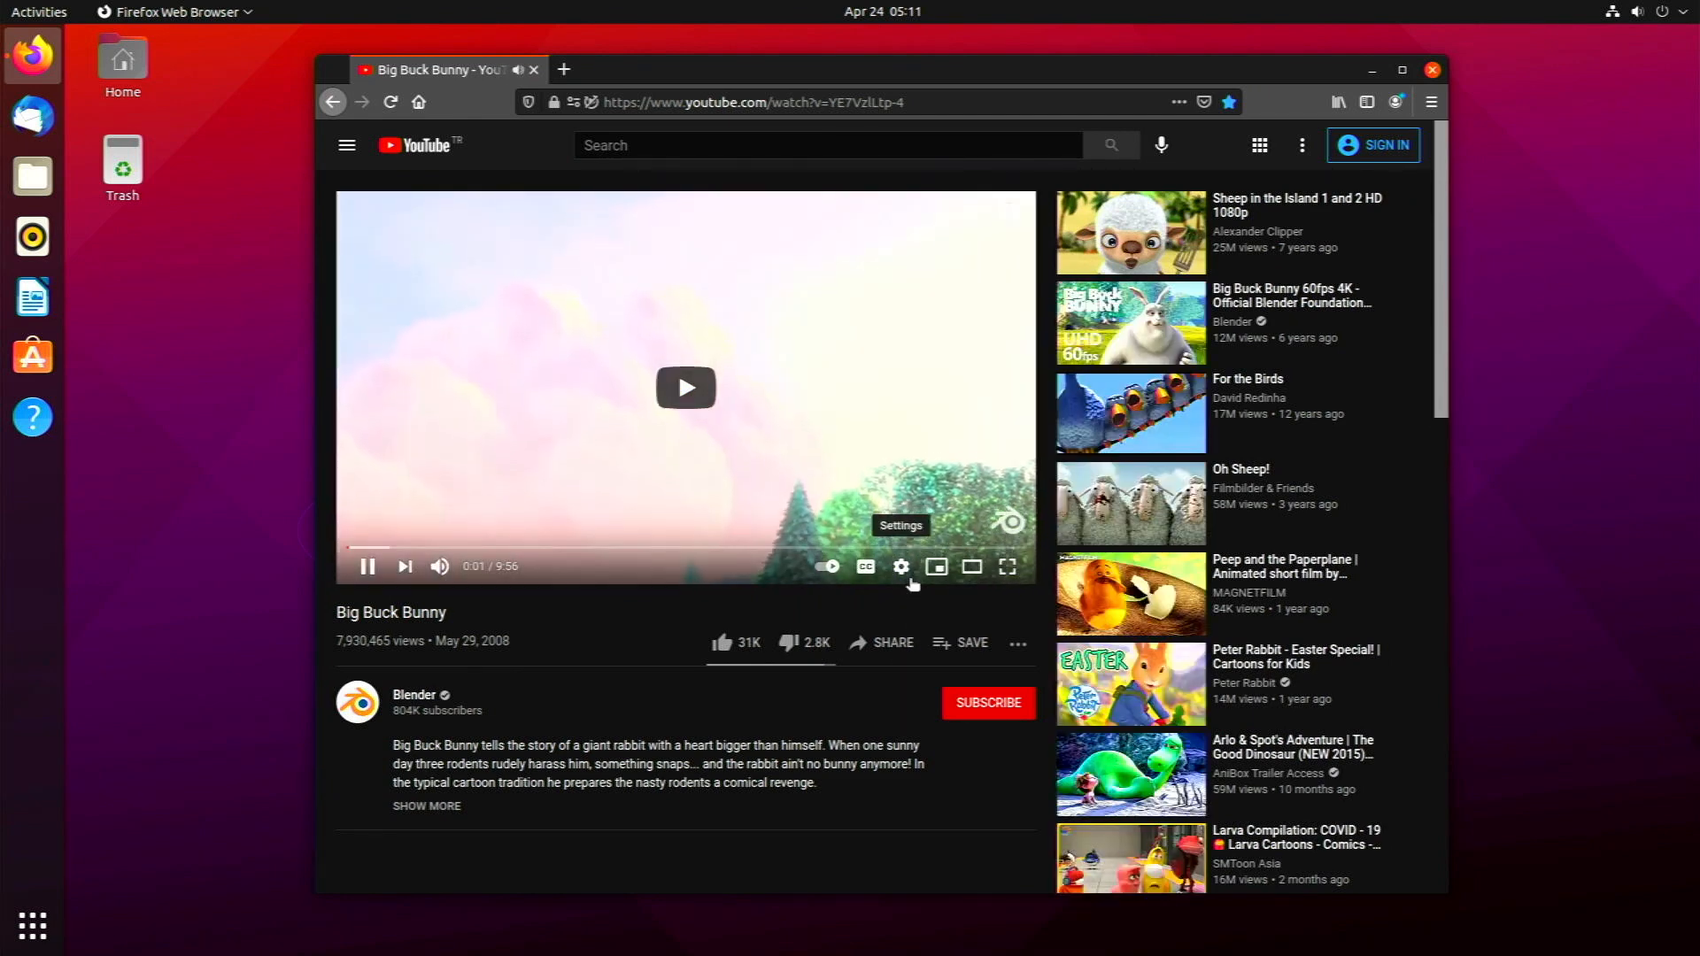
pyautogui.click(899, 566)
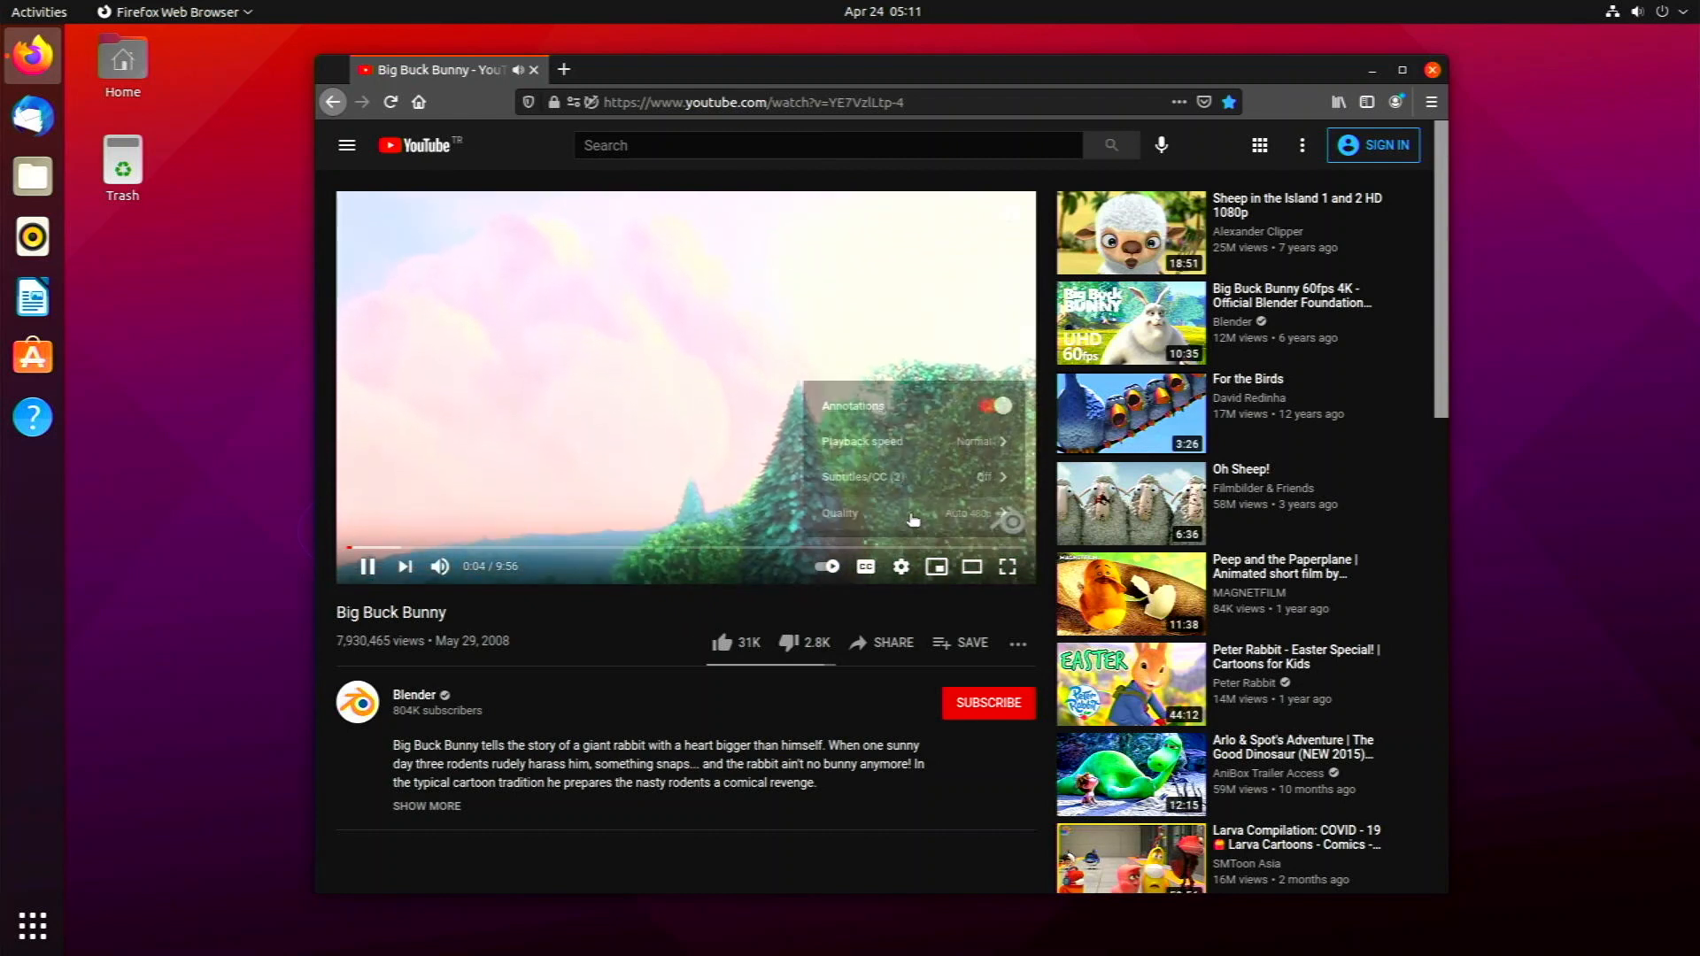
pyautogui.click(839, 512)
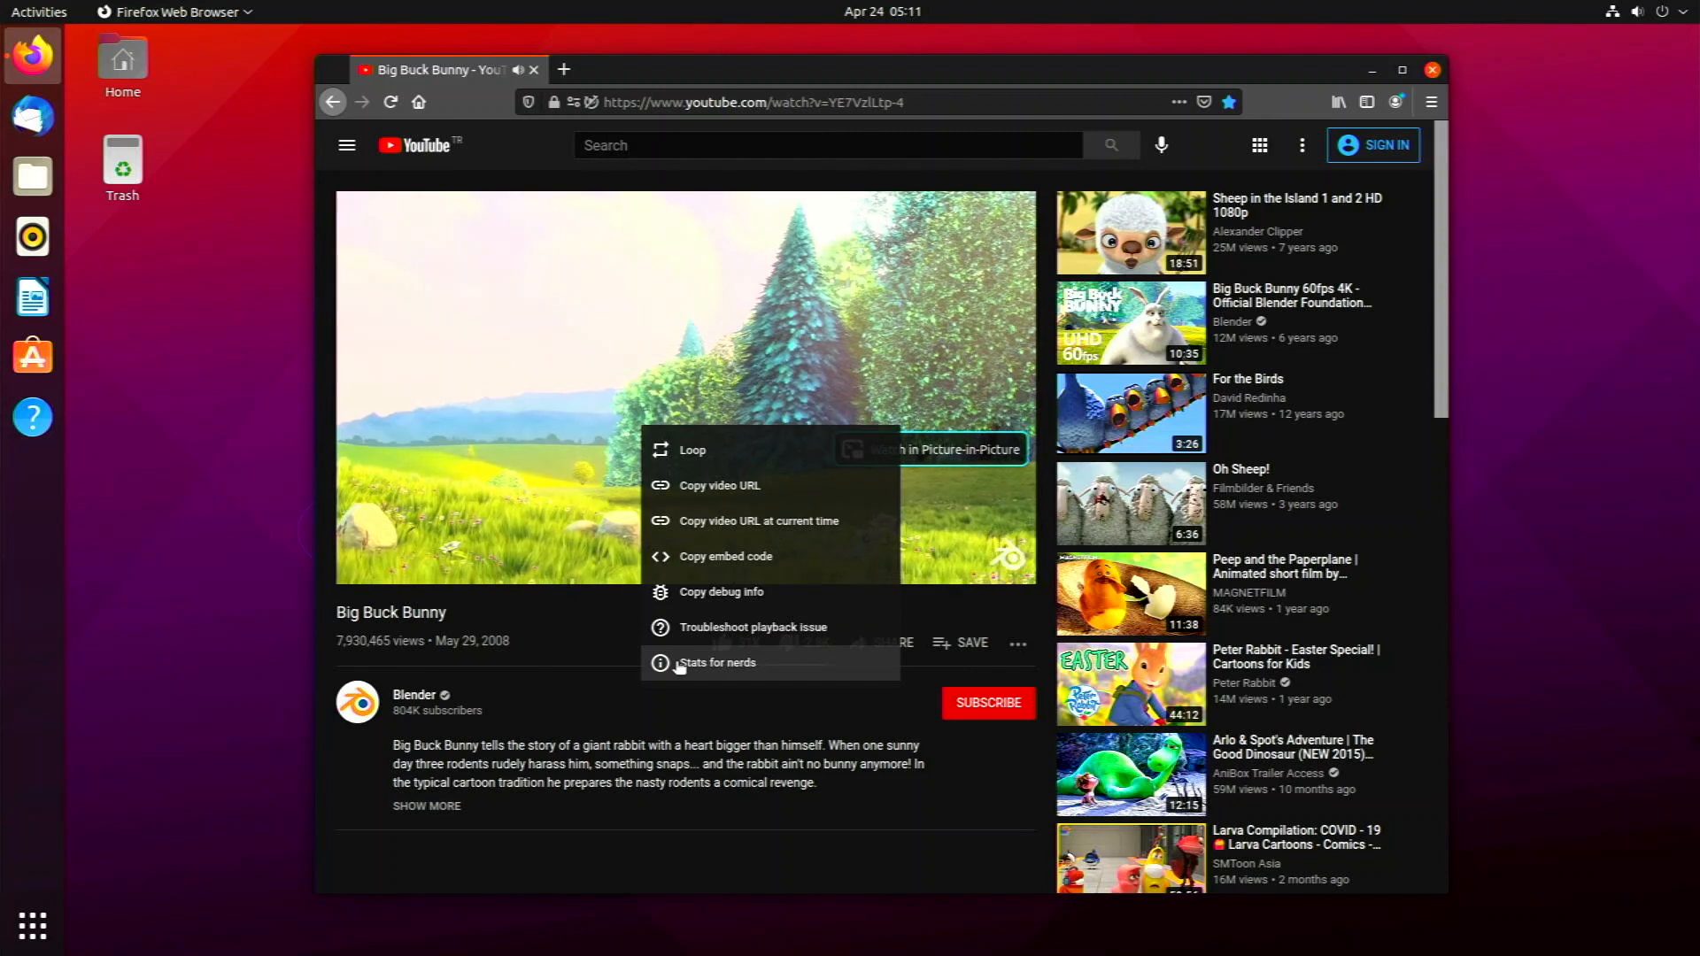
pyautogui.click(717, 663)
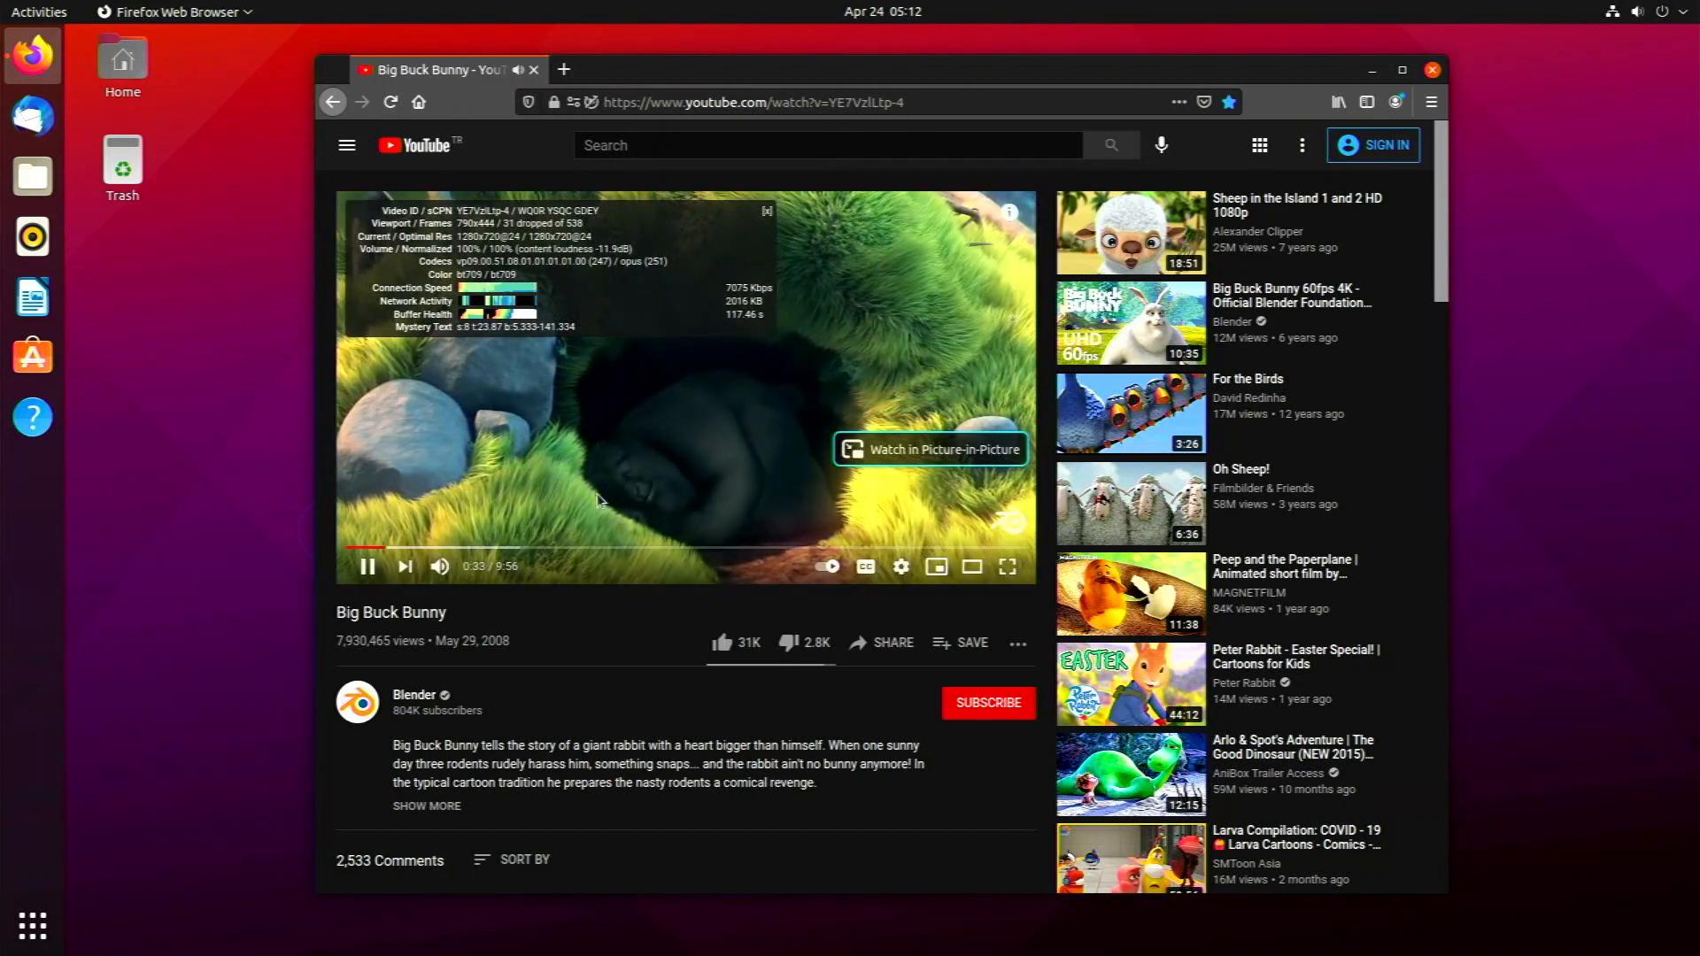
# Step: Seek Big Buck Bunny forward to around 4:49 with Stats for nerds still visible
pyautogui.click(664, 547)
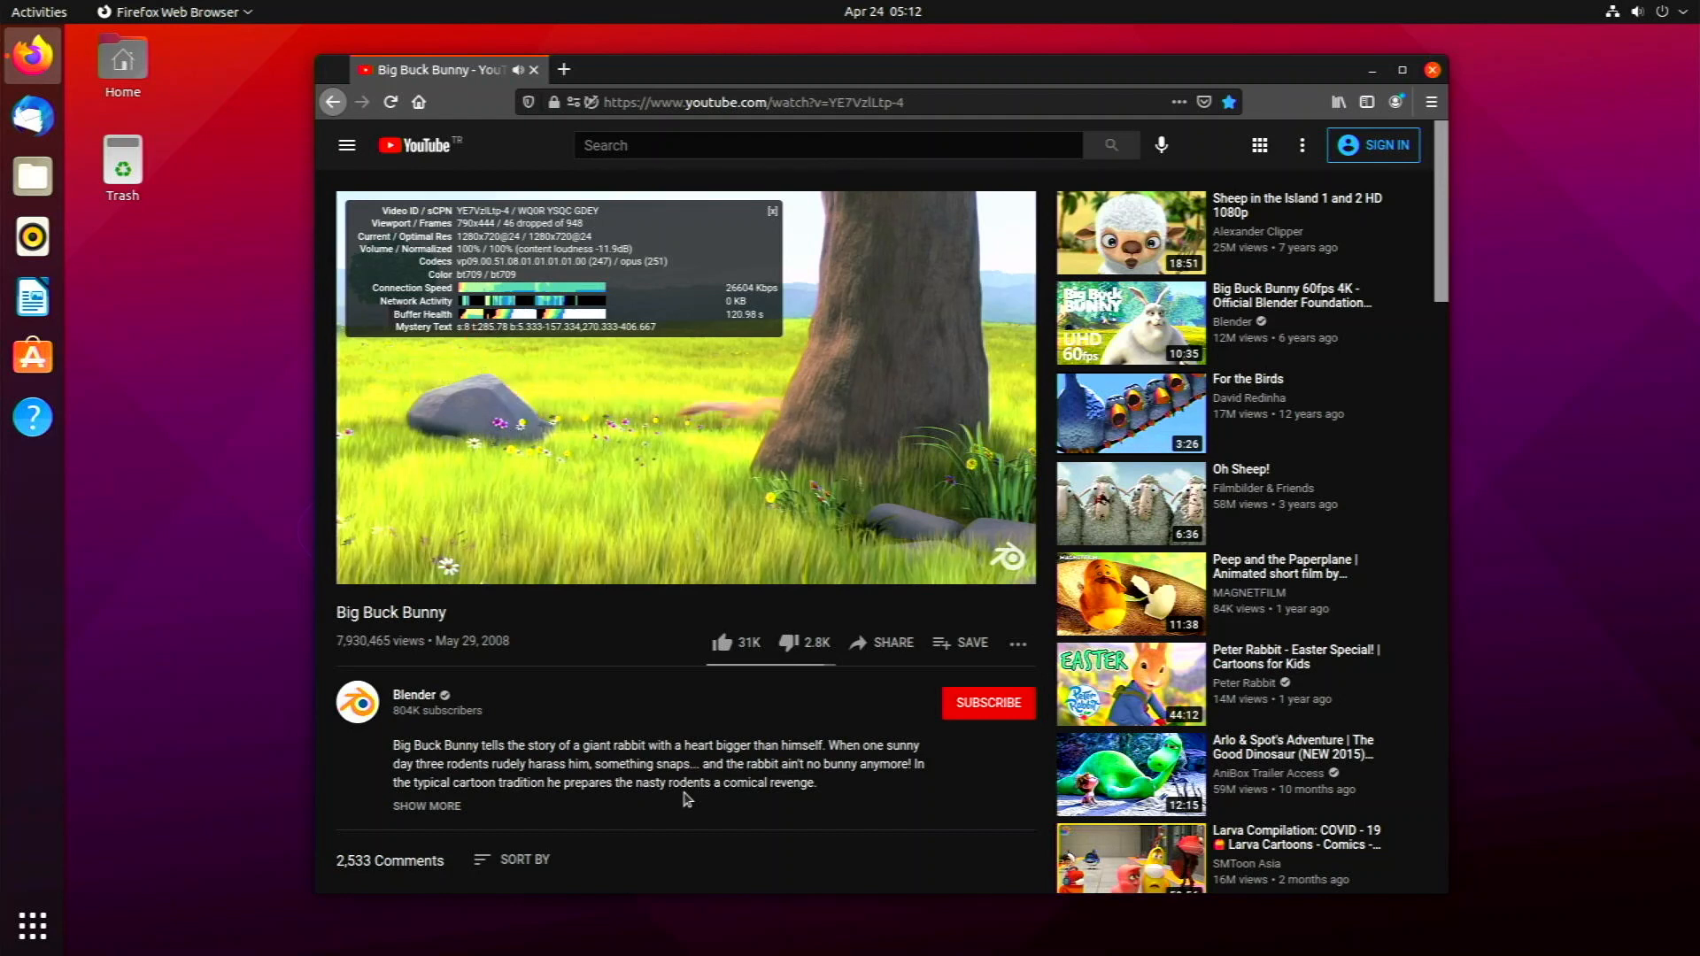
pyautogui.moveTo(889, 529)
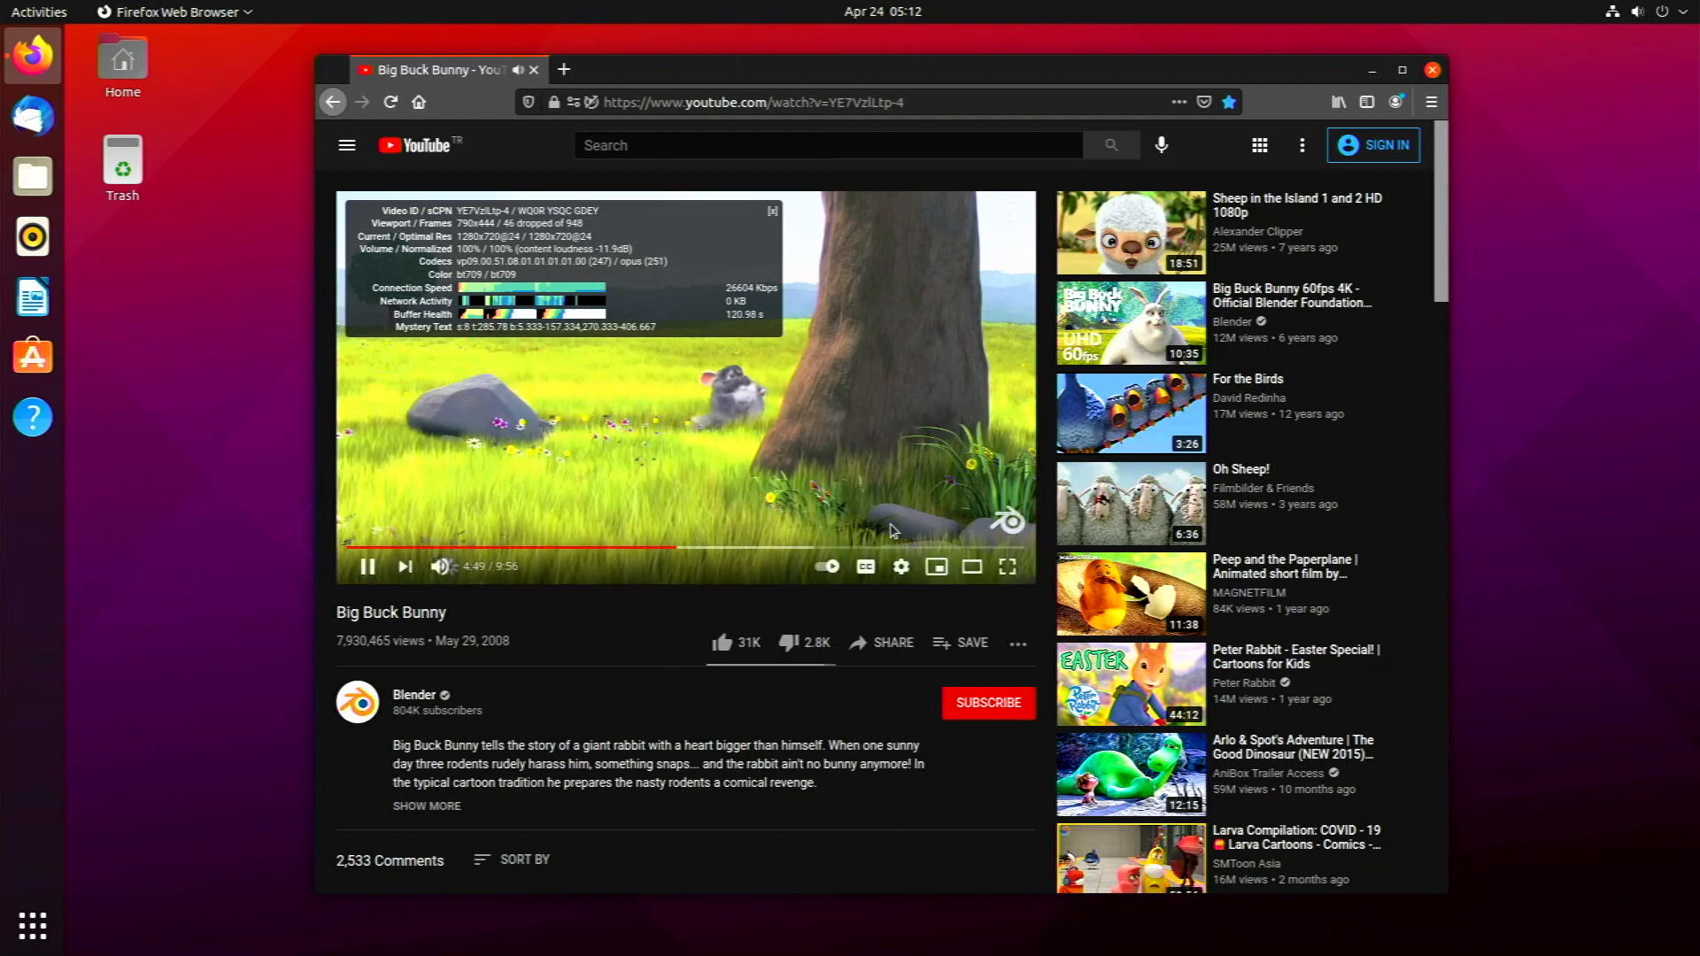
pyautogui.moveTo(972, 567)
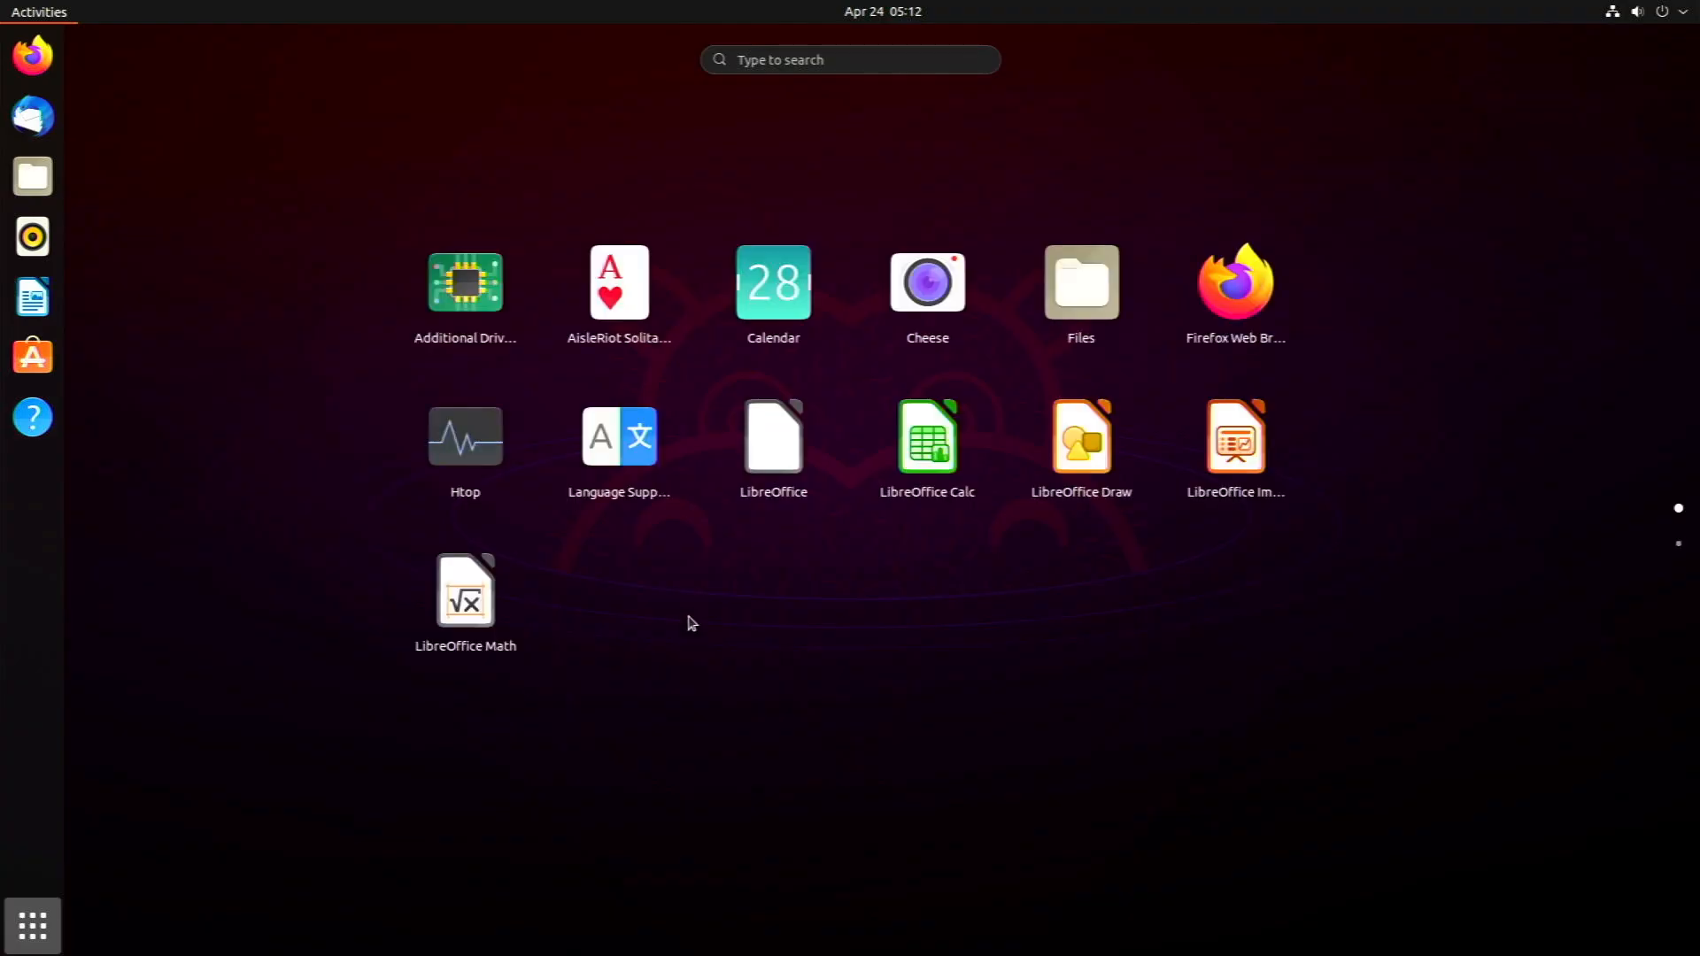
pyautogui.moveTo(685, 636)
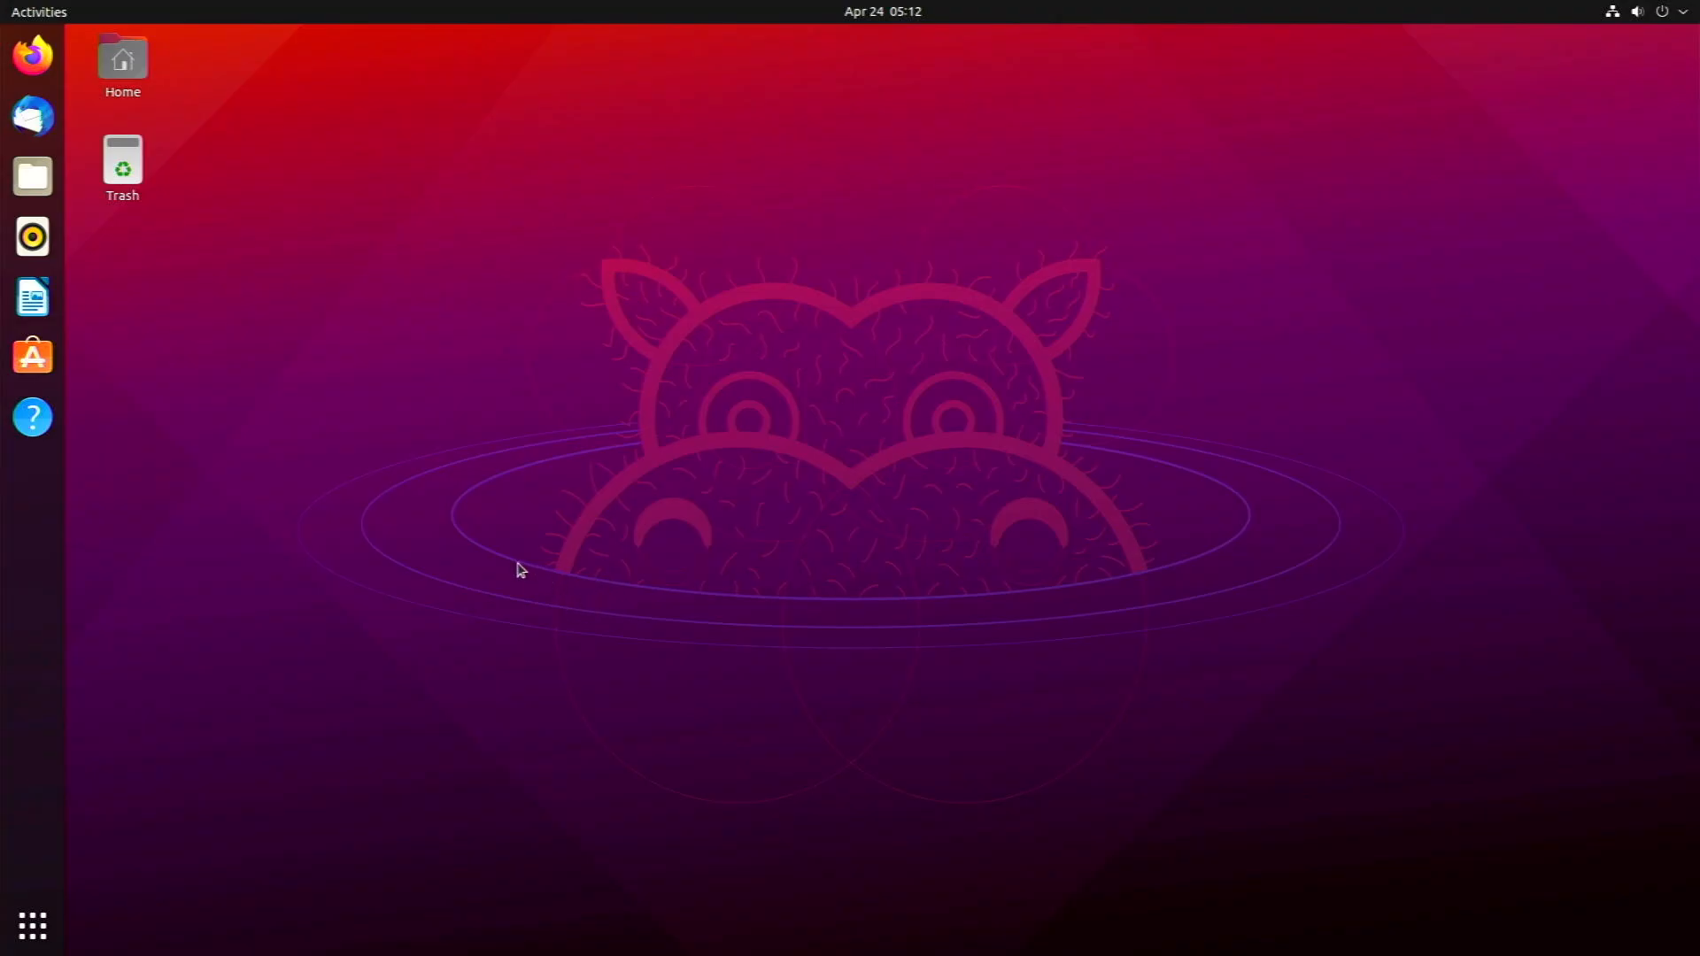
pyautogui.moveTo(529, 553)
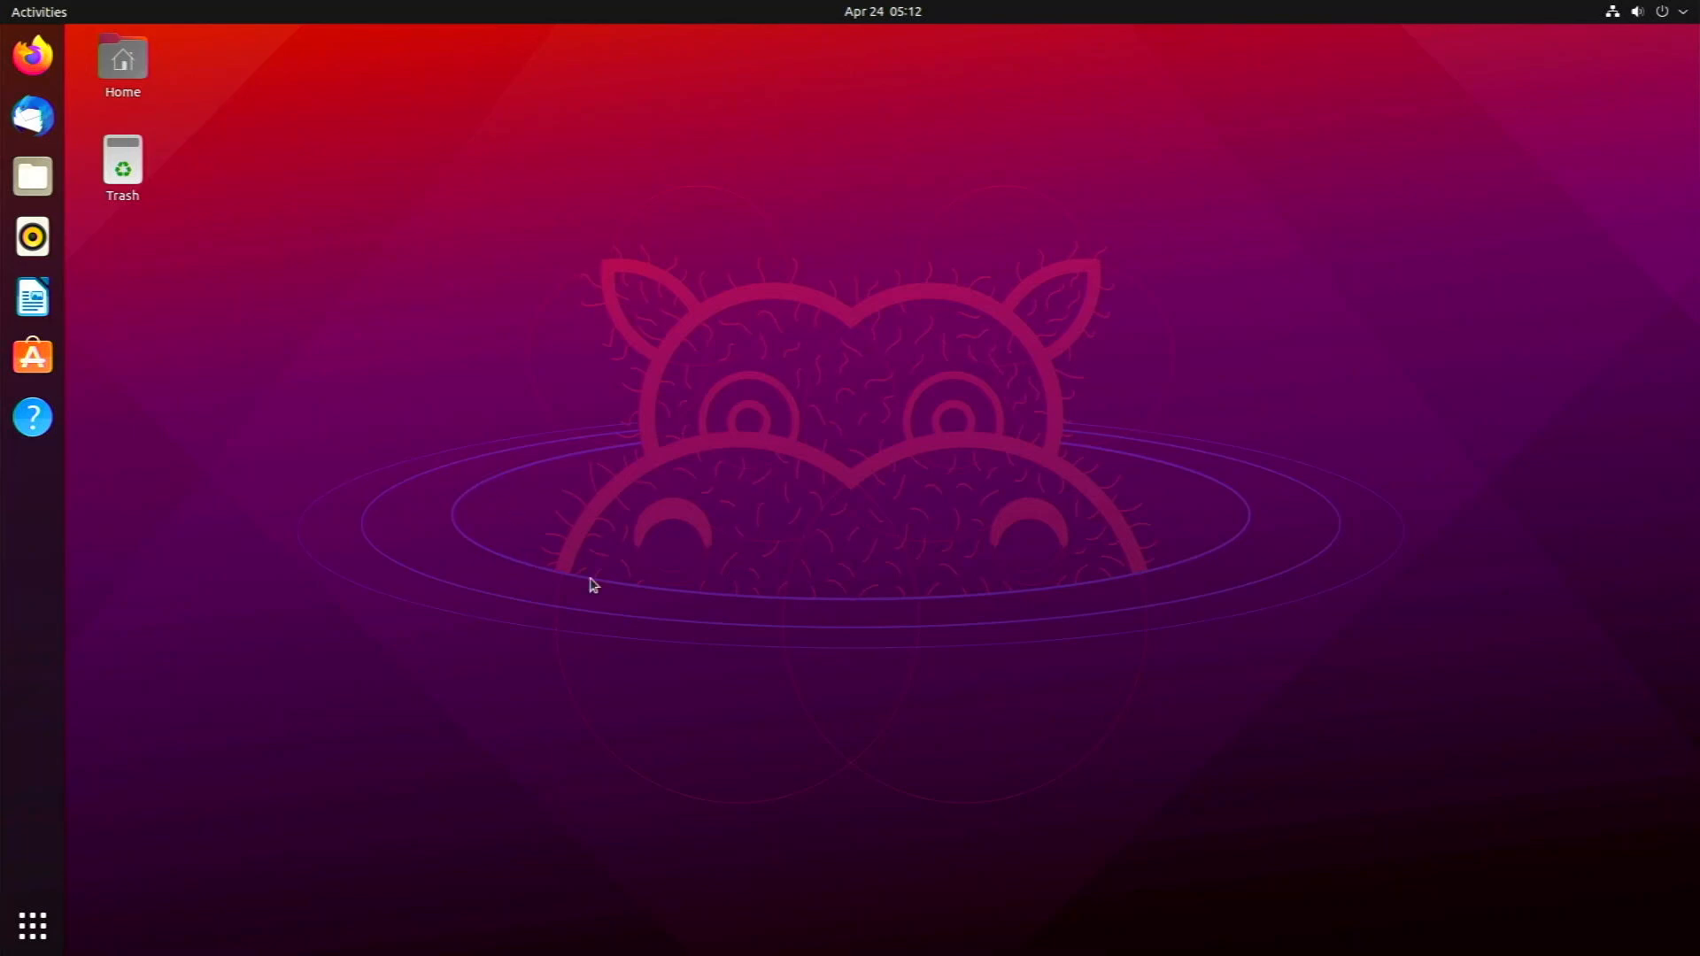
pyautogui.moveTo(250, 657)
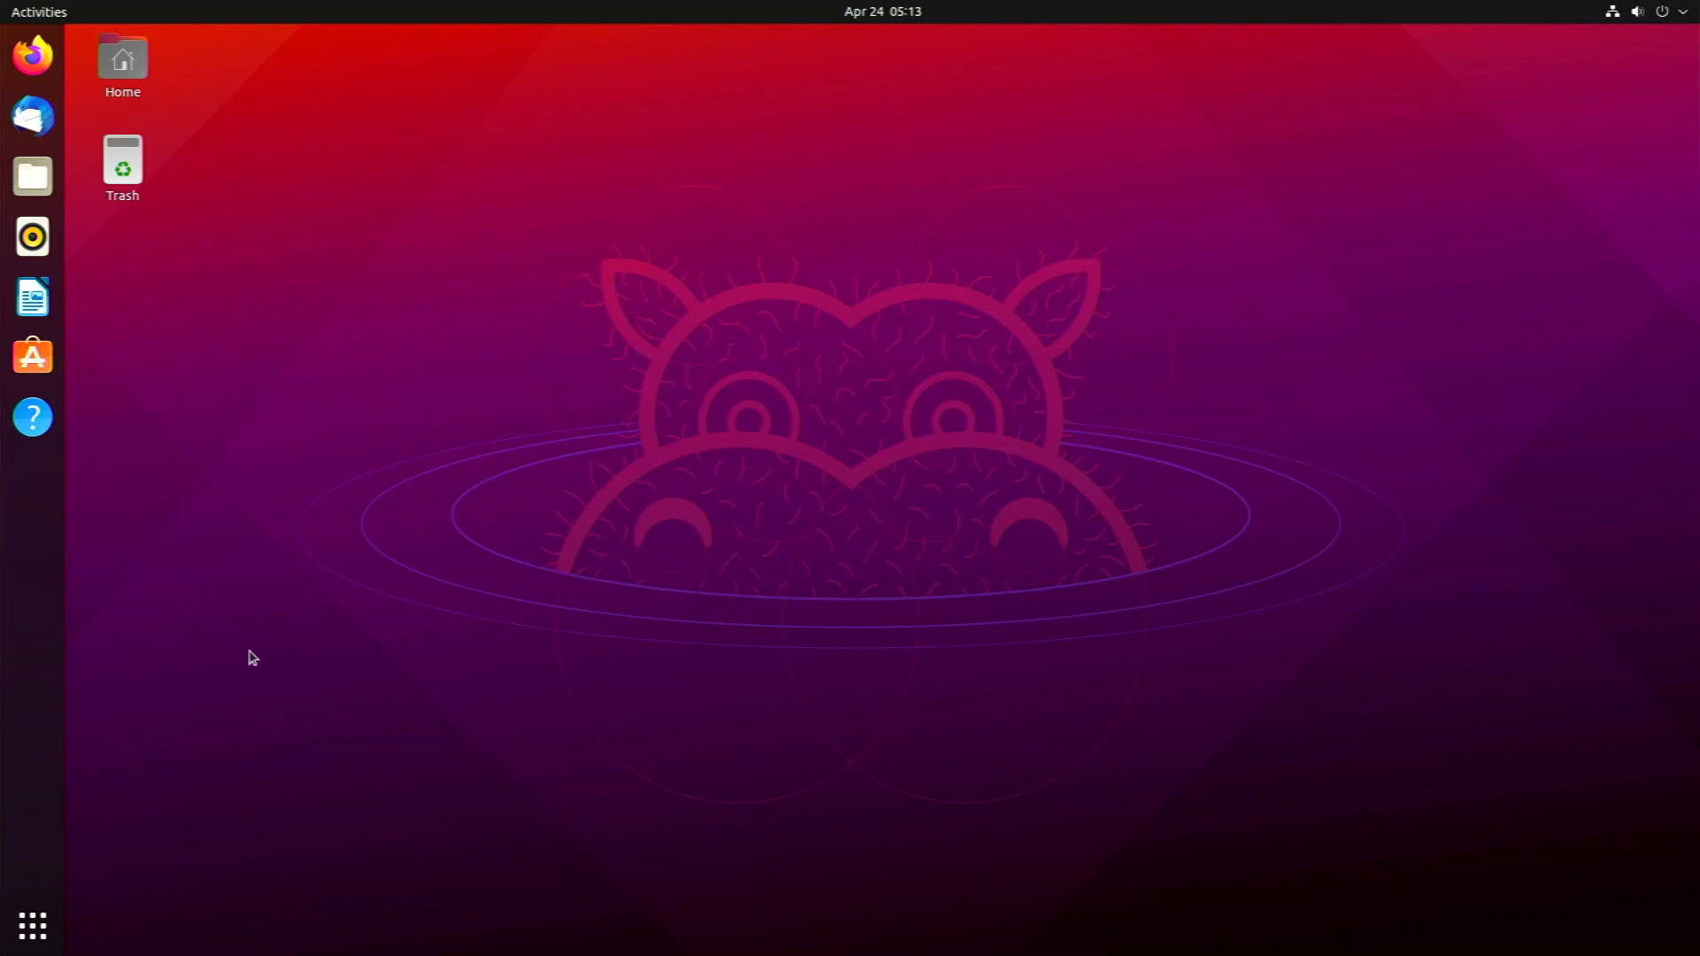
pyautogui.moveTo(166, 761)
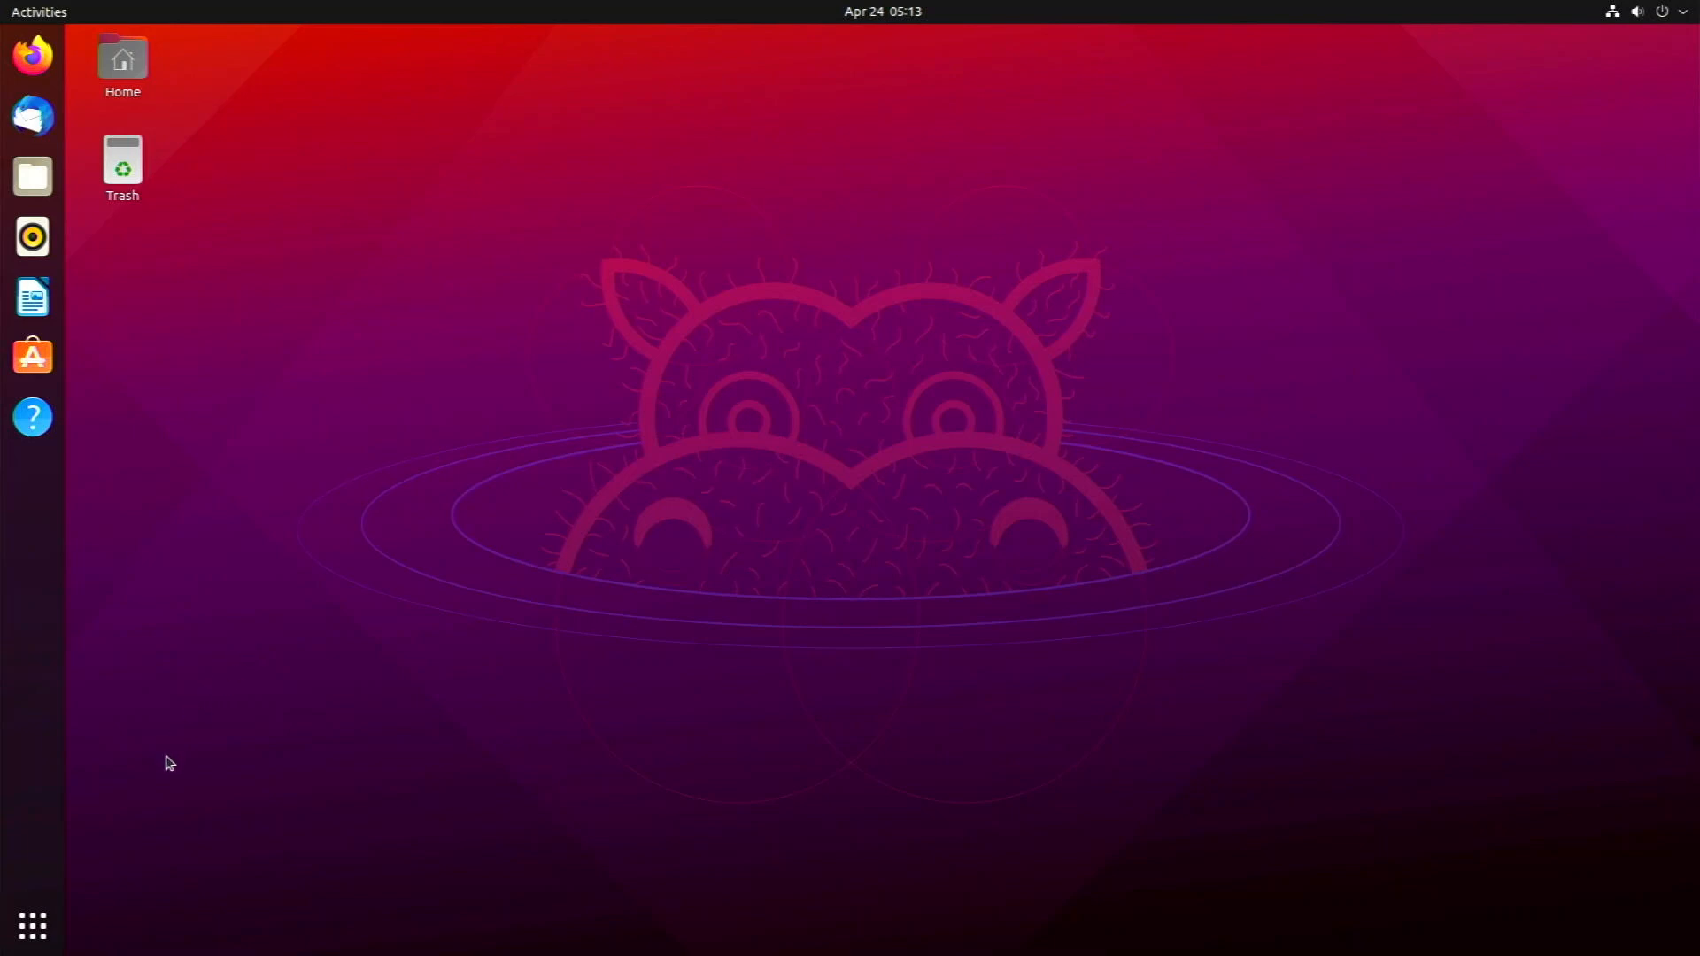
pyautogui.moveTo(518, 605)
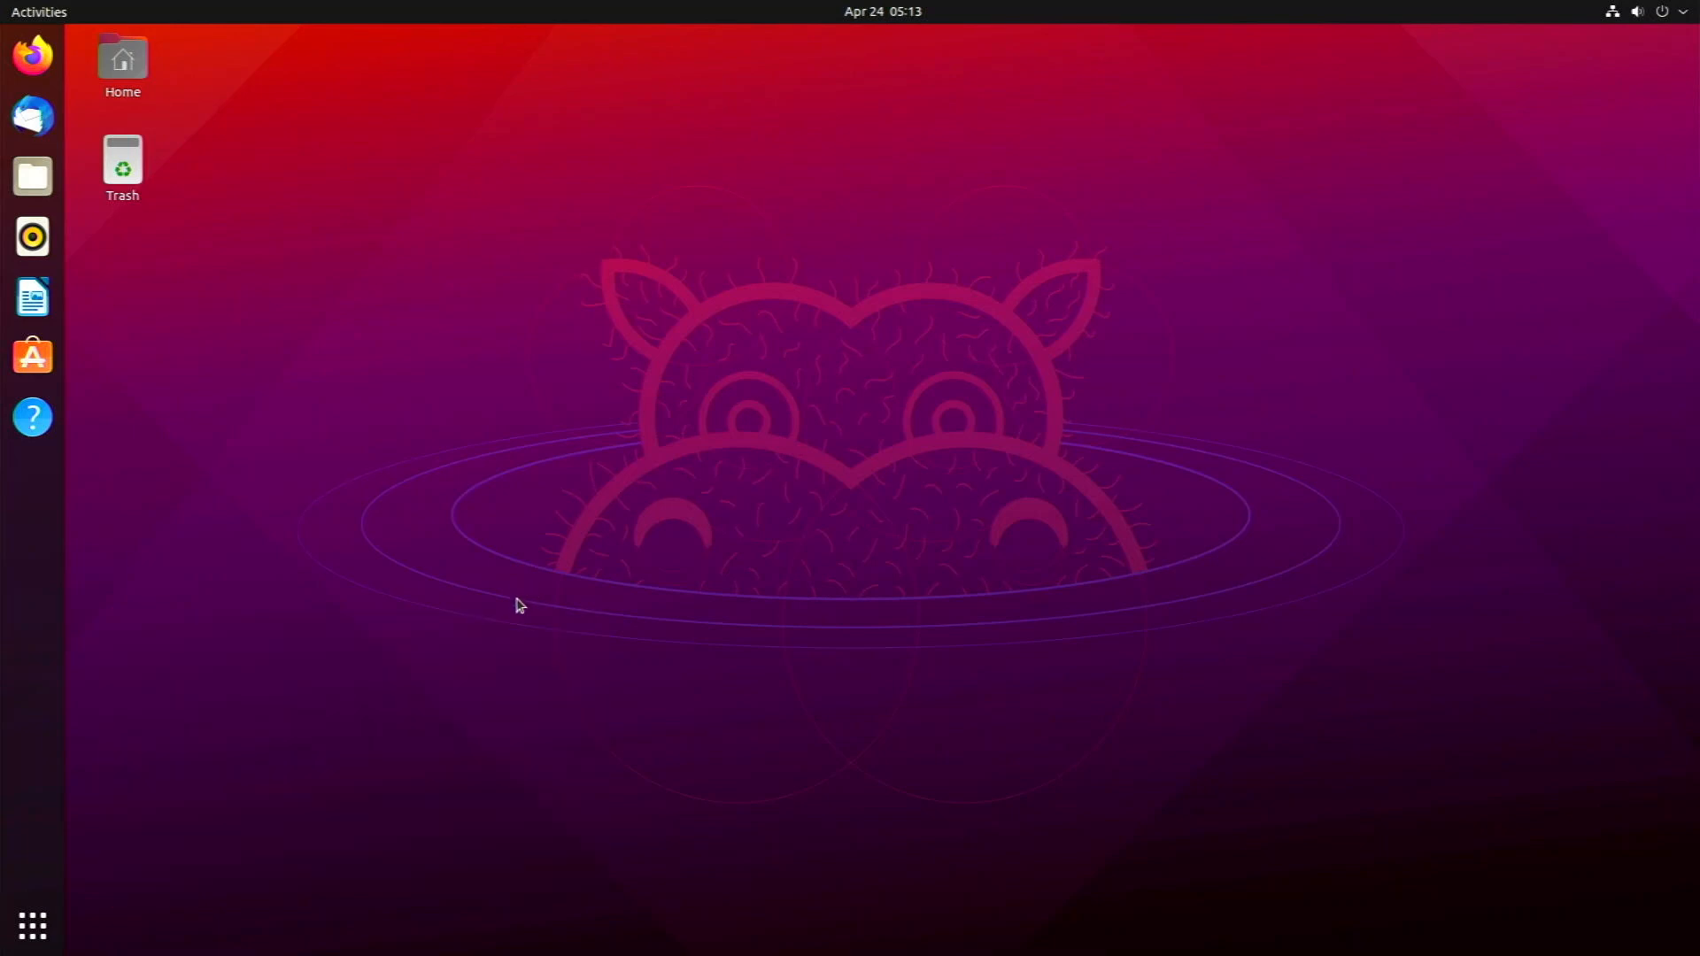
pyautogui.moveTo(694, 710)
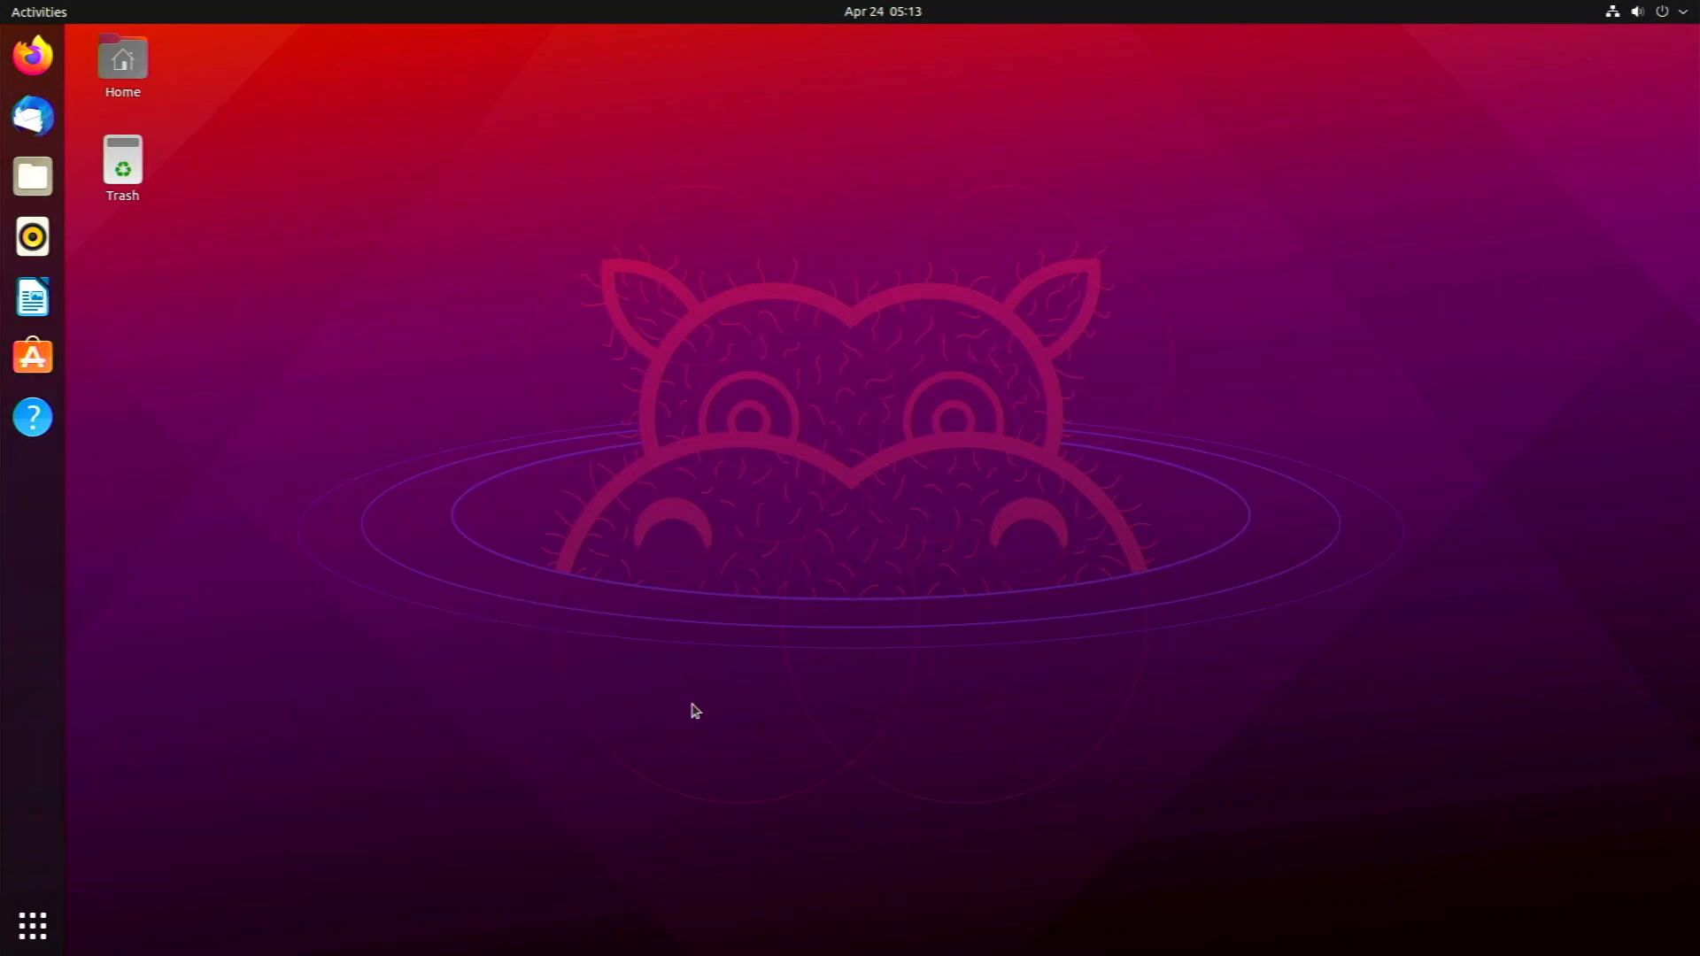
pyautogui.moveTo(32, 925)
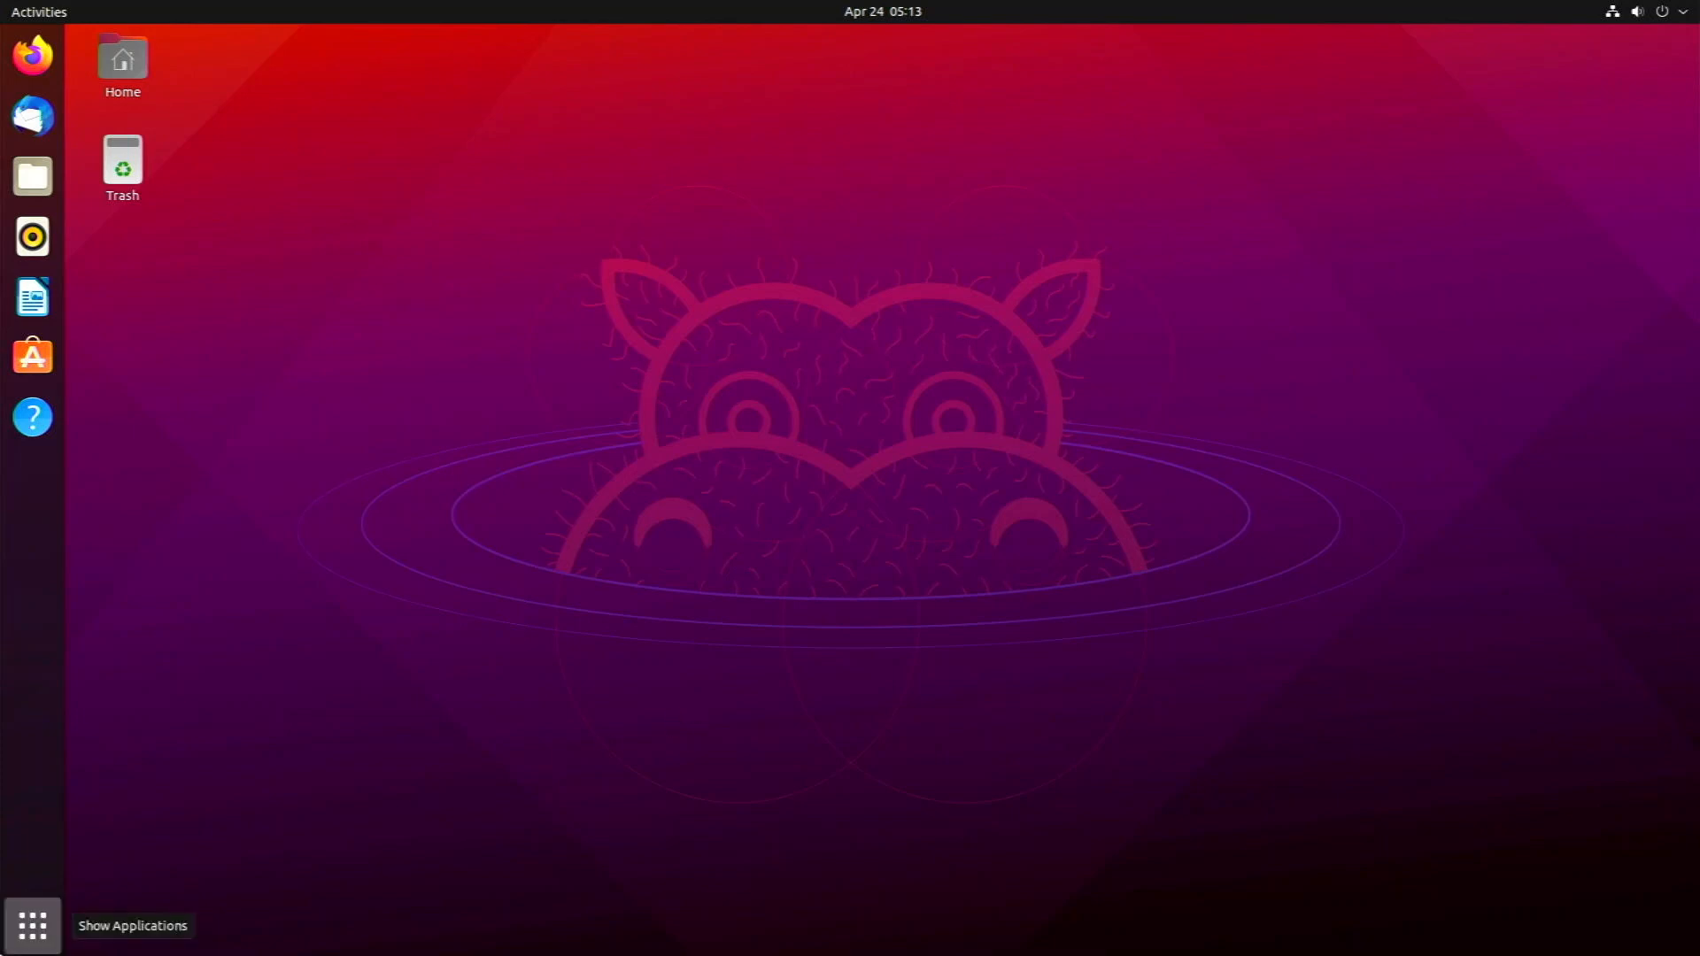
# Step: Browse the installed applications grid, then bring up the Activities overview on the empty desktop
pyautogui.click(32, 924)
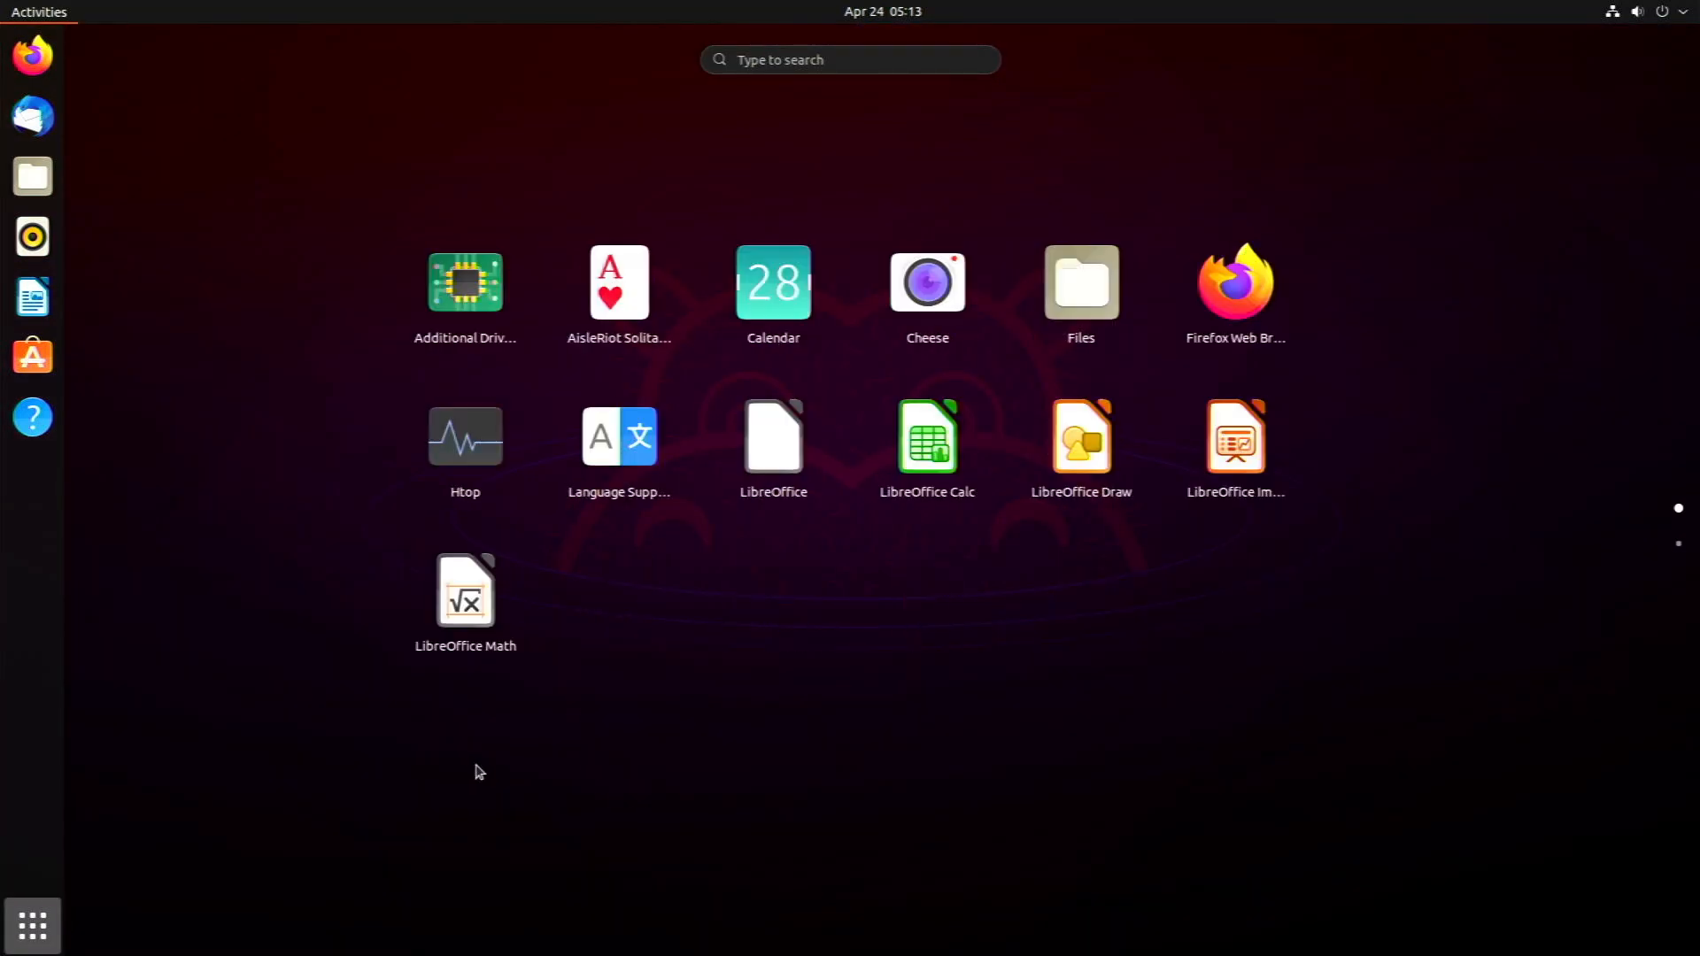
pyautogui.moveTo(363, 874)
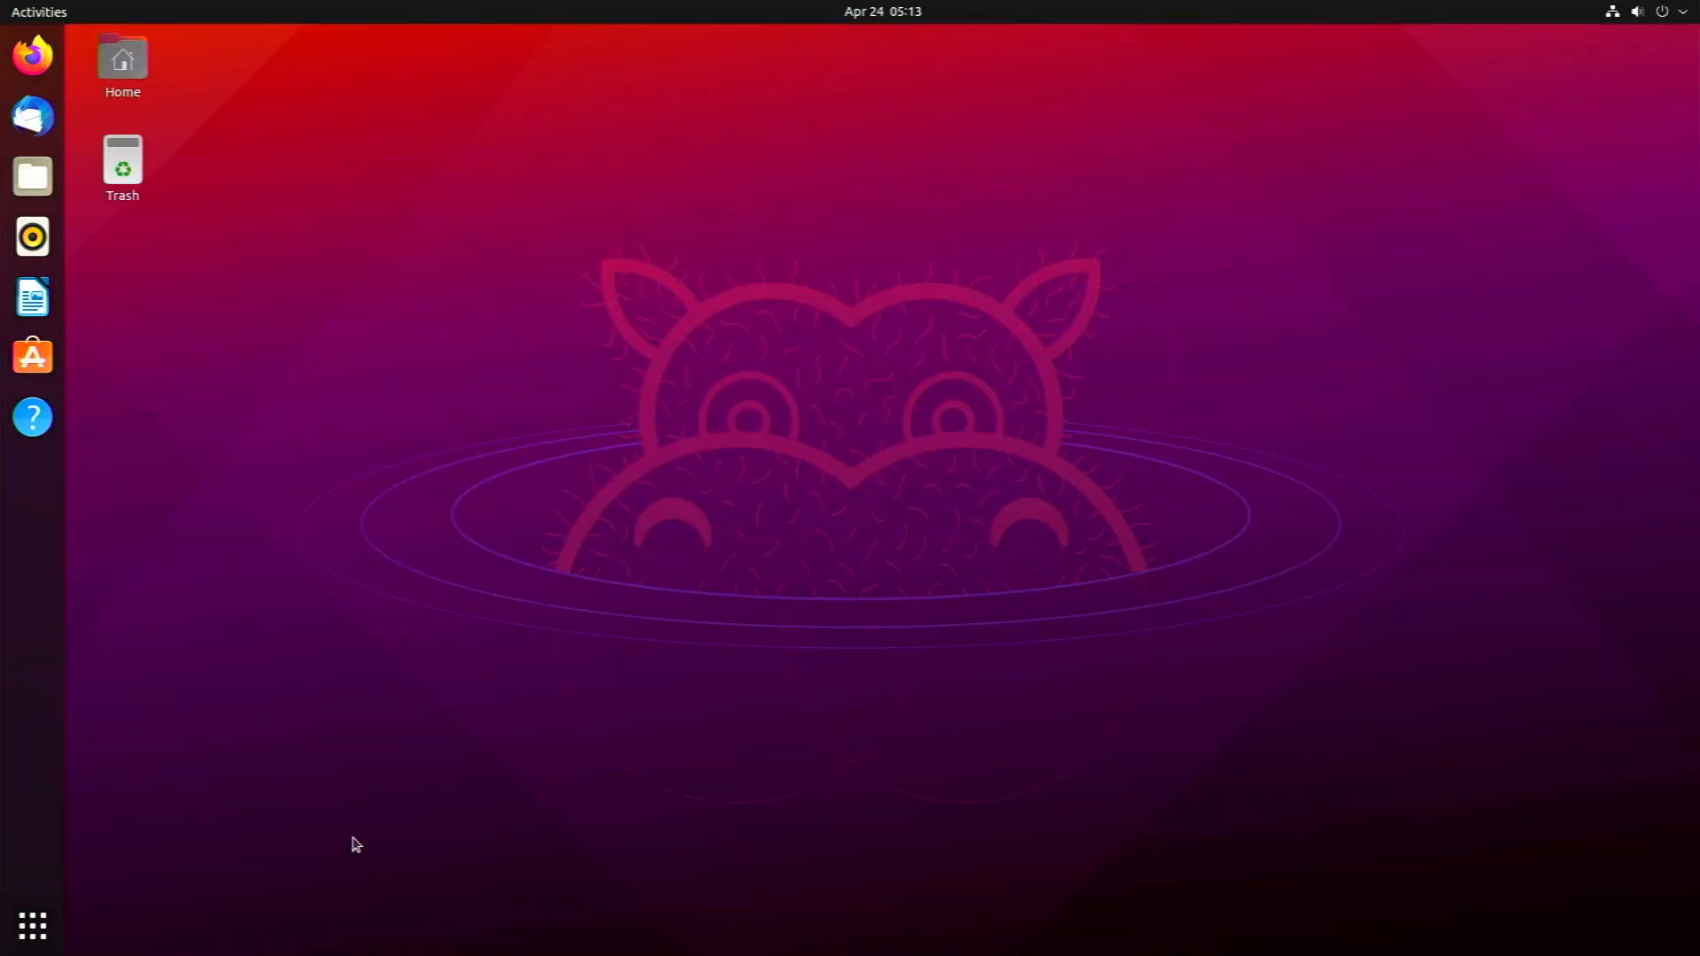
pyautogui.moveTo(441, 875)
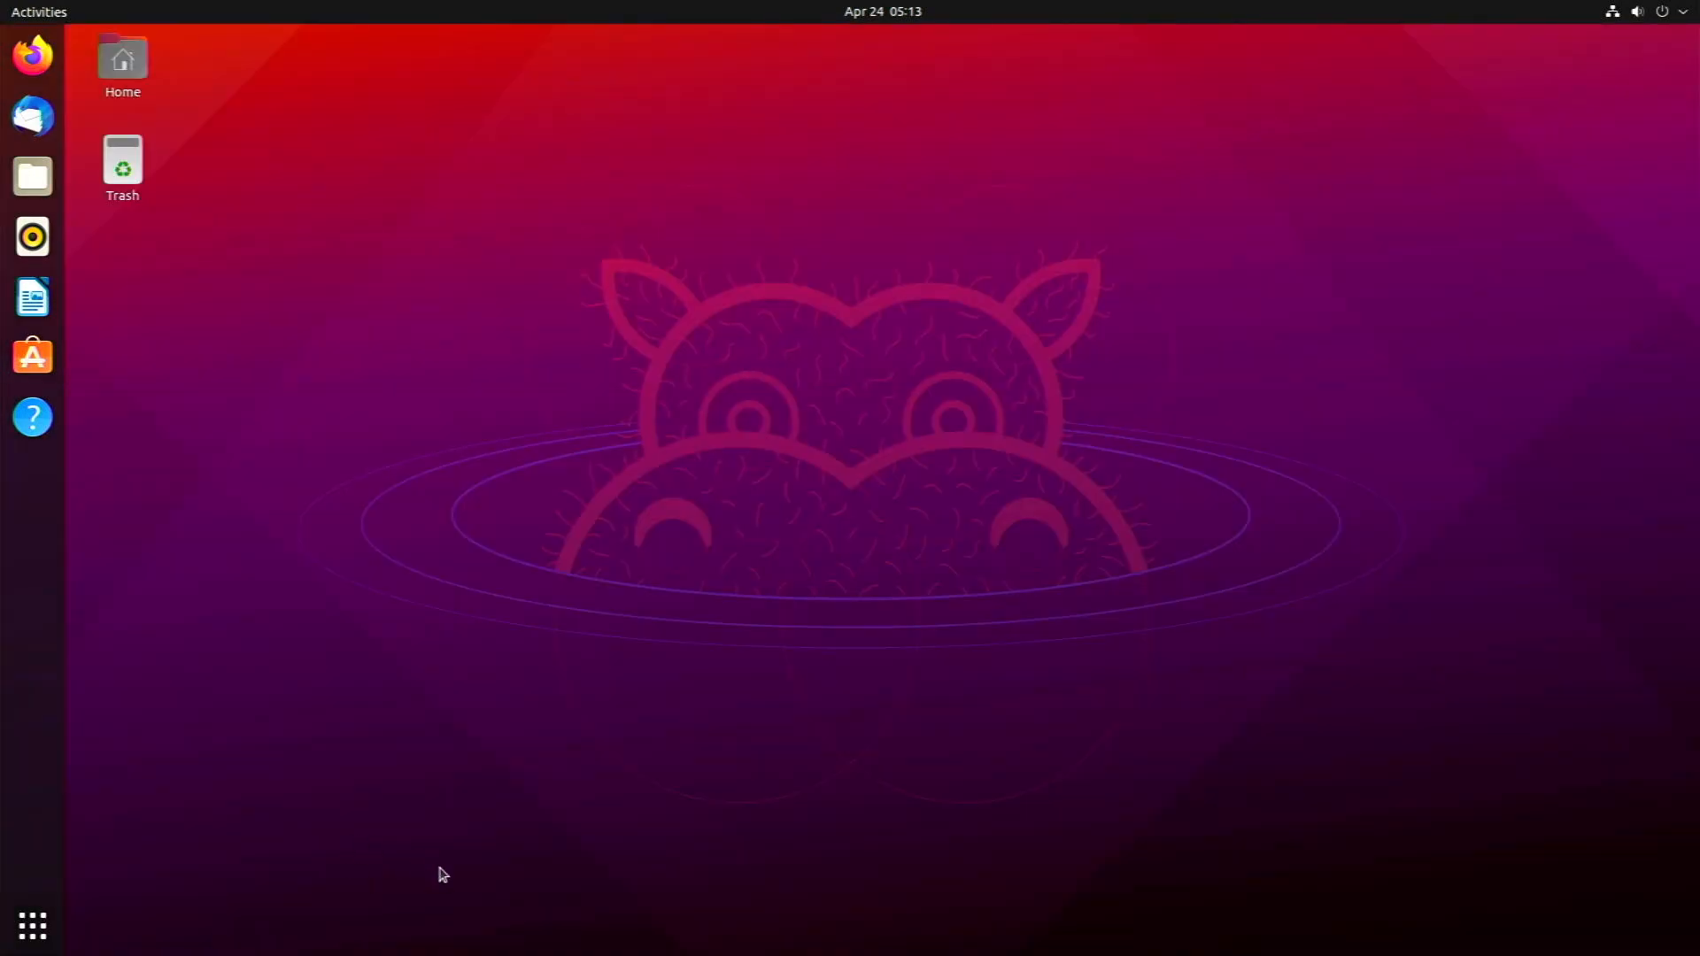
pyautogui.moveTo(351, 576)
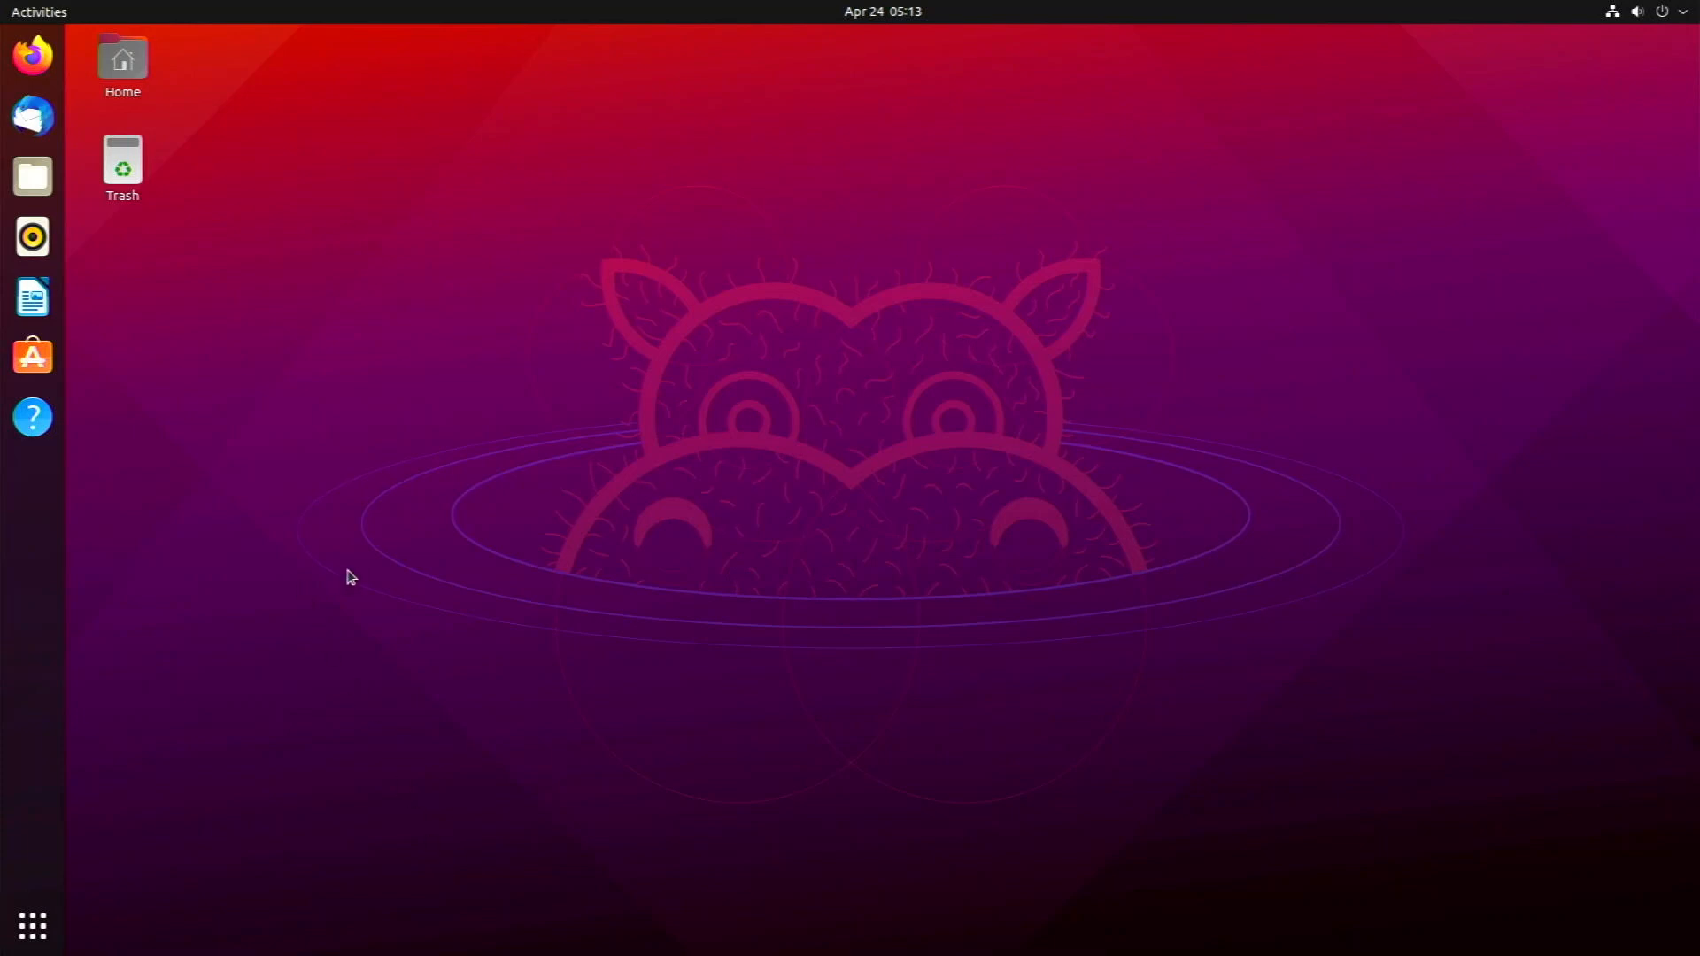
pyautogui.click(39, 12)
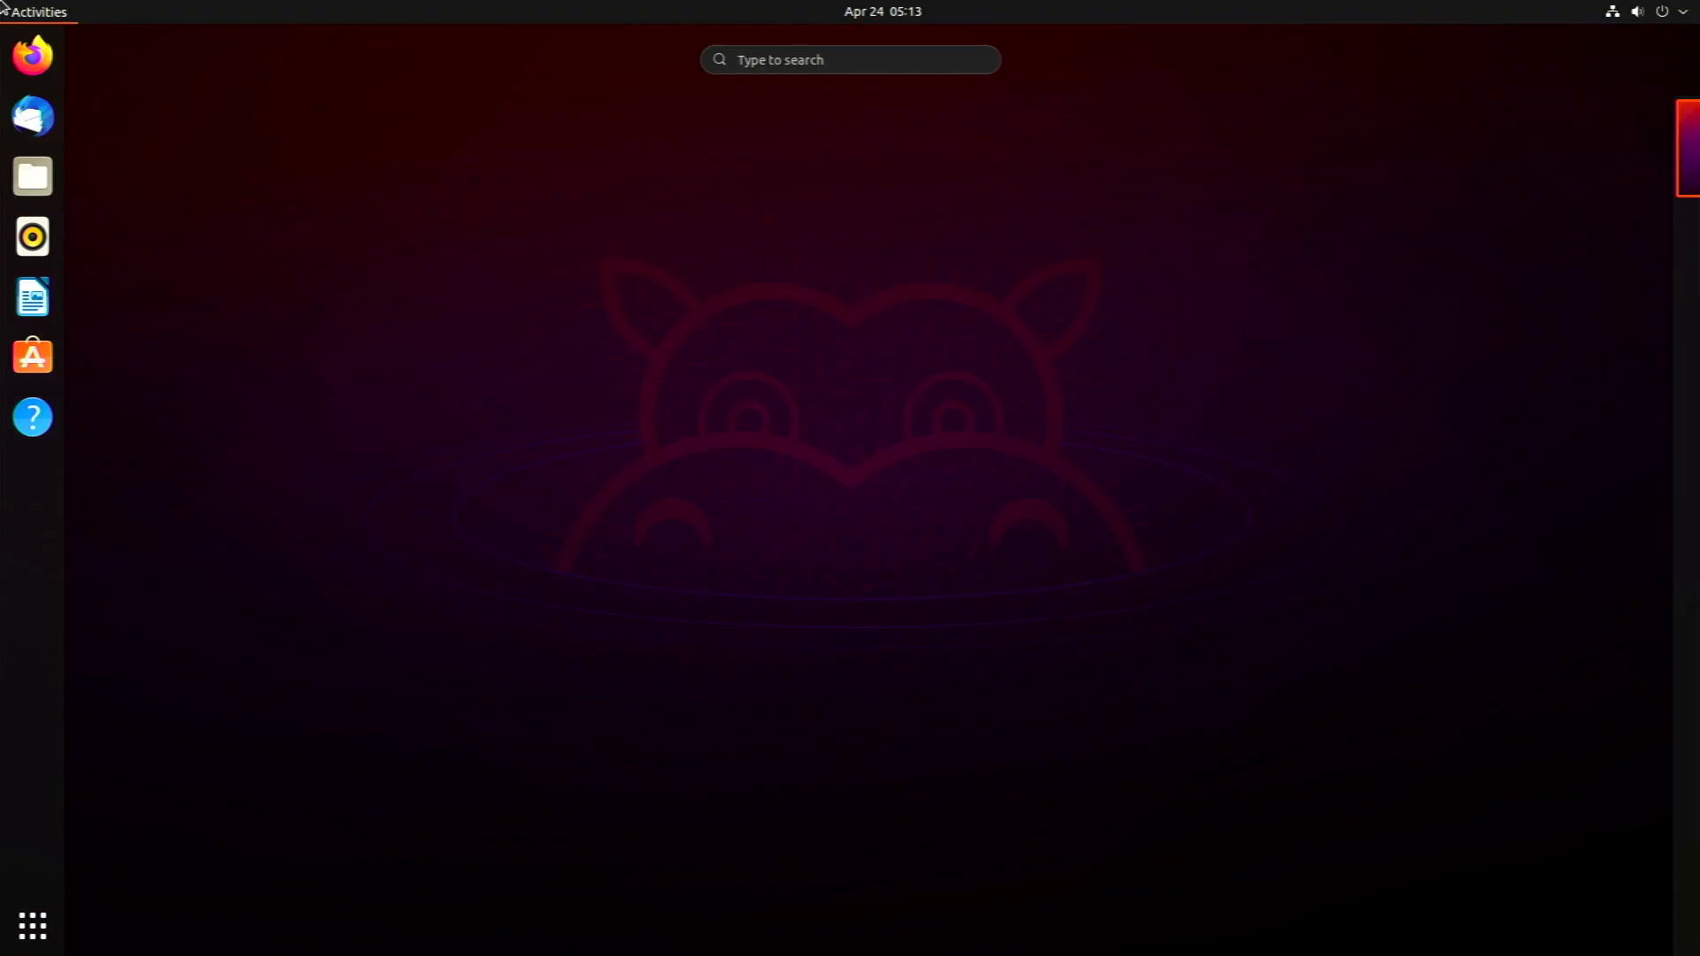
pyautogui.moveTo(745, 216)
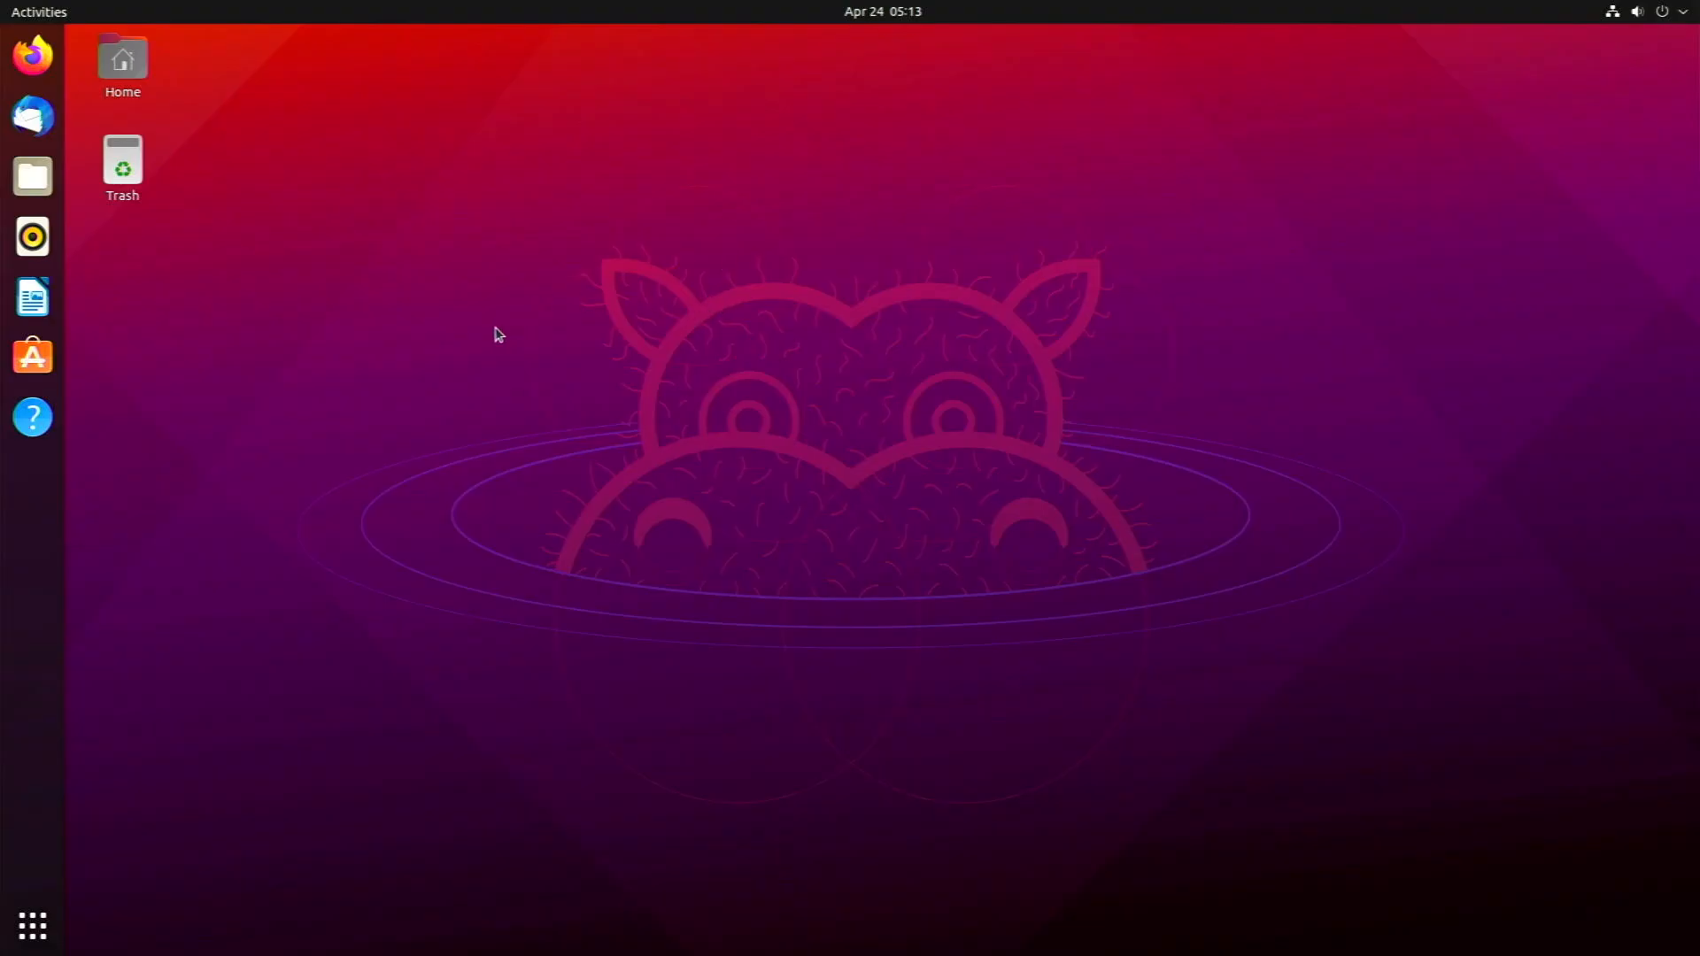
pyautogui.moveTo(606, 389)
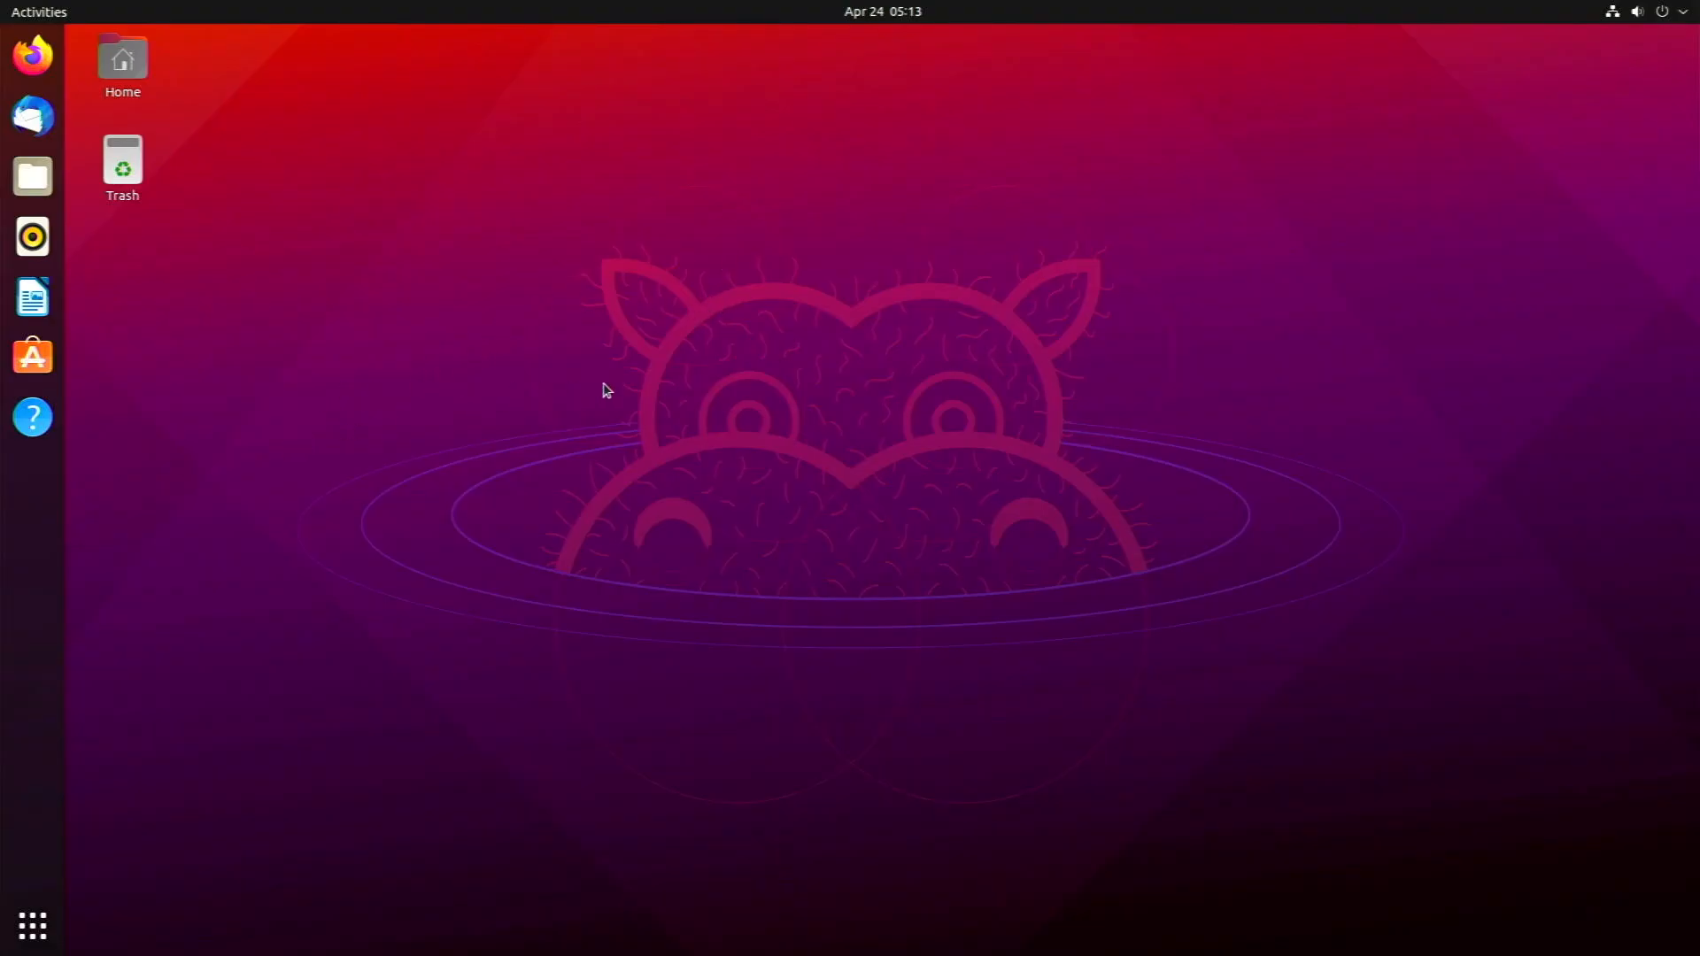